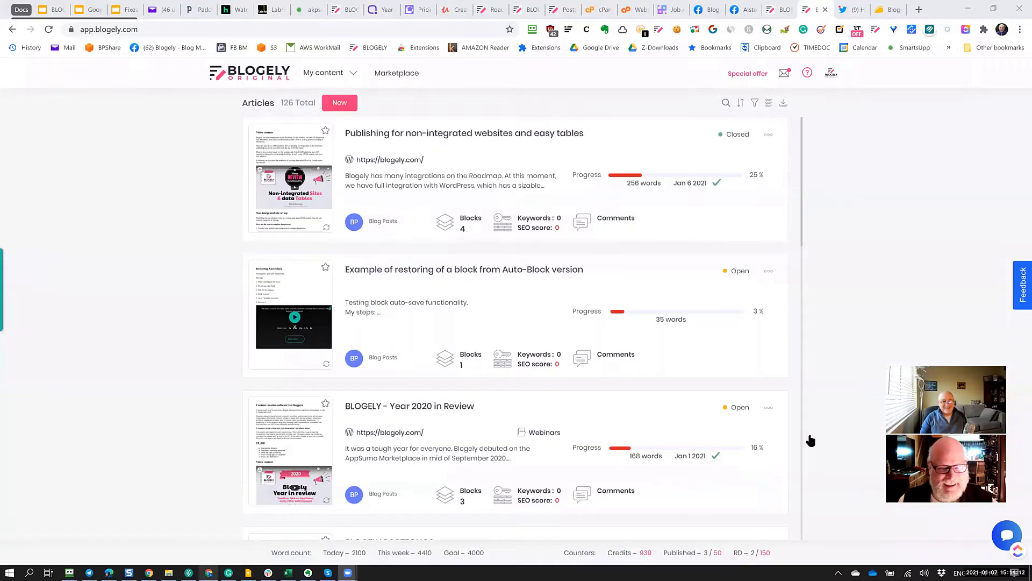
pyautogui.moveTo(751, 409)
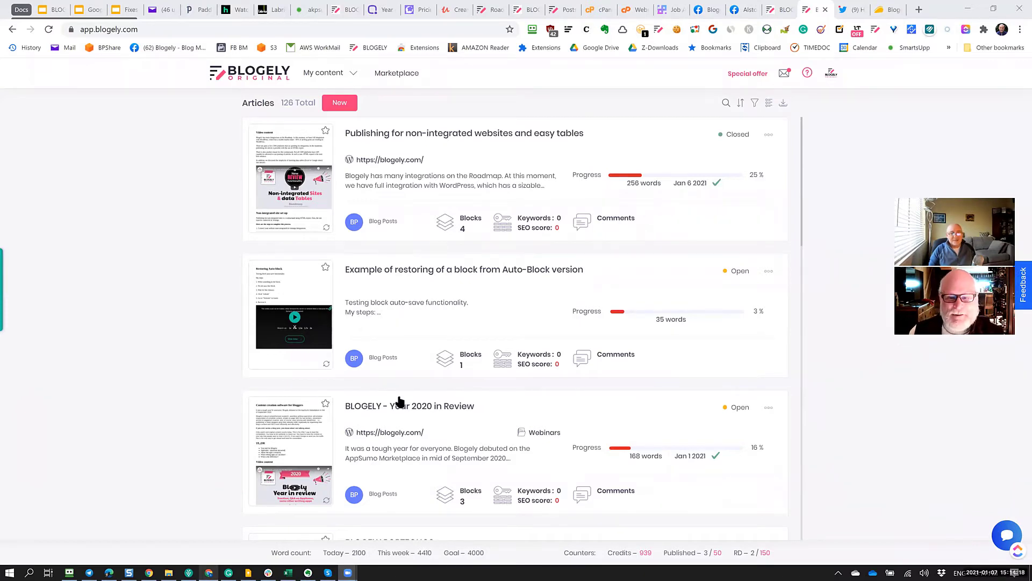
pyautogui.moveTo(536, 284)
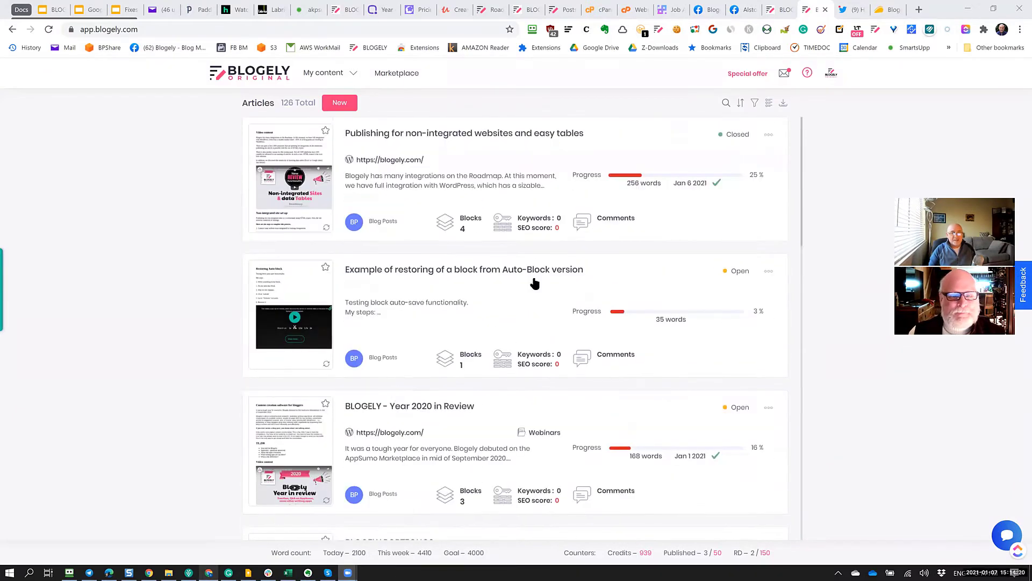
pyautogui.moveTo(297, 139)
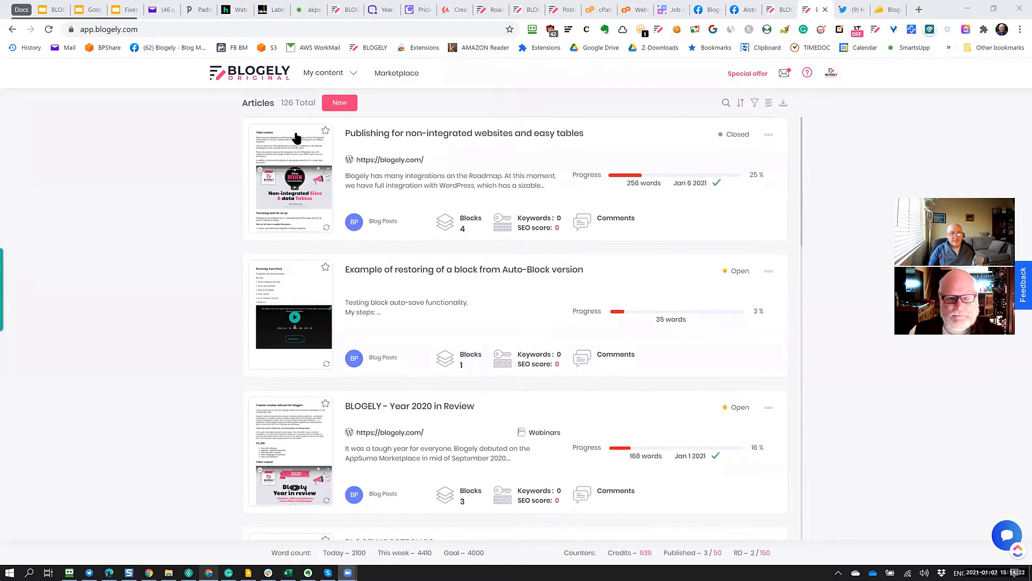
# Open the 'Example of restoring of a block from Auto-Block version' article from the Articles list
pyautogui.scroll(-3)
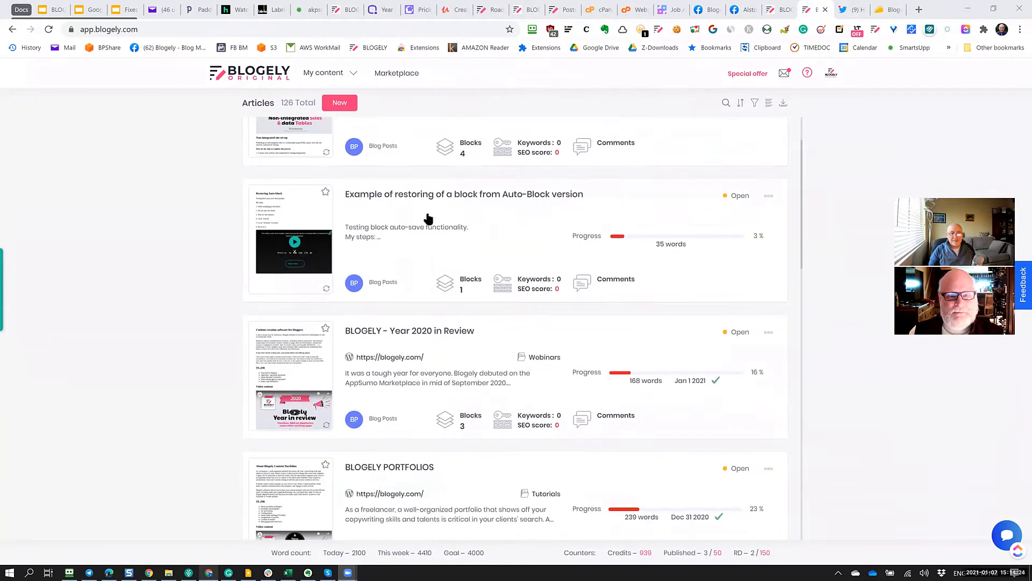
pyautogui.moveTo(417, 252)
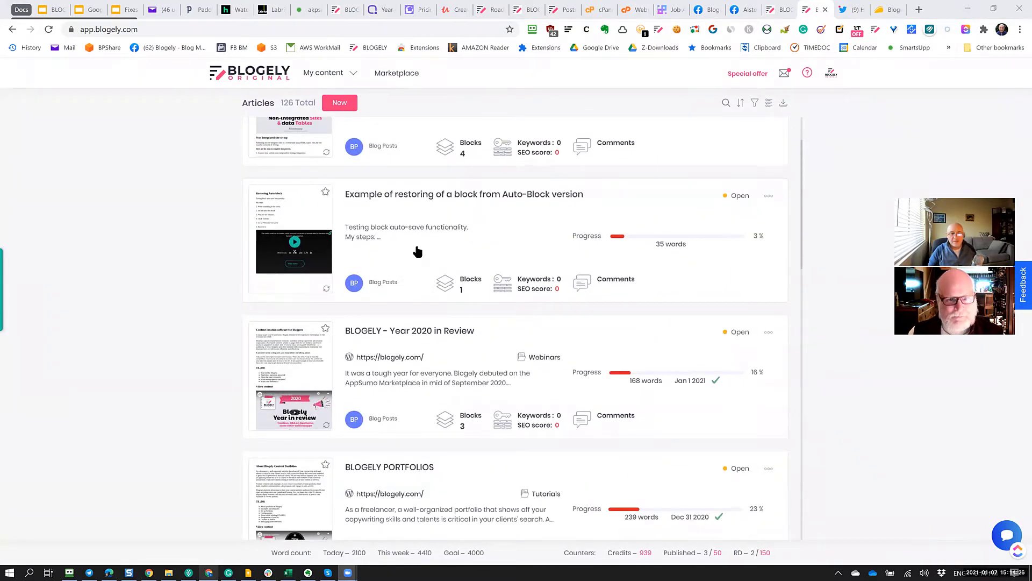
pyautogui.moveTo(422, 229)
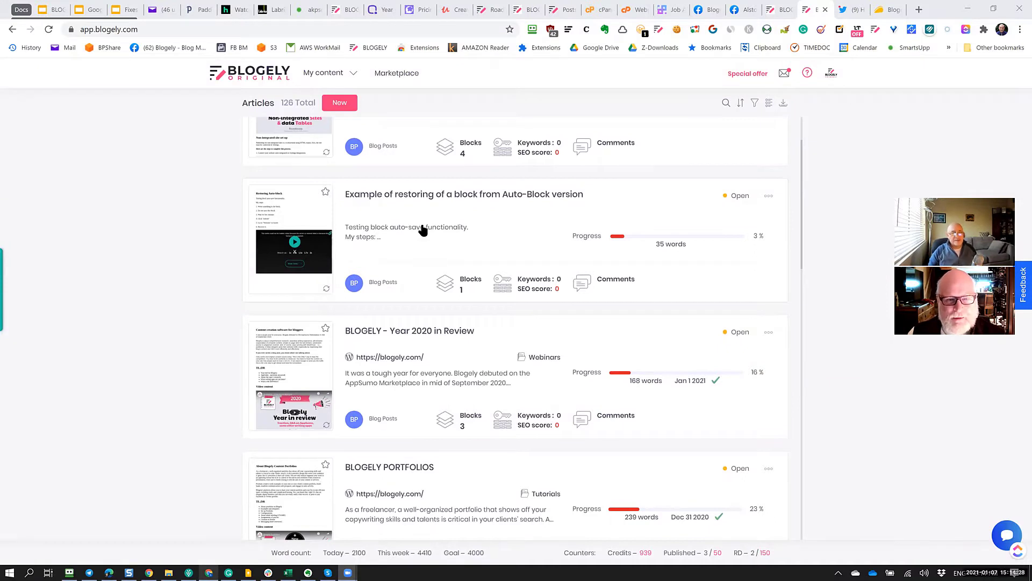
pyautogui.moveTo(450, 220)
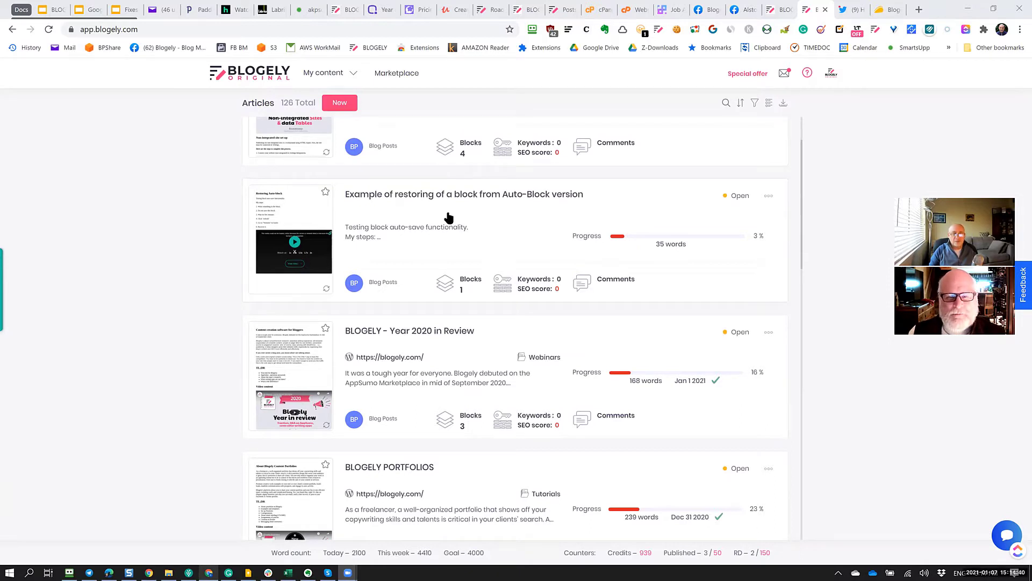
pyautogui.moveTo(506, 247)
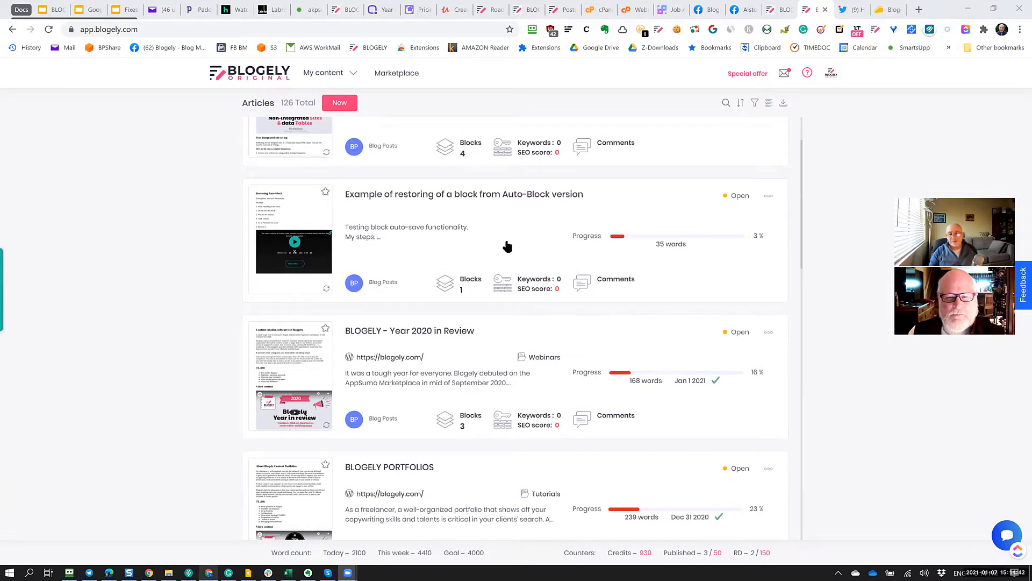
pyautogui.click(463, 194)
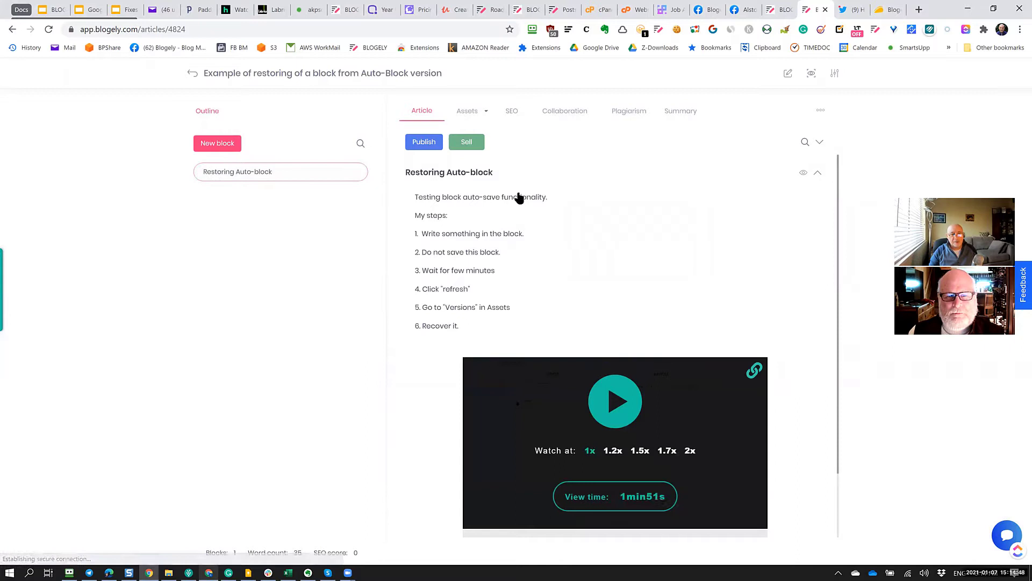
pyautogui.moveTo(427, 247)
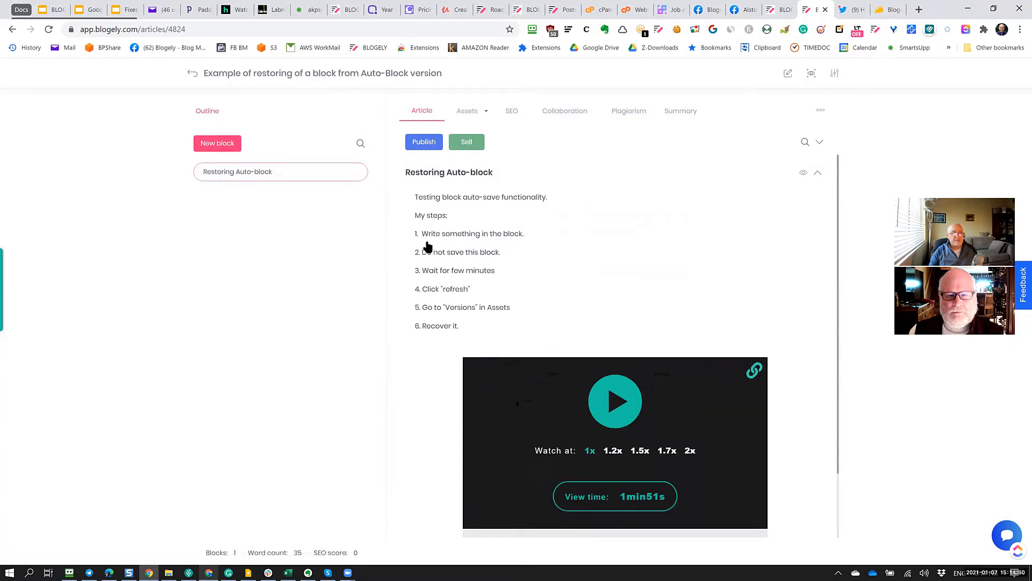
pyautogui.moveTo(437, 309)
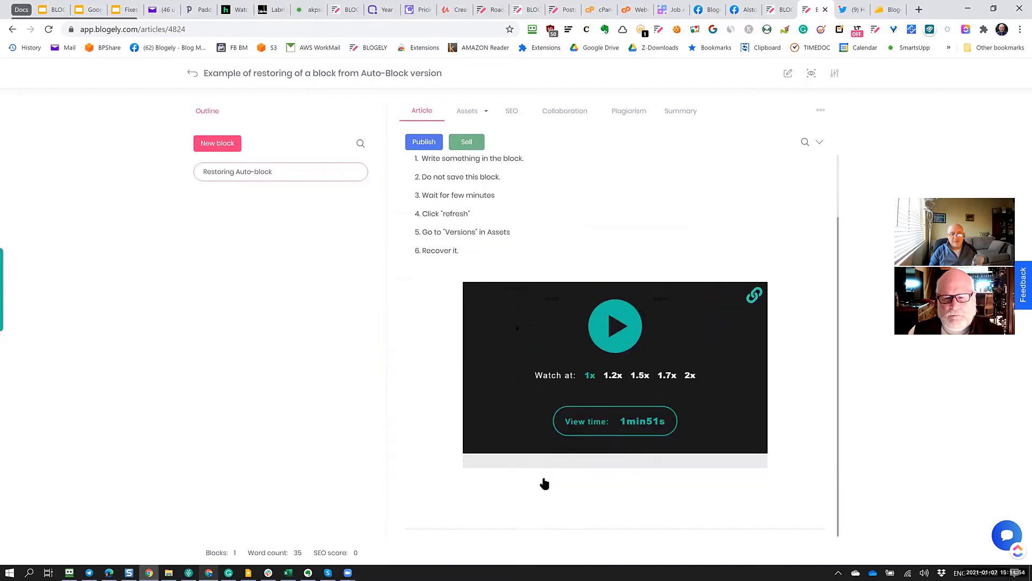
pyautogui.moveTo(611, 423)
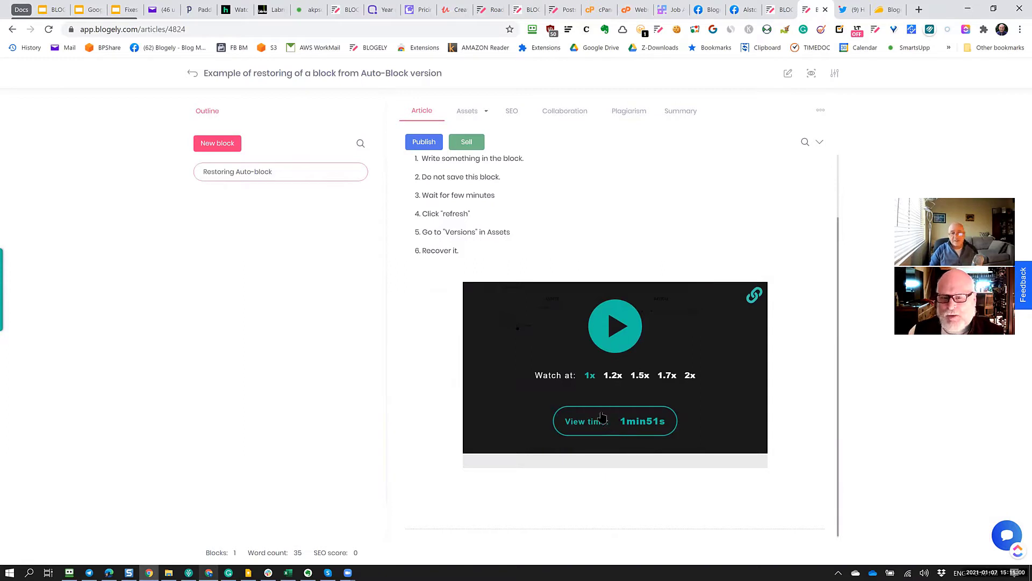
pyautogui.moveTo(615, 440)
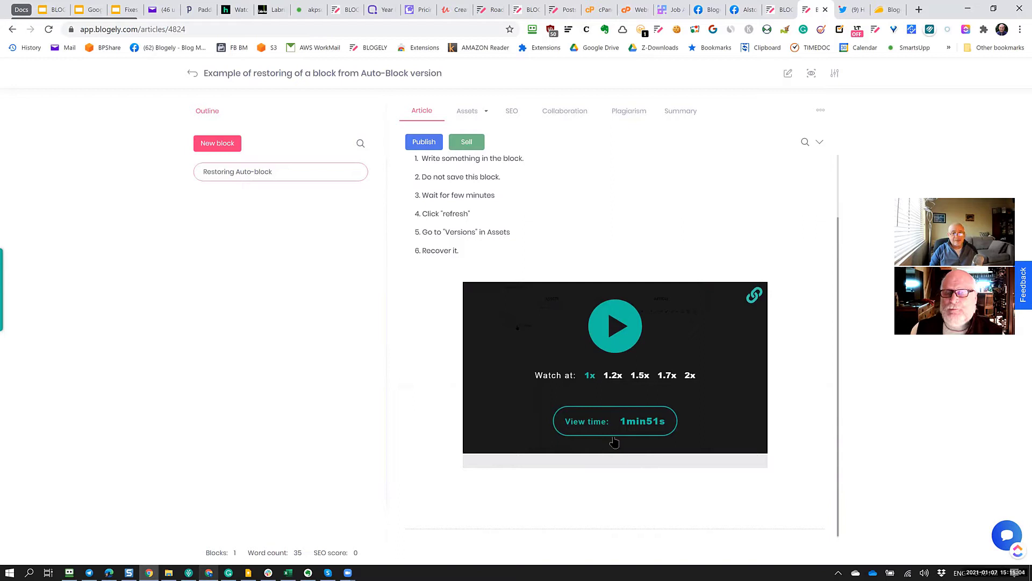
pyautogui.moveTo(518, 395)
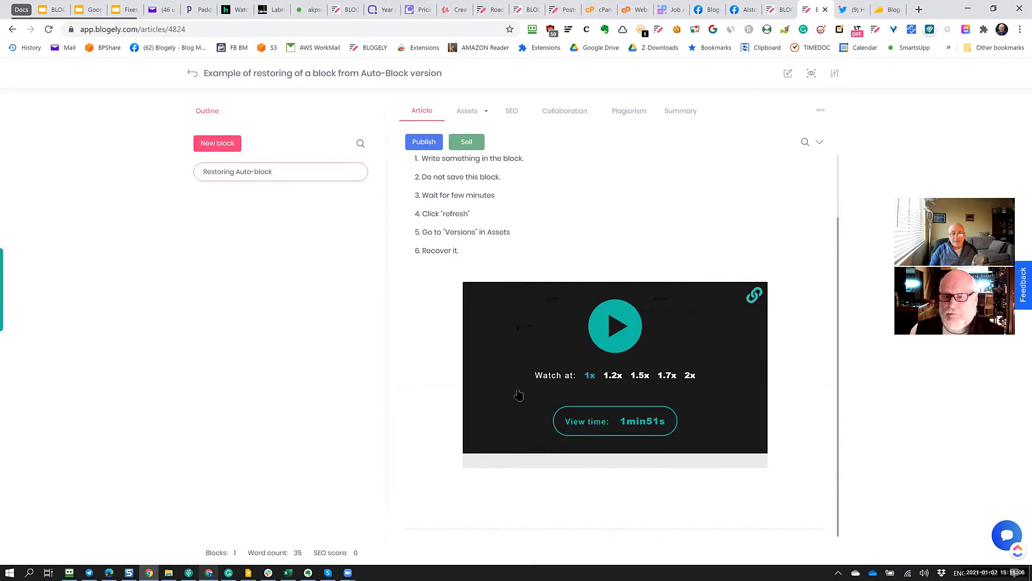
pyautogui.moveTo(553, 458)
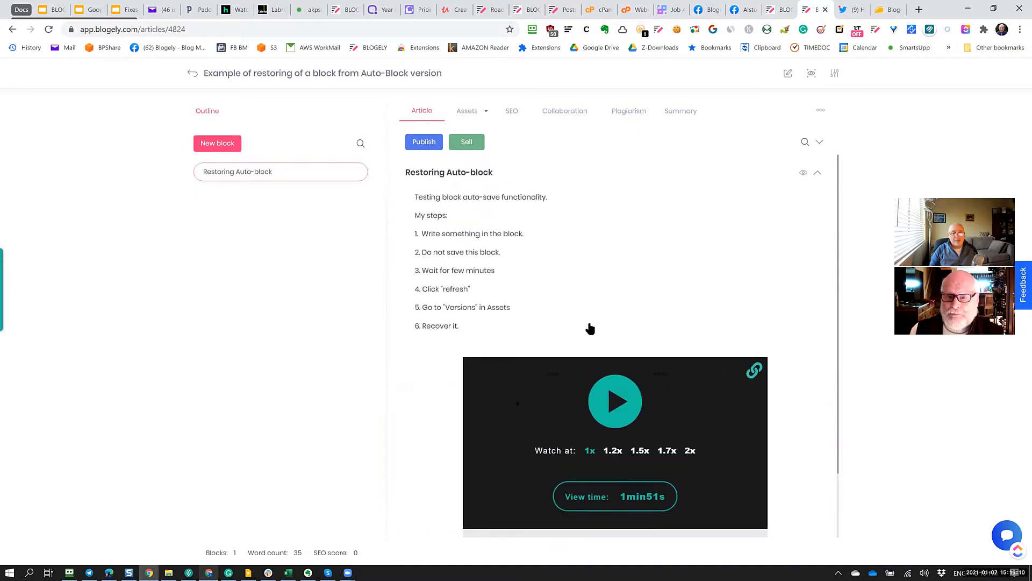
pyautogui.scroll(-3)
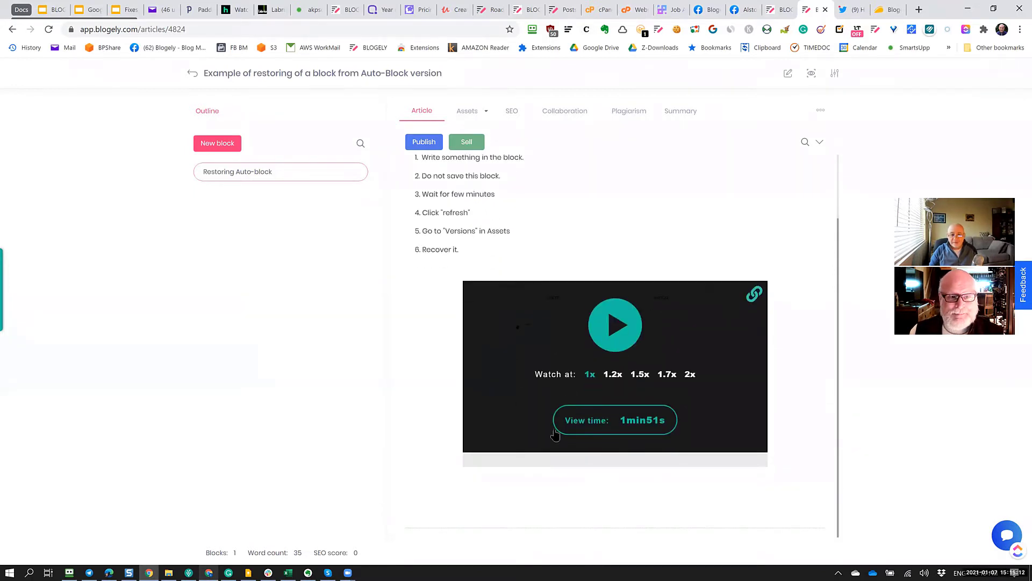
pyautogui.moveTo(592, 491)
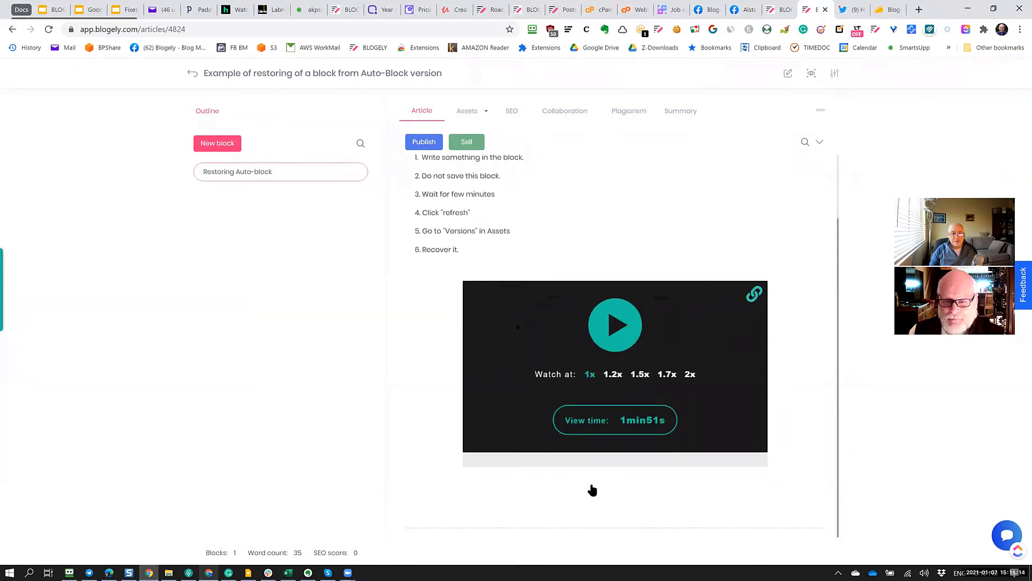
pyautogui.moveTo(636, 481)
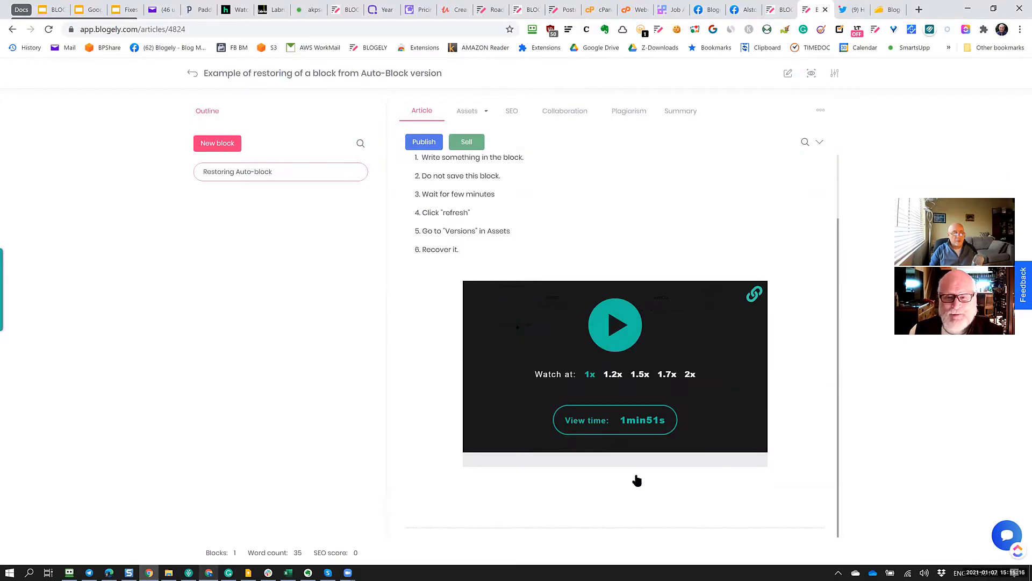
pyautogui.moveTo(634, 475)
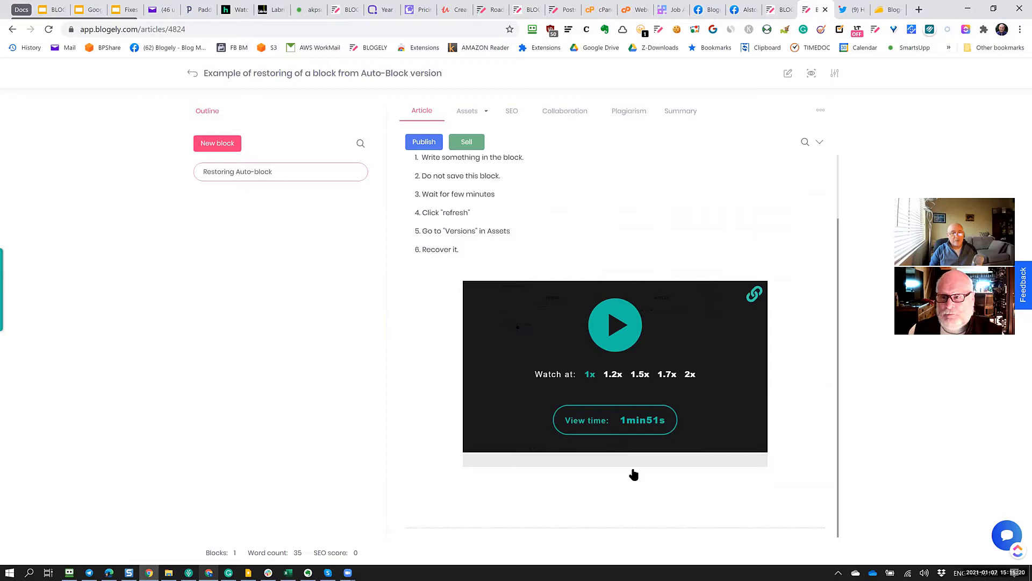
pyautogui.moveTo(625, 465)
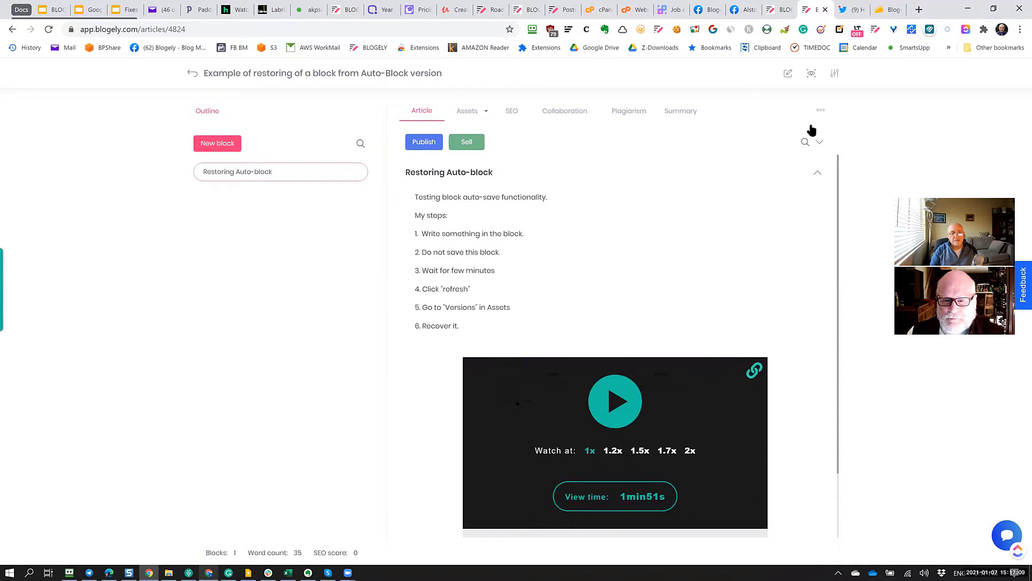
# Attempt a social share of the article from its extra actions, triggering the sharing warning
pyautogui.click(819, 110)
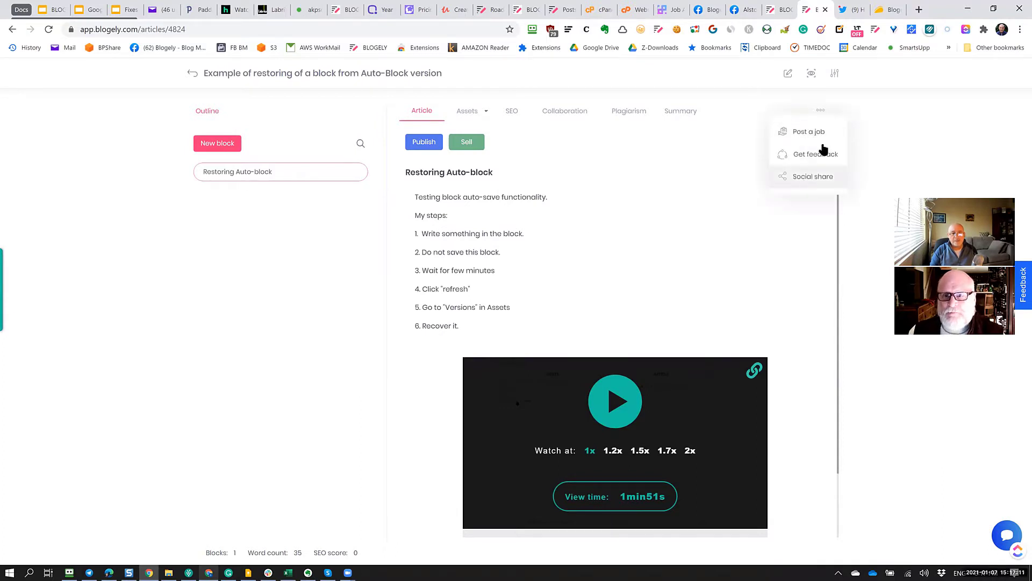
pyautogui.moveTo(788, 180)
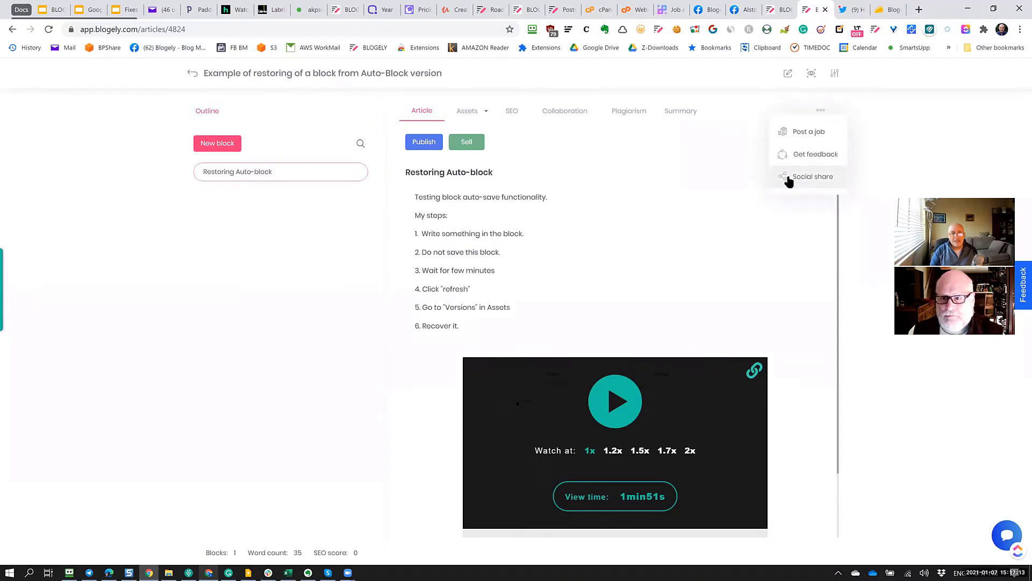
pyautogui.click(813, 176)
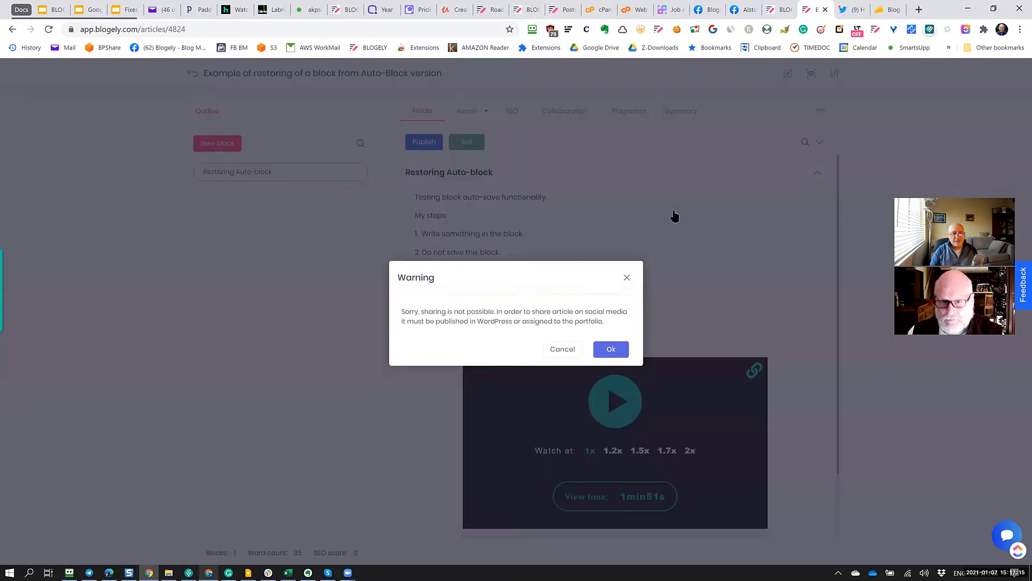
pyautogui.moveTo(480, 278)
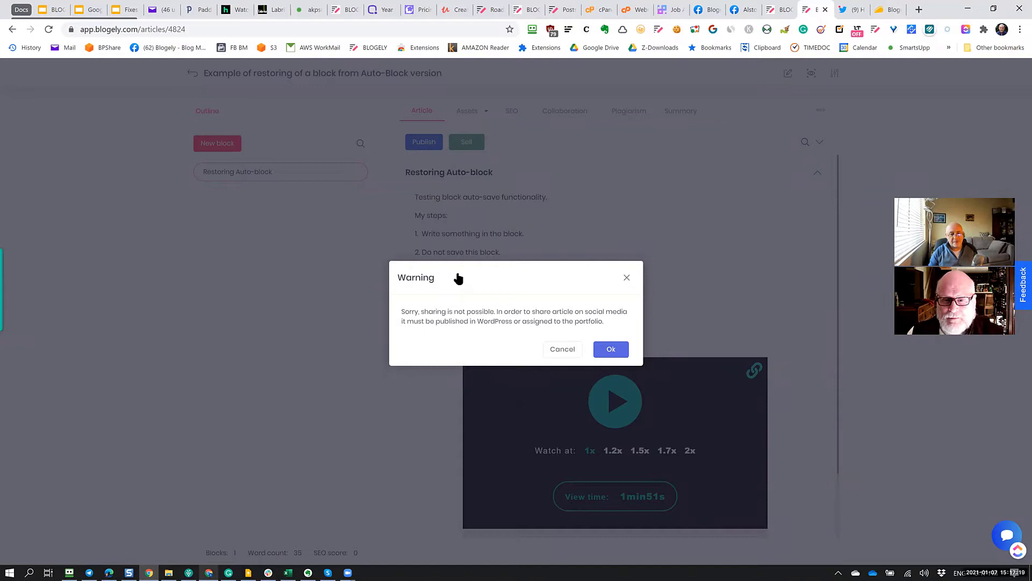
pyautogui.moveTo(471, 365)
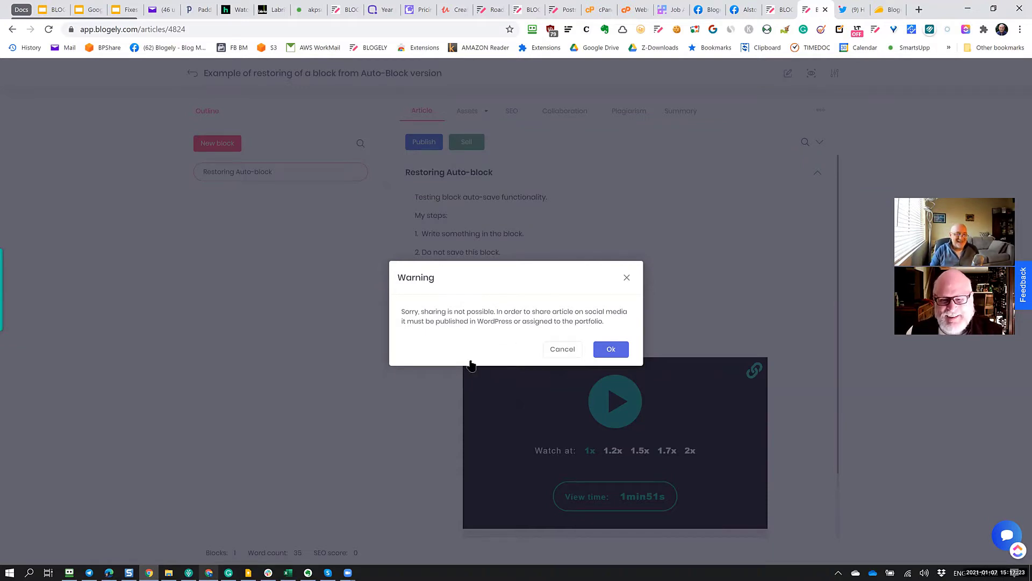
pyautogui.moveTo(449, 333)
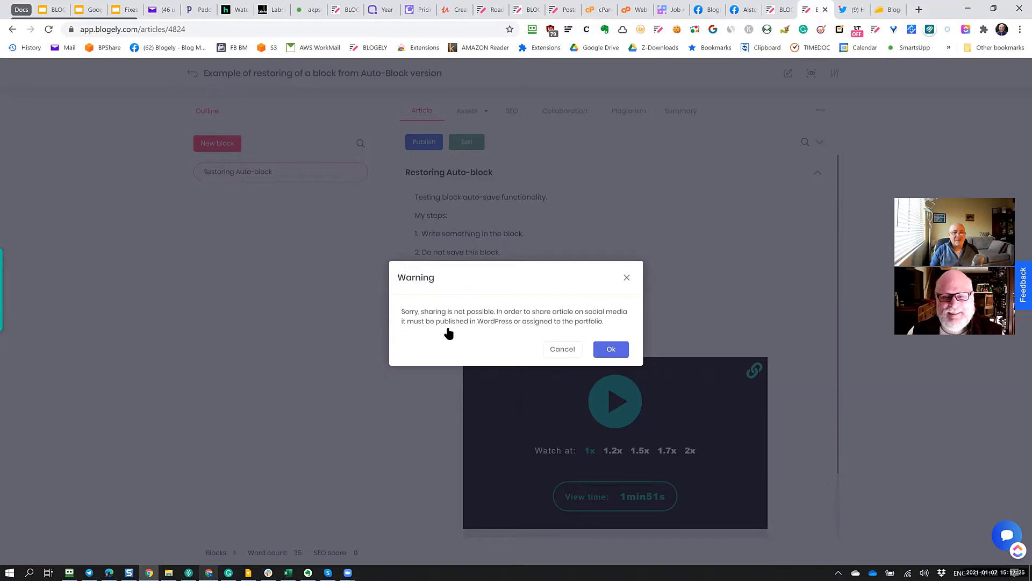
pyautogui.moveTo(473, 353)
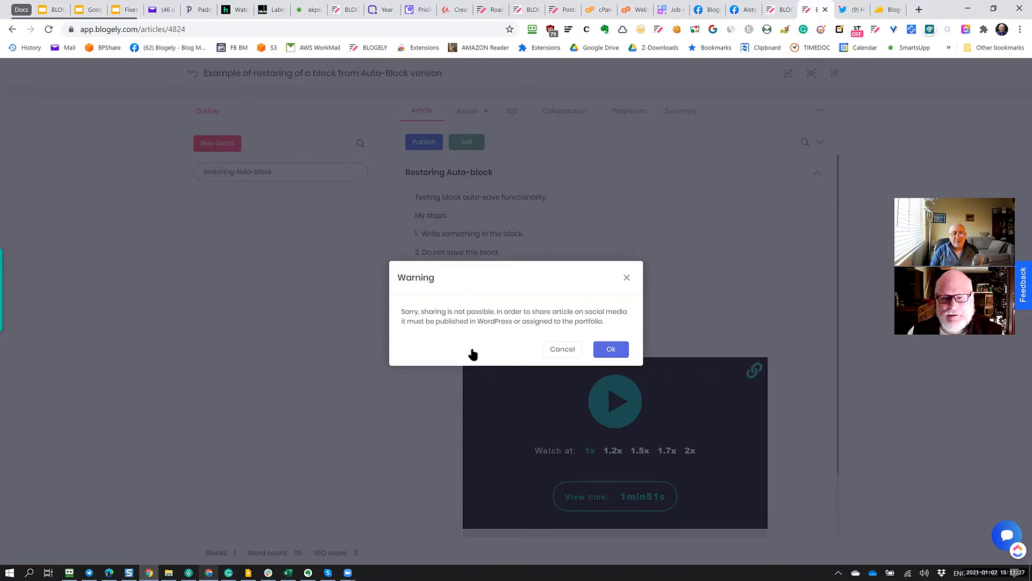
pyautogui.moveTo(632, 304)
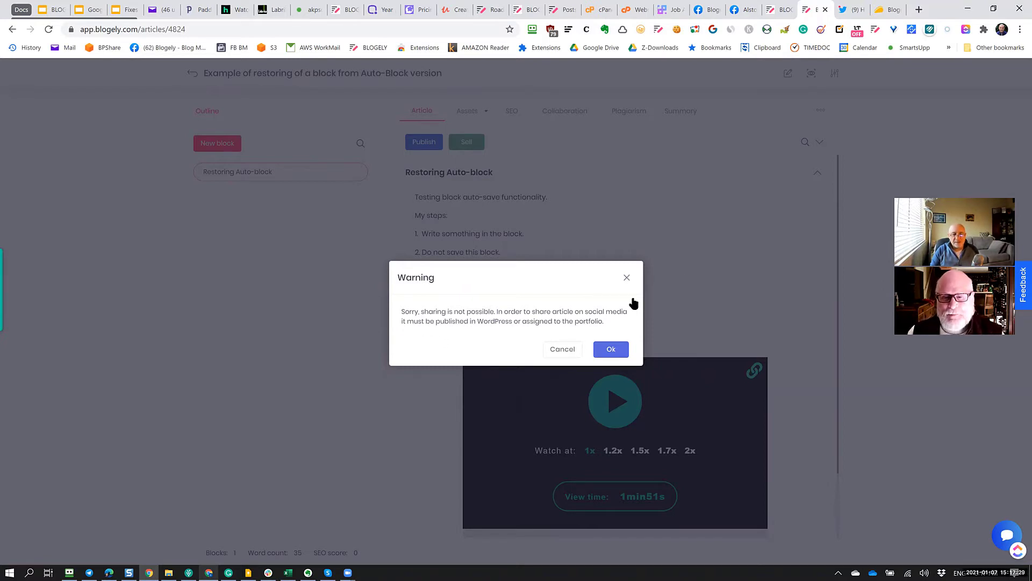
pyautogui.moveTo(523, 375)
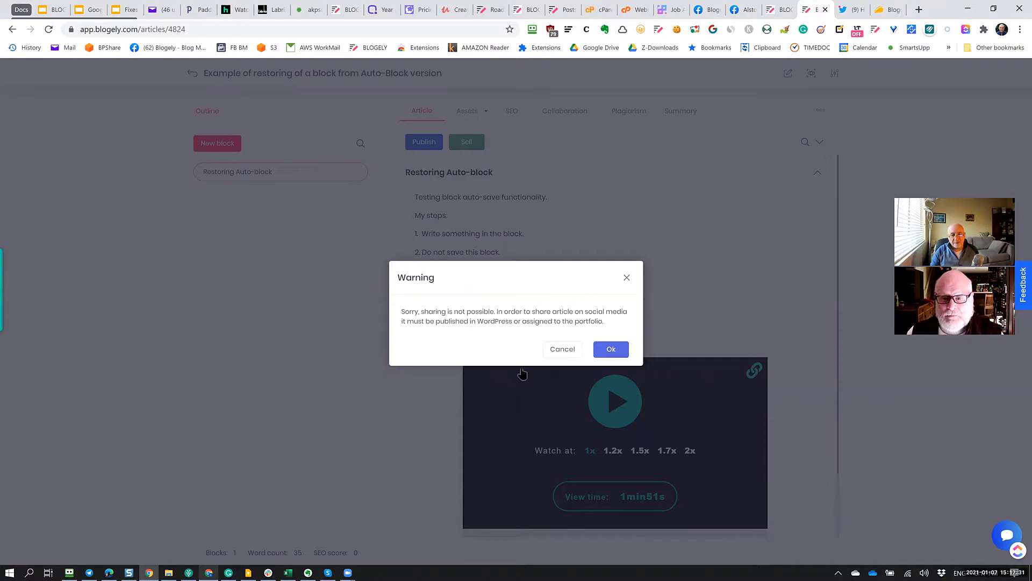
pyautogui.moveTo(662, 421)
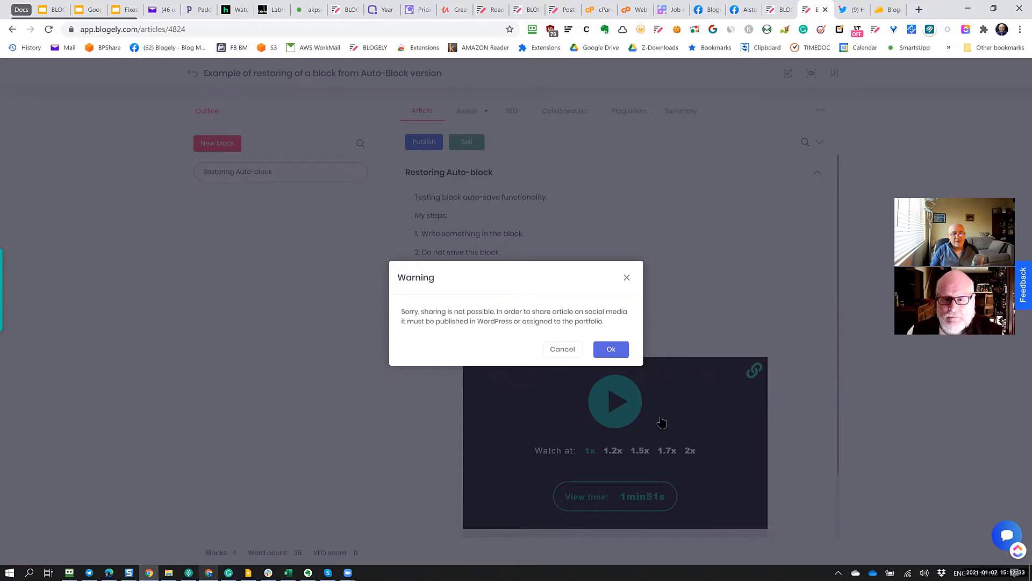
pyautogui.moveTo(637, 410)
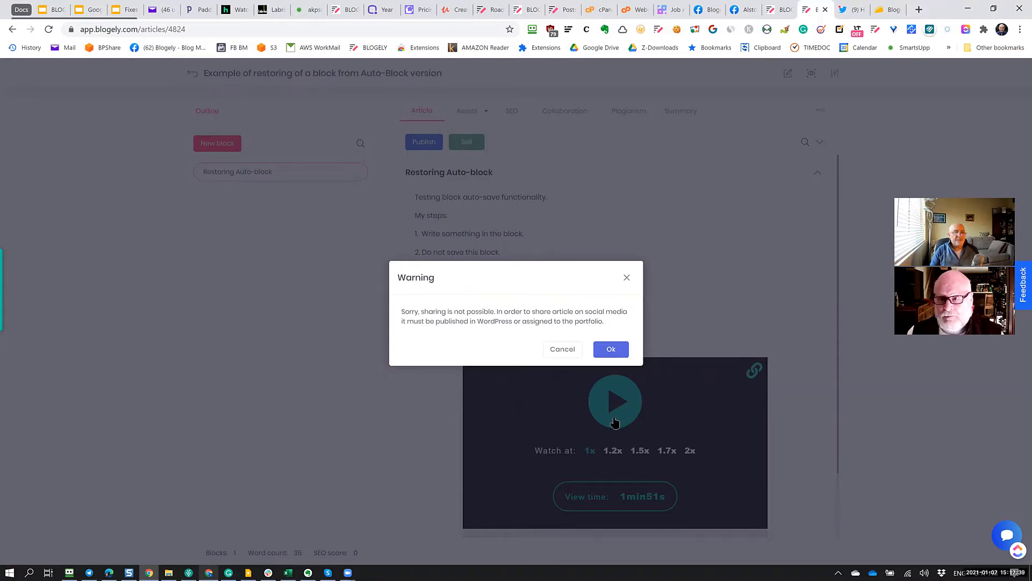
pyautogui.moveTo(629, 419)
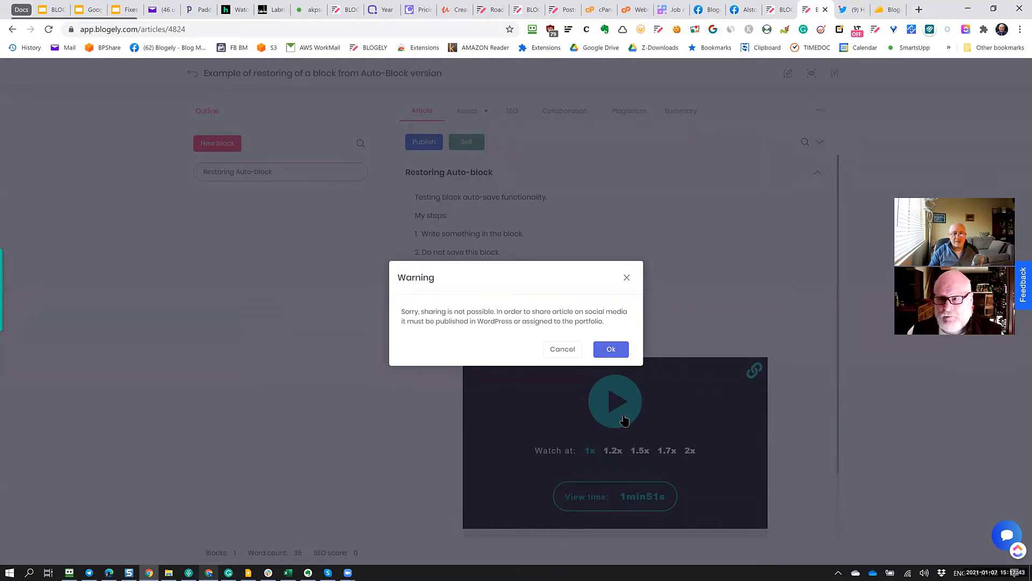
pyautogui.moveTo(471, 347)
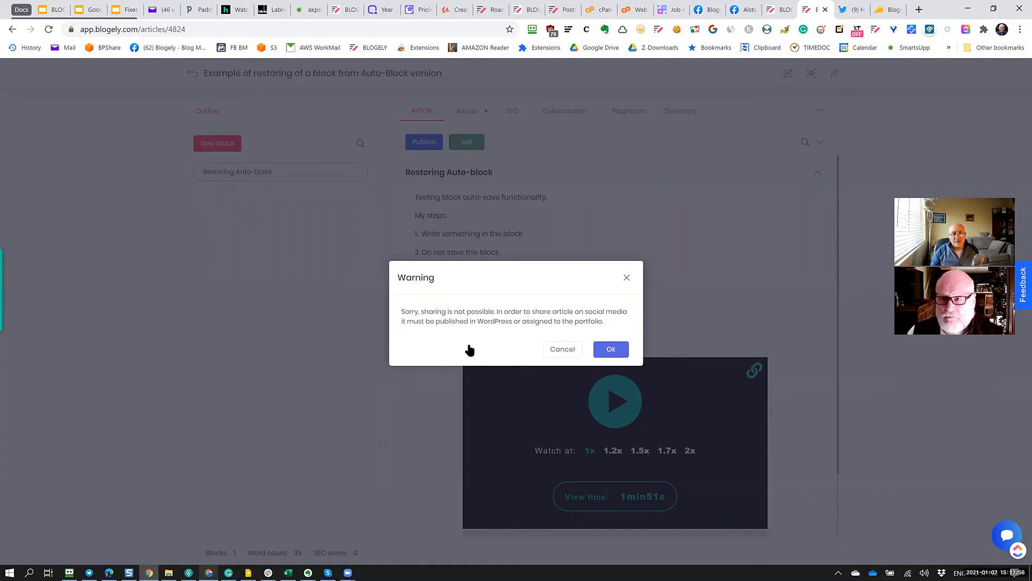
pyautogui.moveTo(407, 341)
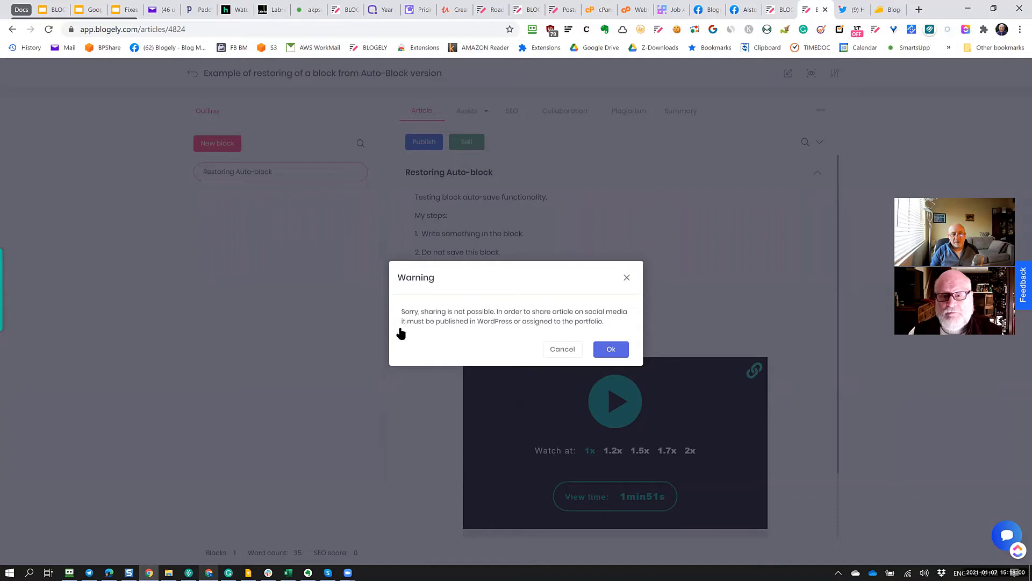
pyautogui.moveTo(481, 336)
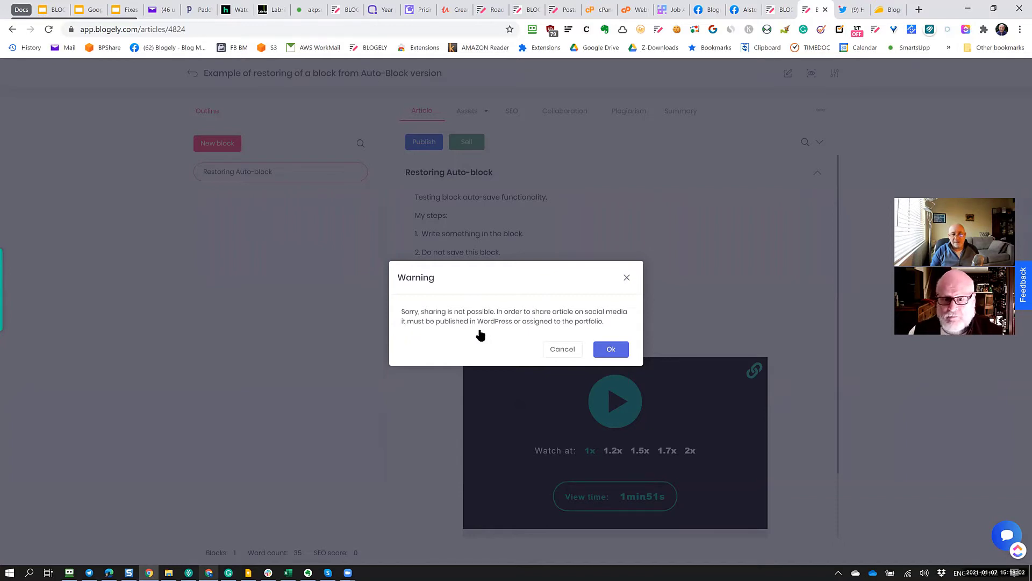
pyautogui.moveTo(555, 347)
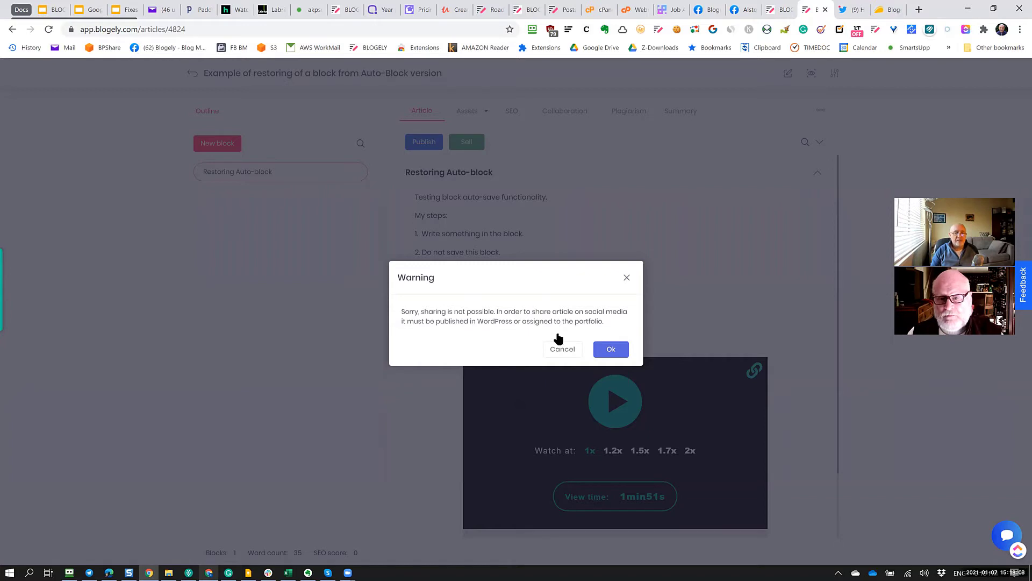
pyautogui.moveTo(529, 347)
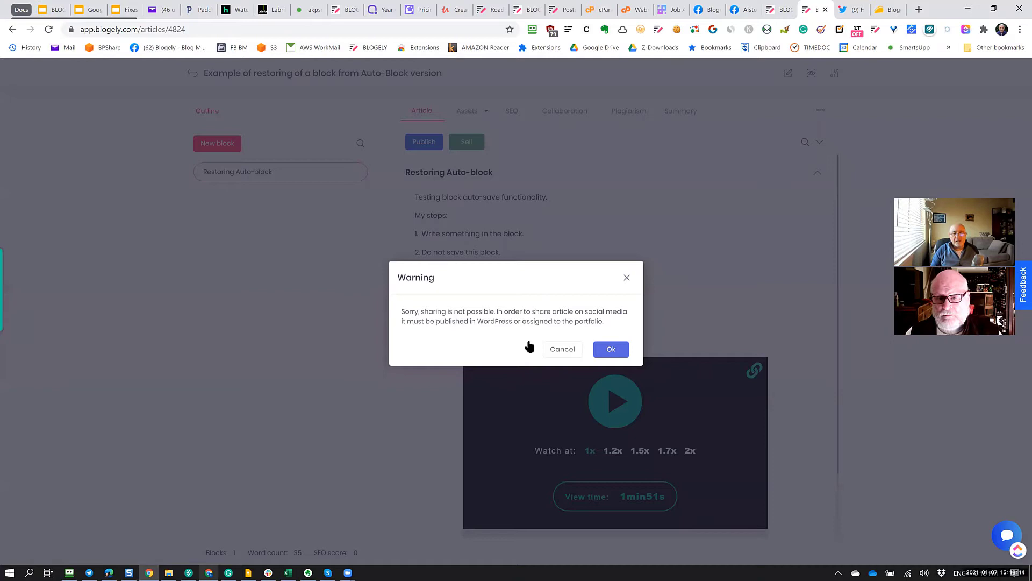
pyautogui.moveTo(521, 348)
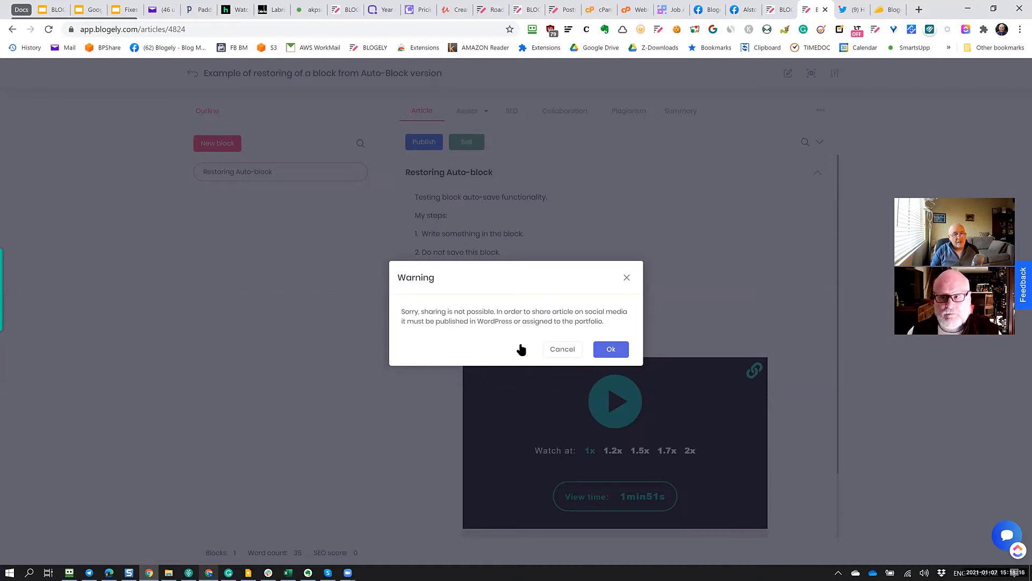
pyautogui.moveTo(520, 344)
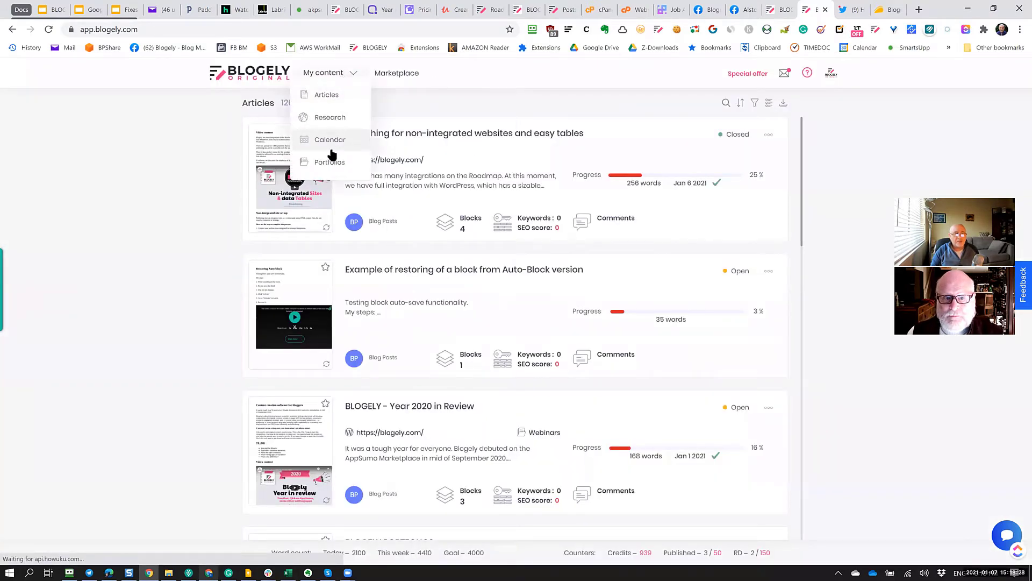
# Review Tutorial ABC's configurations and its empty assigned-articles list, closing the Add list unchanged
pyautogui.click(331, 163)
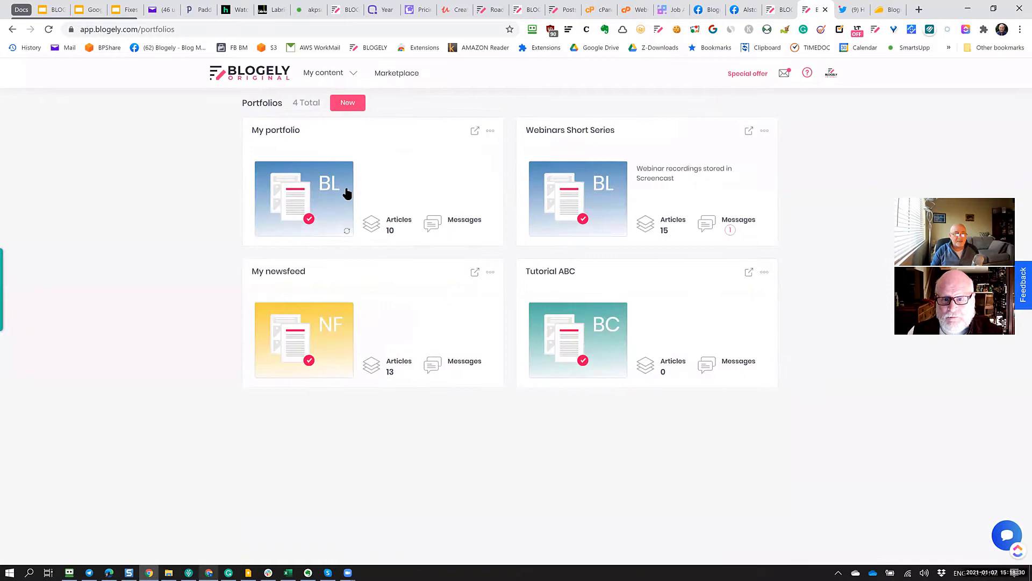
pyautogui.moveTo(574, 274)
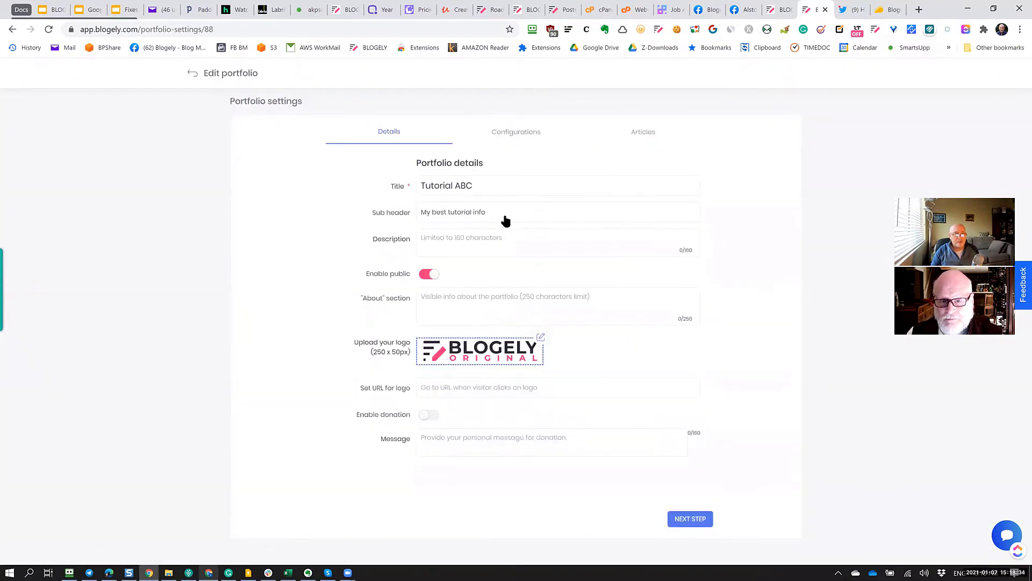
pyautogui.moveTo(525, 136)
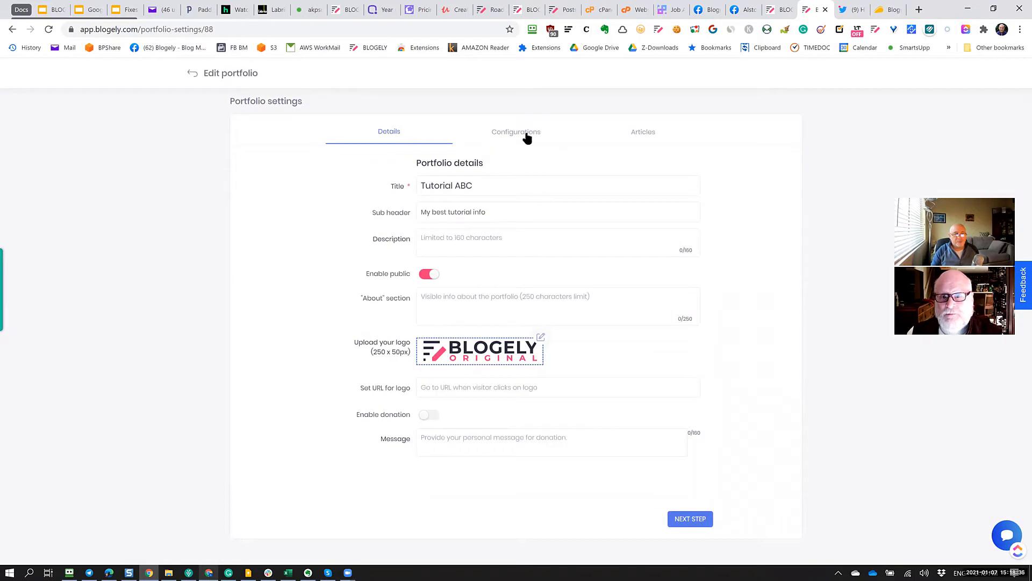
pyautogui.click(516, 131)
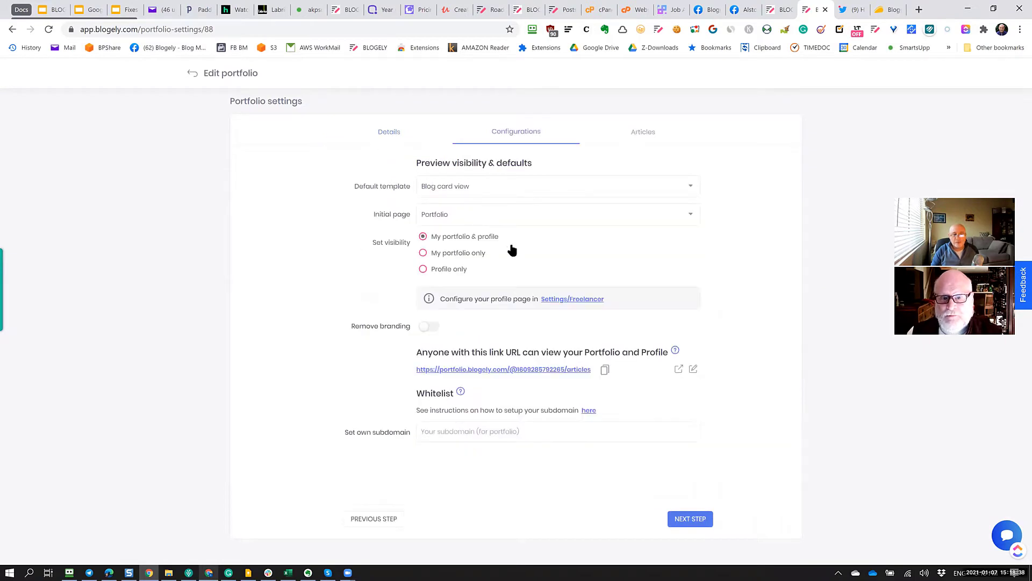
pyautogui.moveTo(631, 149)
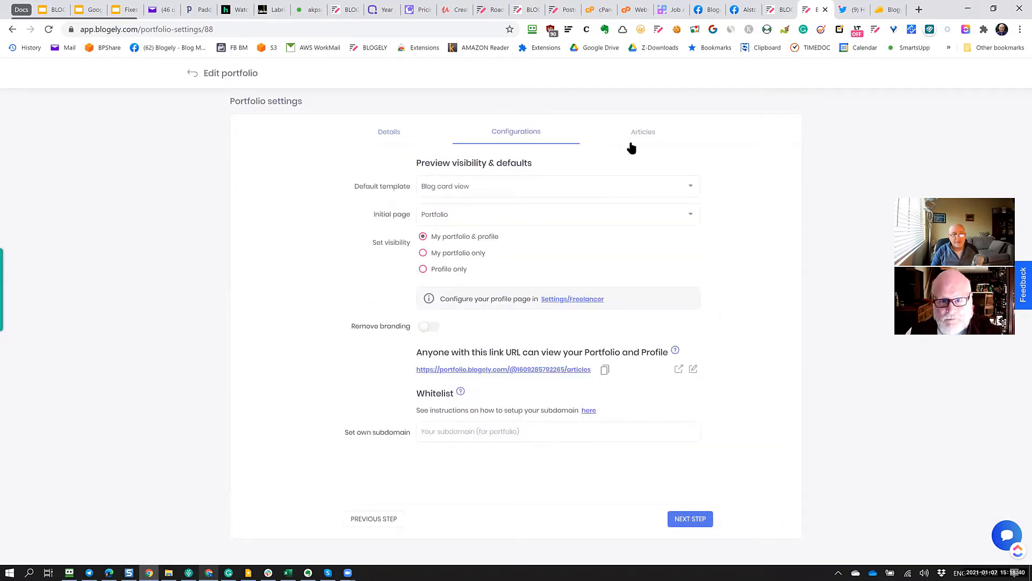
pyautogui.click(643, 131)
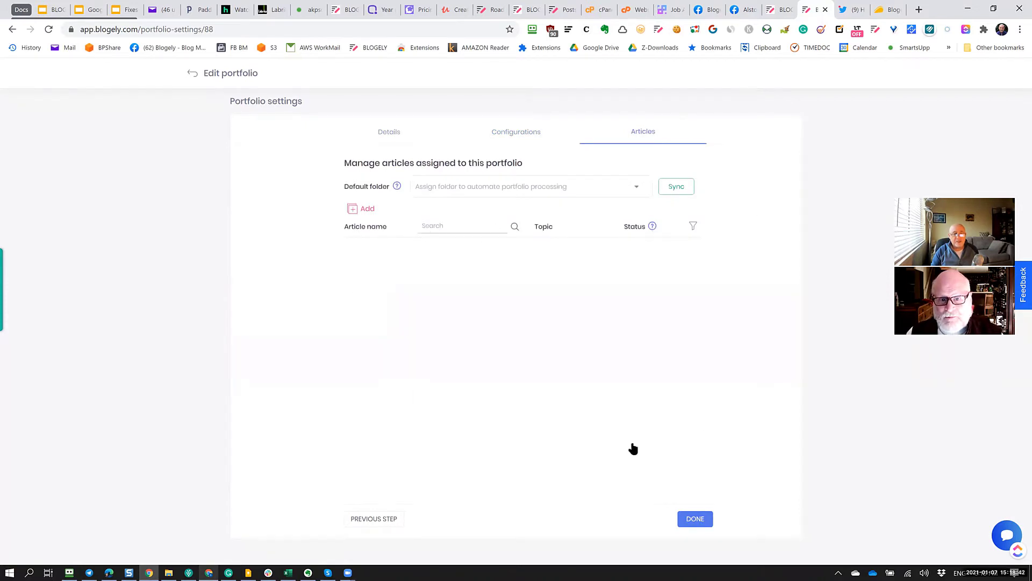
pyautogui.moveTo(353, 211)
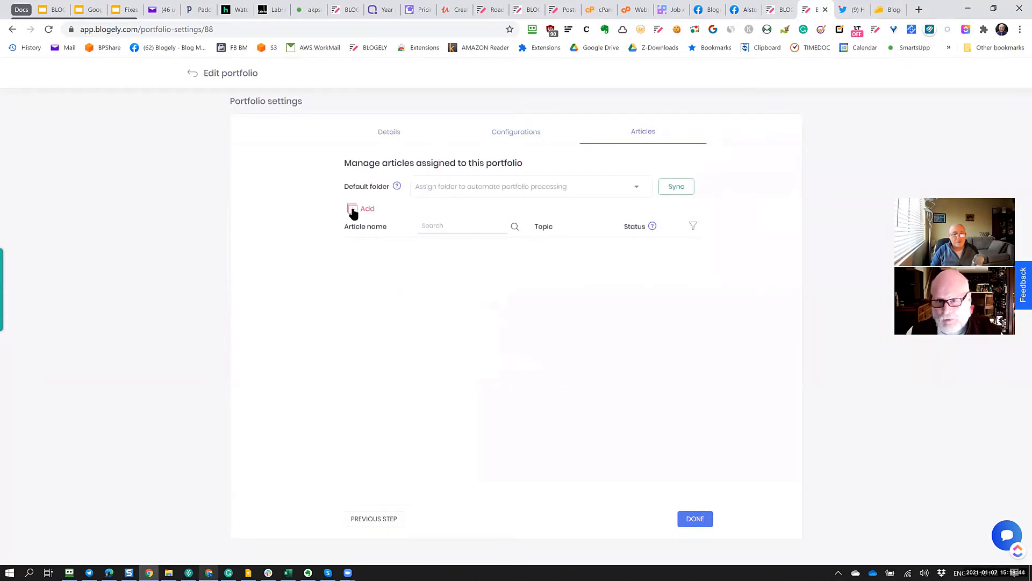
pyautogui.click(367, 208)
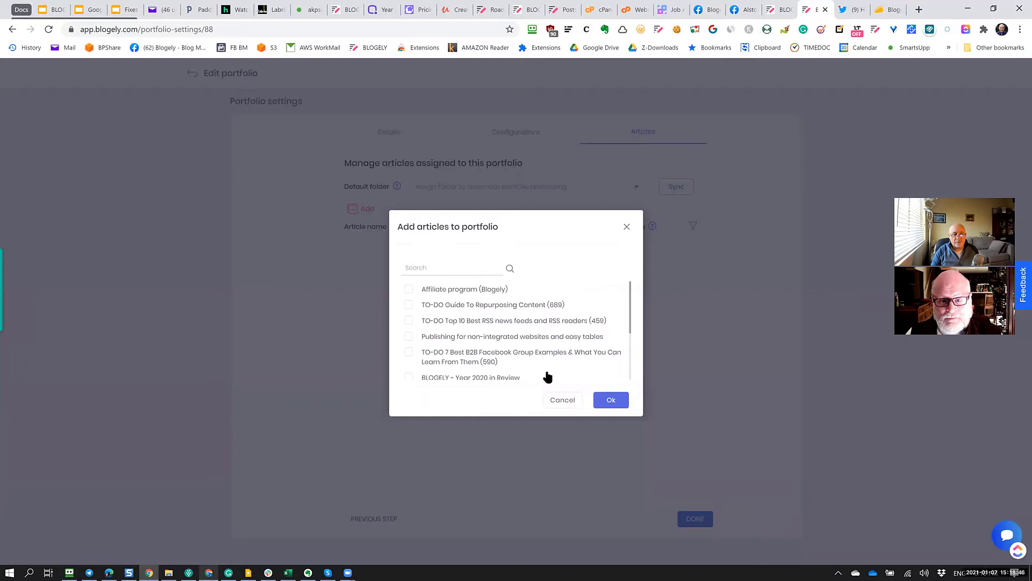
pyautogui.click(562, 400)
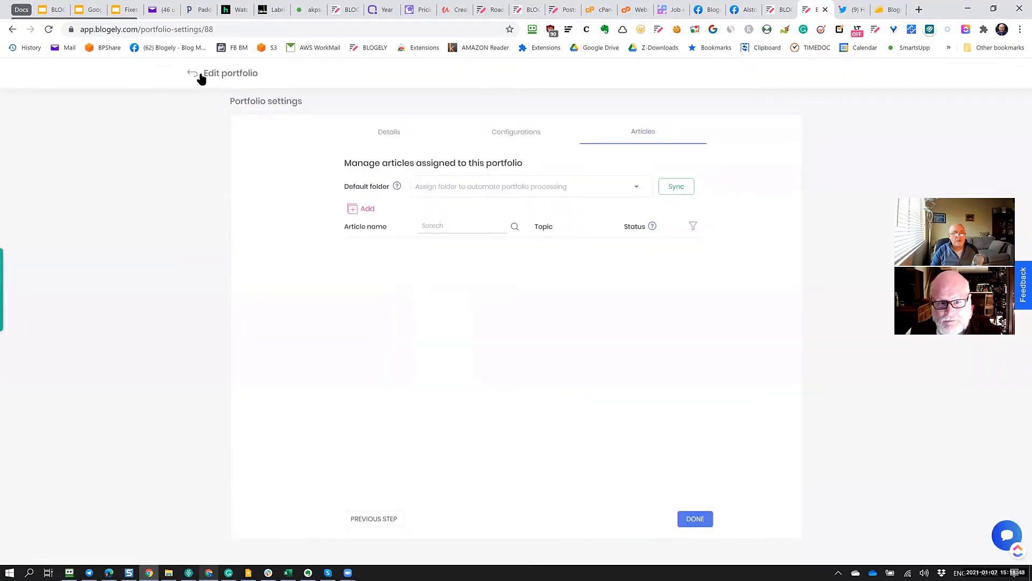
# Return to Articles, reopen the Auto-Block restoring article and attempt sharing again
pyautogui.click(192, 74)
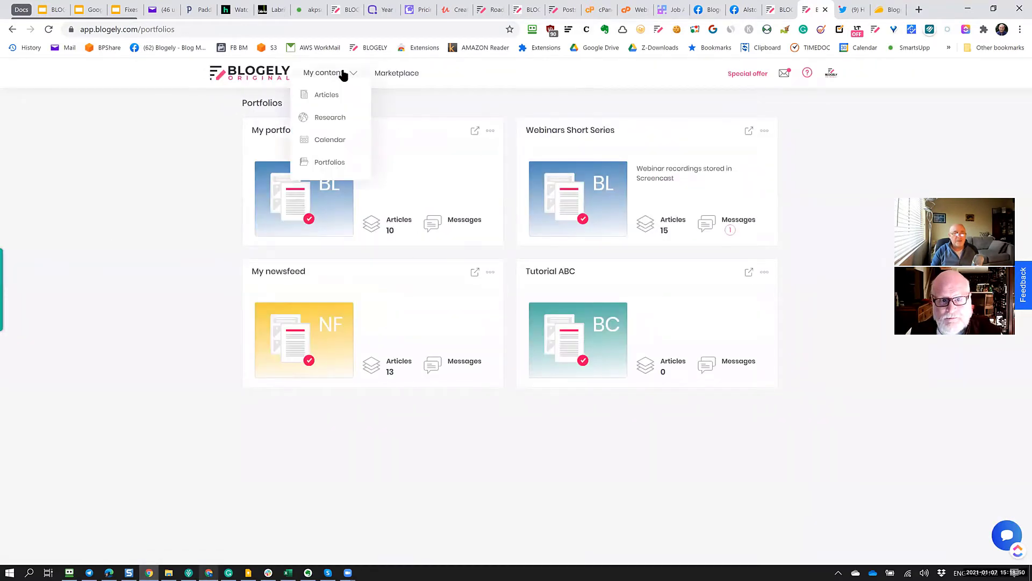
pyautogui.click(326, 95)
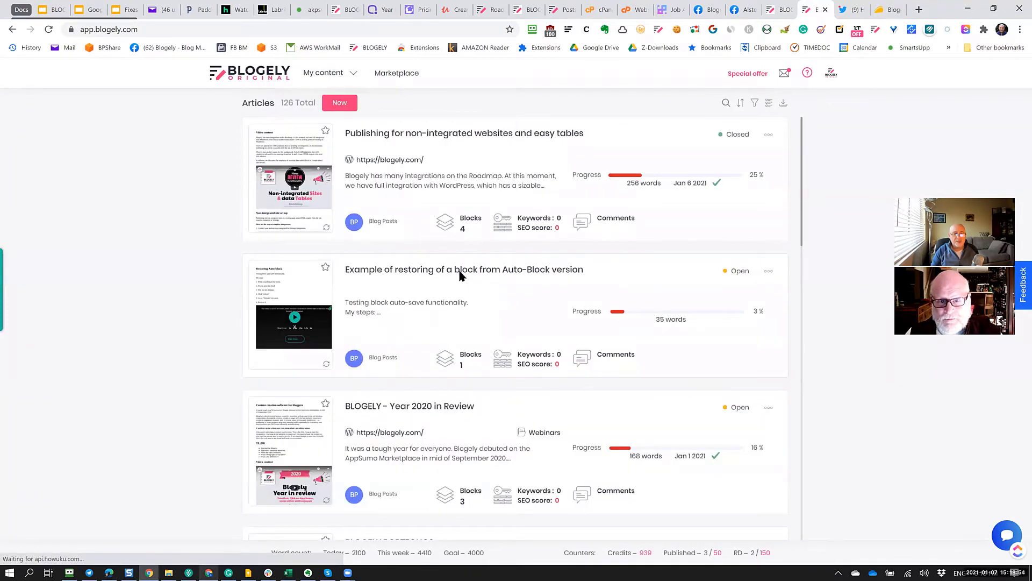
pyautogui.click(462, 269)
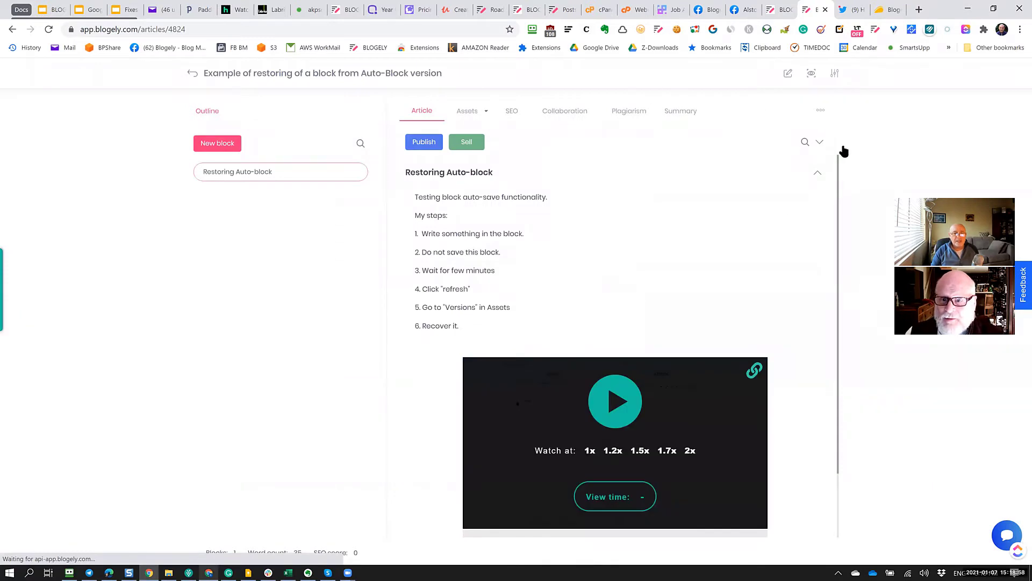
pyautogui.click(465, 142)
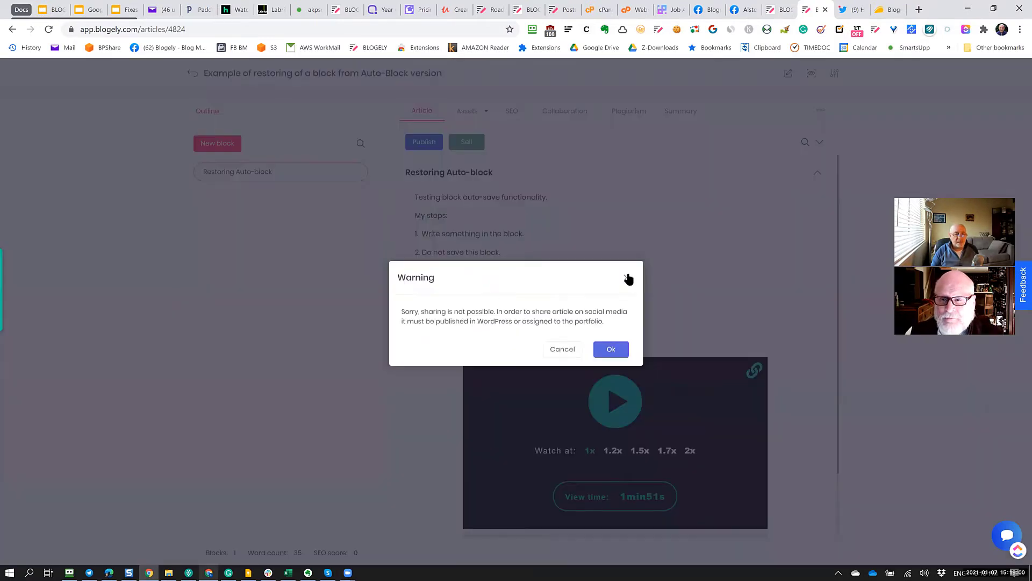
pyautogui.moveTo(433, 337)
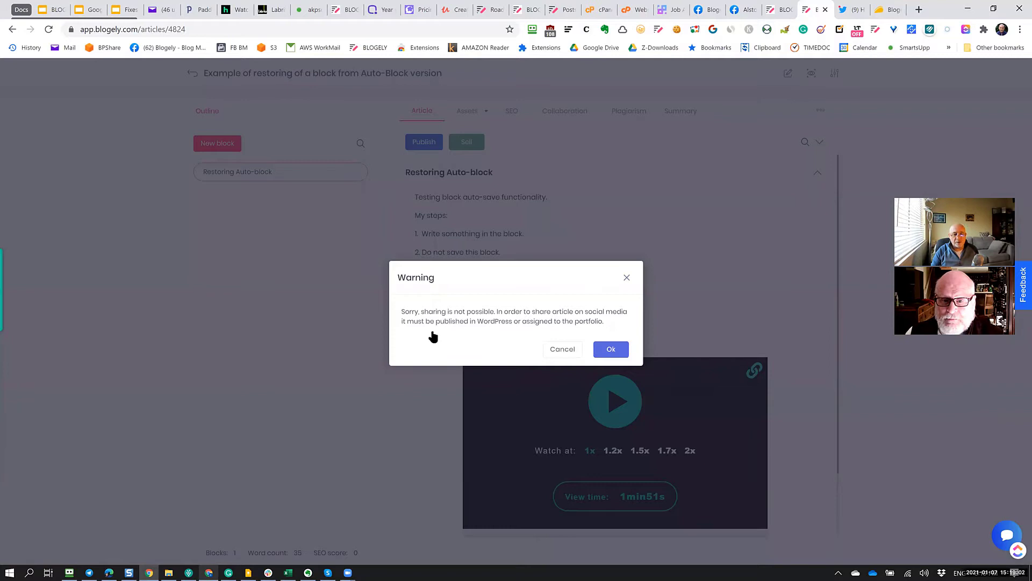
pyautogui.moveTo(483, 324)
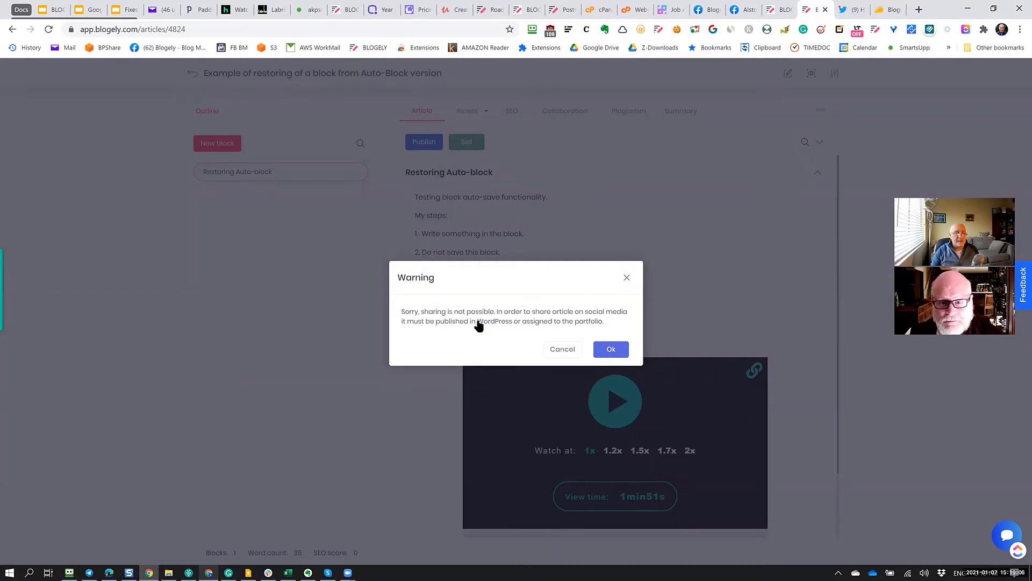
pyautogui.moveTo(535, 336)
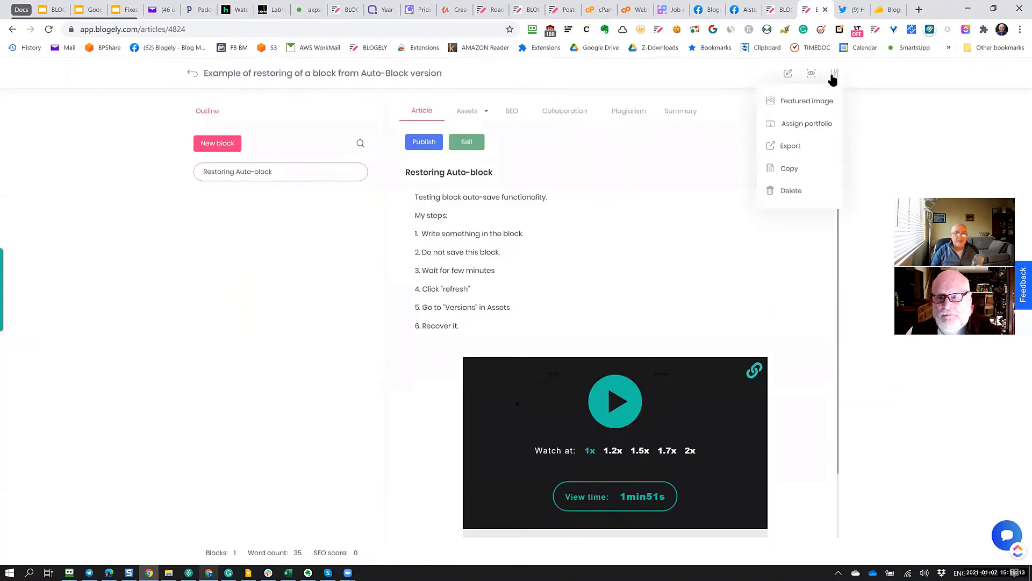
pyautogui.moveTo(805, 122)
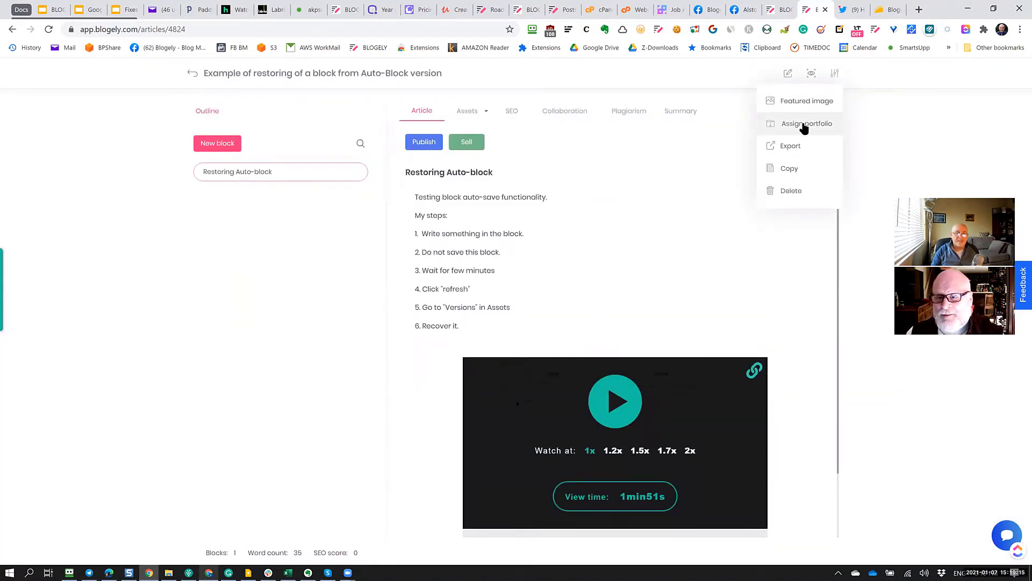
# In the assignment dialog add My newsfeed as portfolio, then remove it, leaving Tutorial ABC with topic Roadmap
pyautogui.click(805, 123)
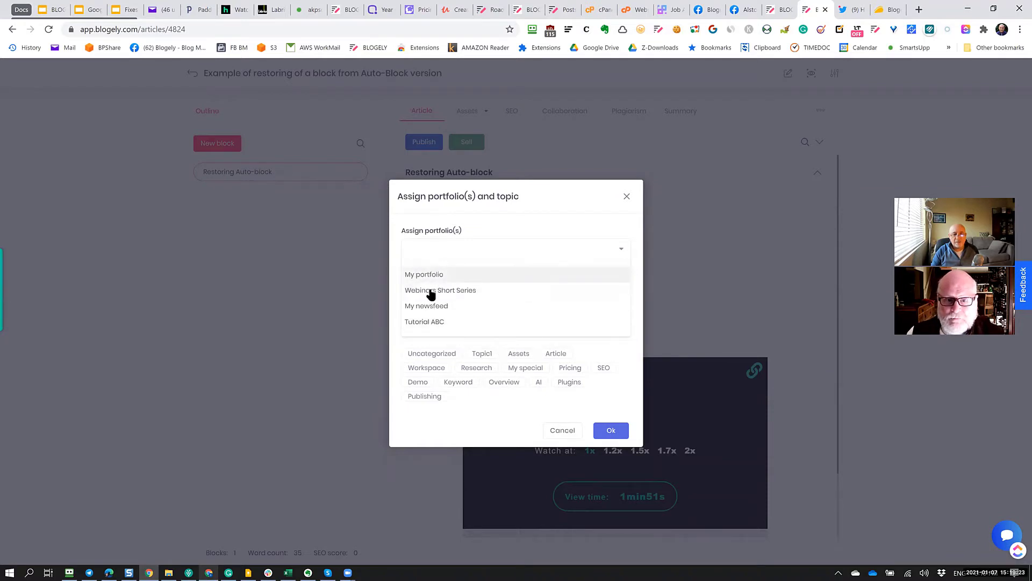
pyautogui.moveTo(426, 279)
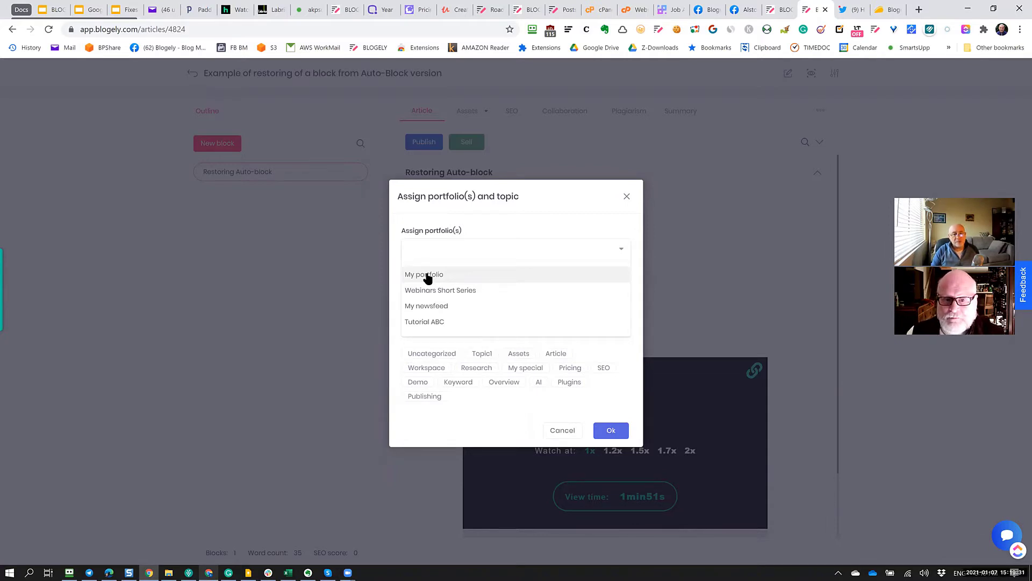
pyautogui.click(514, 250)
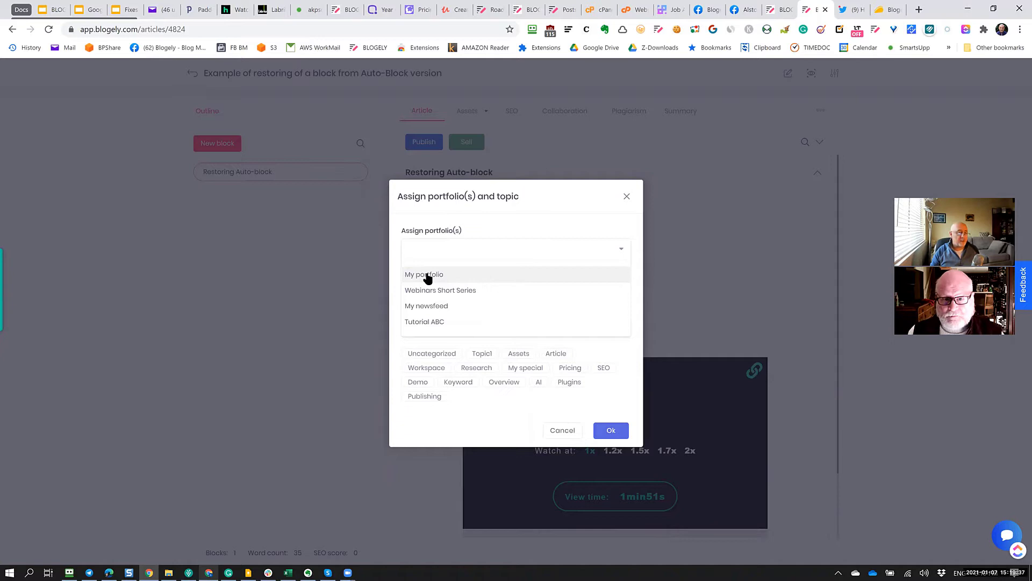
pyautogui.moveTo(427, 304)
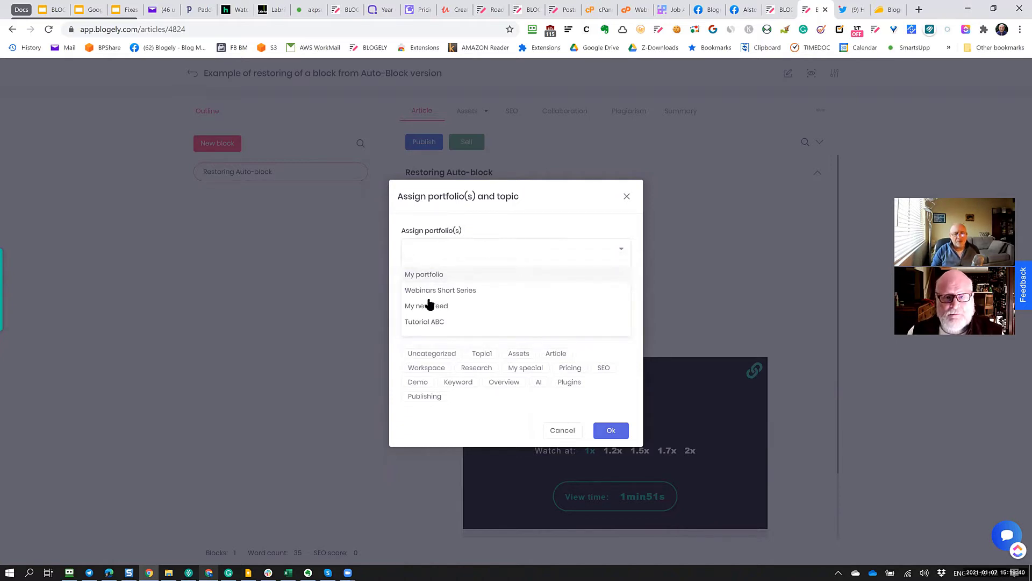
pyautogui.moveTo(429, 324)
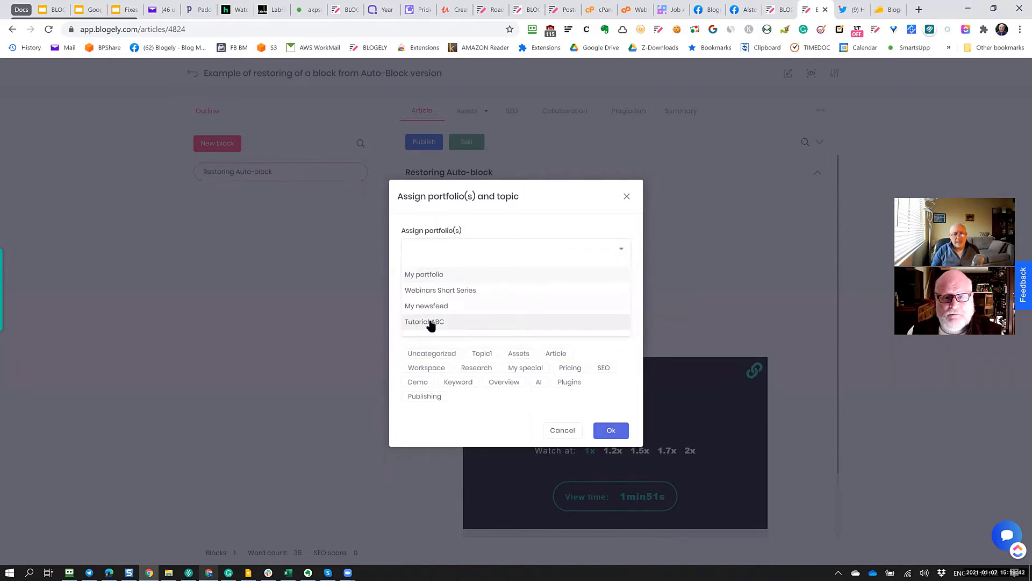
pyautogui.click(424, 321)
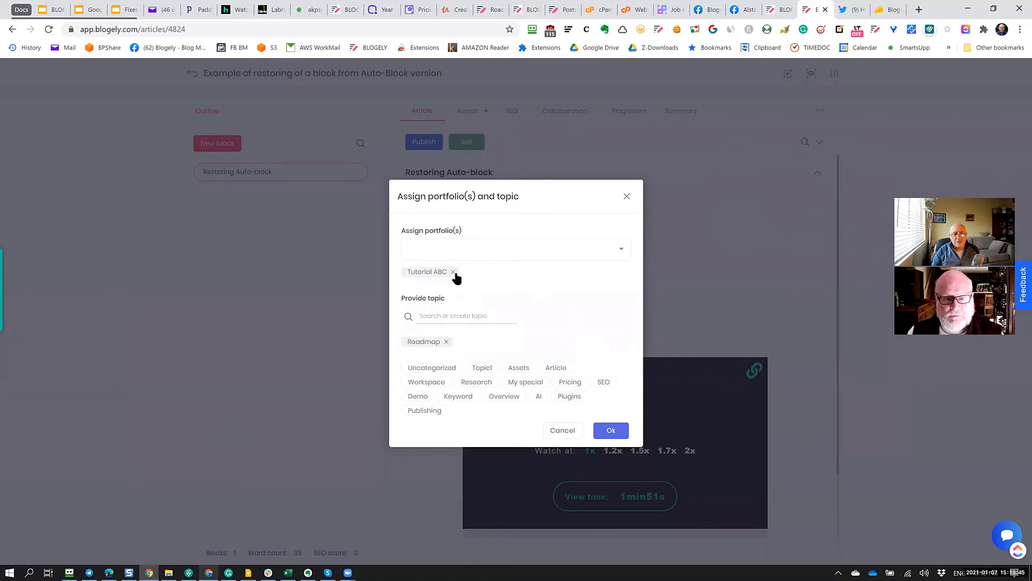
pyautogui.moveTo(584, 251)
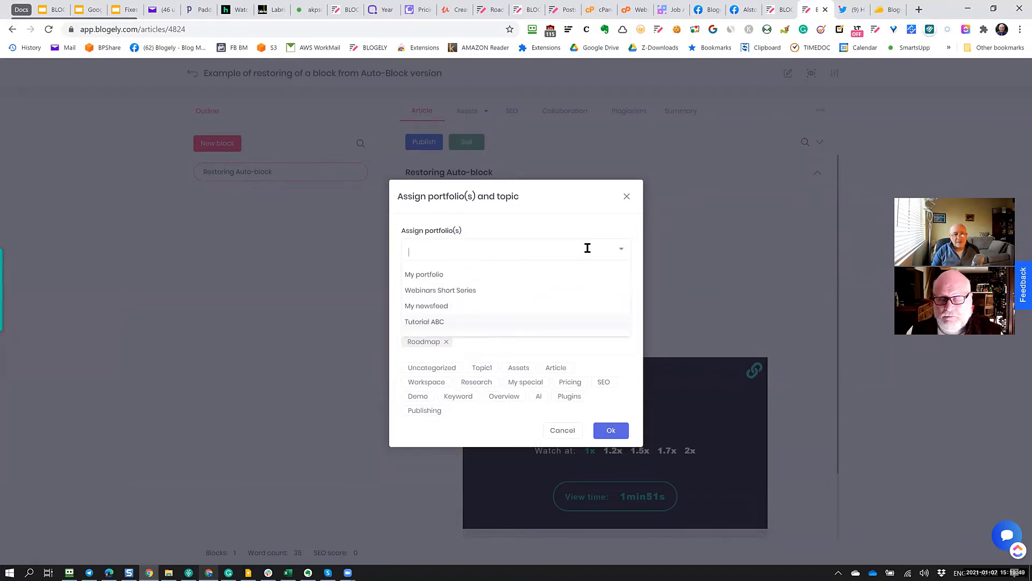
pyautogui.click(424, 321)
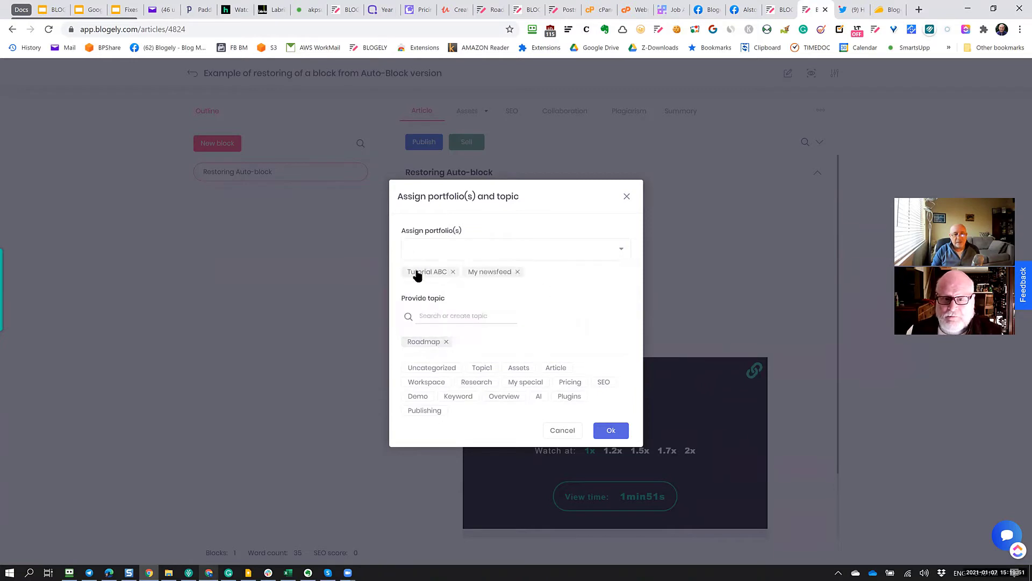
pyautogui.moveTo(542, 288)
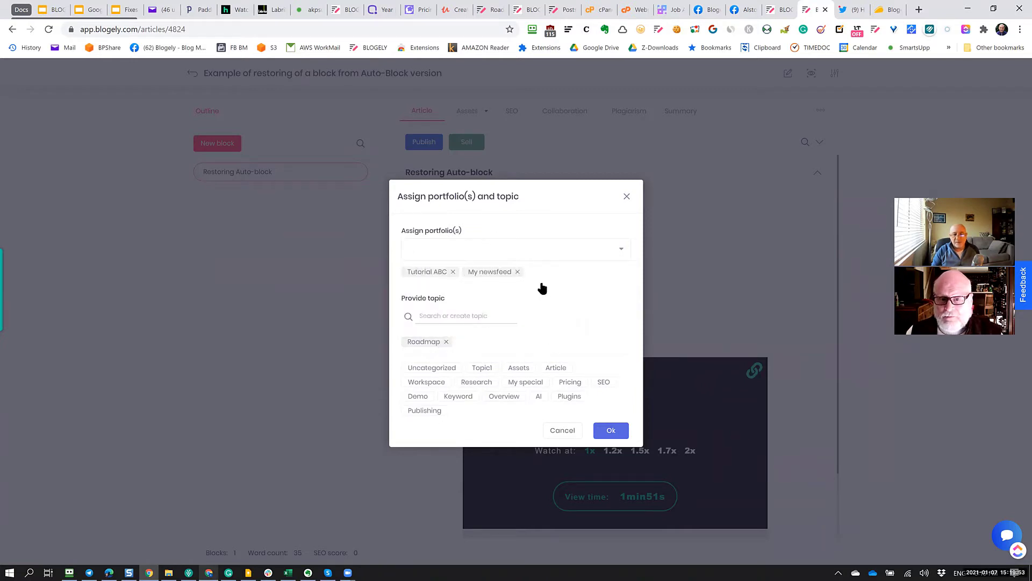
pyautogui.moveTo(534, 316)
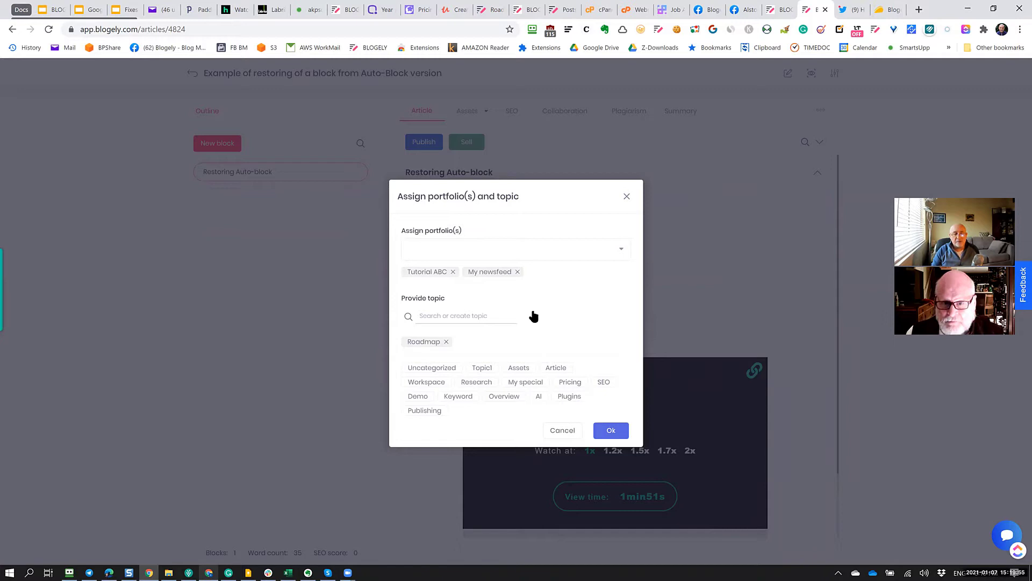
pyautogui.click(517, 271)
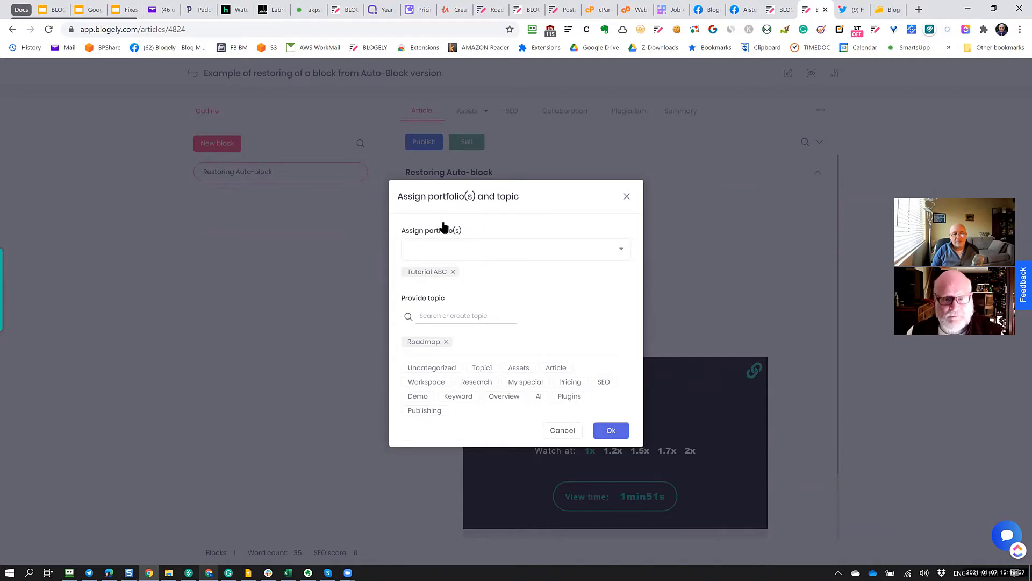
pyautogui.moveTo(470, 374)
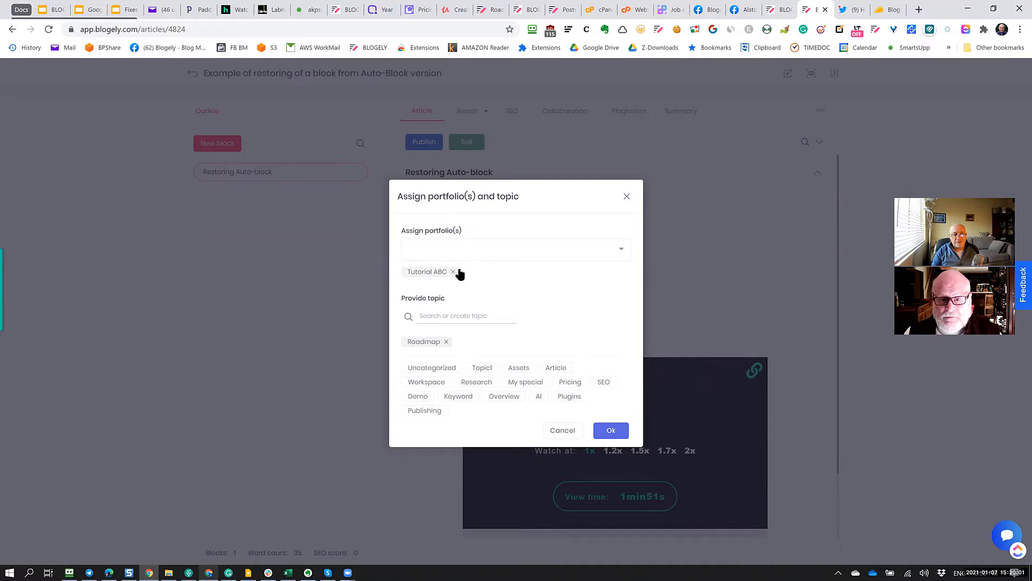
pyautogui.moveTo(446, 426)
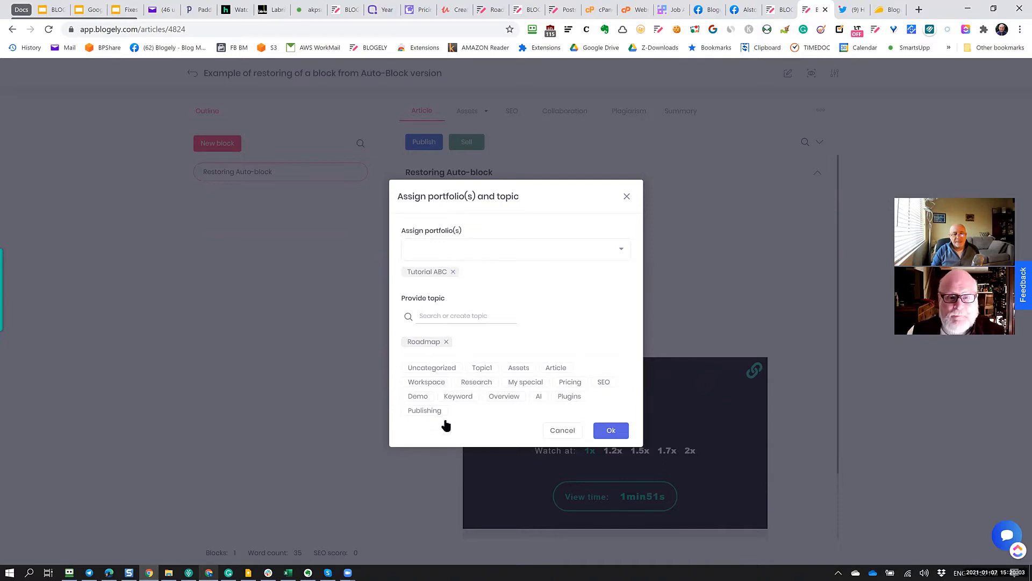
pyautogui.moveTo(471, 322)
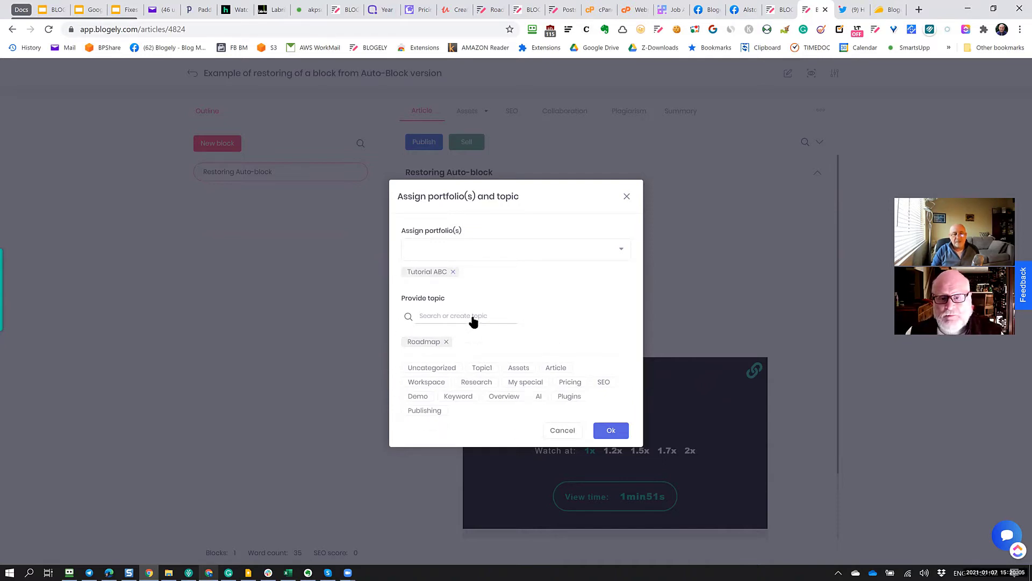
pyautogui.moveTo(497, 420)
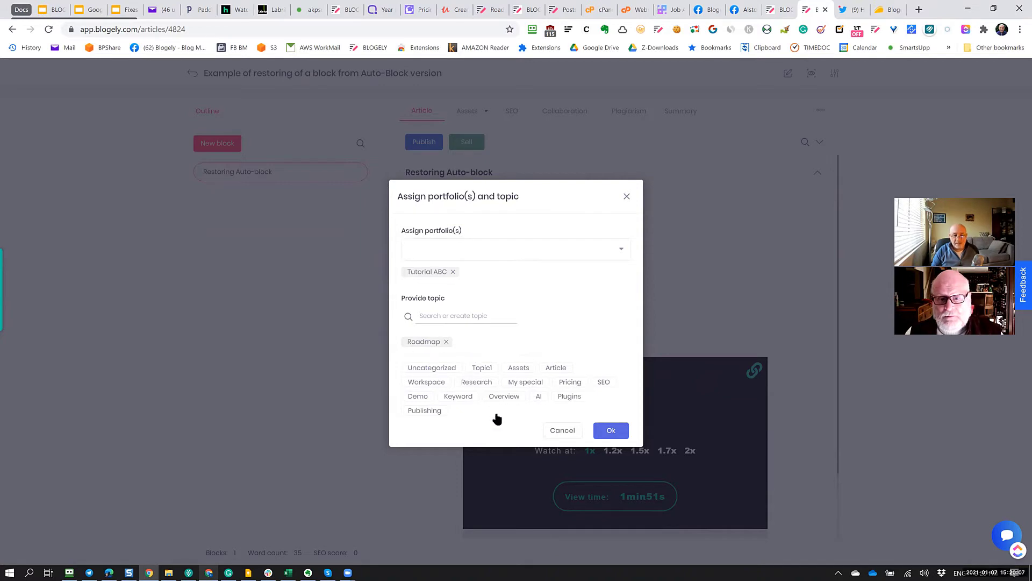
pyautogui.moveTo(440, 320)
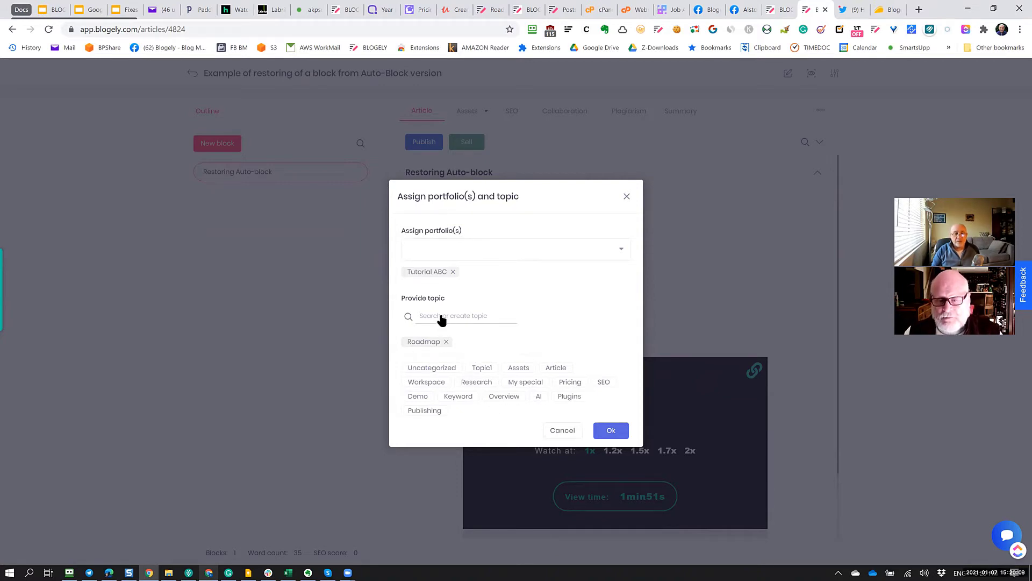
pyautogui.moveTo(565, 324)
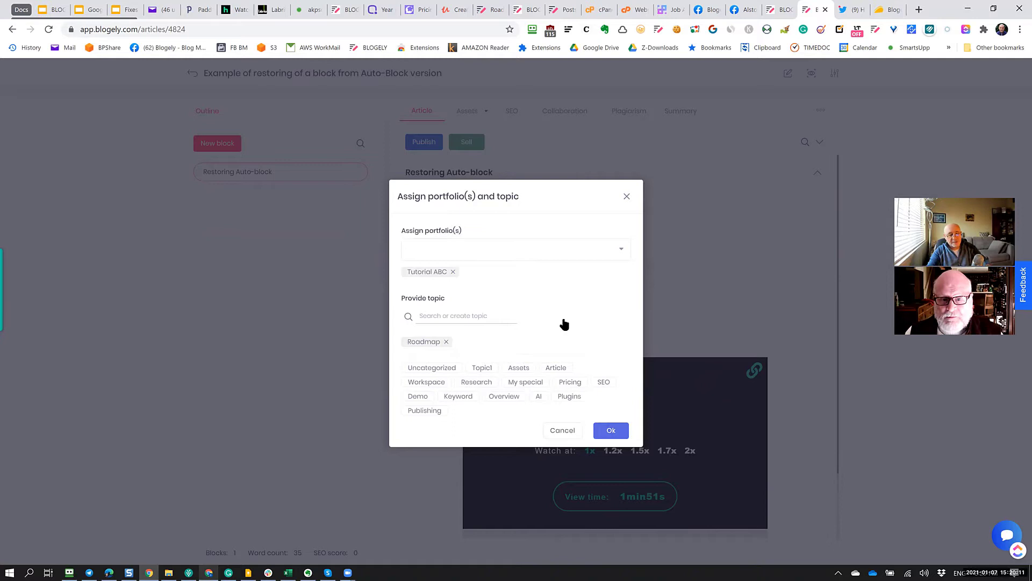
# Create a 'my topic' topic, then choose Demo as the topic and confirm the Tutorial ABC assignment
pyautogui.write('my')
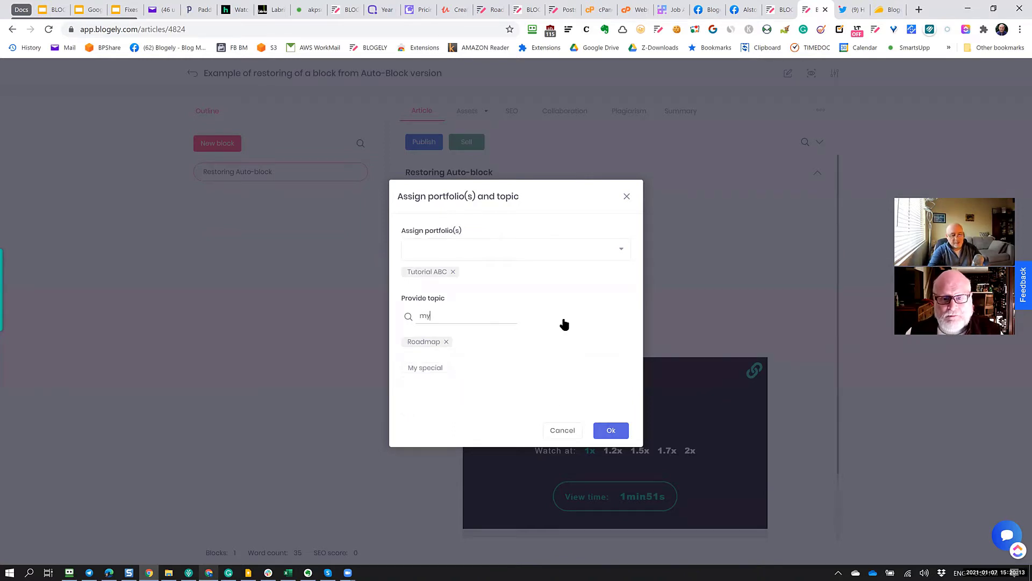
pyautogui.write('to')
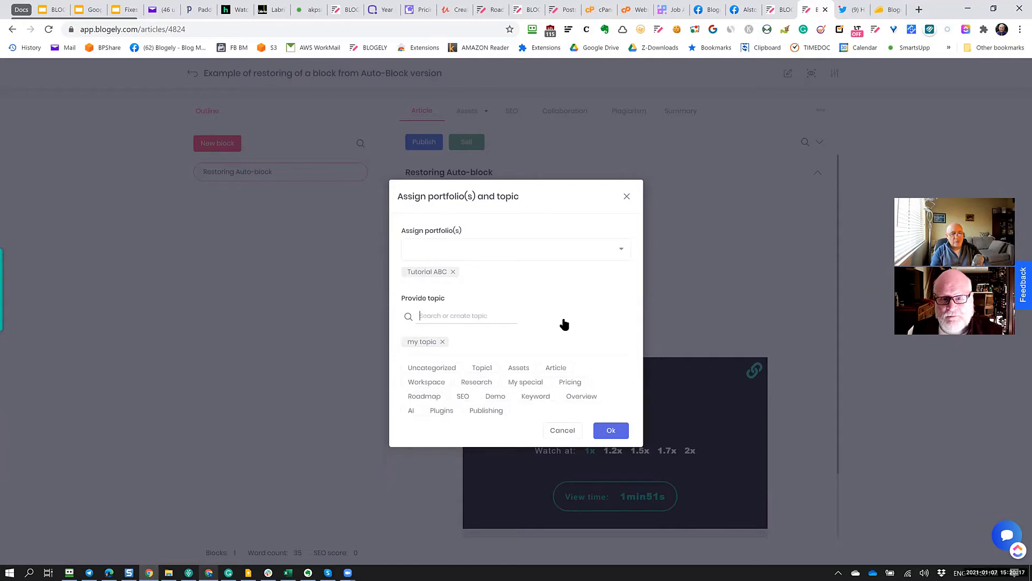
pyautogui.moveTo(439, 356)
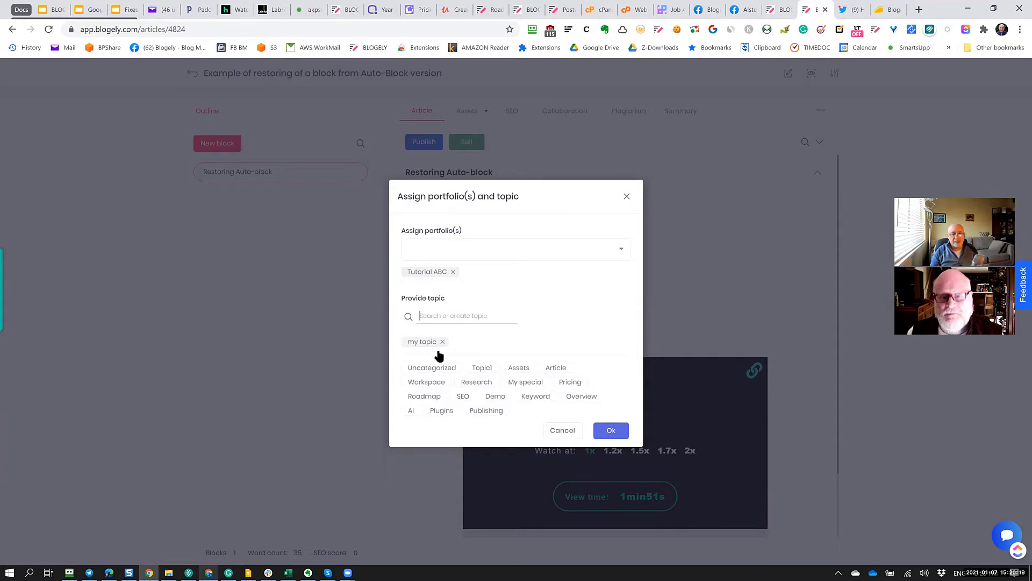
pyautogui.moveTo(427, 349)
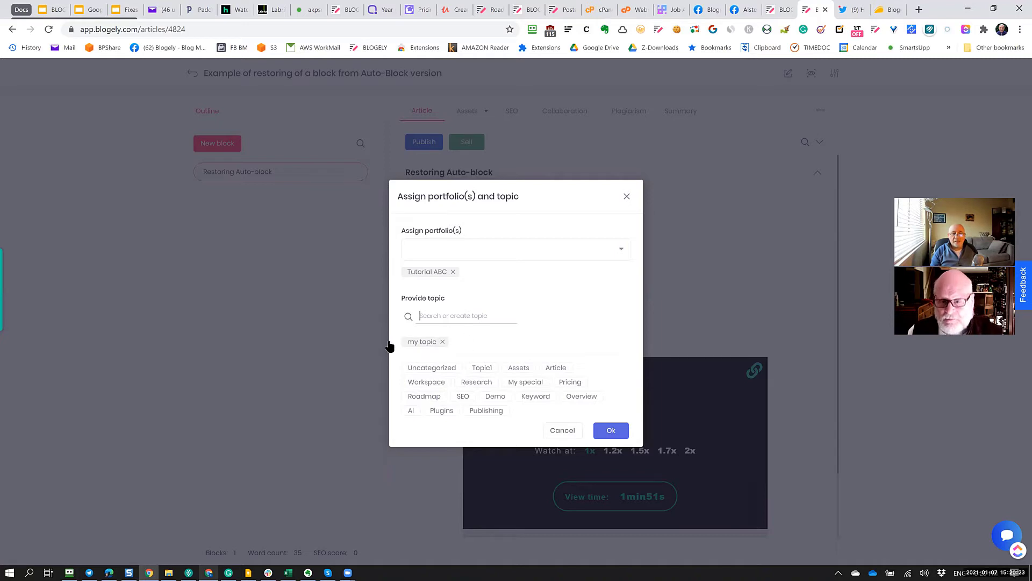
pyautogui.moveTo(474, 368)
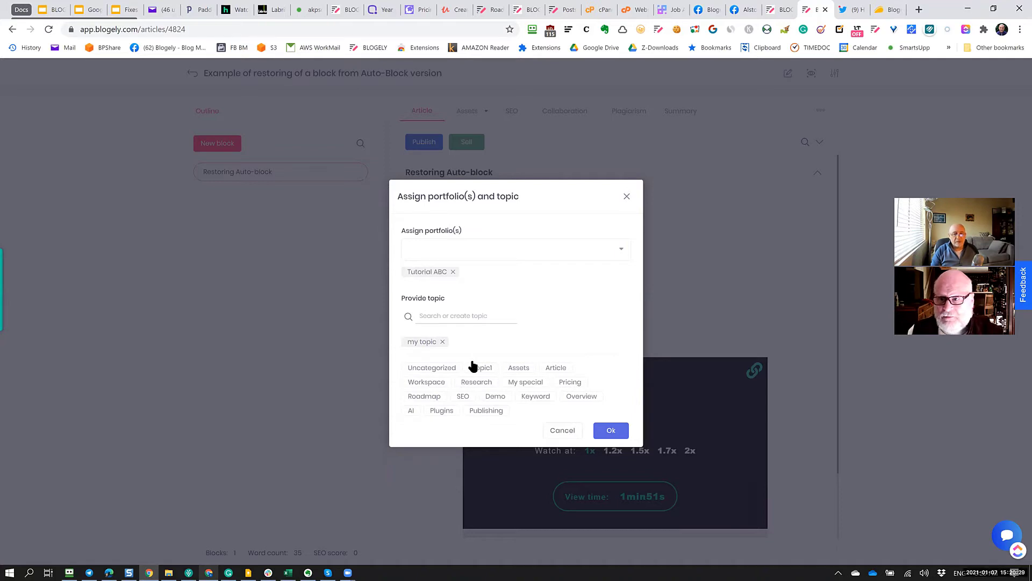
pyautogui.moveTo(453, 356)
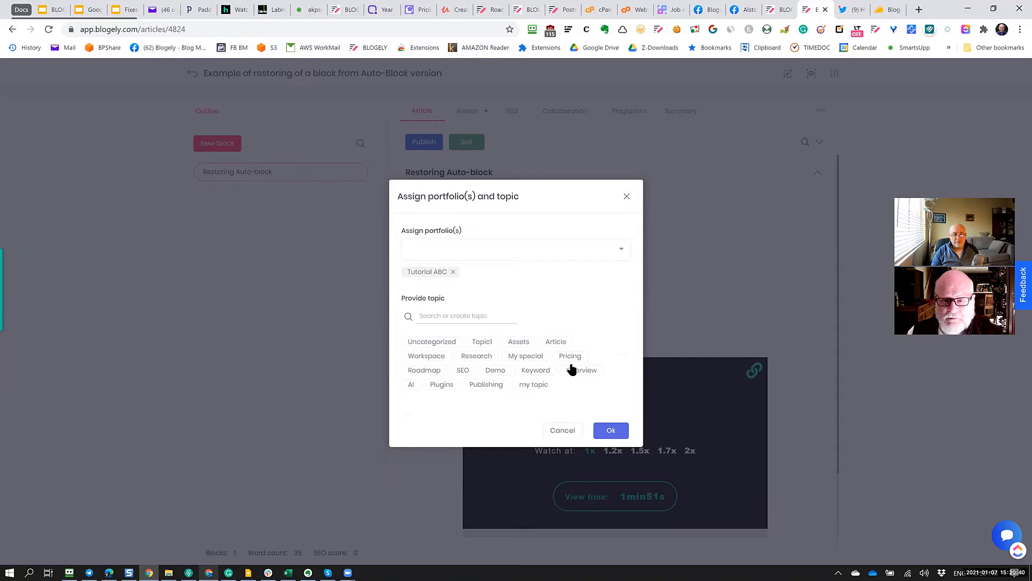
pyautogui.moveTo(497, 370)
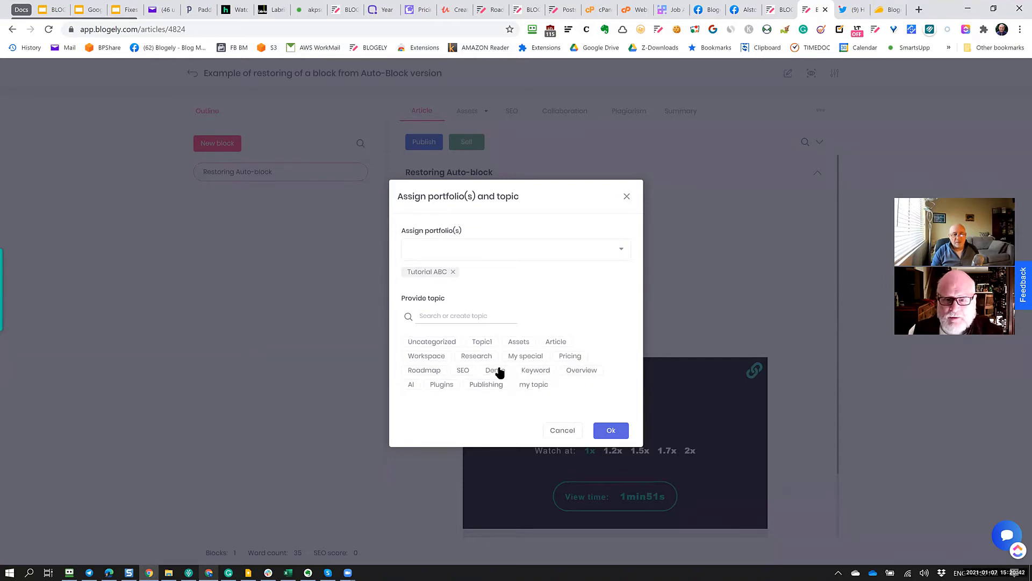
pyautogui.click(494, 369)
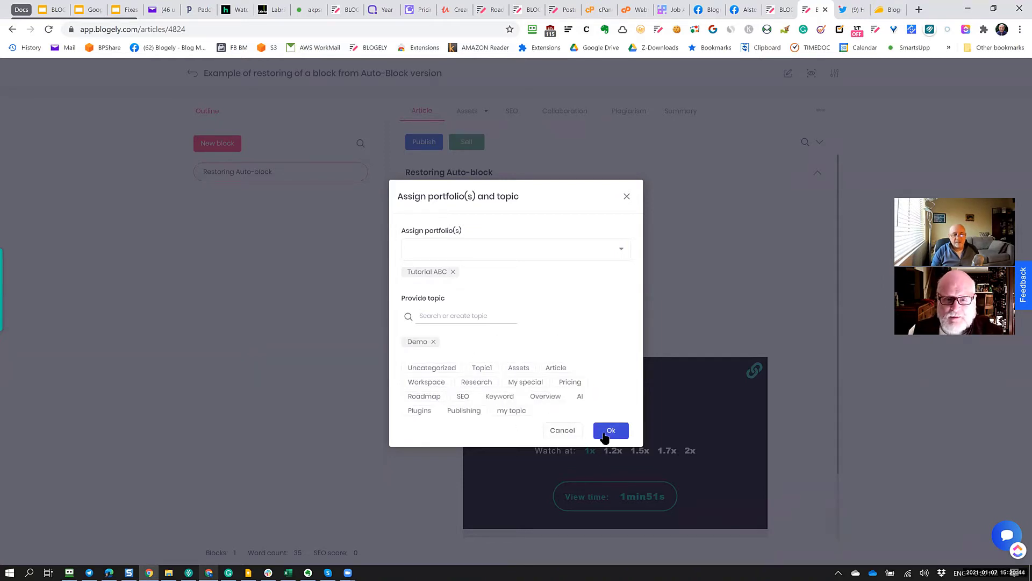
pyautogui.moveTo(478, 256)
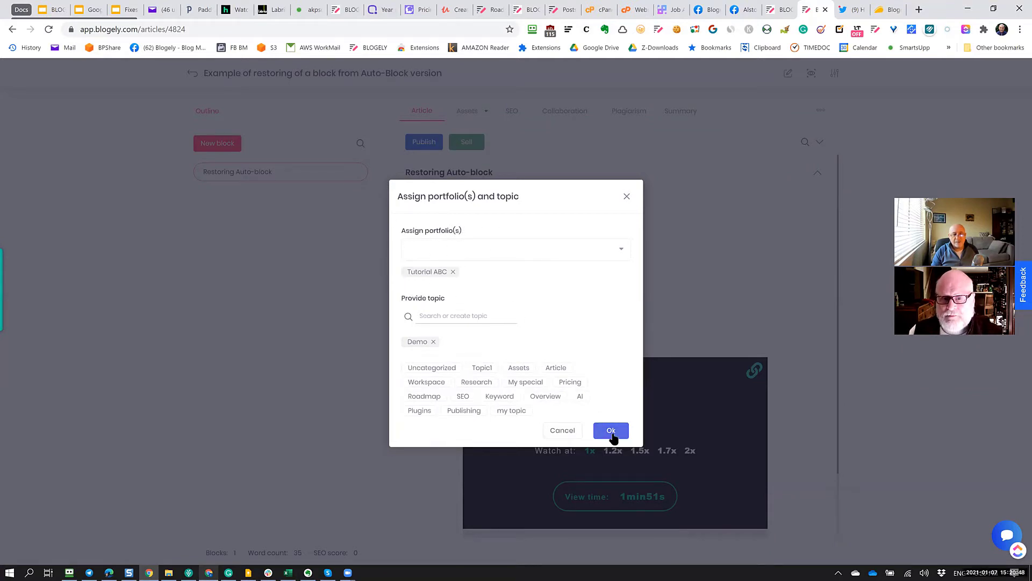
pyautogui.click(610, 430)
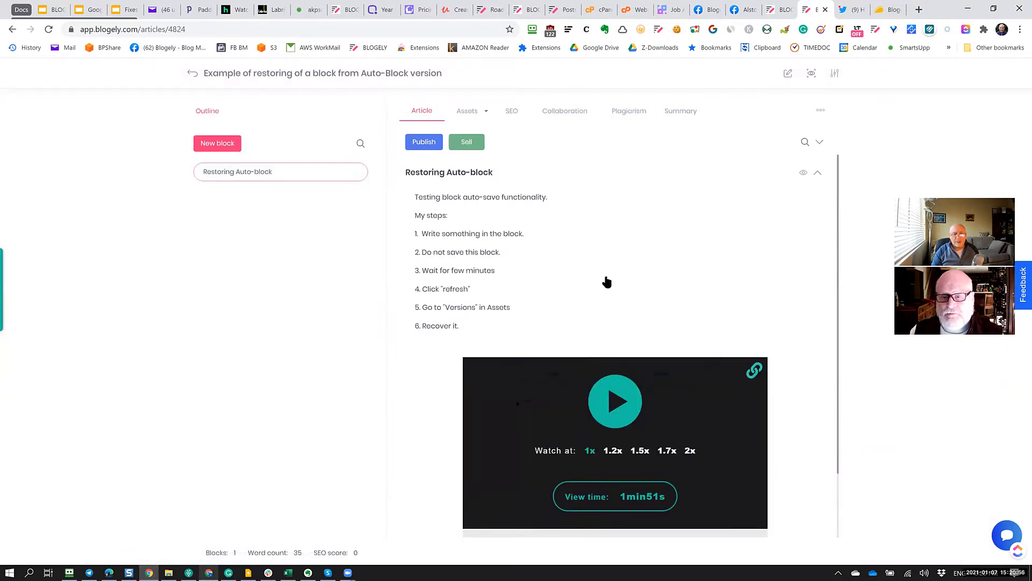
pyautogui.moveTo(634, 291)
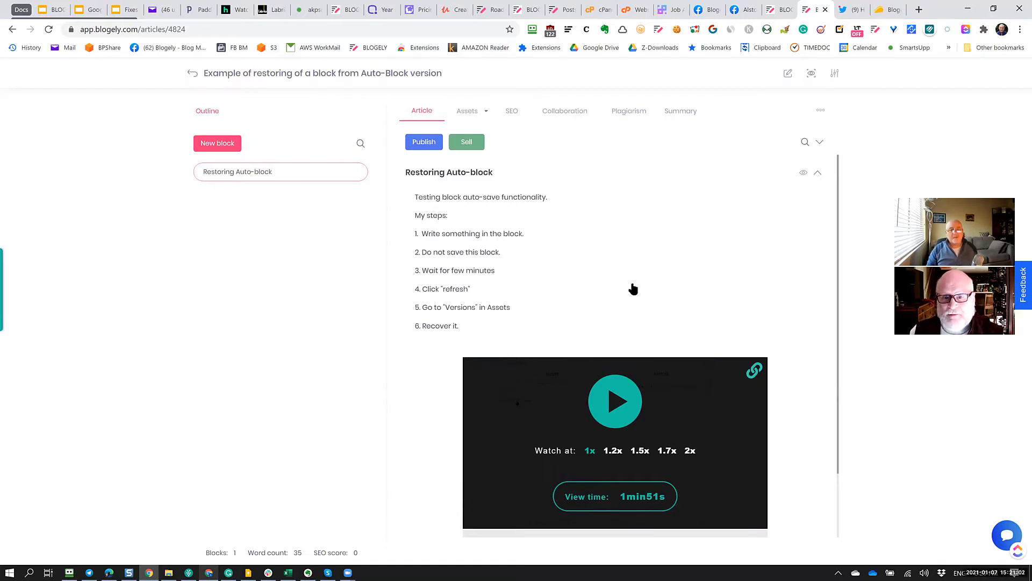
pyautogui.moveTo(659, 287)
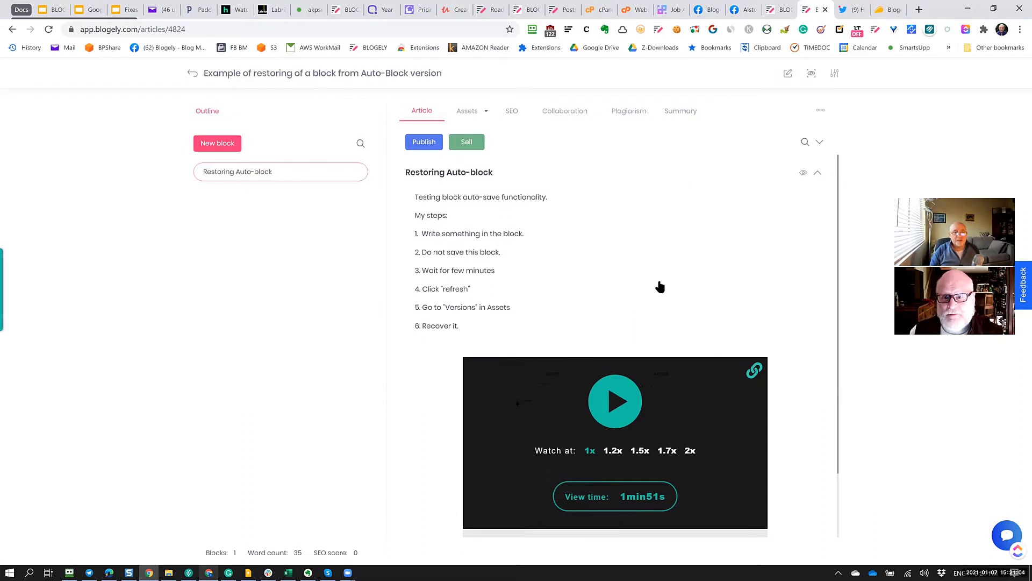
pyautogui.moveTo(674, 287)
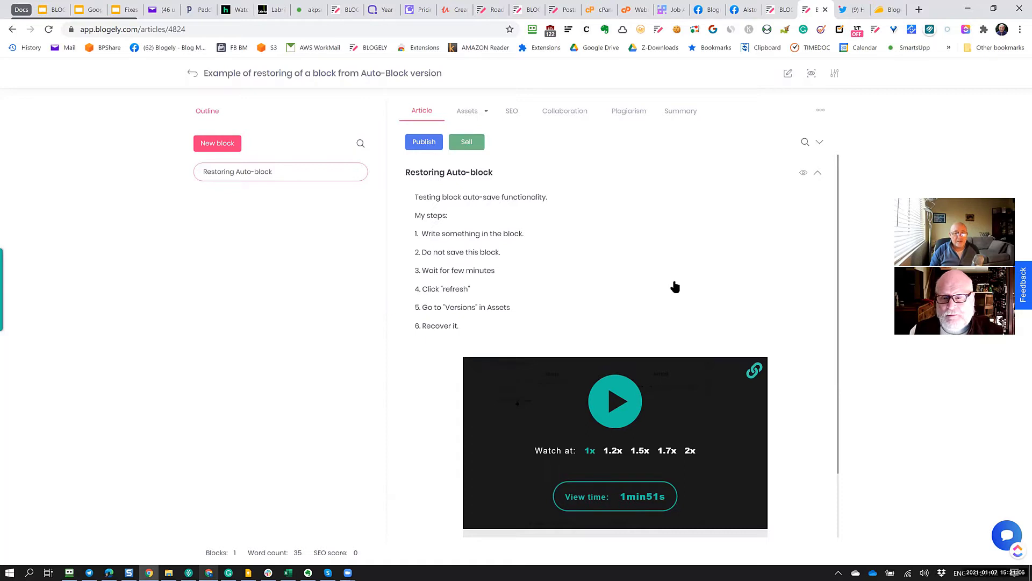
pyautogui.moveTo(681, 298)
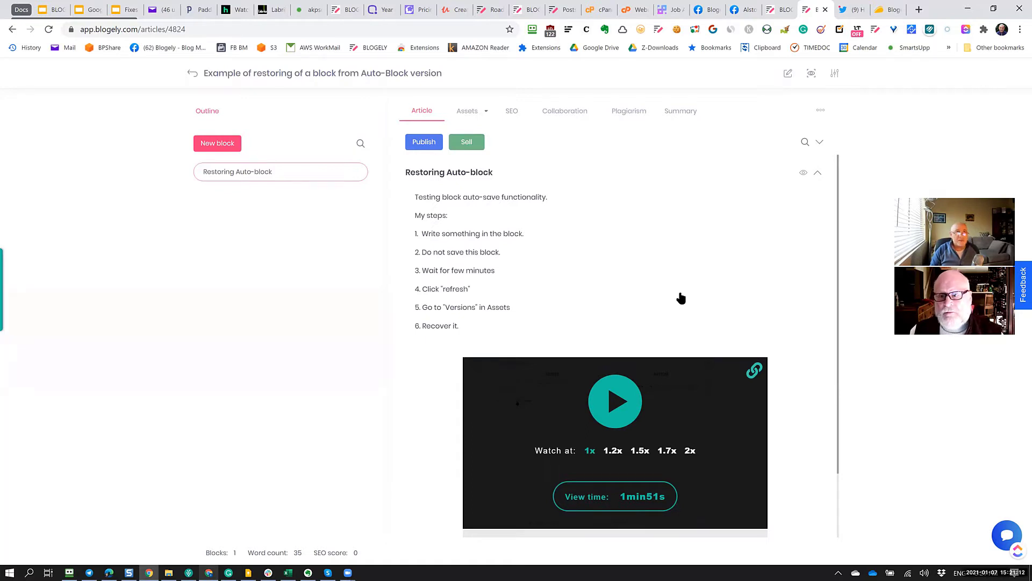
pyautogui.moveTo(669, 302)
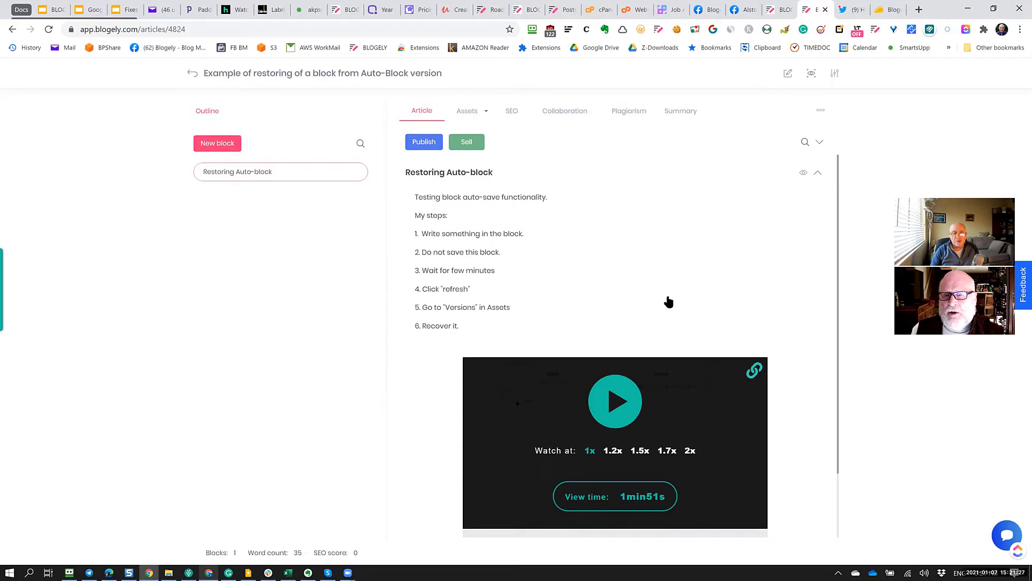
pyautogui.moveTo(717, 286)
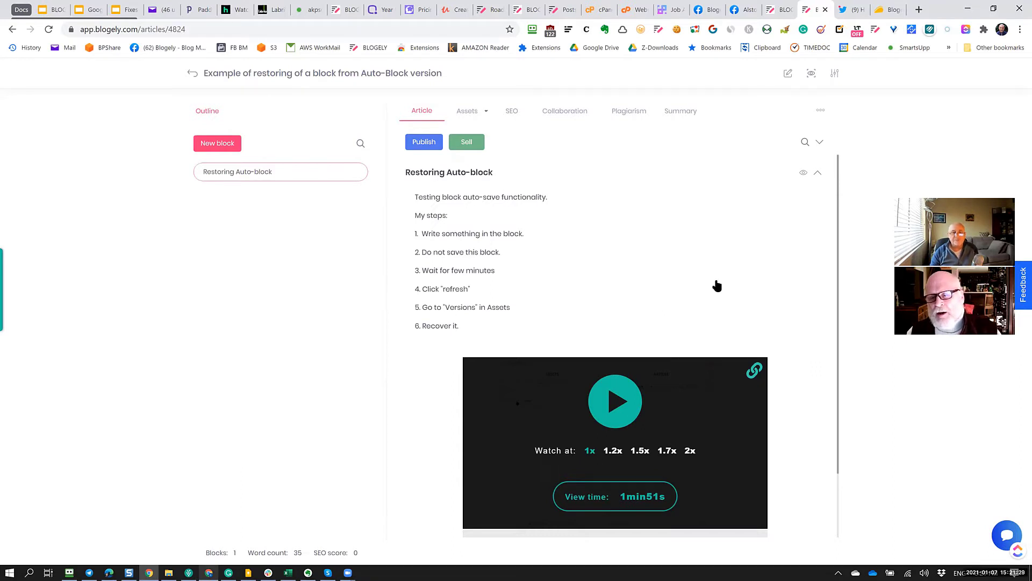
pyautogui.moveTo(780, 272)
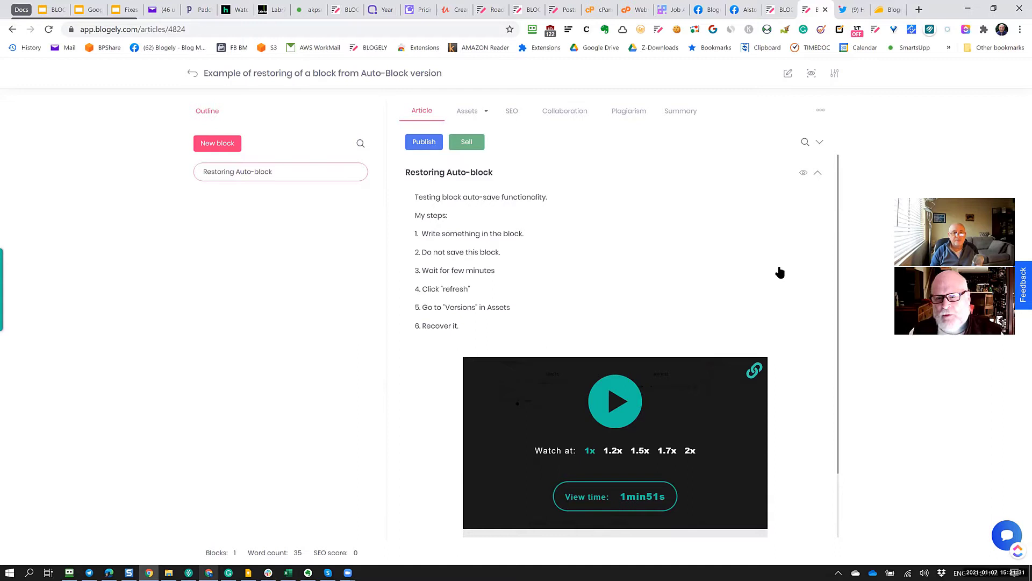
# Attempt a social share from the article's extra actions and cancel the resulting warning
pyautogui.click(819, 110)
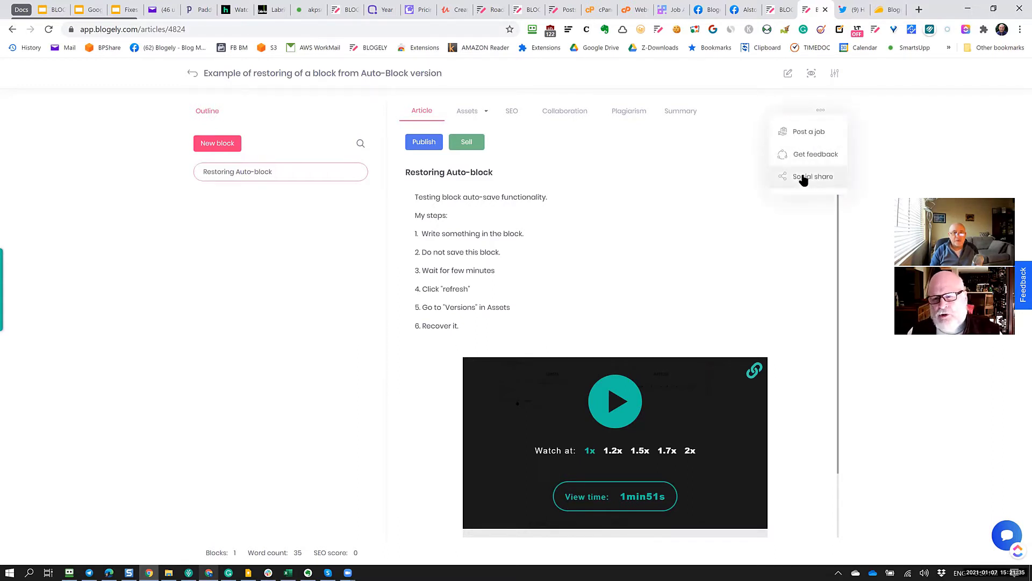
pyautogui.click(813, 175)
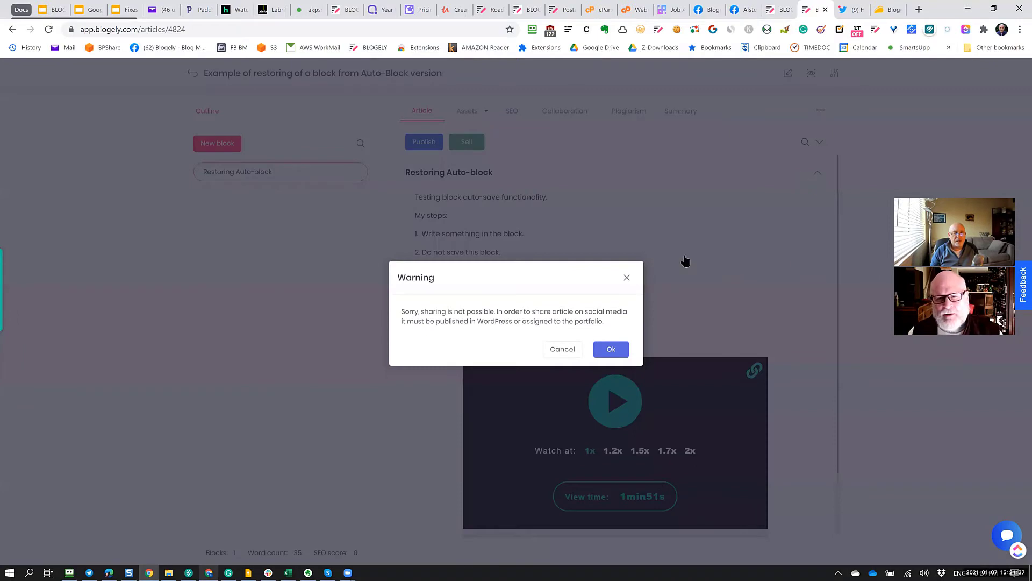
pyautogui.moveTo(429, 262)
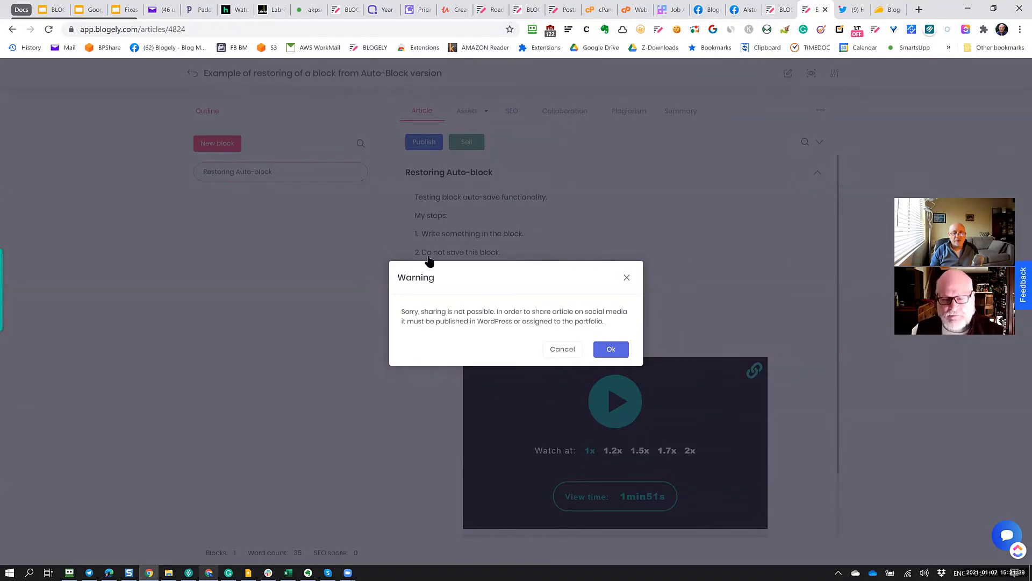
pyautogui.moveTo(389, 329)
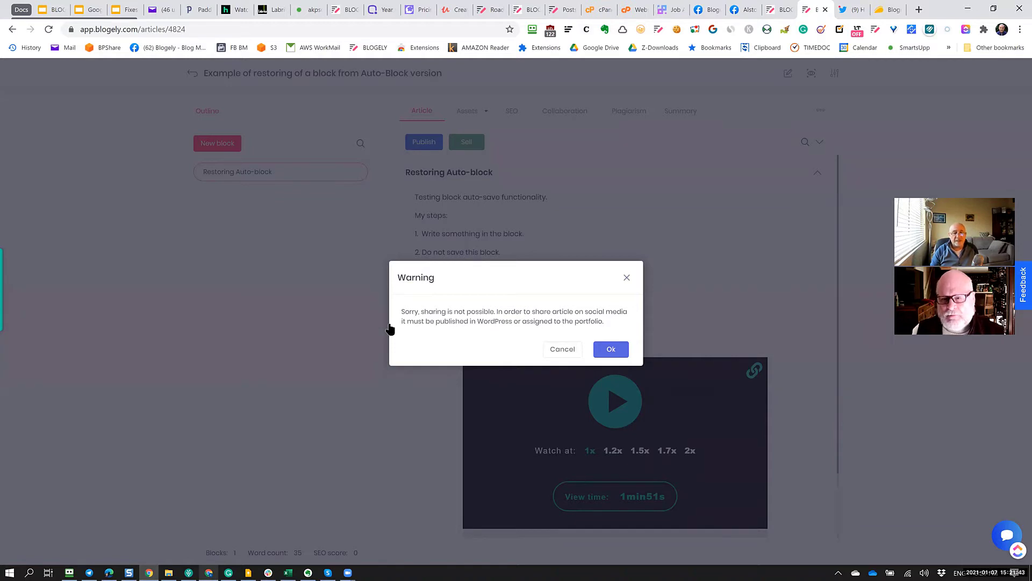
pyautogui.moveTo(562, 349)
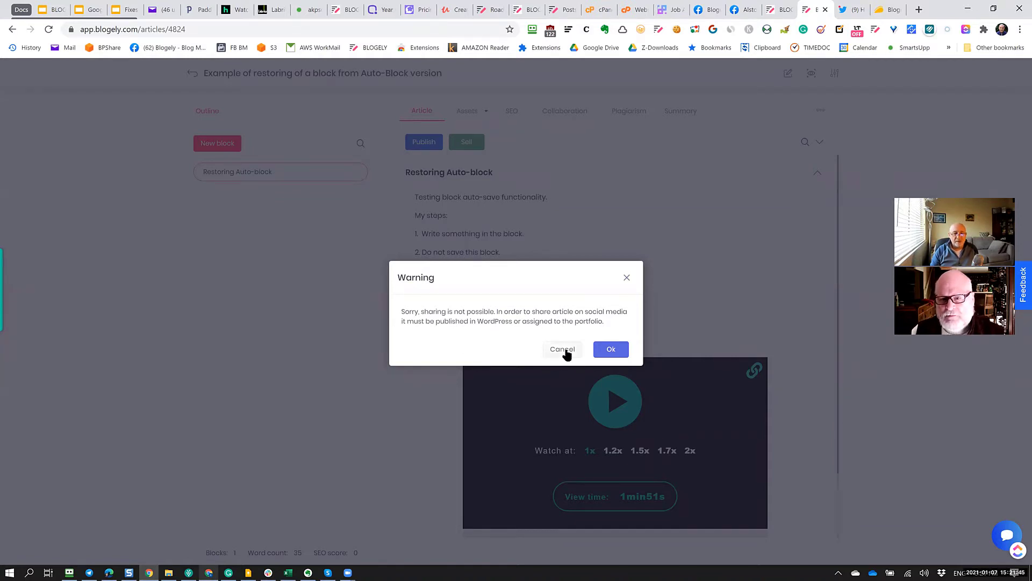
pyautogui.click(561, 348)
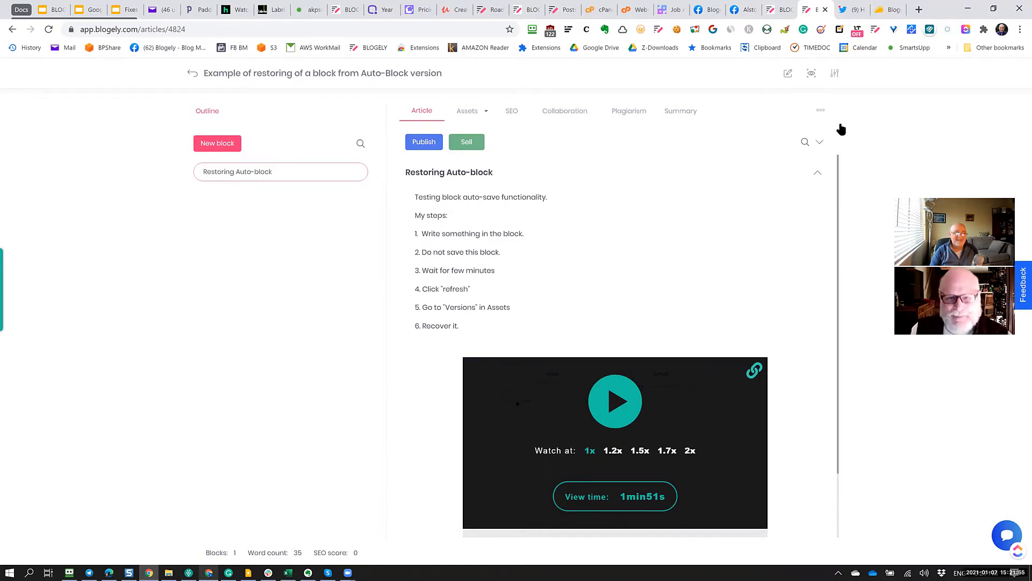
pyautogui.moveTo(760, 149)
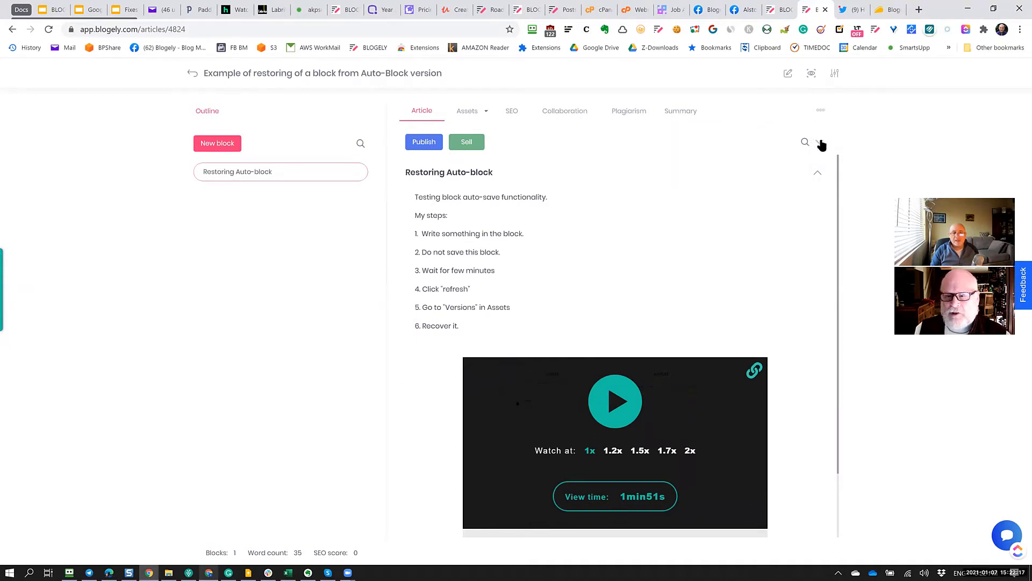
pyautogui.moveTo(861, 150)
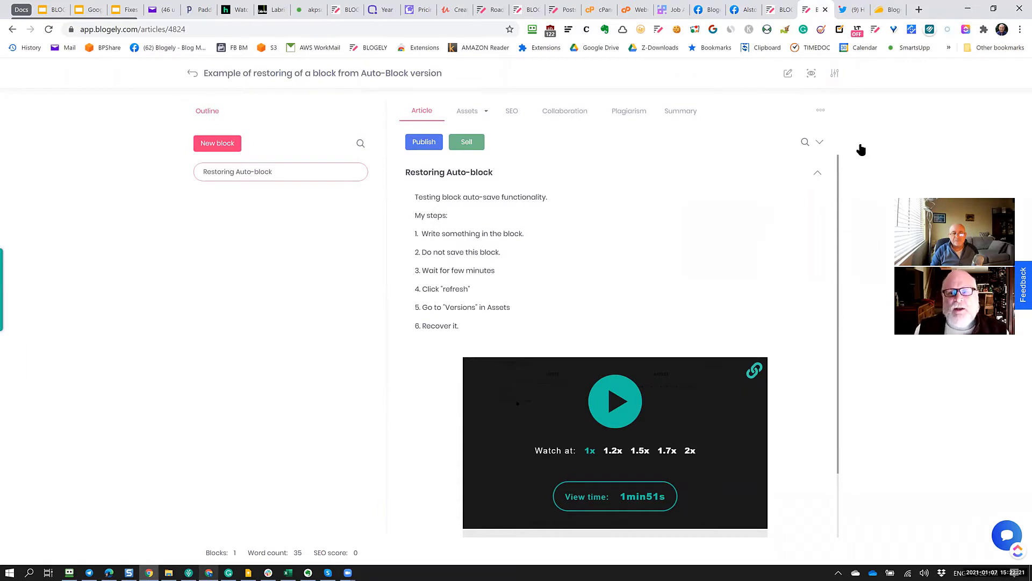
pyautogui.moveTo(796, 83)
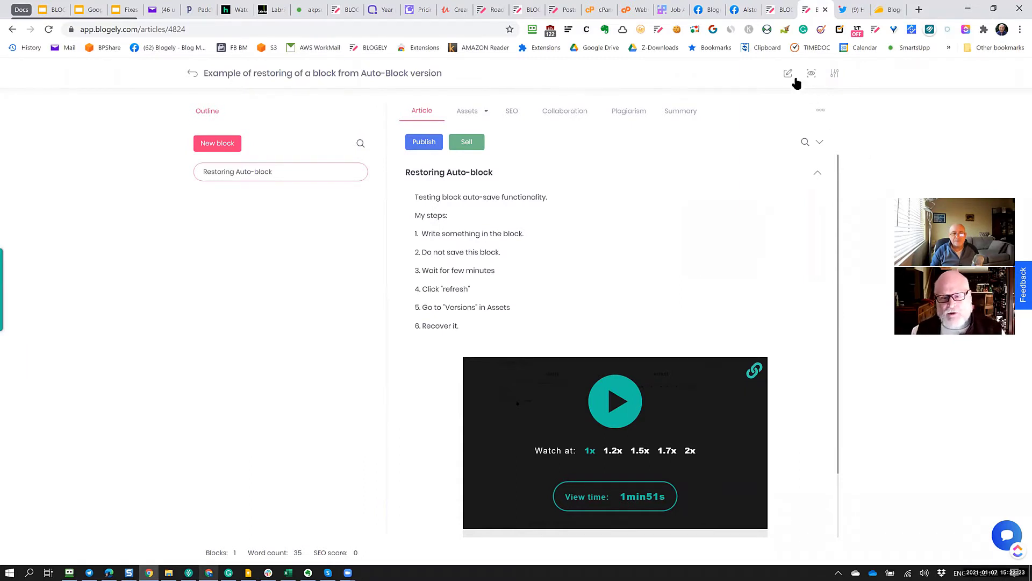
pyautogui.moveTo(788, 74)
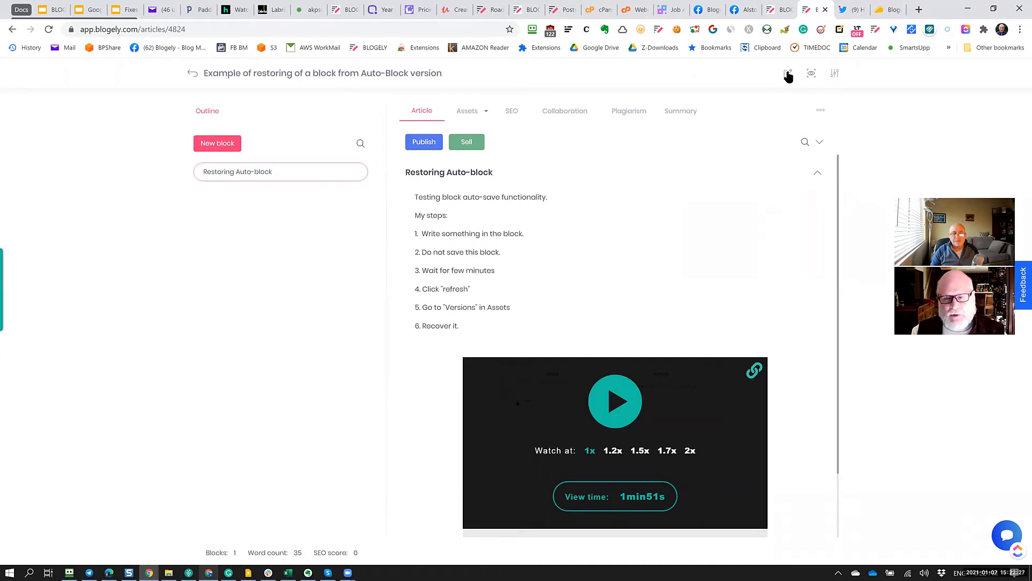
pyautogui.moveTo(790, 114)
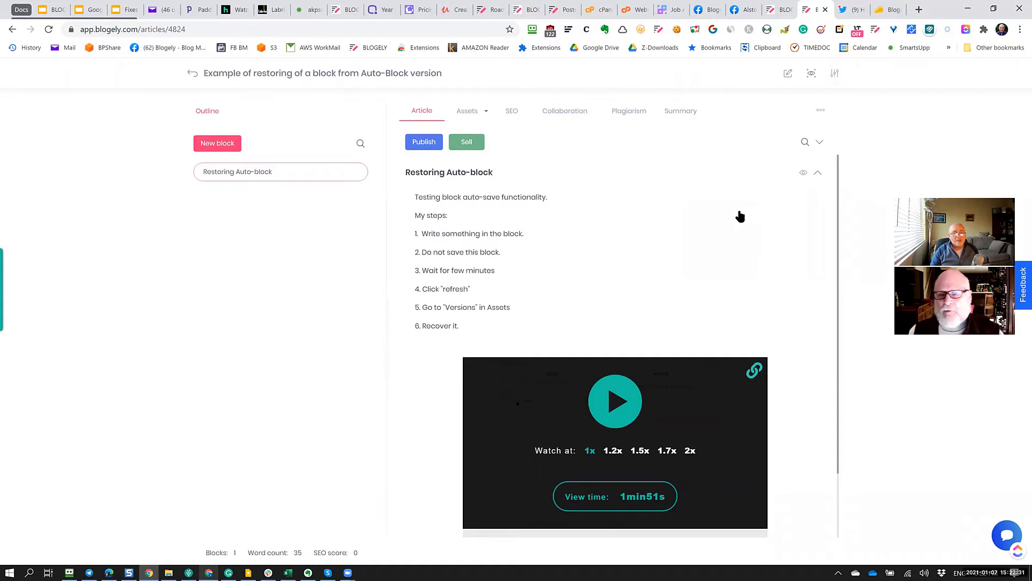
pyautogui.moveTo(740, 264)
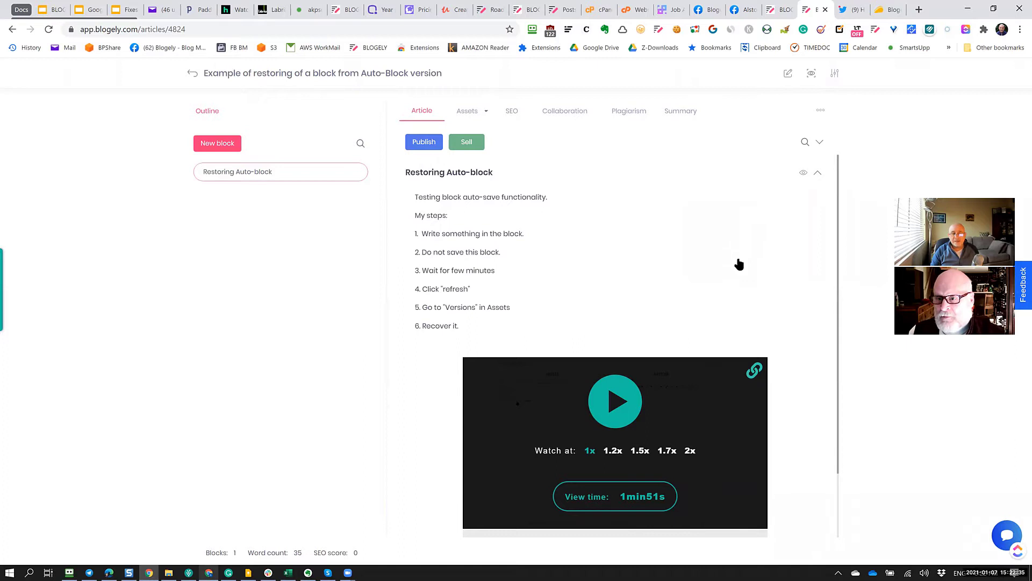
pyautogui.moveTo(732, 268)
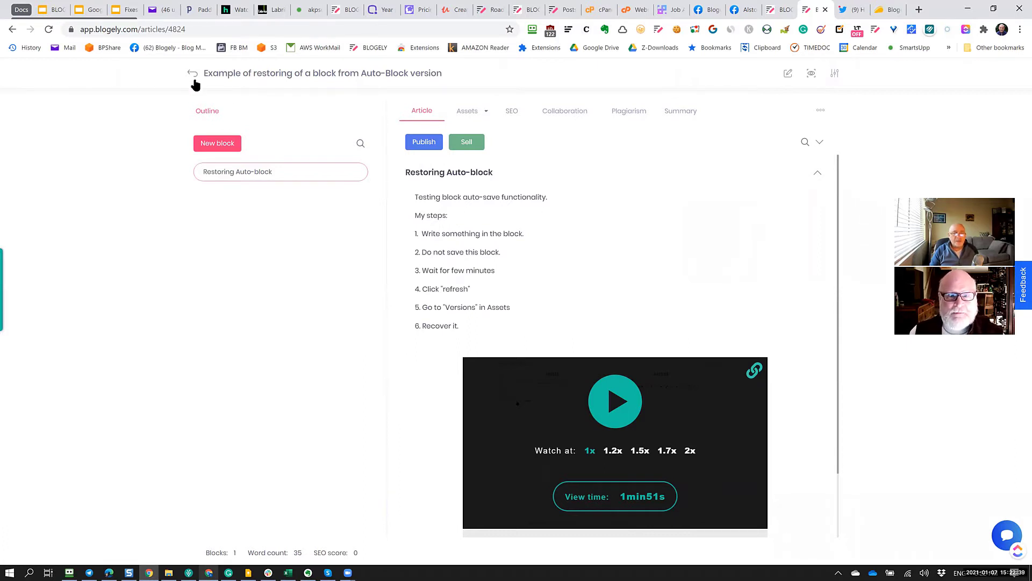
pyautogui.moveTo(203, 78)
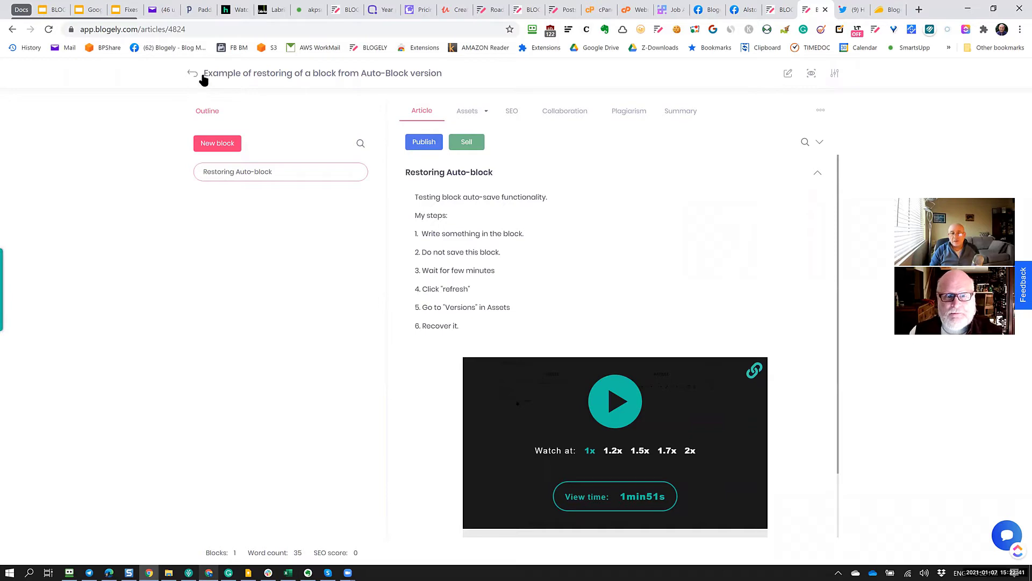
# Go back from the article editor to the Articles list of 126
pyautogui.click(191, 74)
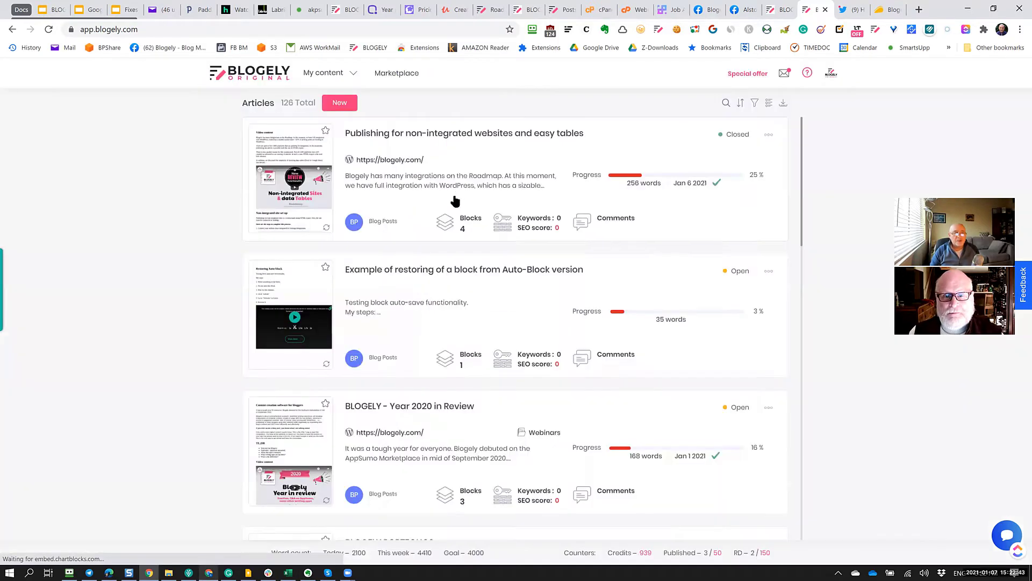
# In Tutorial ABC's Articles list, open Org details for the assigned Auto-Block restoring article
pyautogui.click(323, 72)
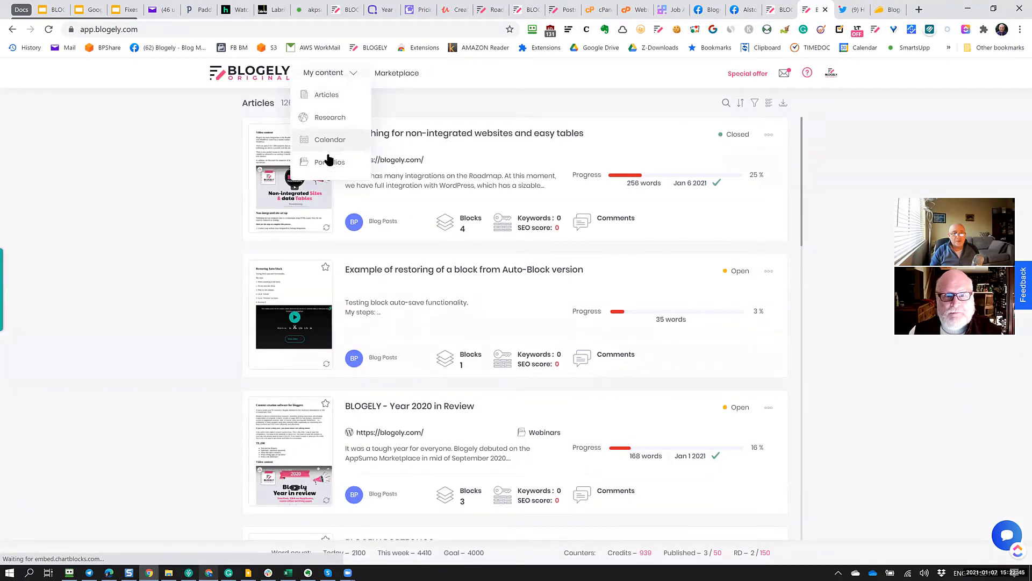
pyautogui.click(330, 161)
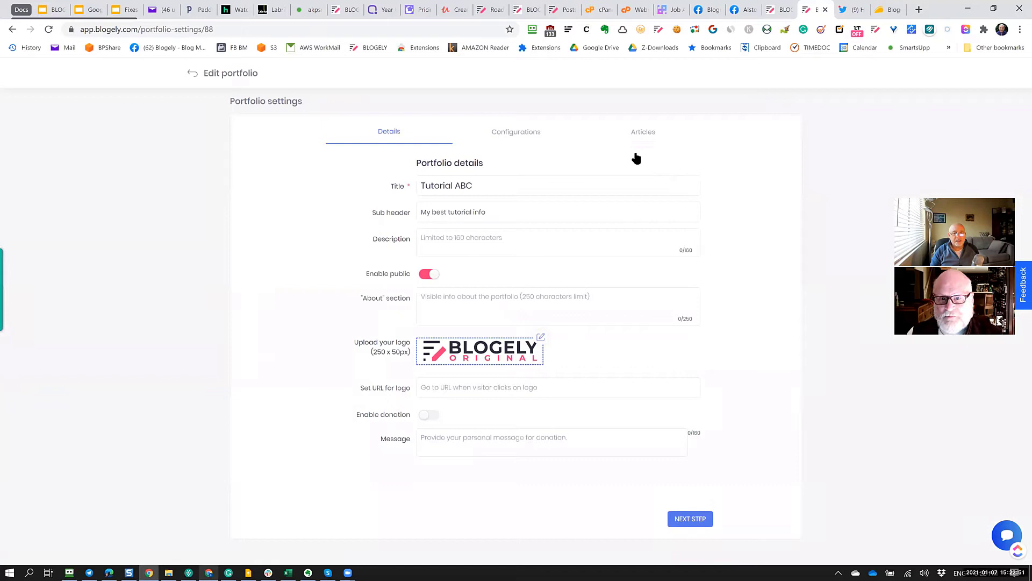
pyautogui.moveTo(645, 133)
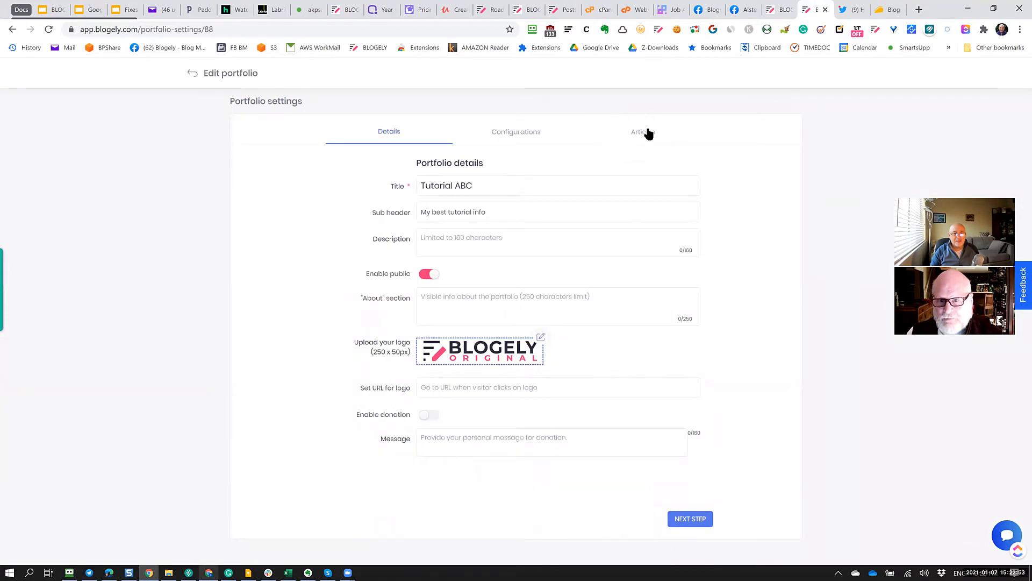
pyautogui.click(643, 131)
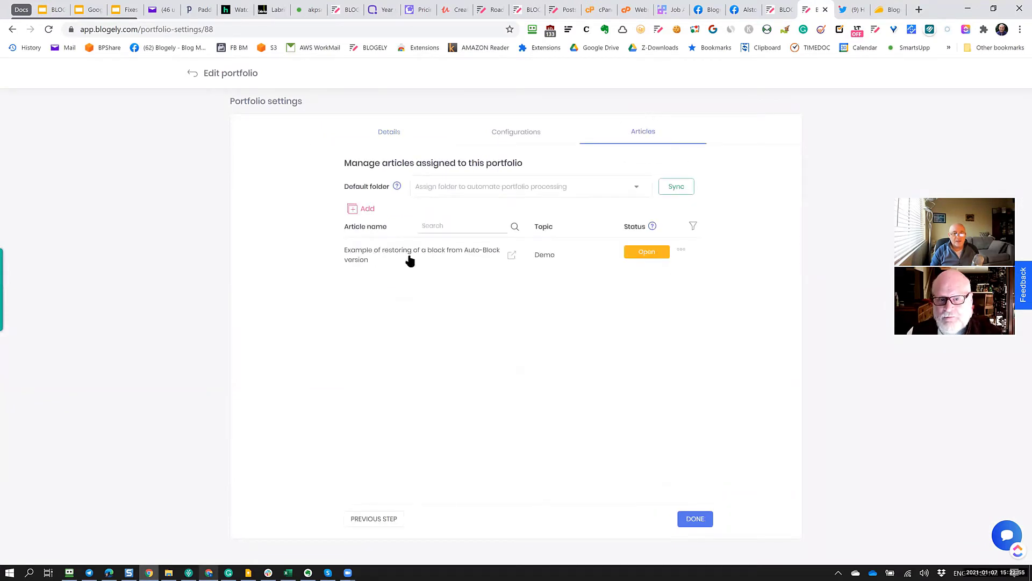
pyautogui.moveTo(663, 286)
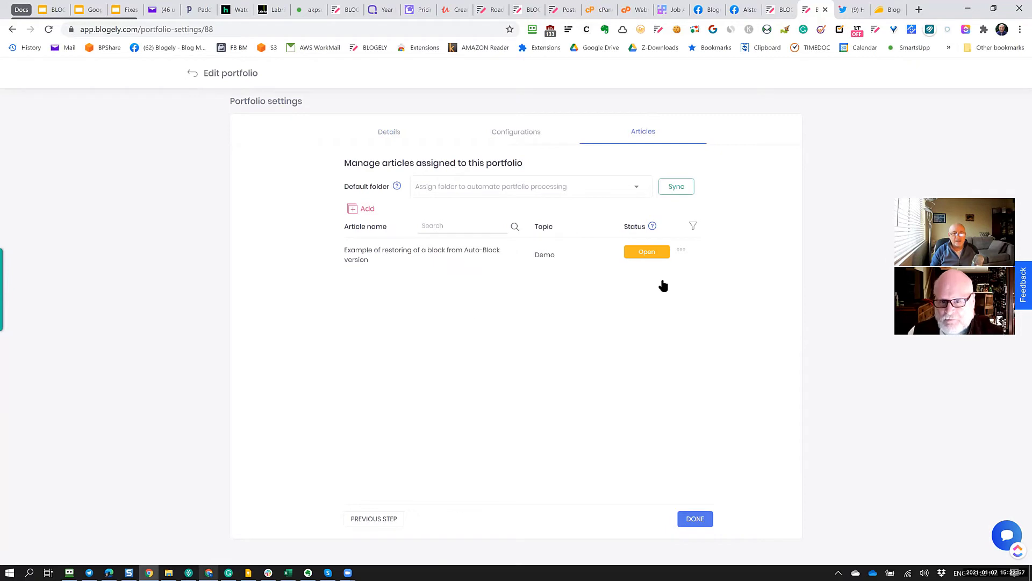
pyautogui.moveTo(629, 251)
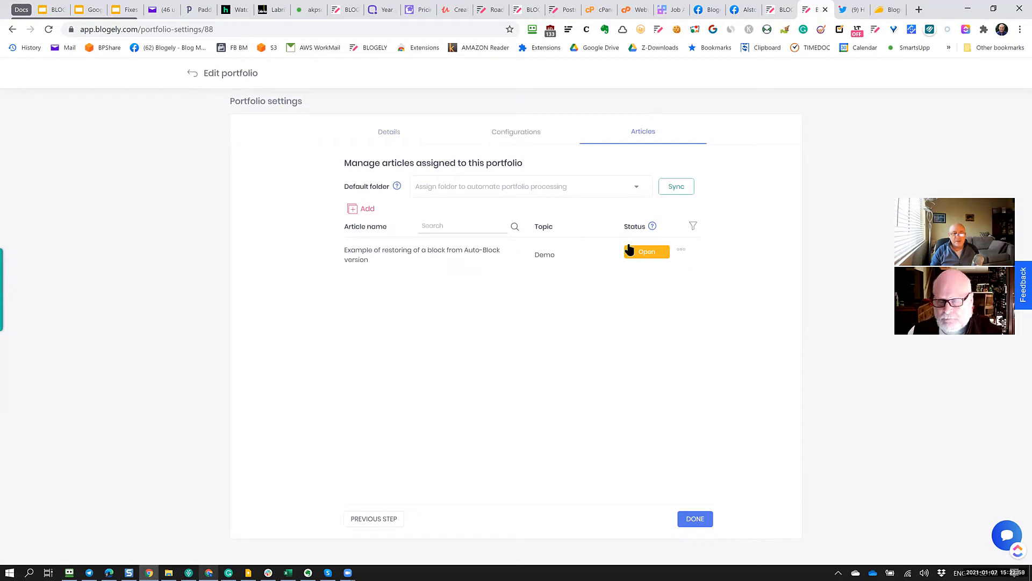
pyautogui.moveTo(654, 226)
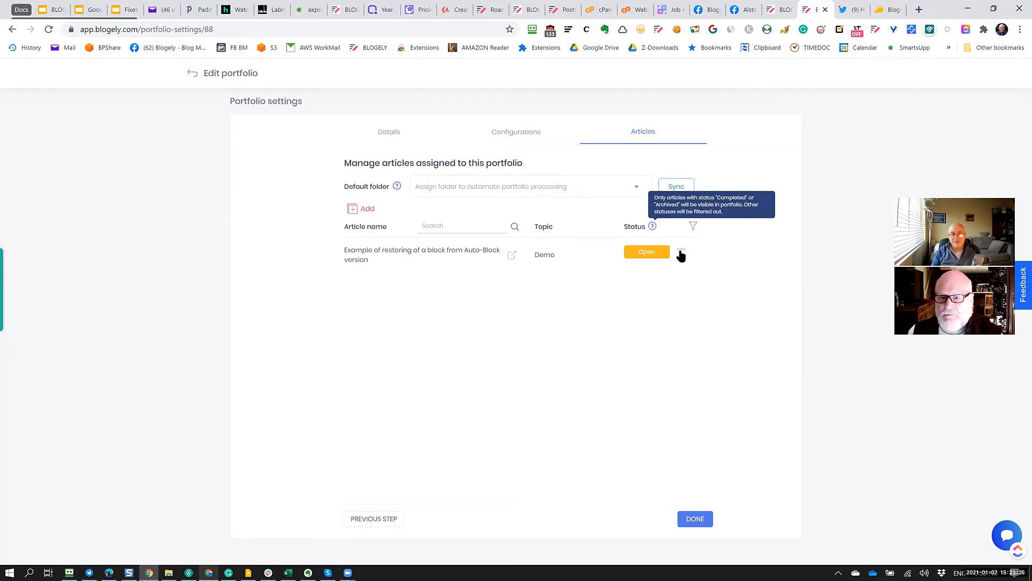
pyautogui.click(682, 251)
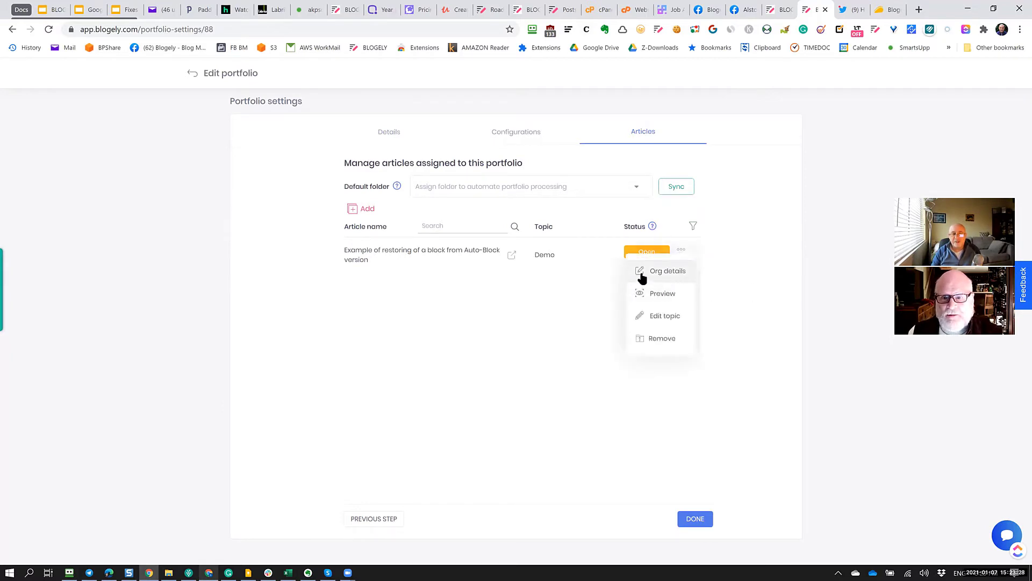
pyautogui.moveTo(657, 280)
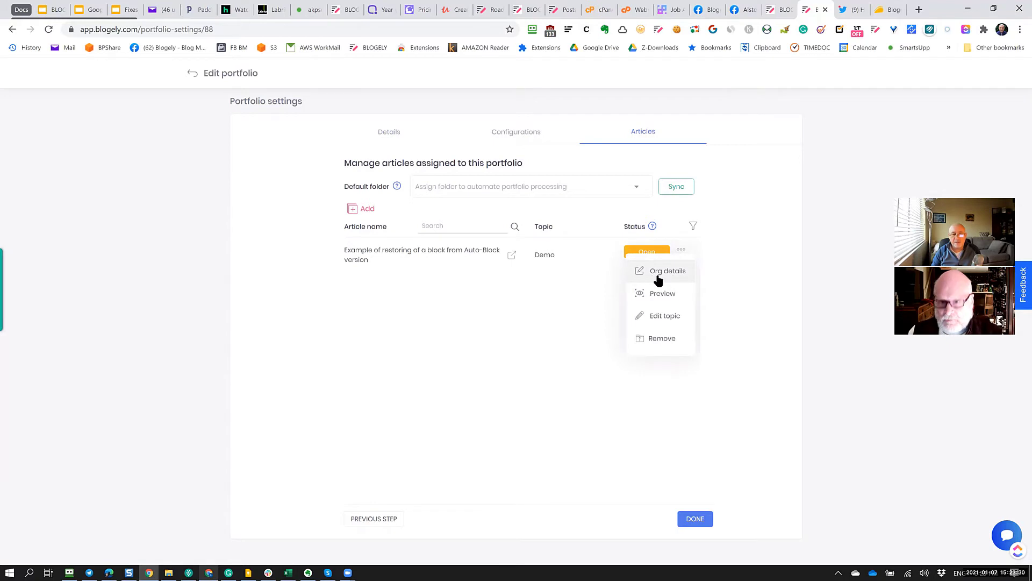
pyautogui.click(668, 271)
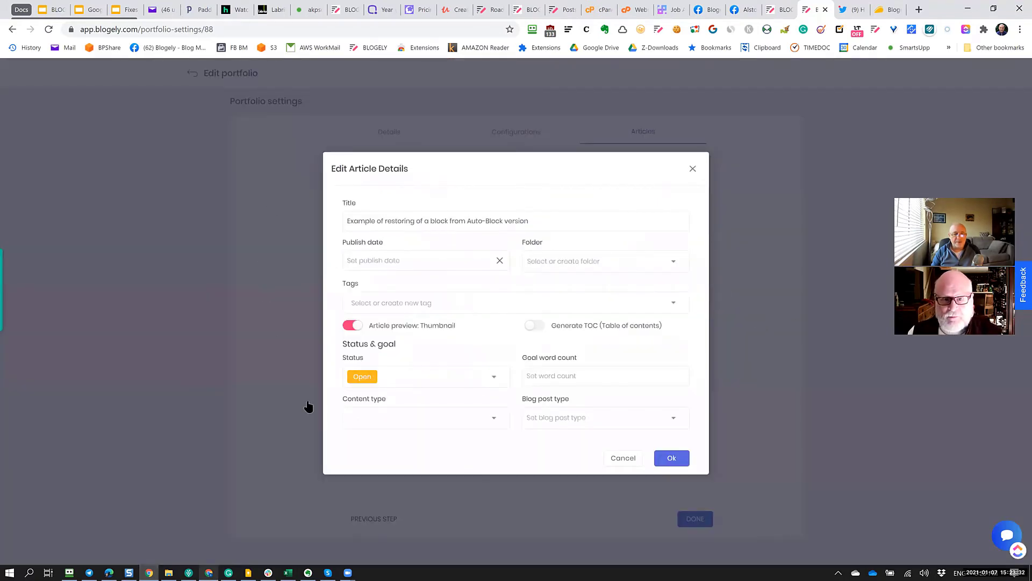
pyautogui.moveTo(680, 187)
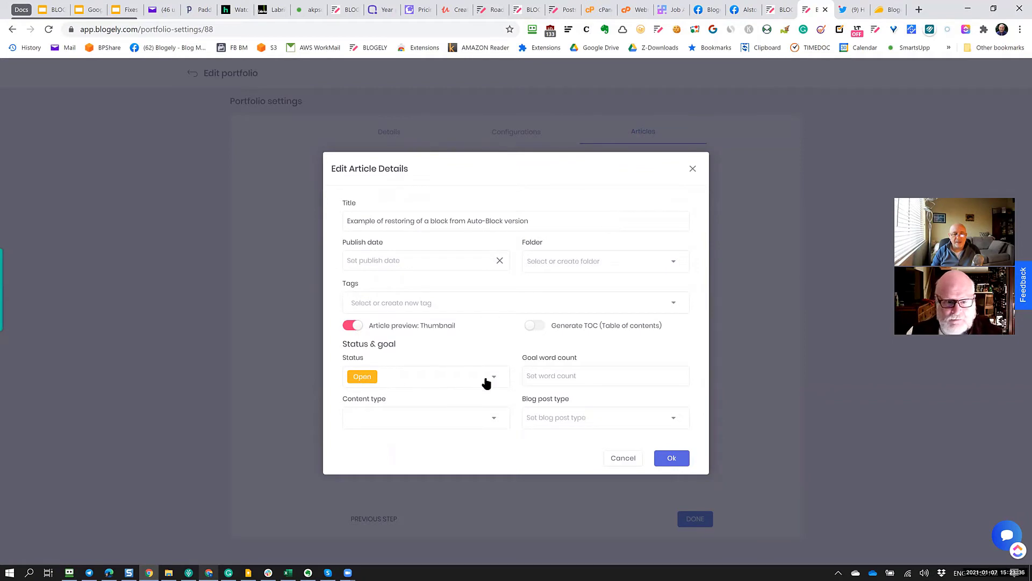
pyautogui.moveTo(694, 172)
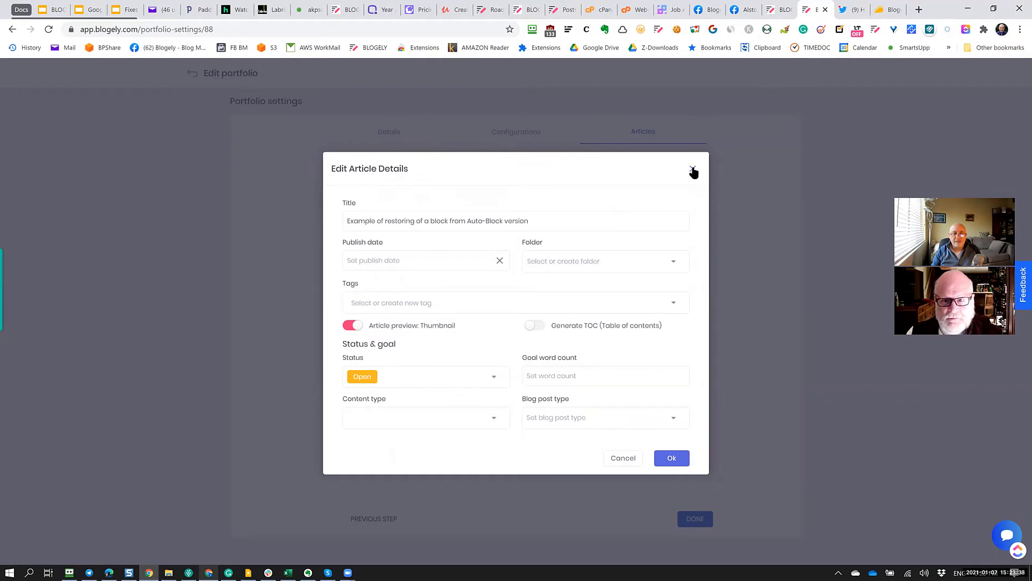
# Close Edit Article Details unchanged and bring up the My content sections
pyautogui.click(694, 172)
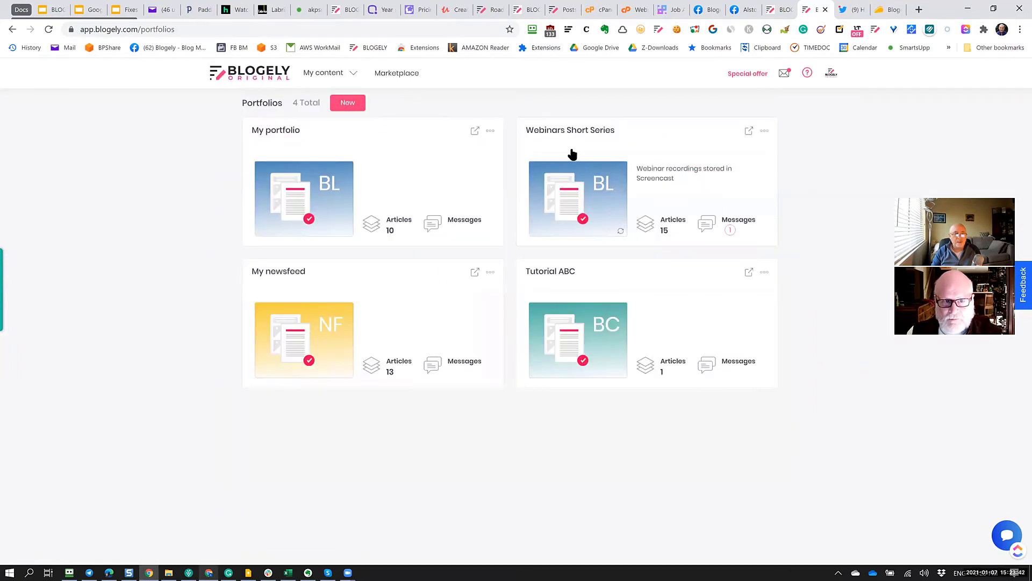
pyautogui.moveTo(327, 84)
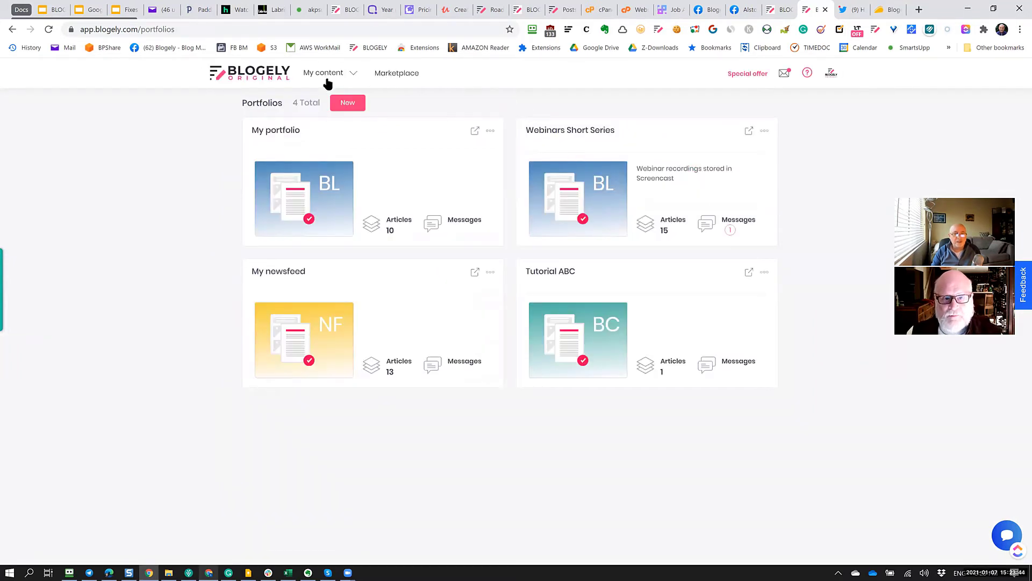
pyautogui.click(324, 72)
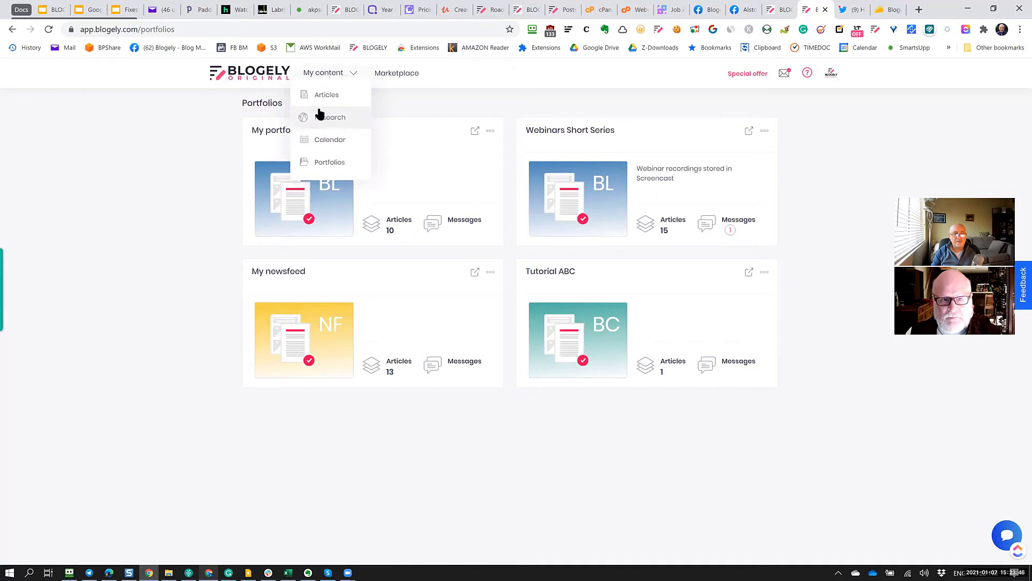
# Reopen the Auto-Block restoring article from My content > Articles and bring up its Edit Article Details
pyautogui.click(327, 95)
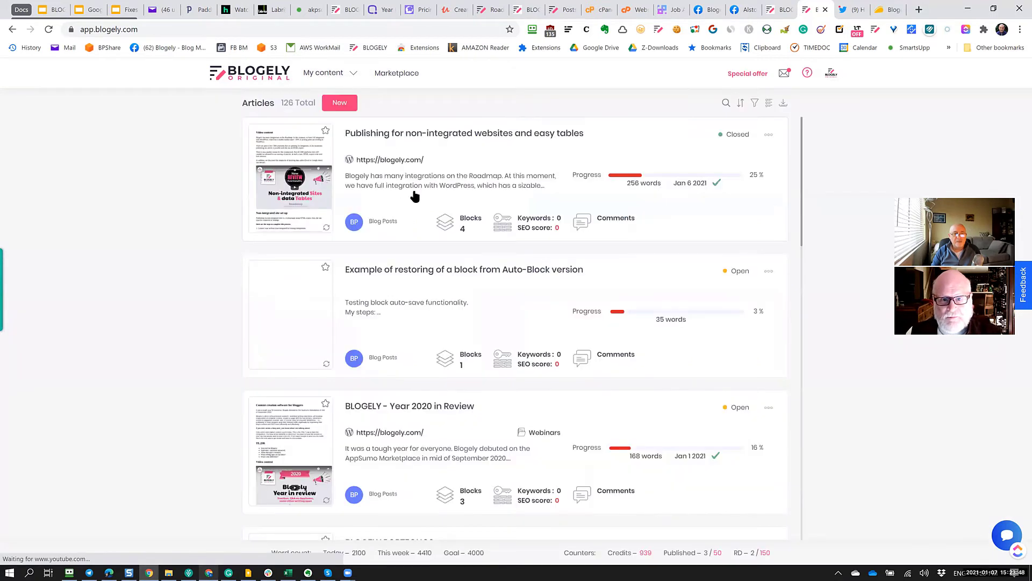
pyautogui.click(462, 269)
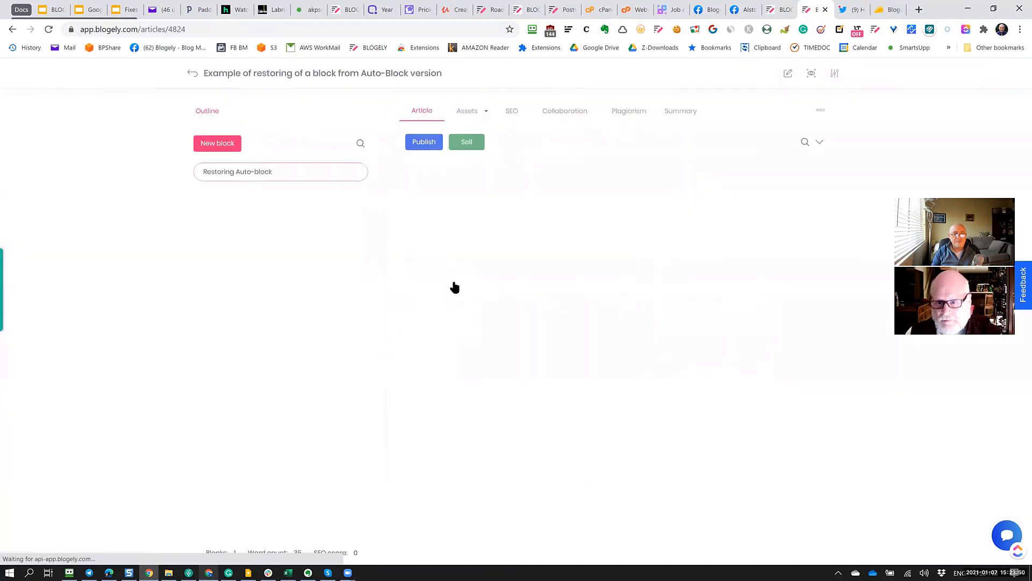
pyautogui.click(279, 171)
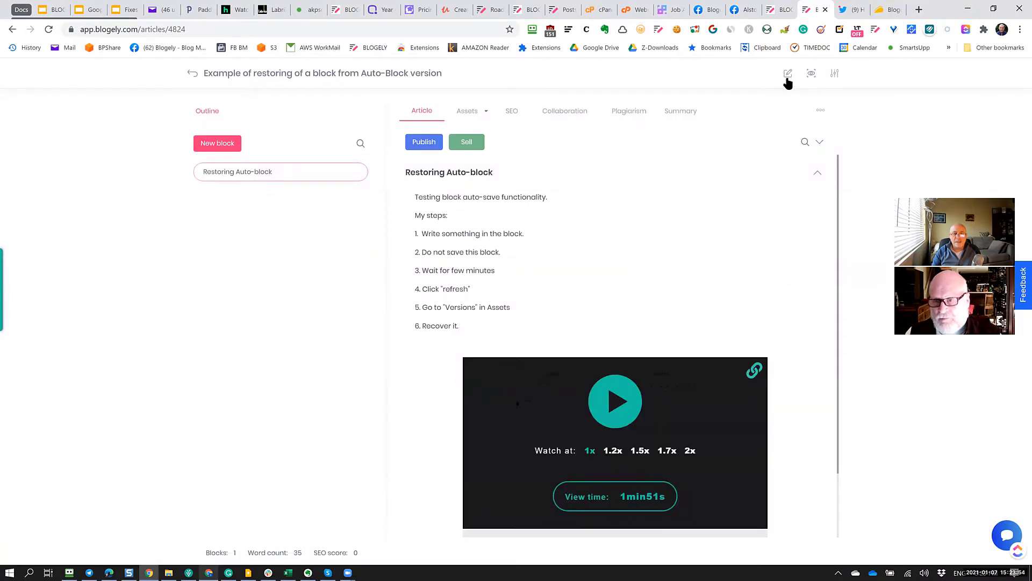
pyautogui.click(788, 73)
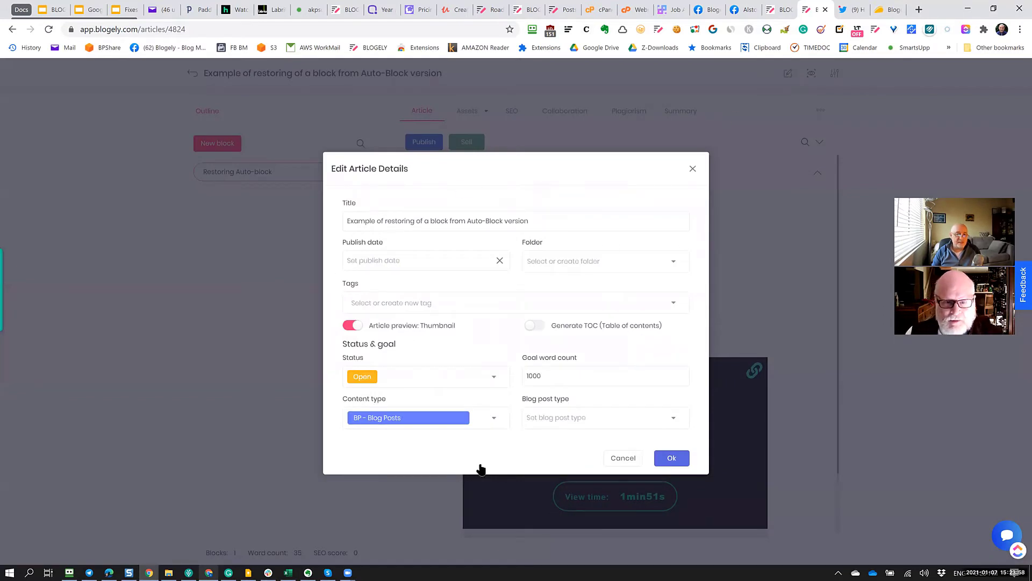
pyautogui.moveTo(391, 447)
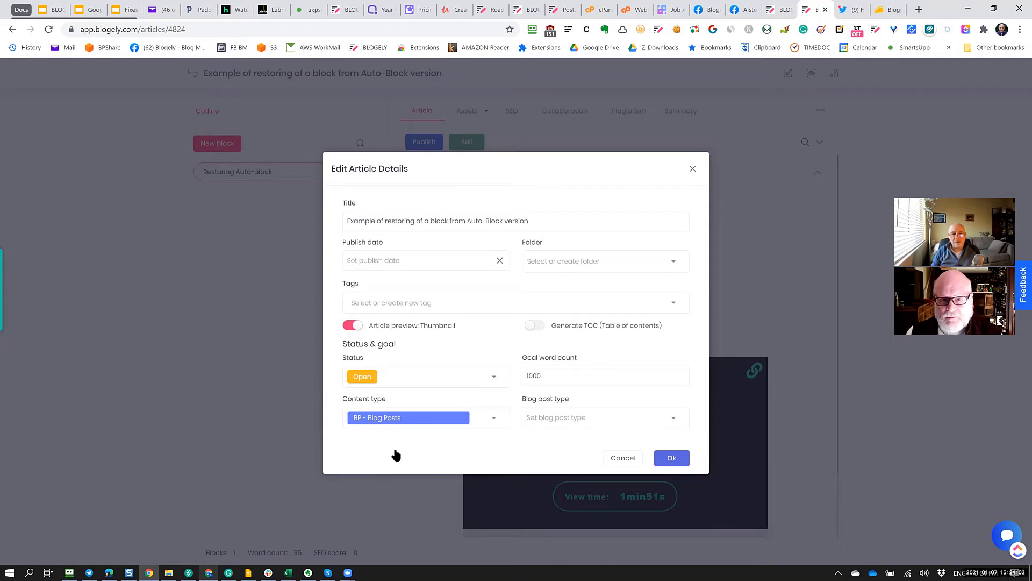
pyautogui.moveTo(473, 277)
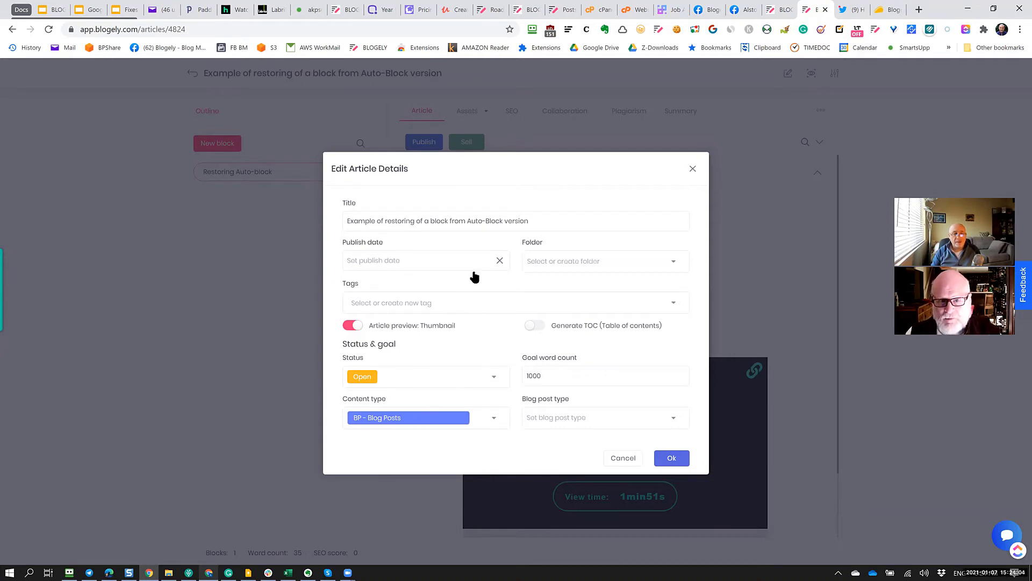
pyautogui.moveTo(590, 220)
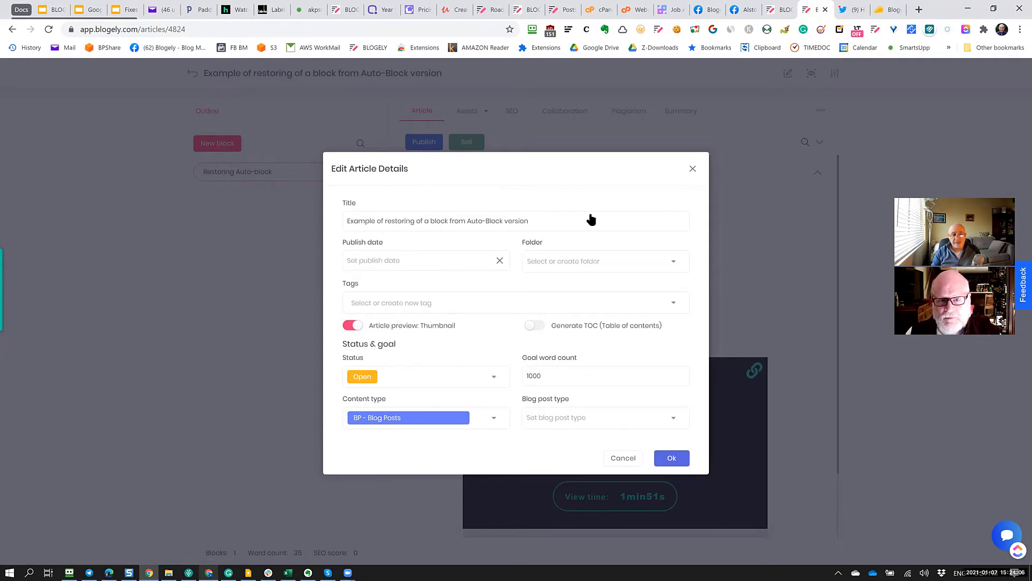
pyautogui.moveTo(645, 261)
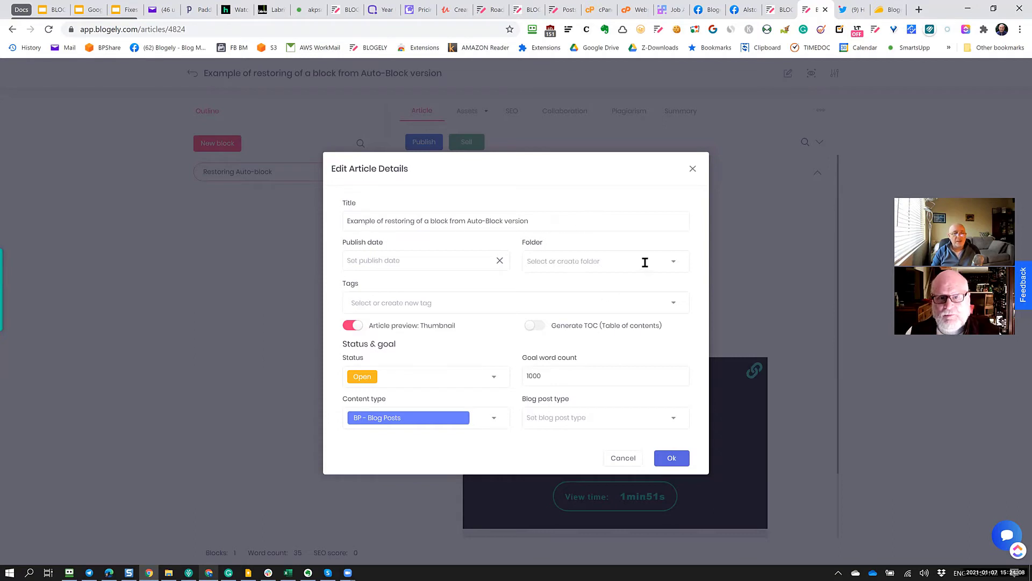
pyautogui.moveTo(667, 268)
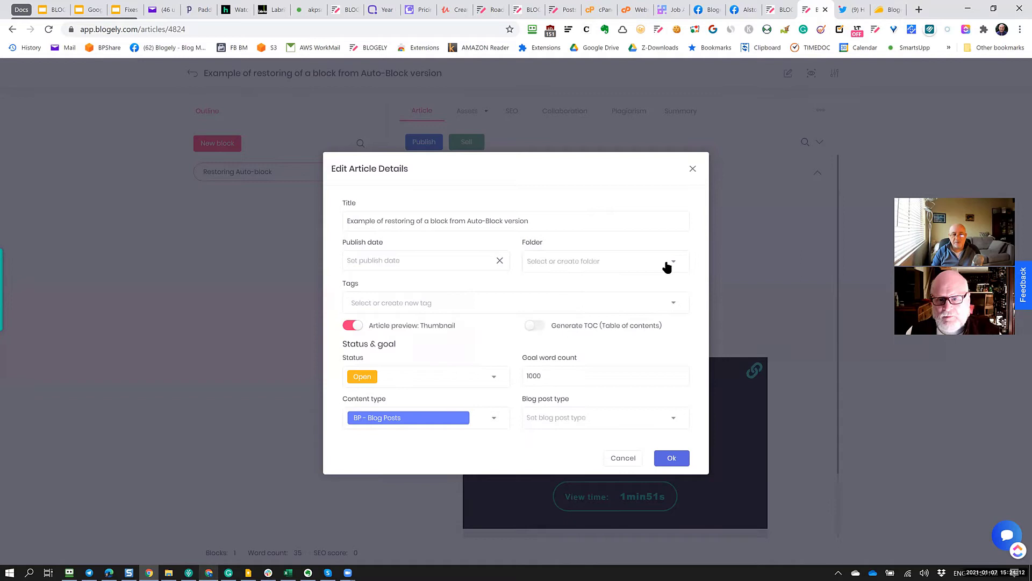
pyautogui.moveTo(635, 346)
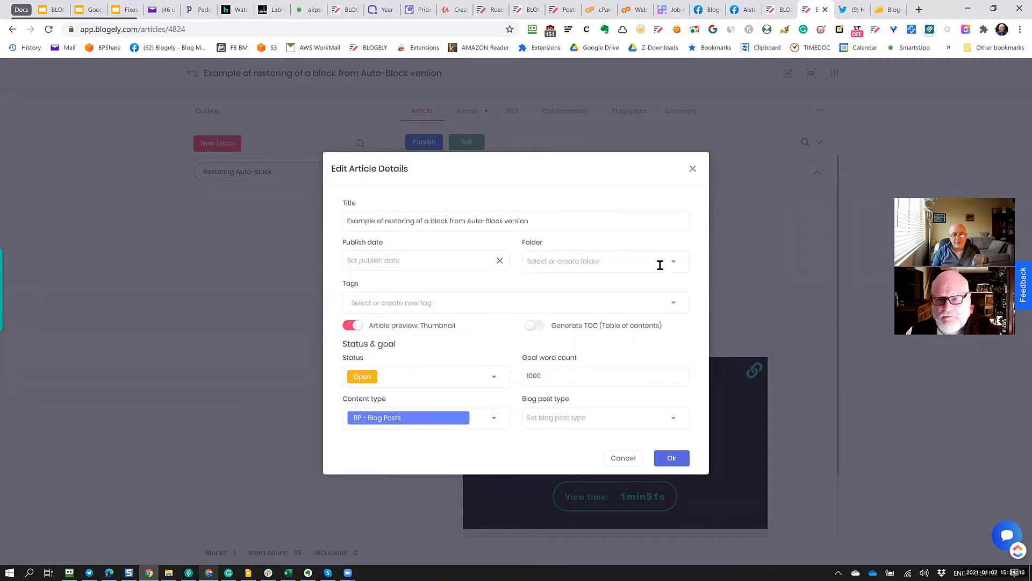
pyautogui.moveTo(388, 279)
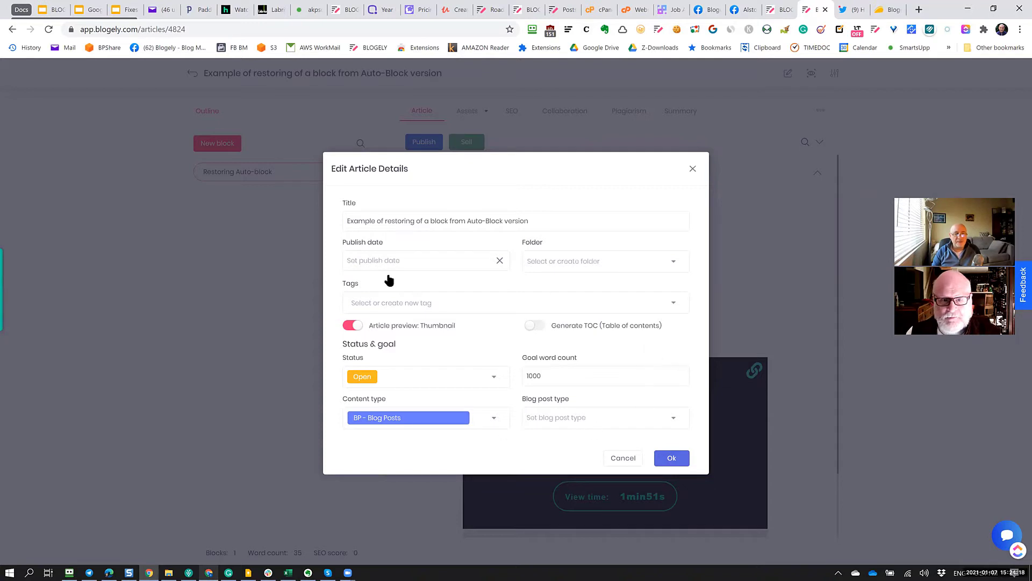
pyautogui.moveTo(554, 376)
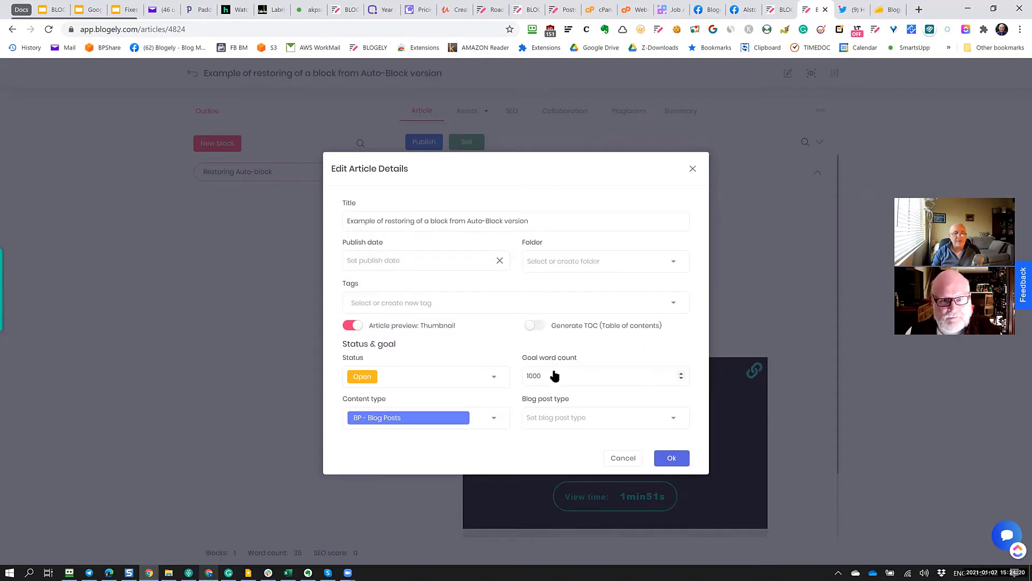
# Expand the Status dropdown in Edit Article Details, listing Idea, Open, Closed, Archived, Canceled
pyautogui.click(515, 303)
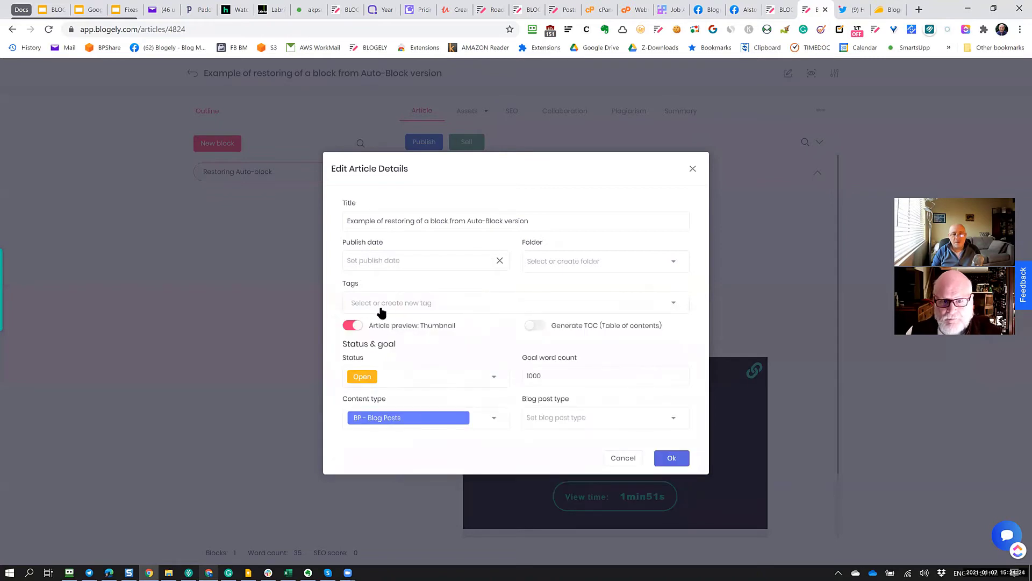
pyautogui.moveTo(386, 353)
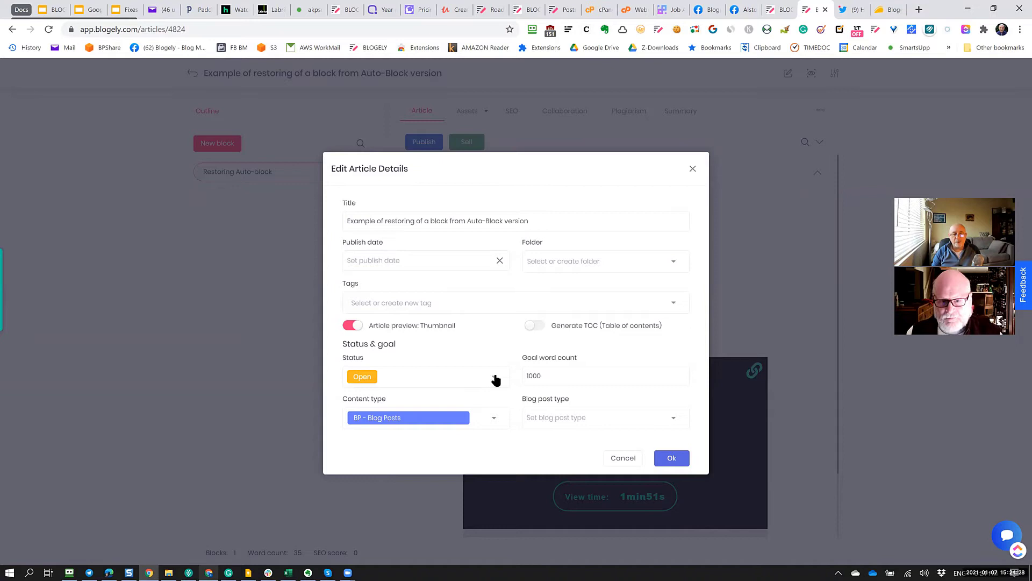
pyautogui.click(362, 376)
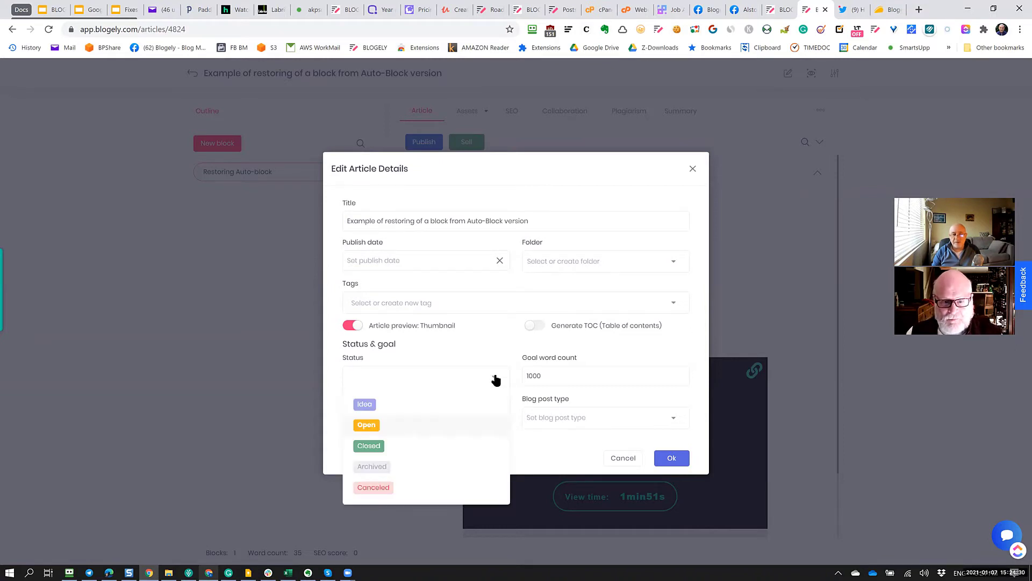
pyautogui.moveTo(388, 425)
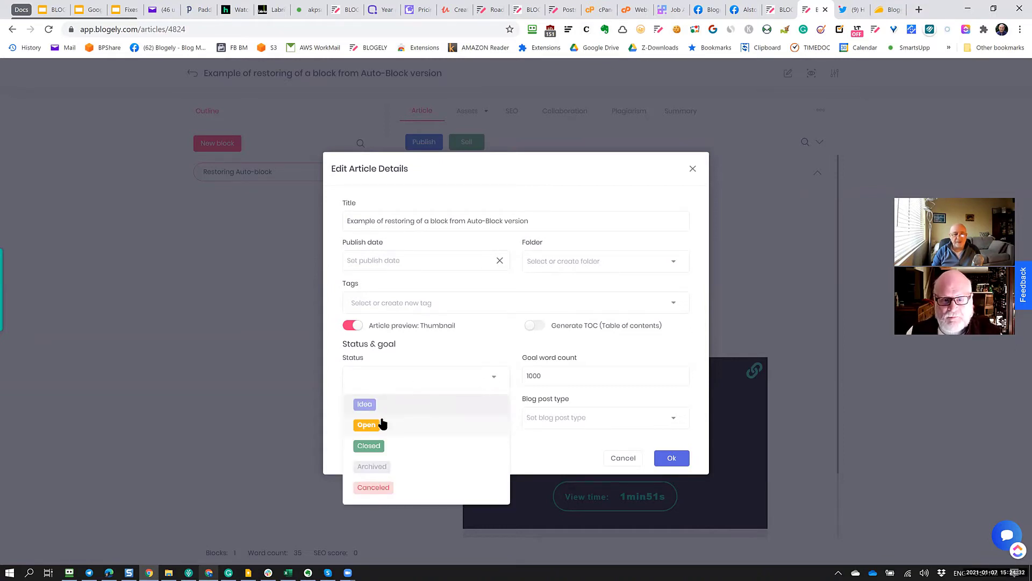
pyautogui.moveTo(372, 473)
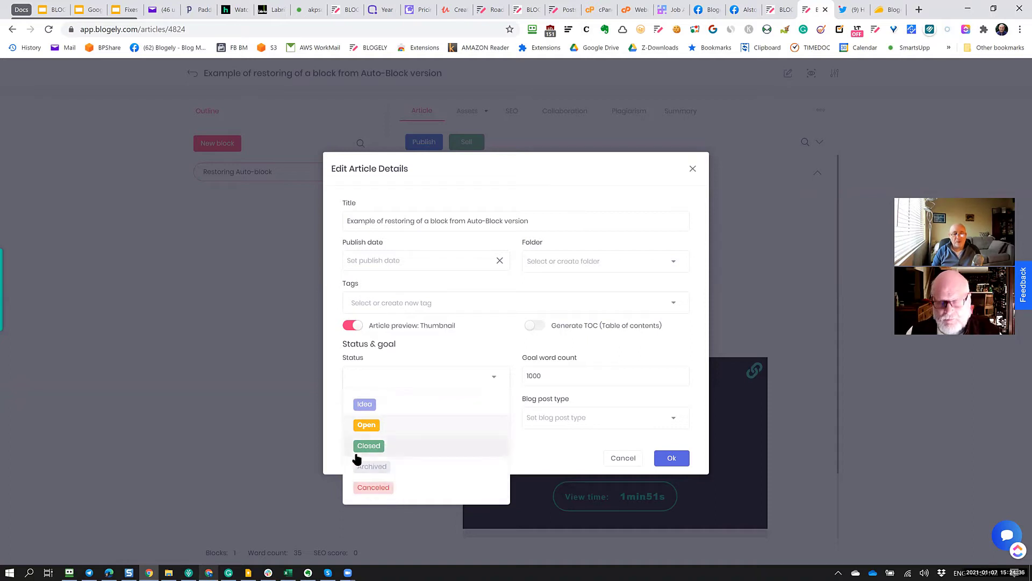
pyautogui.moveTo(372, 465)
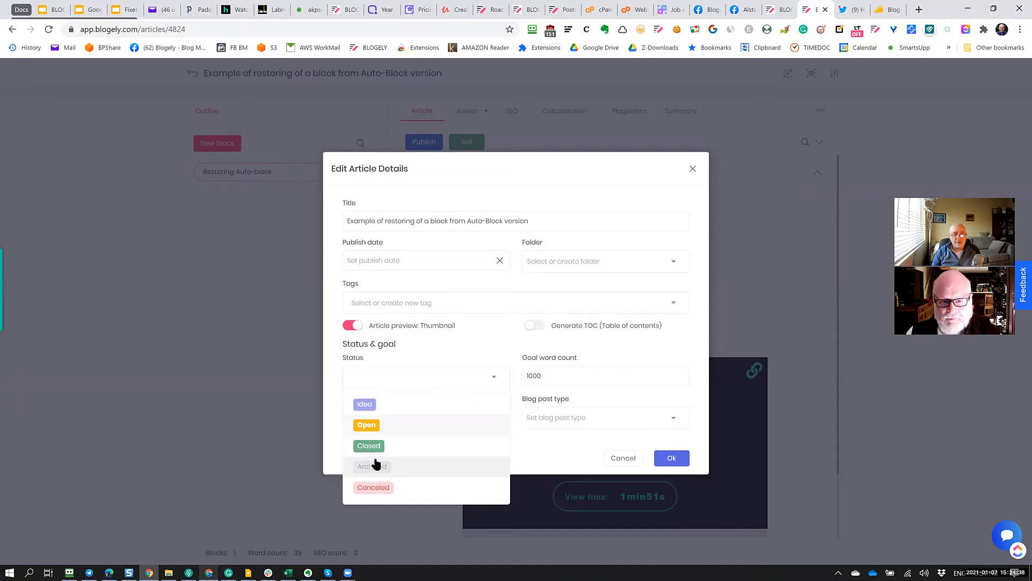
pyautogui.moveTo(421, 458)
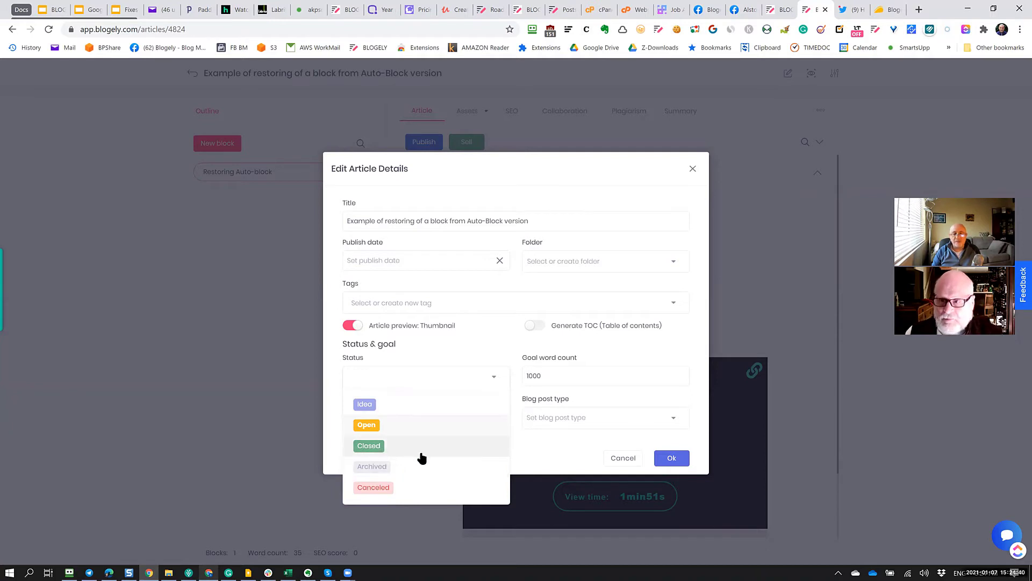
pyautogui.moveTo(373, 487)
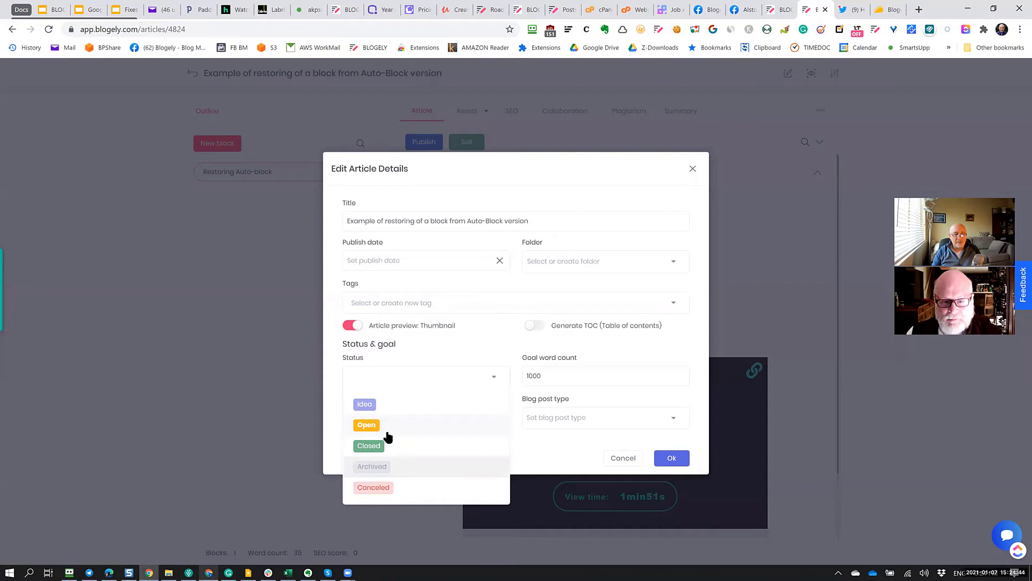
pyautogui.moveTo(385, 432)
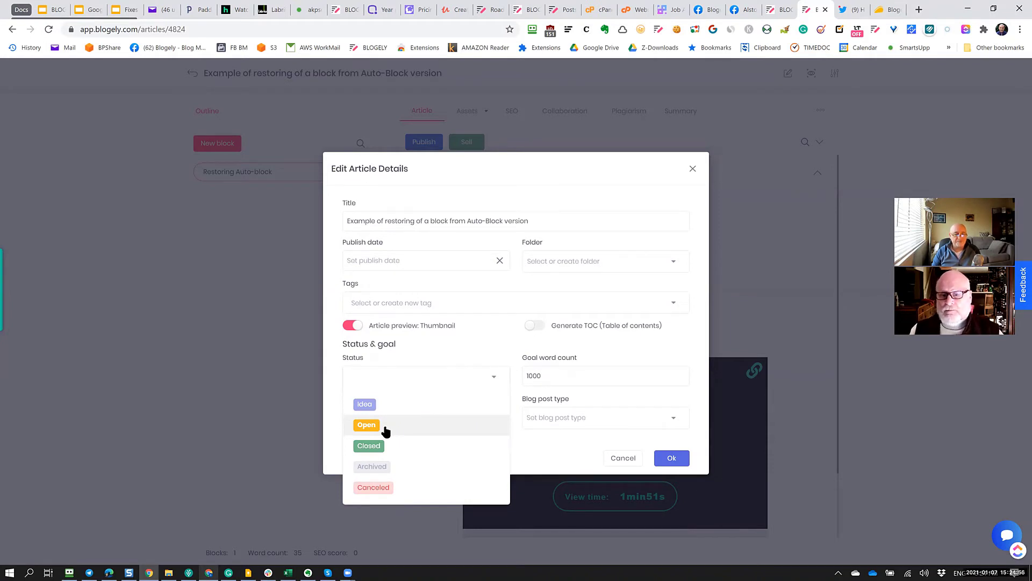
# Set the status to Closed, save with Ok, verify in the details, then reach the article's extra actions
pyautogui.click(368, 445)
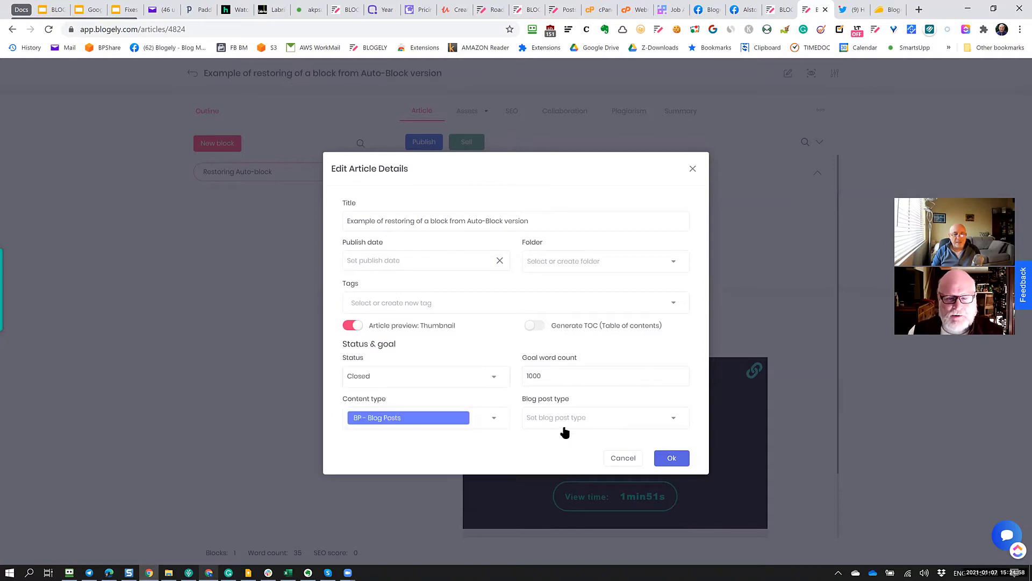
pyautogui.moveTo(473, 458)
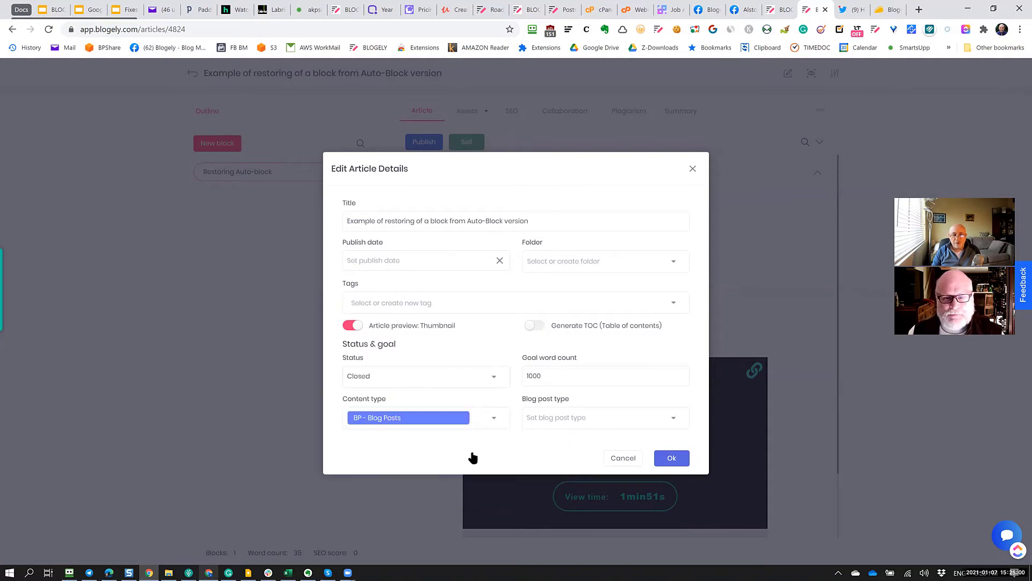
pyautogui.click(671, 458)
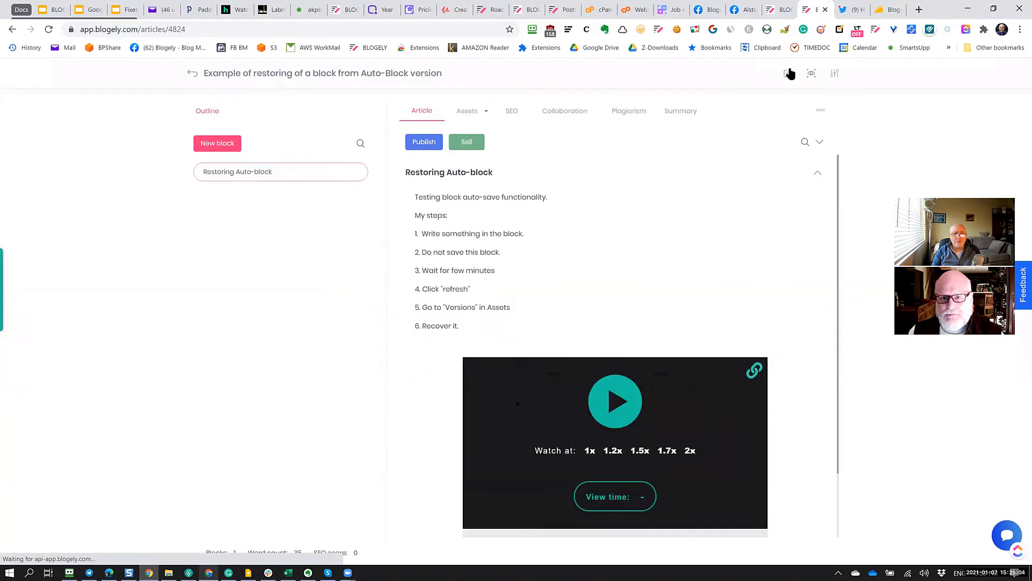
pyautogui.click(787, 73)
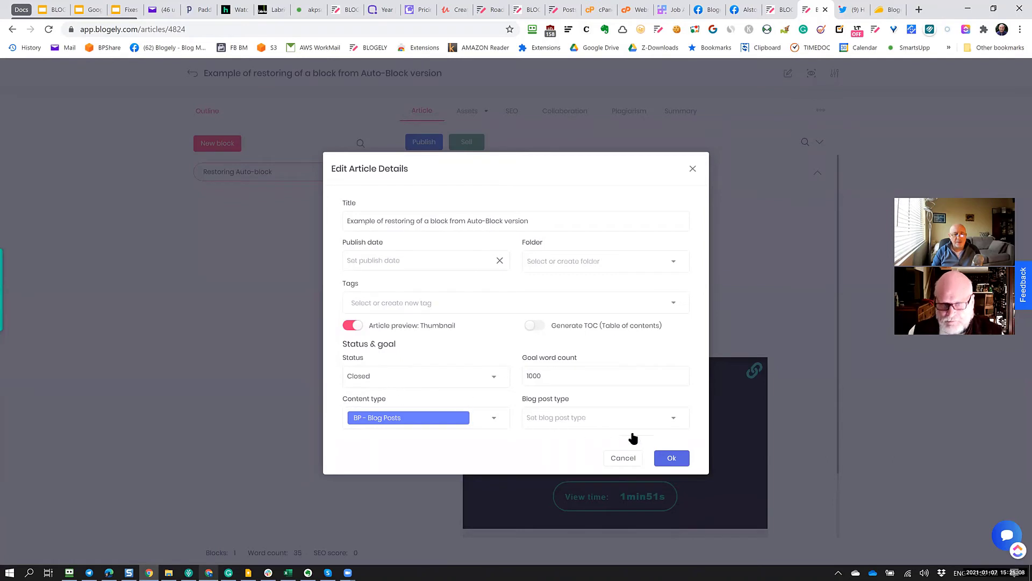
pyautogui.click(622, 459)
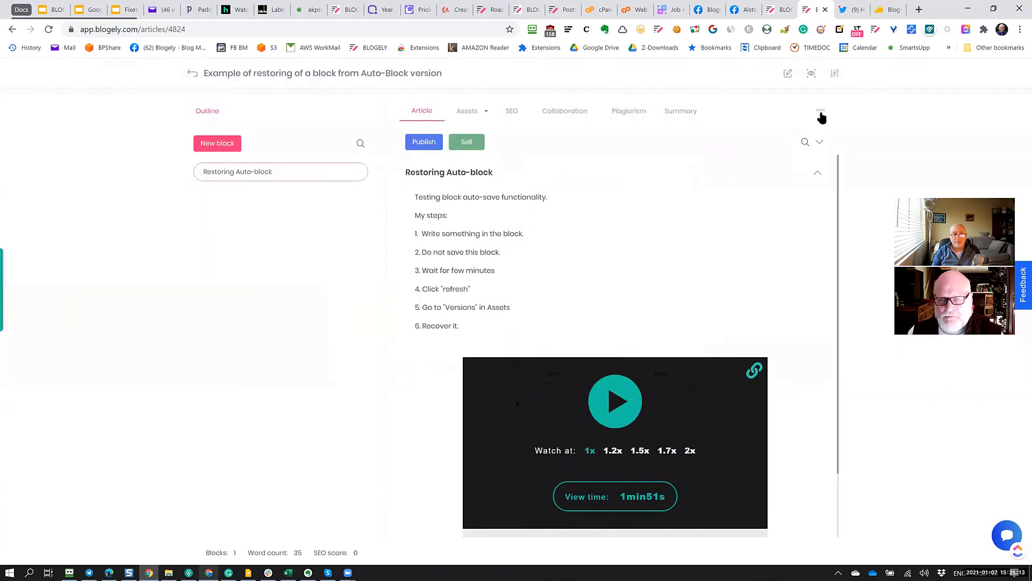
pyautogui.click(819, 110)
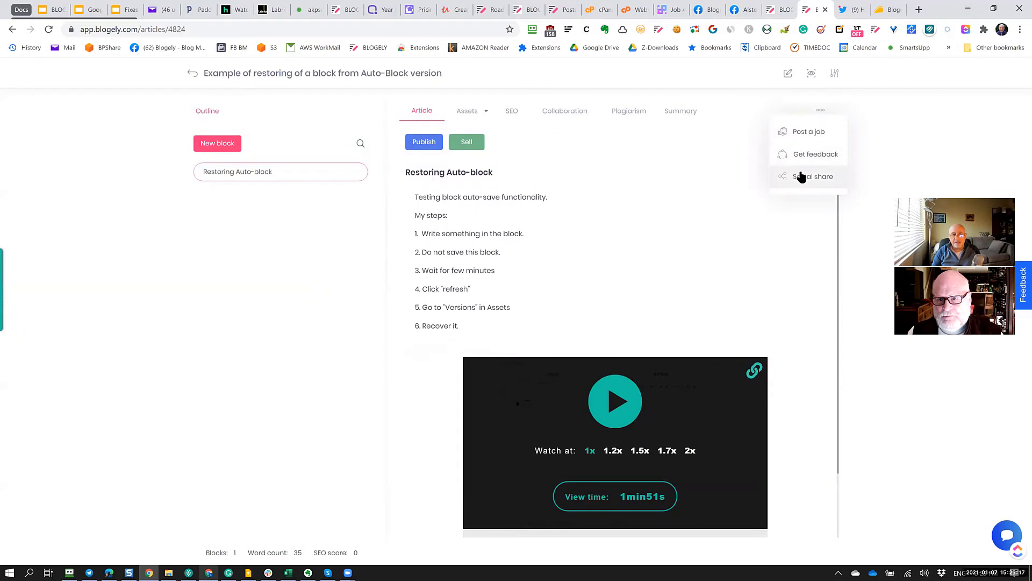
# Choose Social share, select the portfolio site and confirm to get the Facebook, Twitter, Buffer, Tumblr, LinkedIn, Reddit choices
pyautogui.click(812, 175)
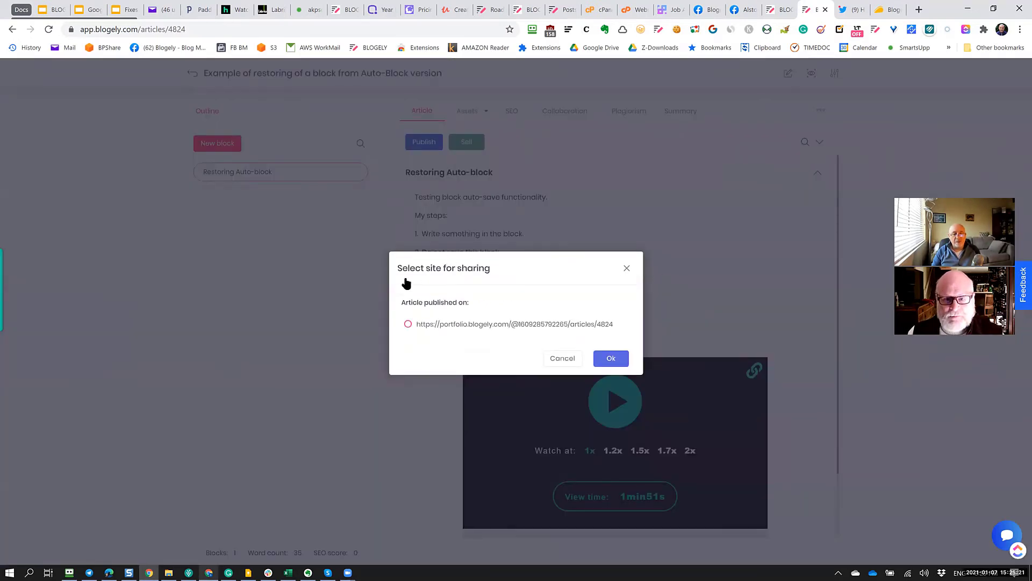
pyautogui.moveTo(445, 310)
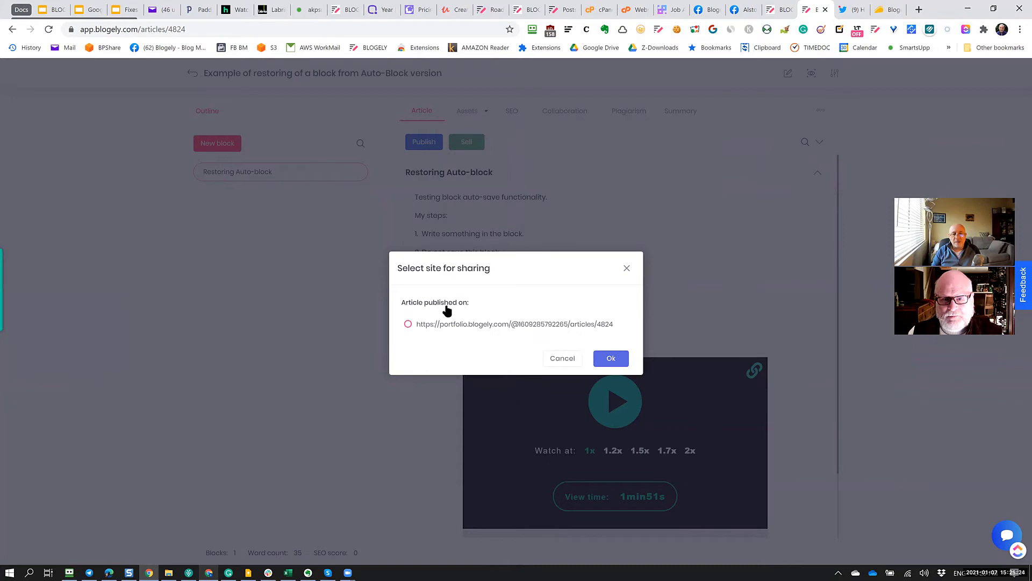
pyautogui.click(409, 323)
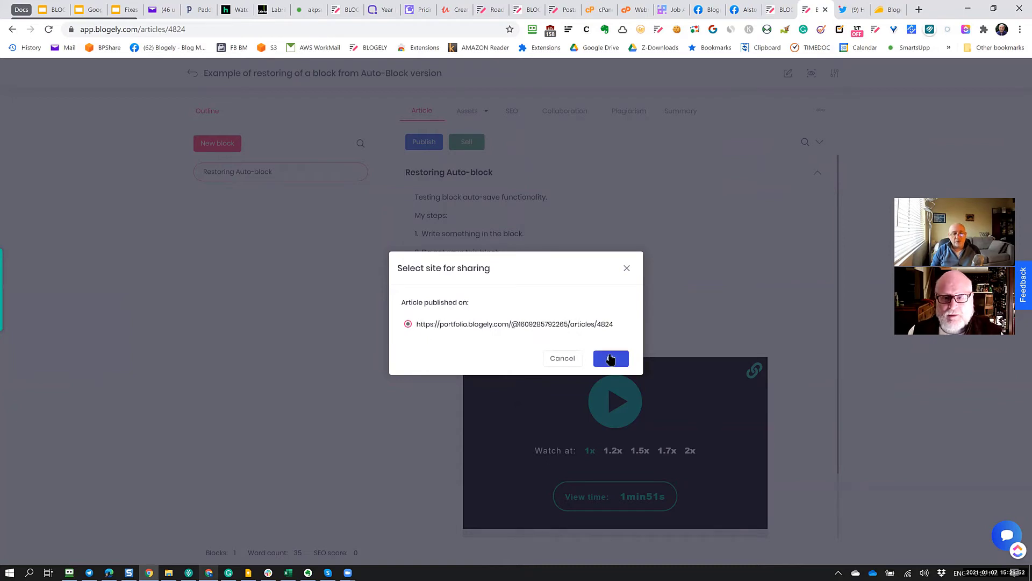
pyautogui.click(610, 358)
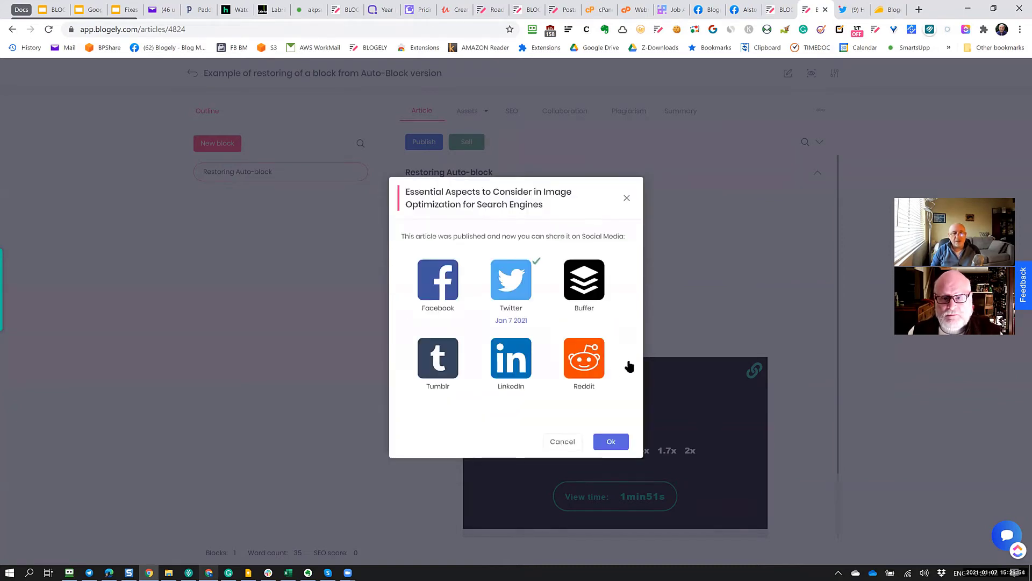
pyautogui.moveTo(618, 389)
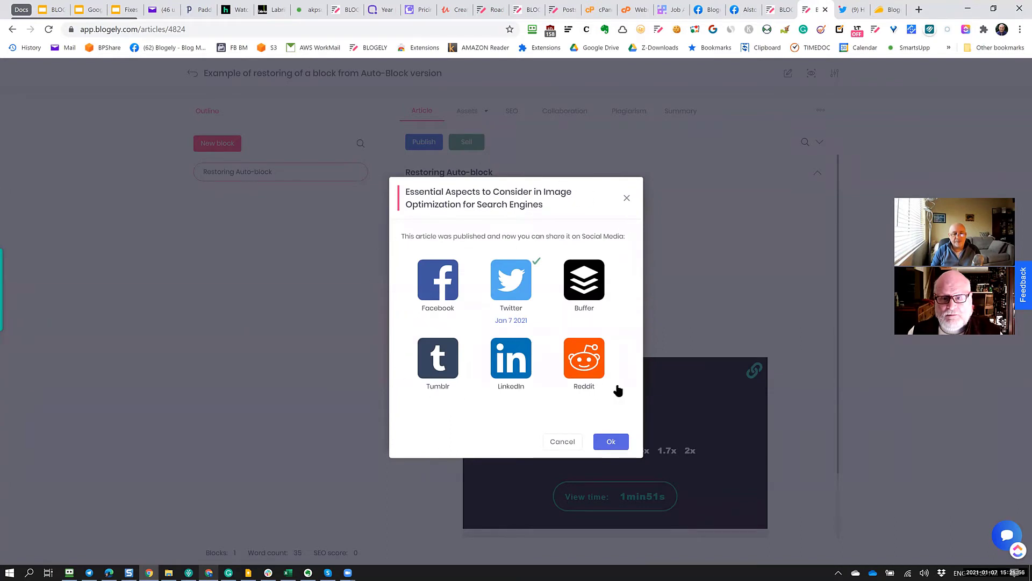
pyautogui.moveTo(601, 359)
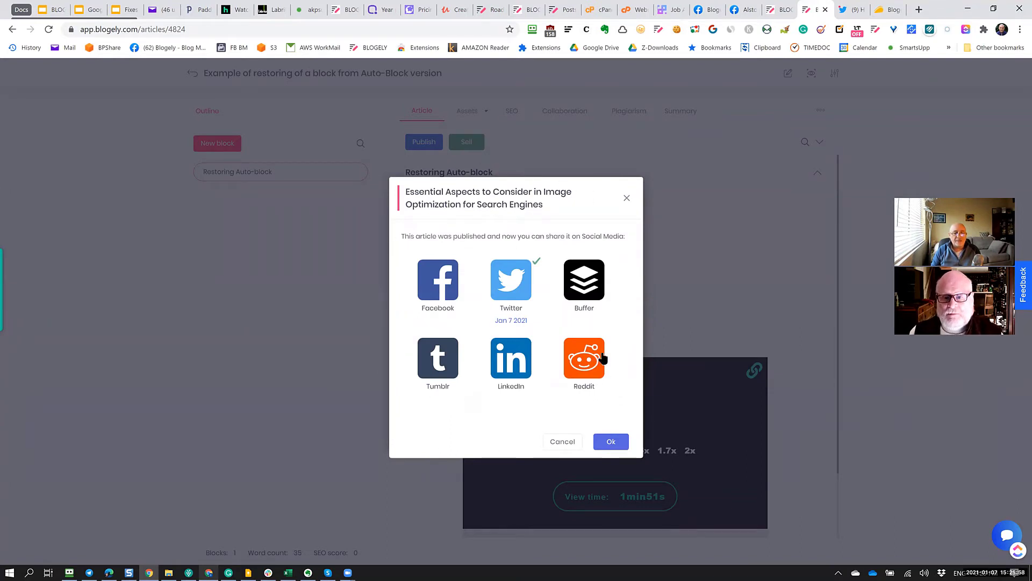
pyautogui.moveTo(530, 275)
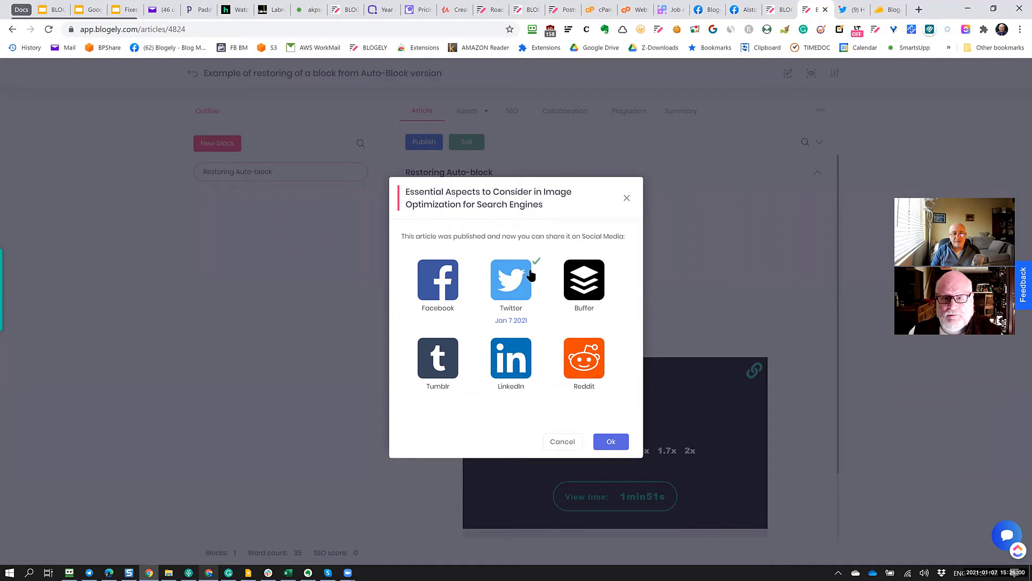
pyautogui.moveTo(546, 259)
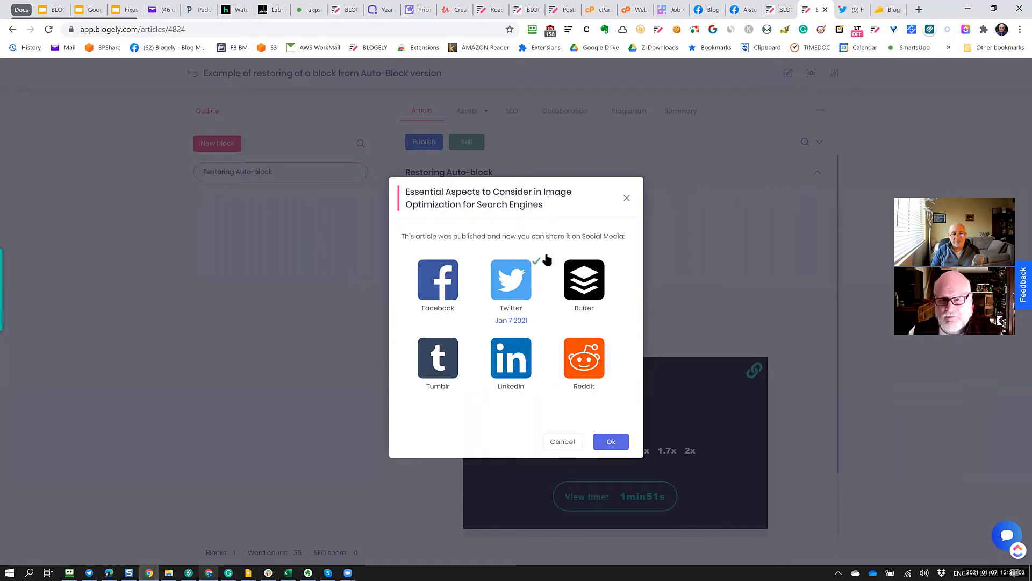
pyautogui.moveTo(494, 332)
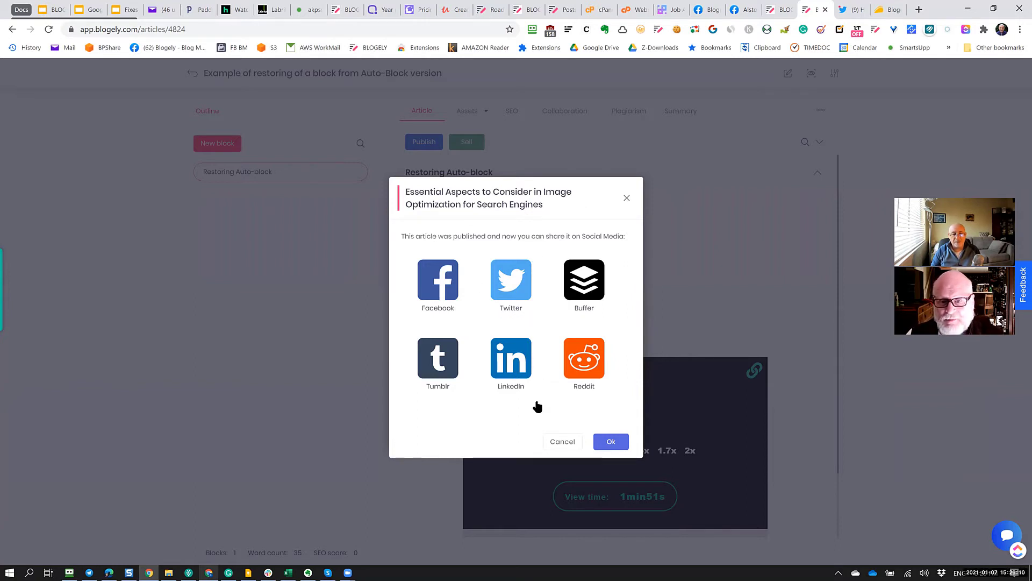
pyautogui.moveTo(487, 422)
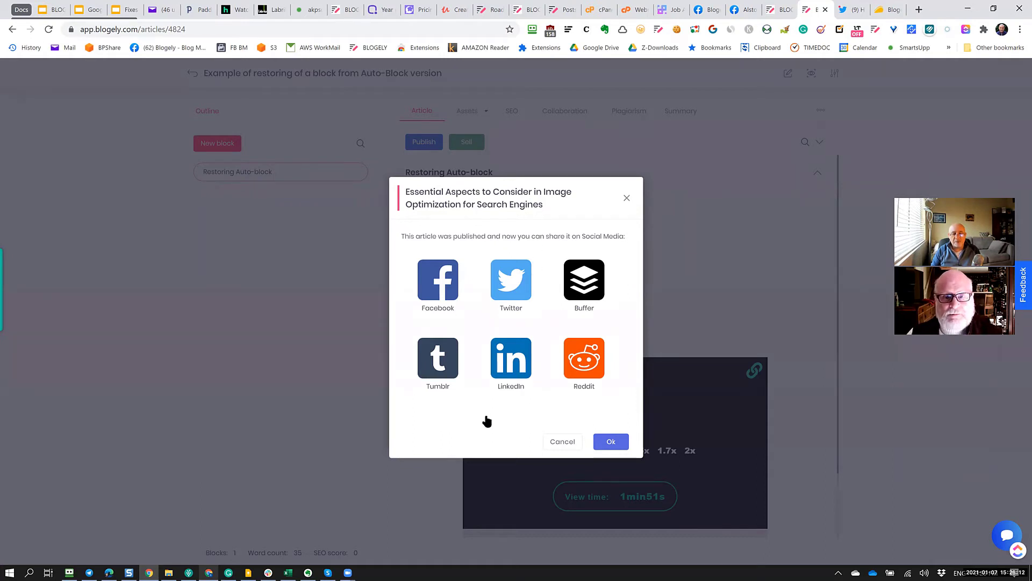
pyautogui.moveTo(556, 283)
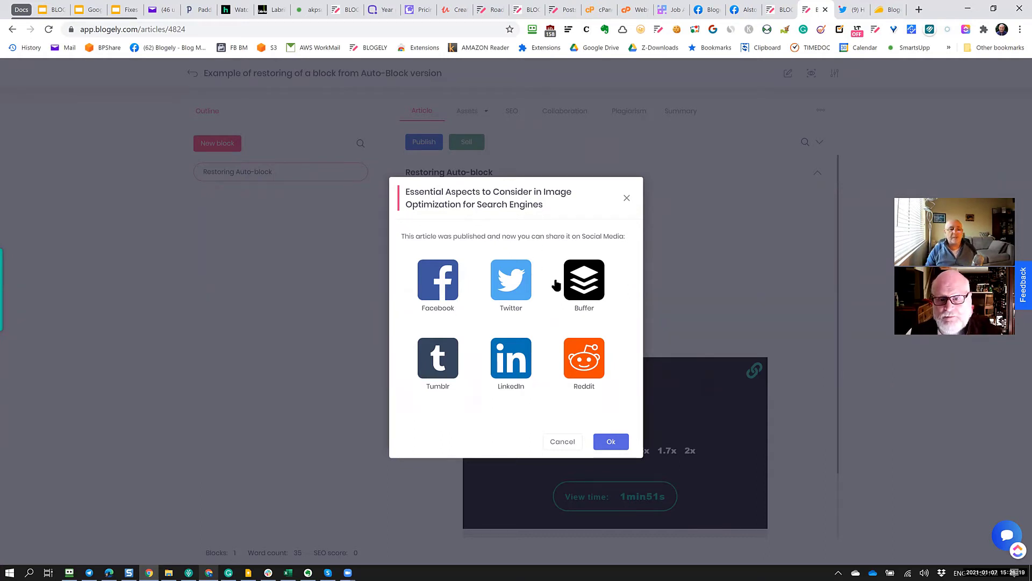
pyautogui.moveTo(502, 314)
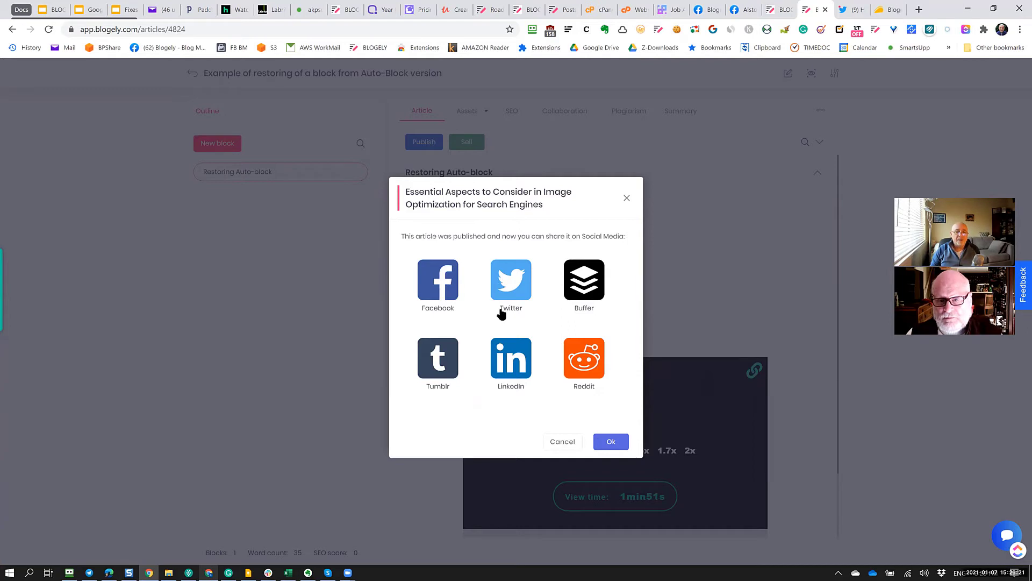
pyautogui.moveTo(479, 397)
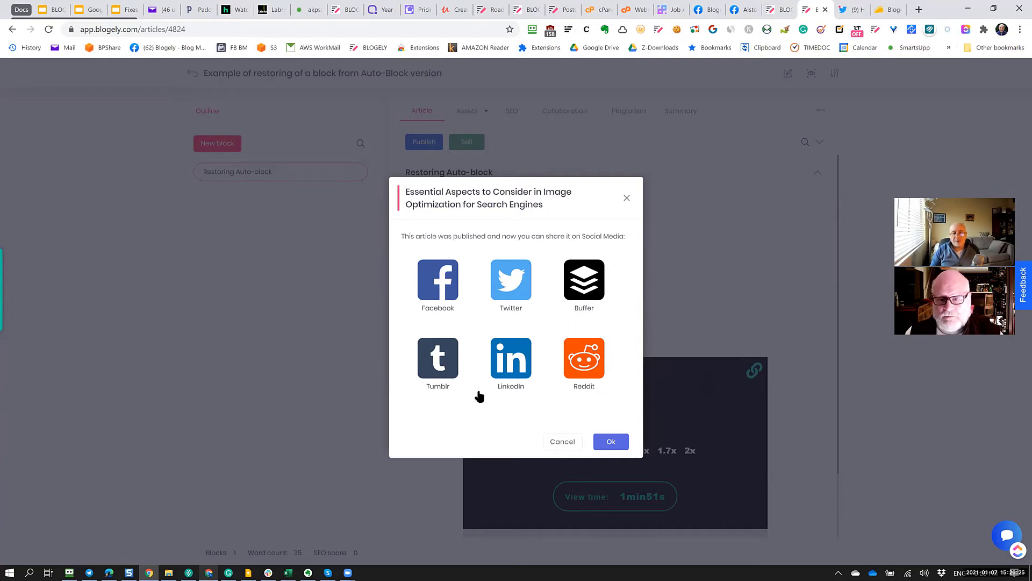
pyautogui.moveTo(440, 292)
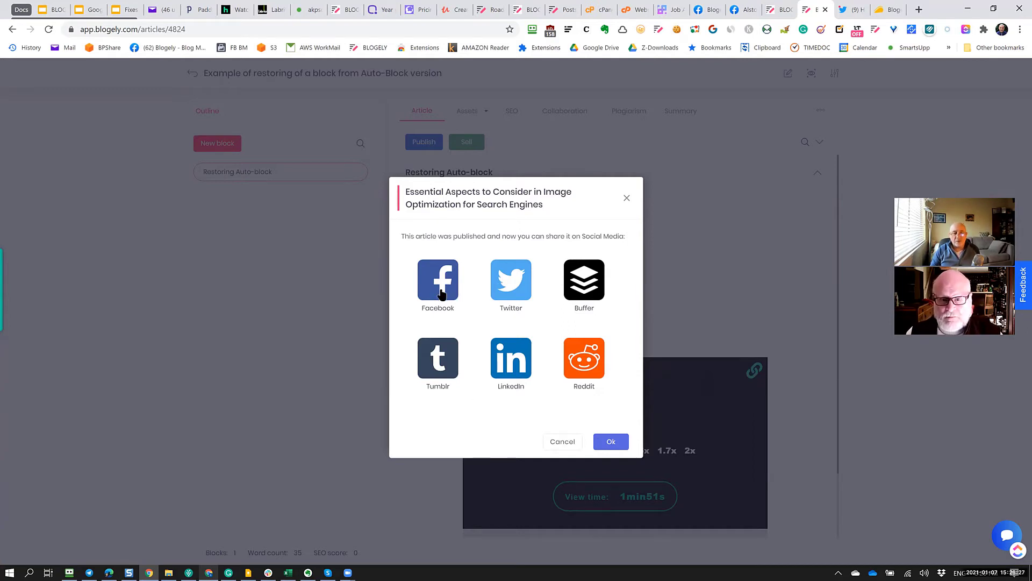
pyautogui.moveTo(509, 286)
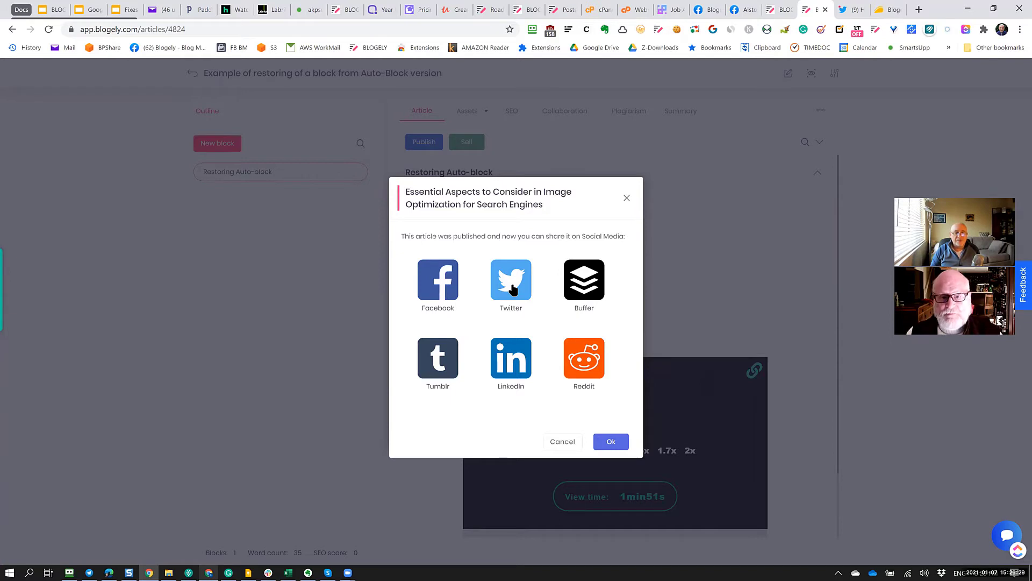
pyautogui.moveTo(597, 378)
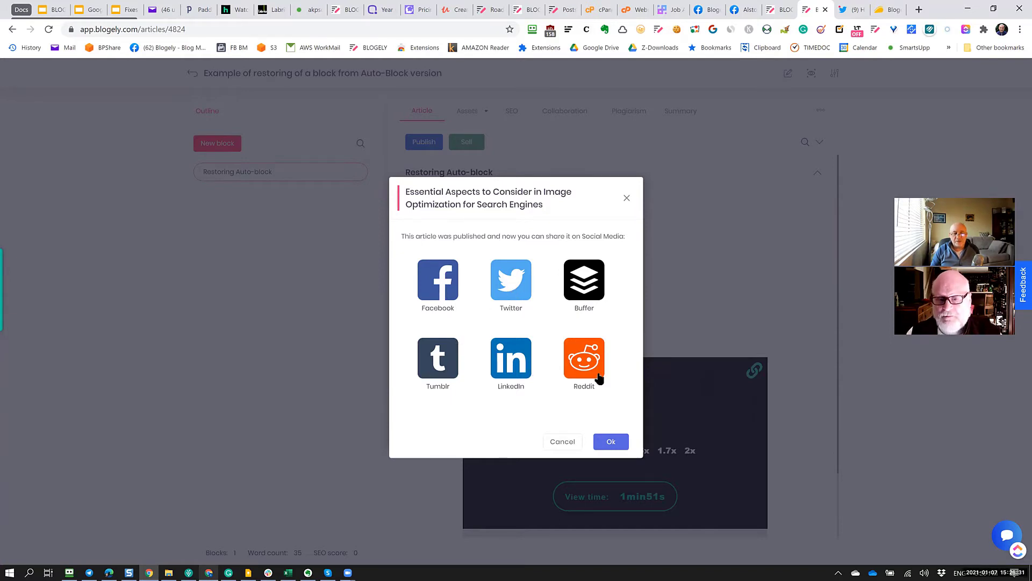
pyautogui.moveTo(612, 264)
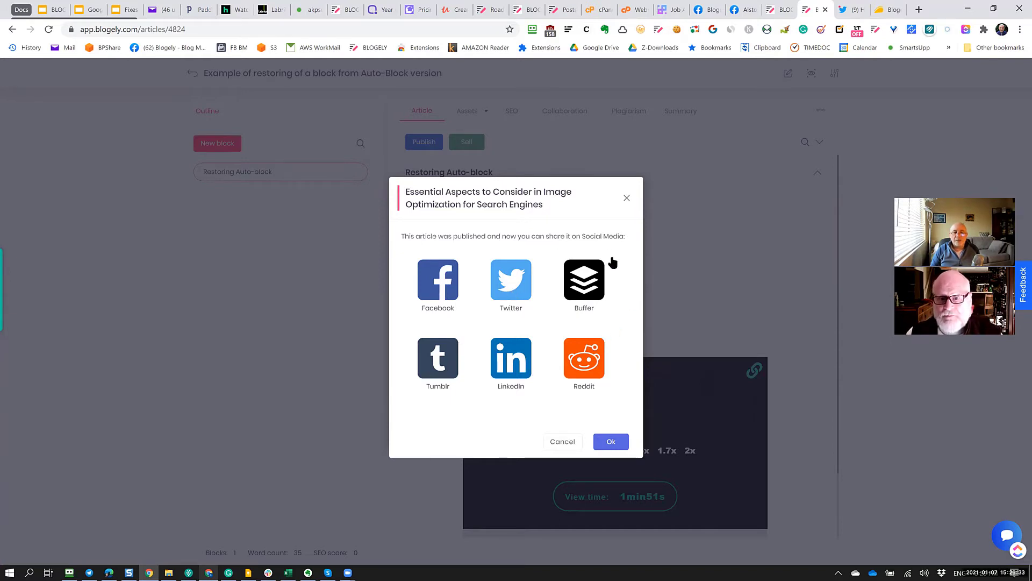
pyautogui.moveTo(596, 322)
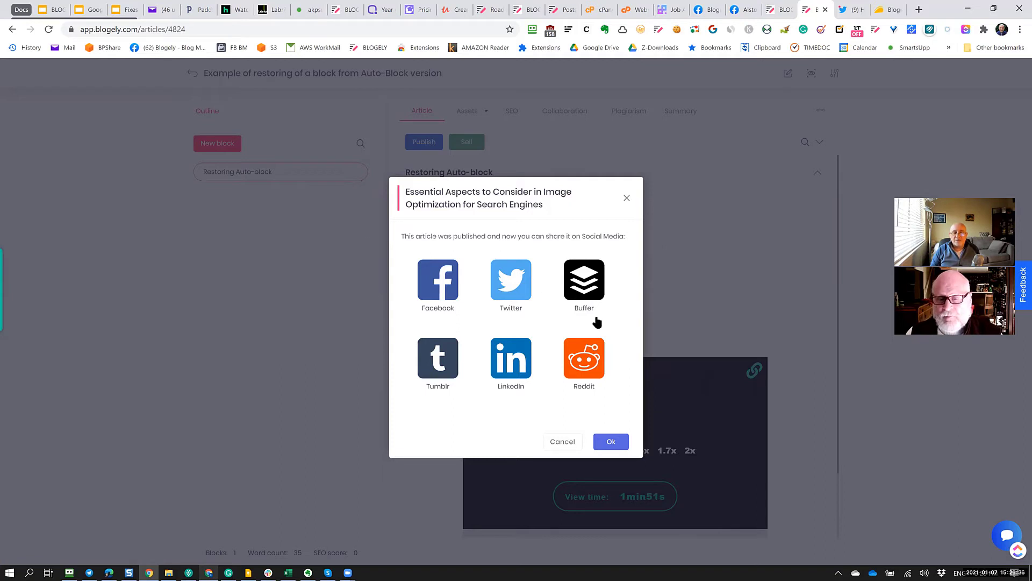
pyautogui.moveTo(591, 321)
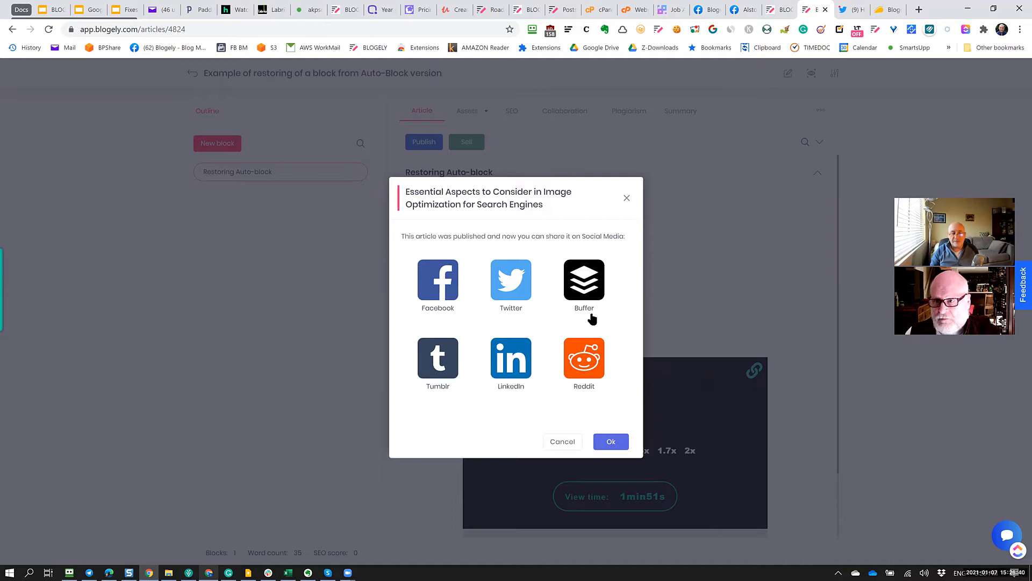
pyautogui.moveTo(563, 318)
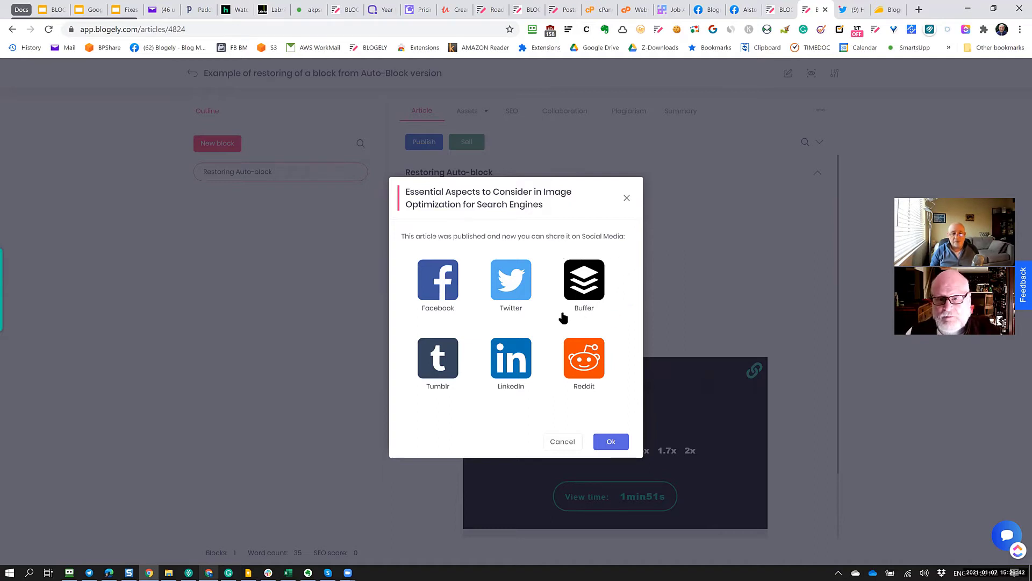
pyautogui.moveTo(596, 289)
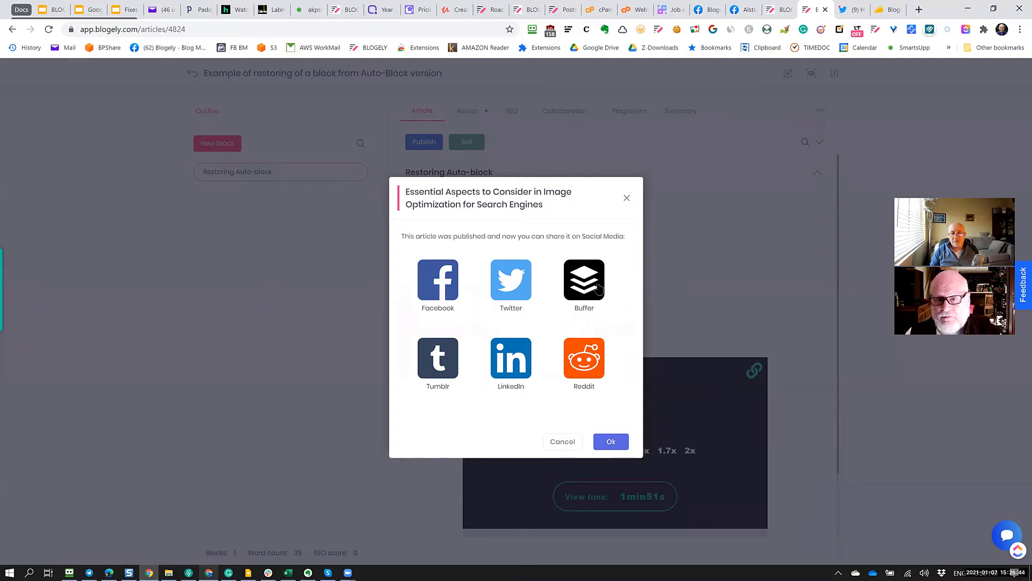
pyautogui.moveTo(599, 329)
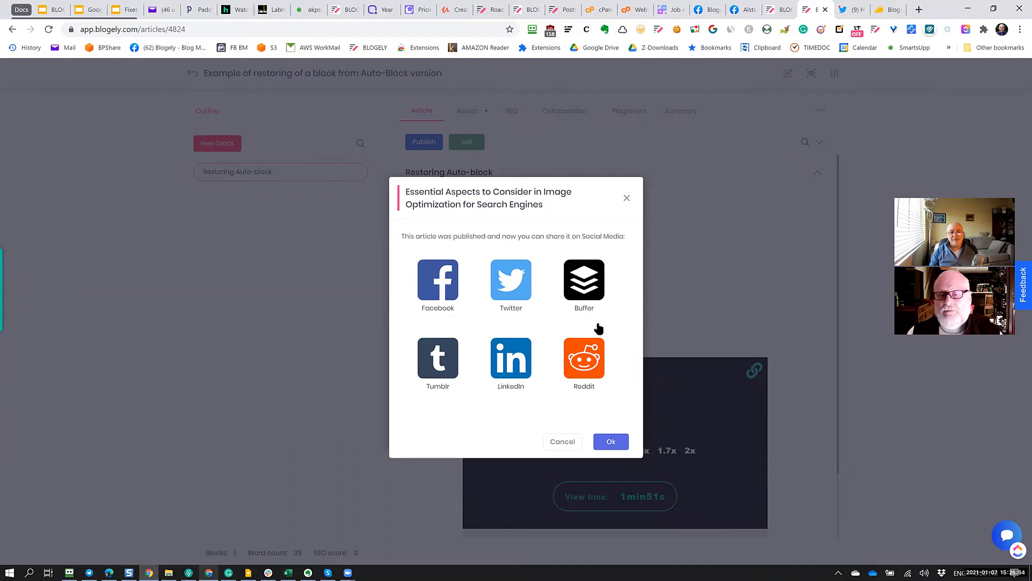
pyautogui.moveTo(599, 318)
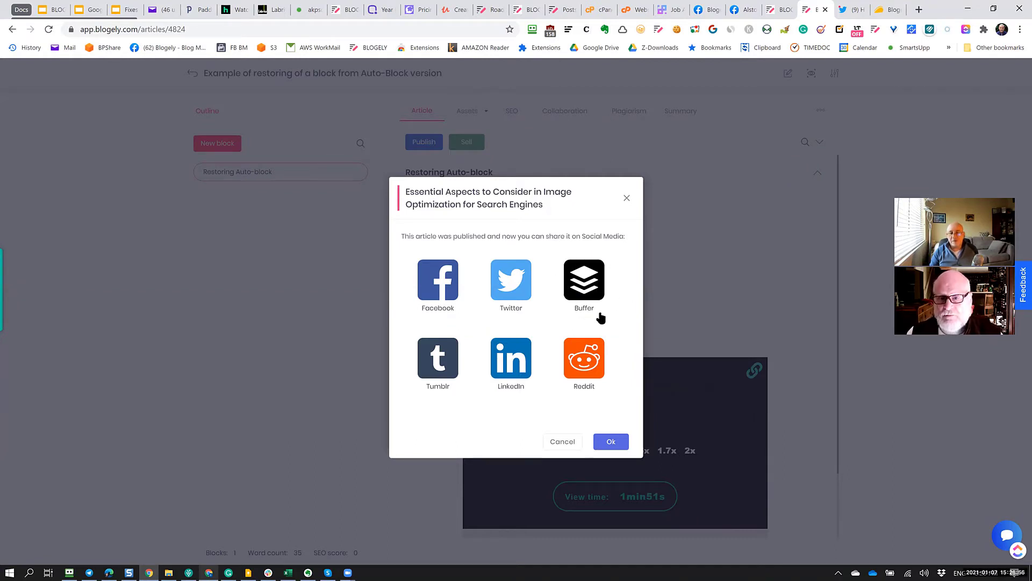
pyautogui.moveTo(615, 345)
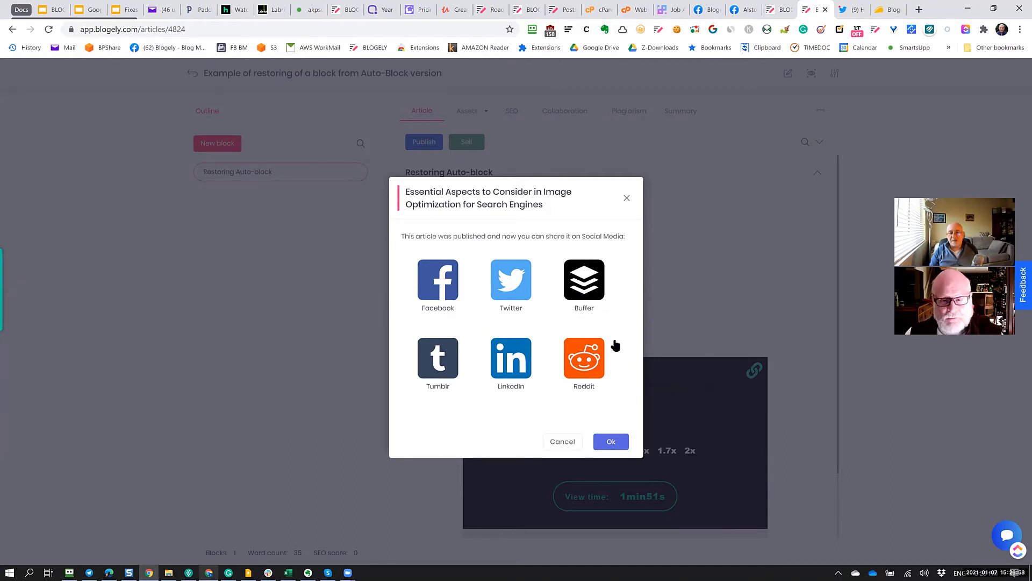
pyautogui.moveTo(604, 374)
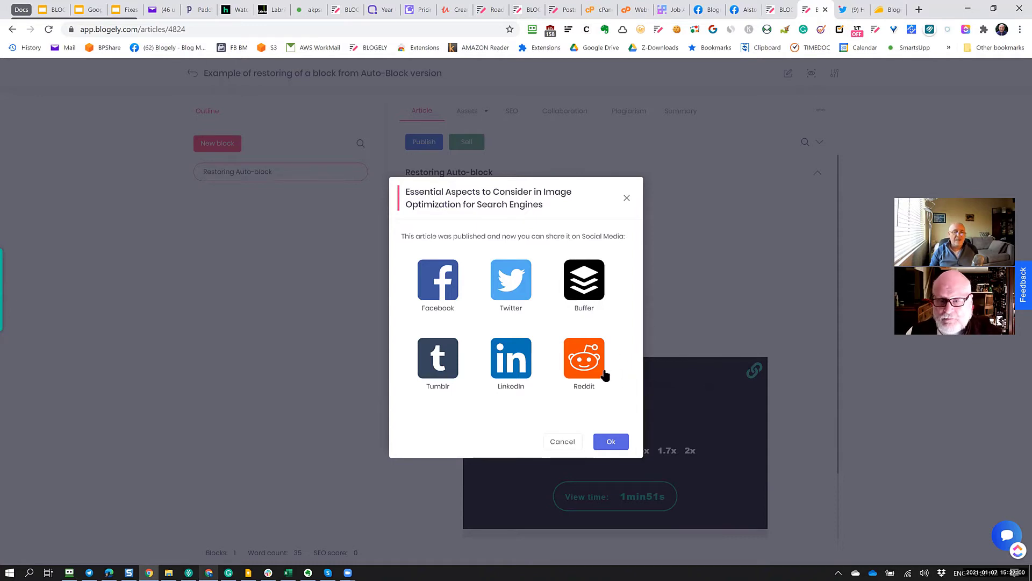
pyautogui.moveTo(597, 312)
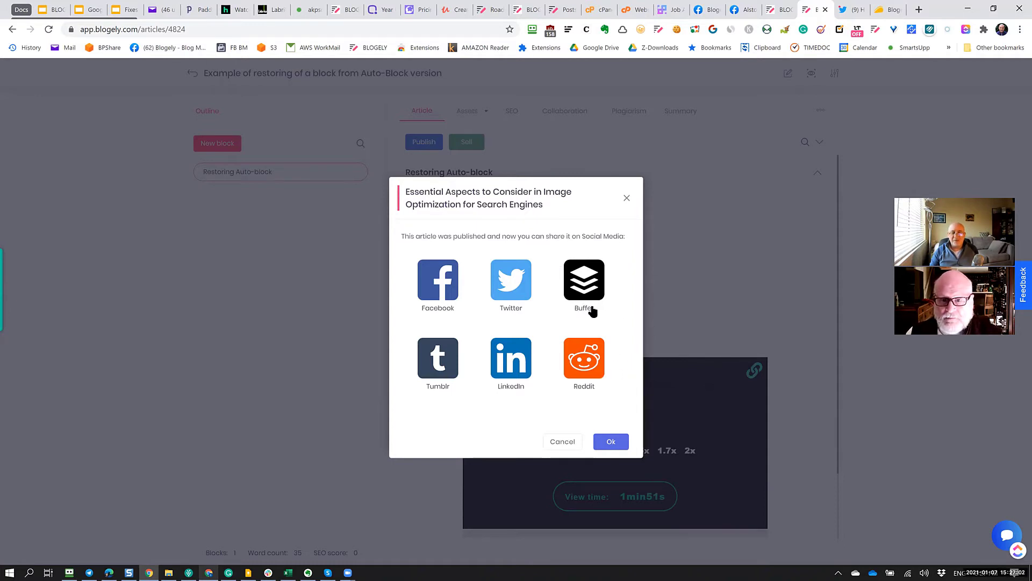
pyautogui.moveTo(564, 374)
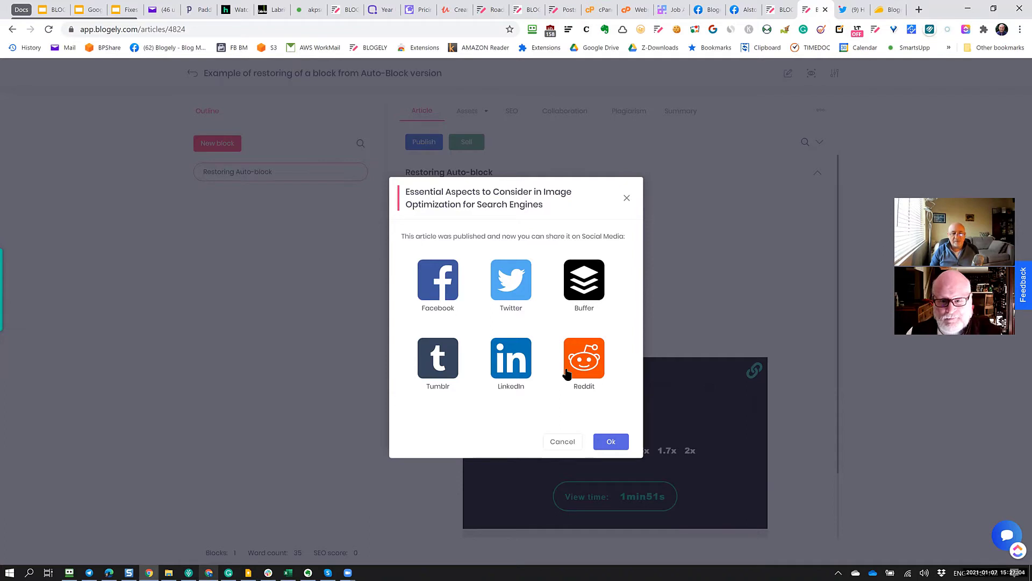
pyautogui.moveTo(541, 383)
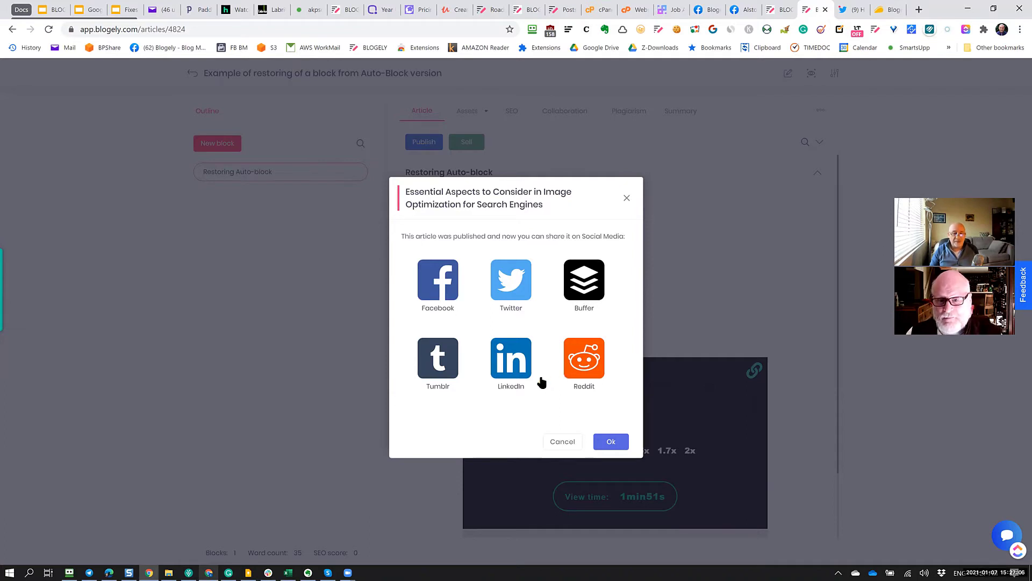
pyautogui.moveTo(499, 410)
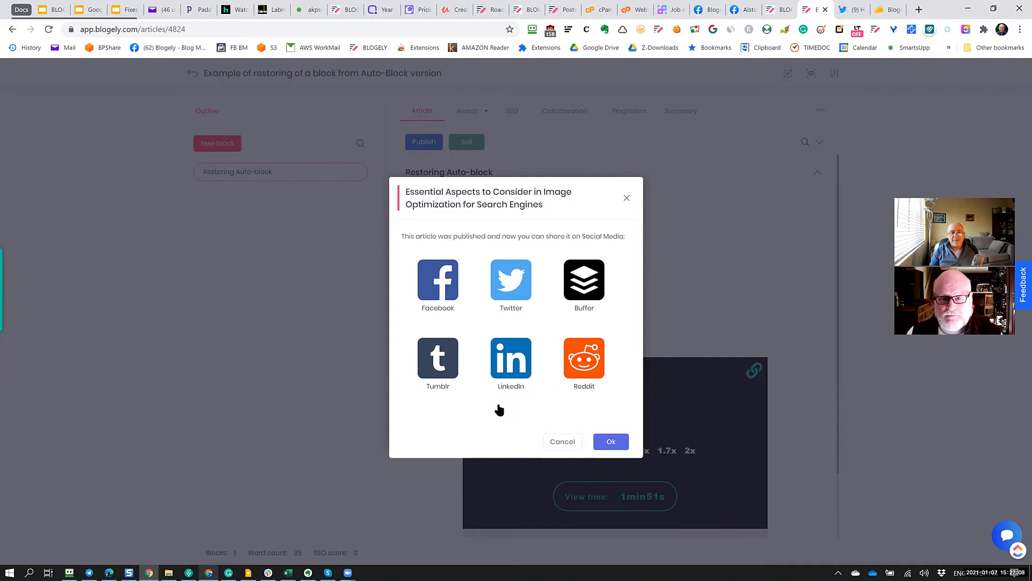
pyautogui.moveTo(434, 298)
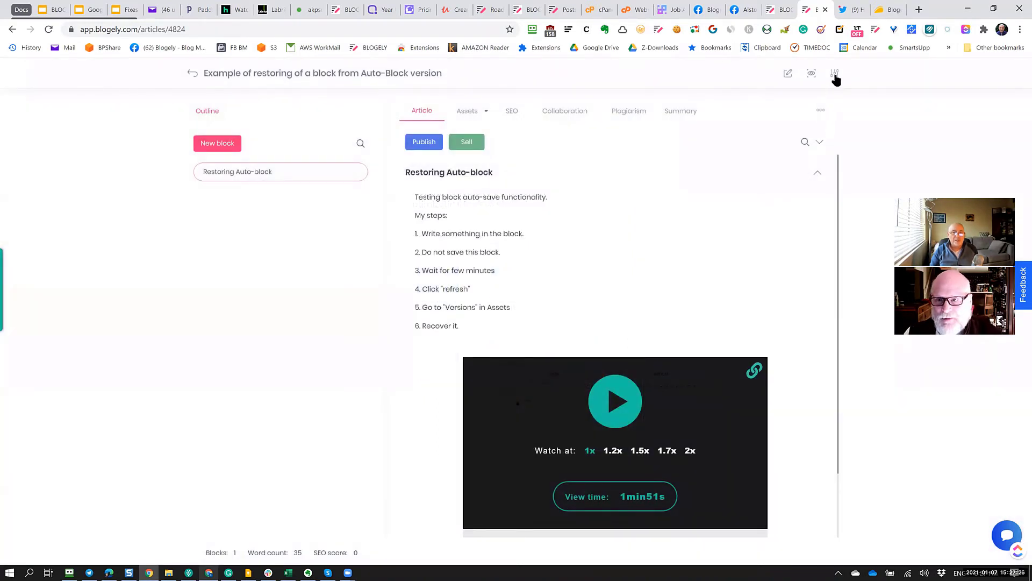
# Bring up the Featured image dialog and its Add featured image upload panel
pyautogui.click(835, 73)
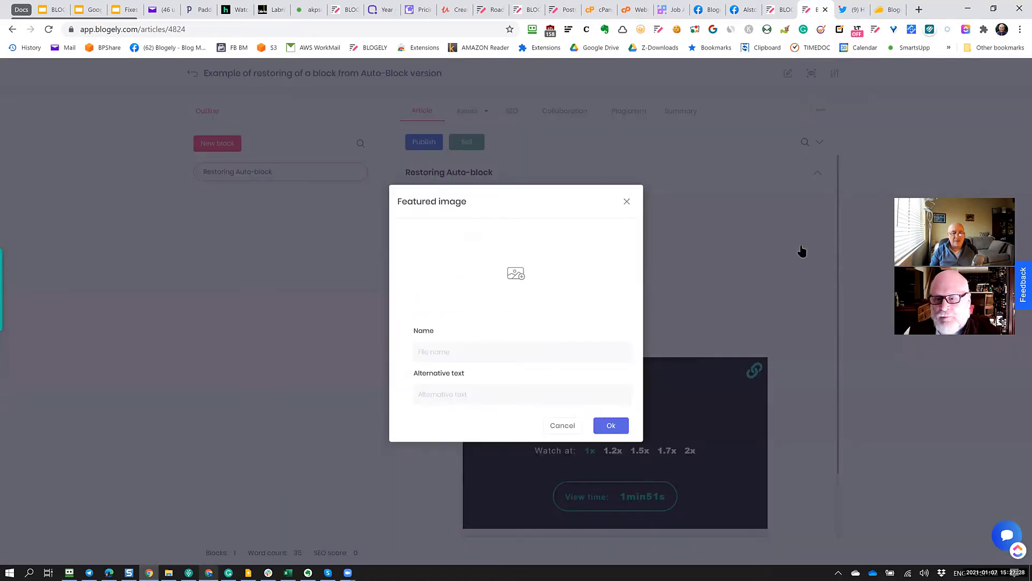
pyautogui.moveTo(805, 224)
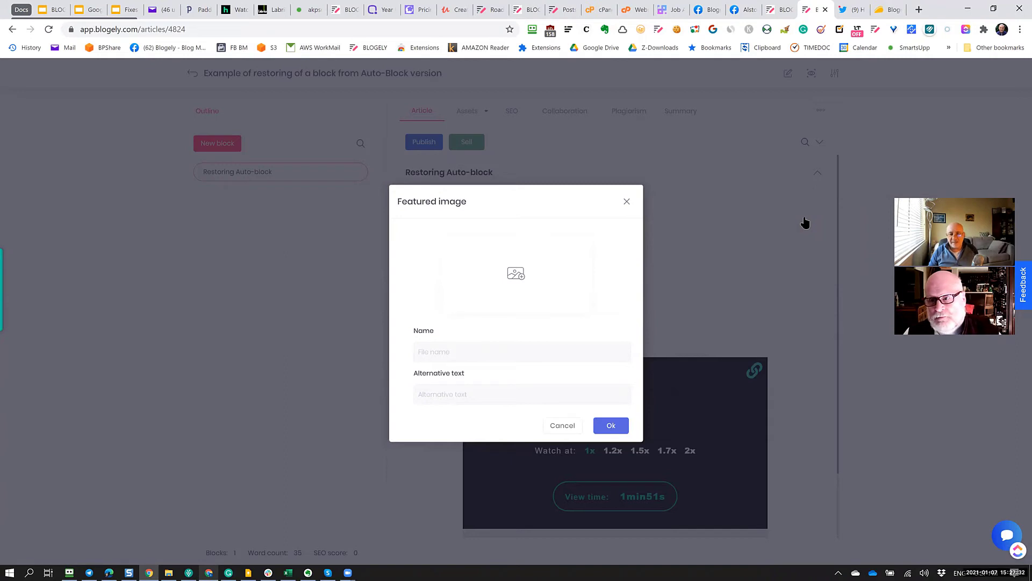
pyautogui.moveTo(526, 248)
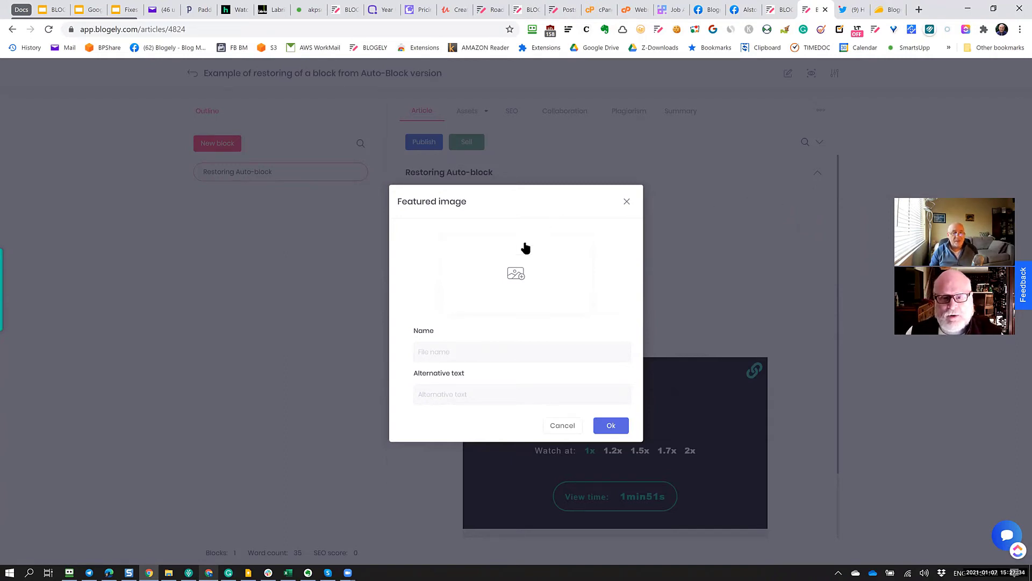
pyautogui.click(516, 273)
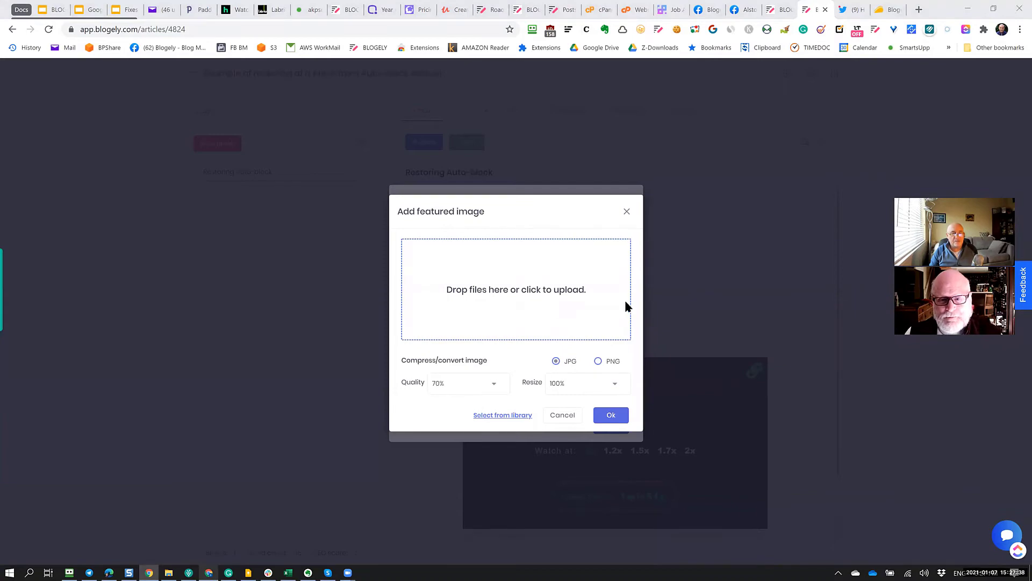
# Upload Auto-Block-restore.jpg from the computer, save it as the featured image, and return to the Articles list
pyautogui.click(515, 289)
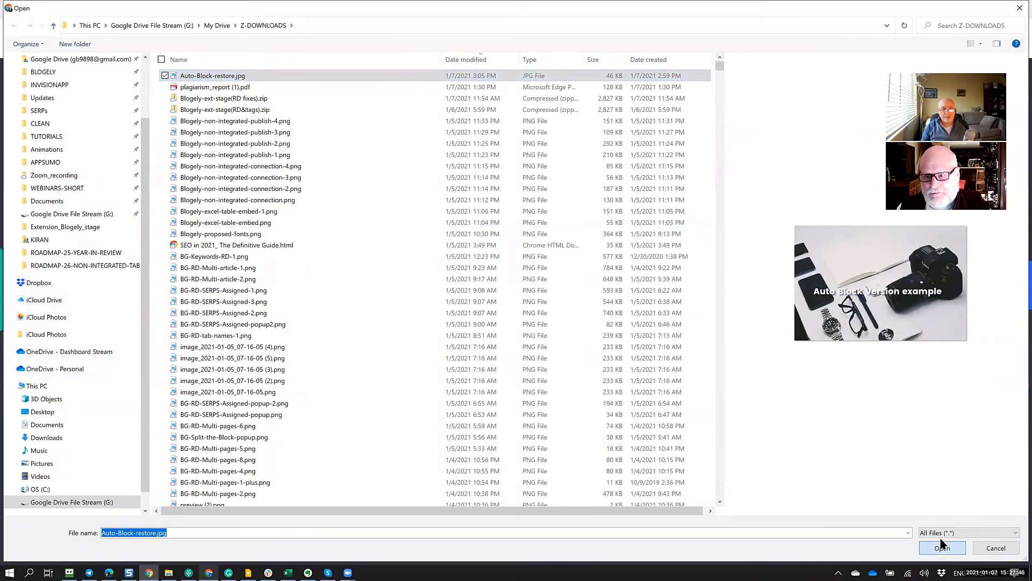
pyautogui.click(942, 547)
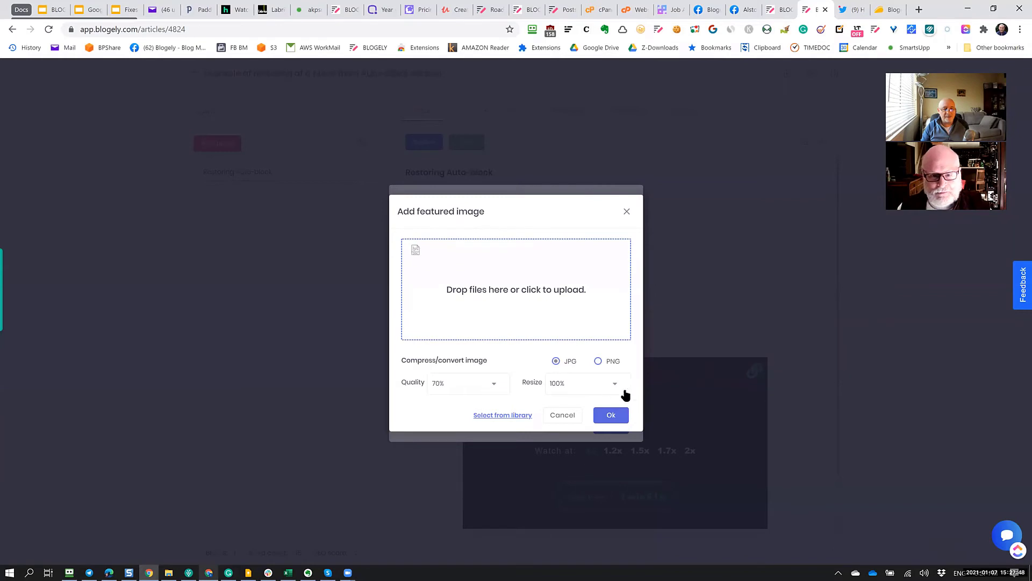
pyautogui.moveTo(446, 386)
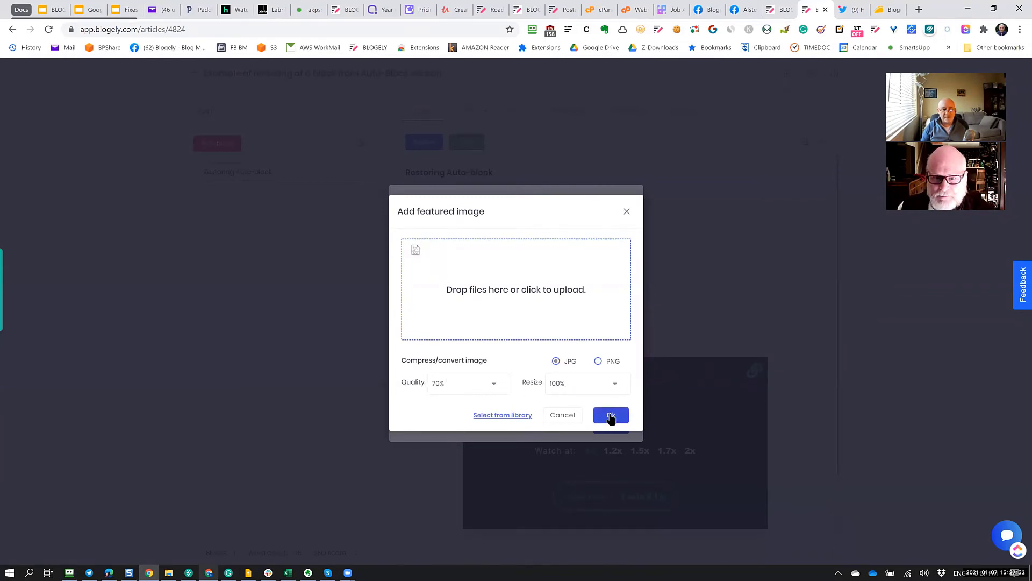
pyautogui.click(611, 415)
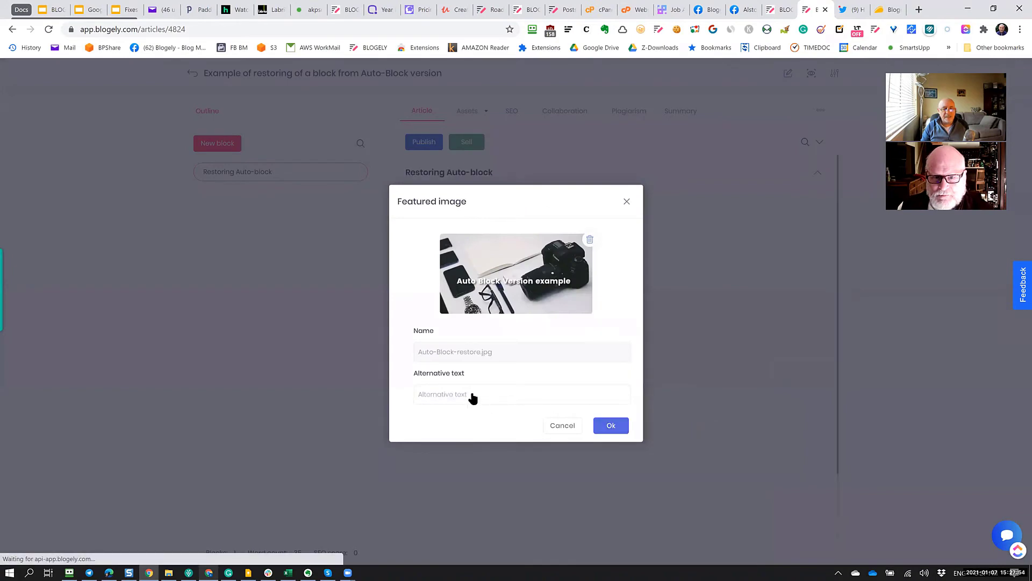
pyautogui.click(611, 424)
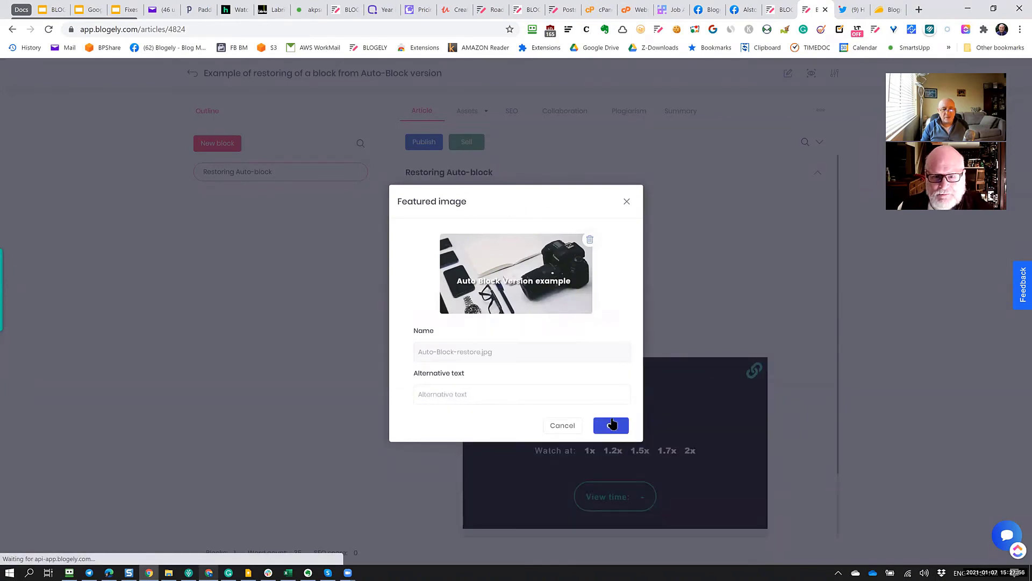
pyautogui.click(611, 425)
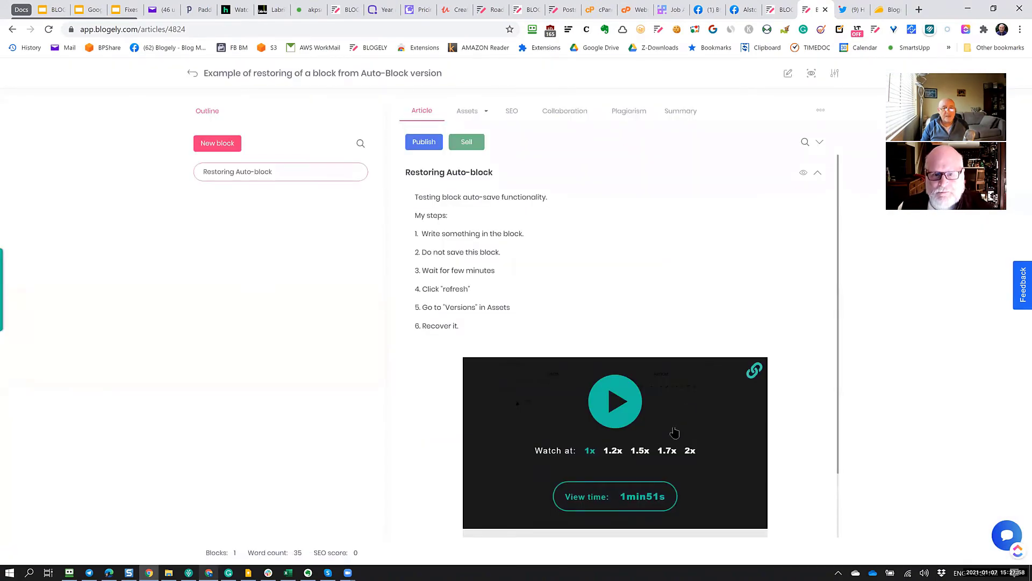
pyautogui.click(192, 73)
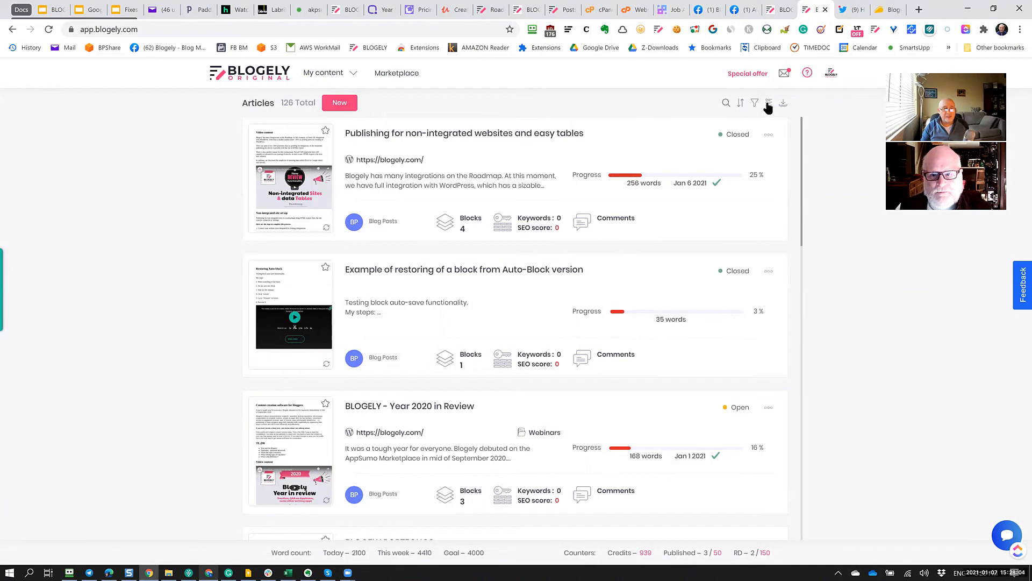
# Switch Articles to table view and open 'Example of restoring of a block from Auto-Block version'
pyautogui.click(768, 104)
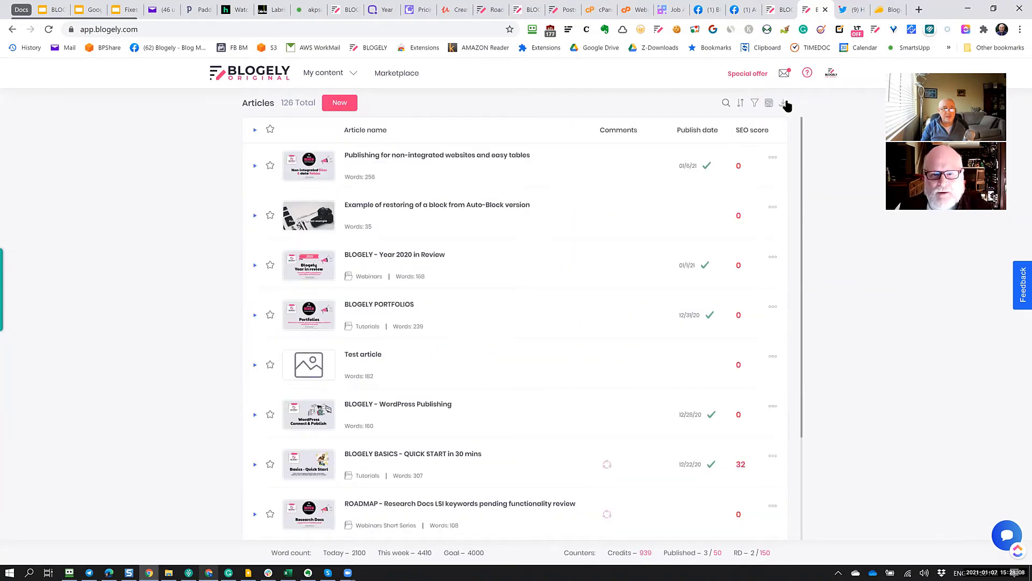
pyautogui.click(437, 204)
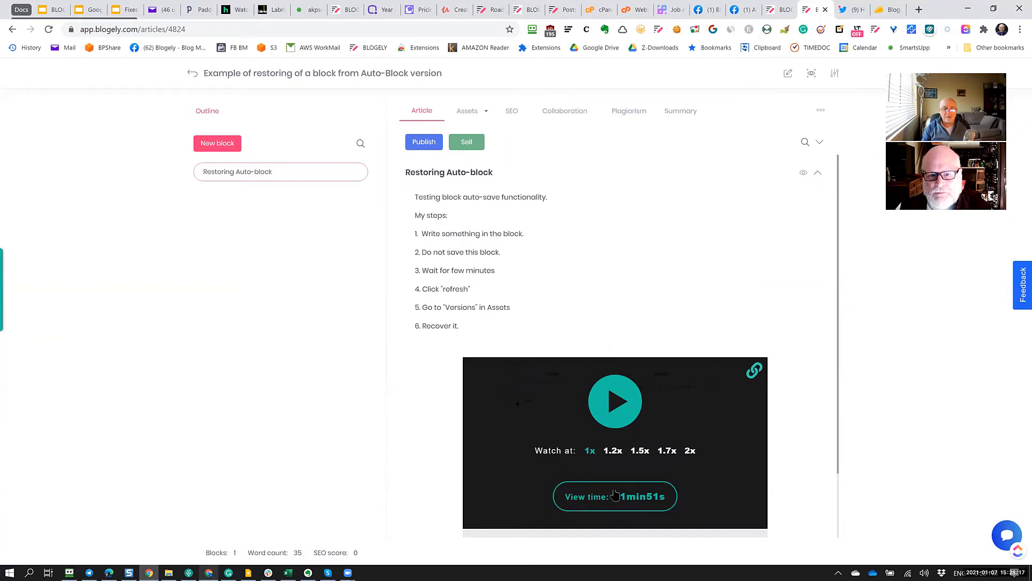
pyautogui.moveTo(790, 168)
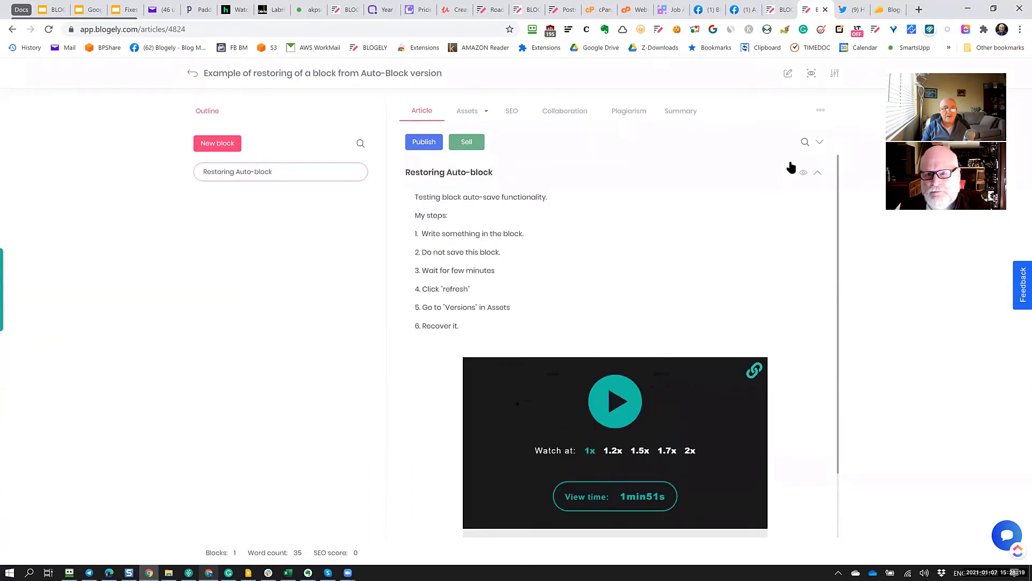
# Via Social share, confirm the portfolio URL and send the article to Facebook's share window
pyautogui.click(819, 110)
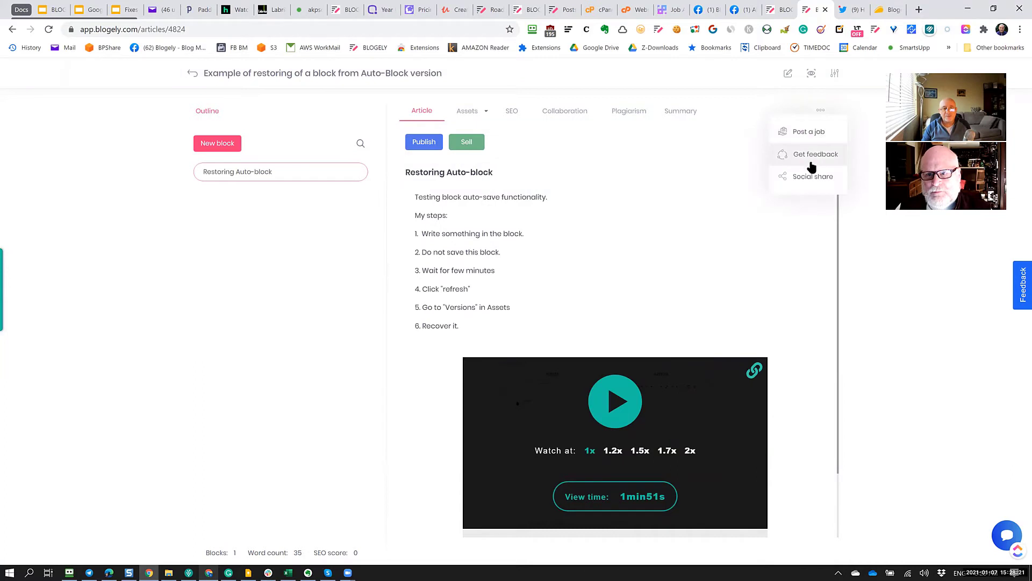
pyautogui.click(812, 176)
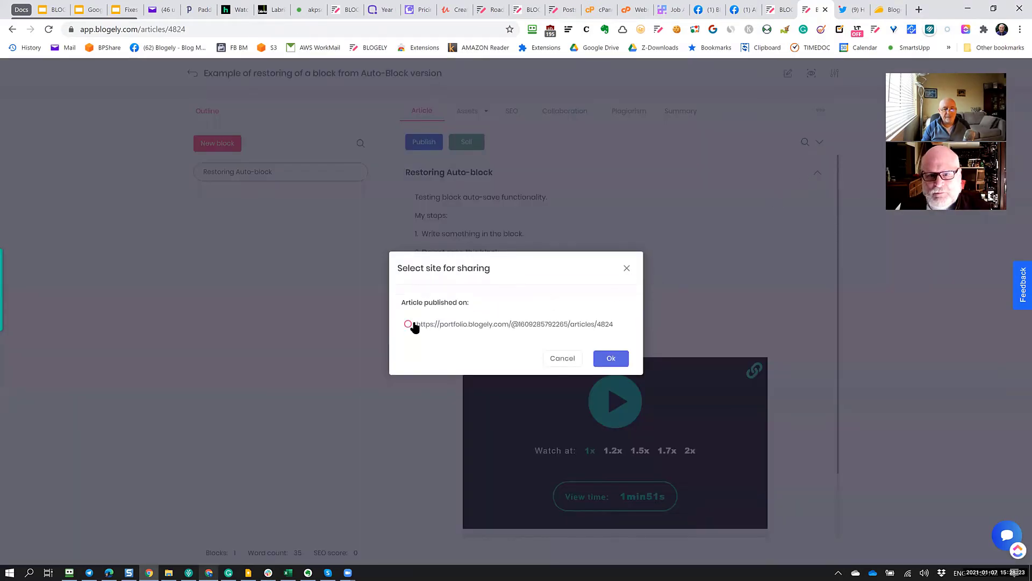
pyautogui.click(611, 357)
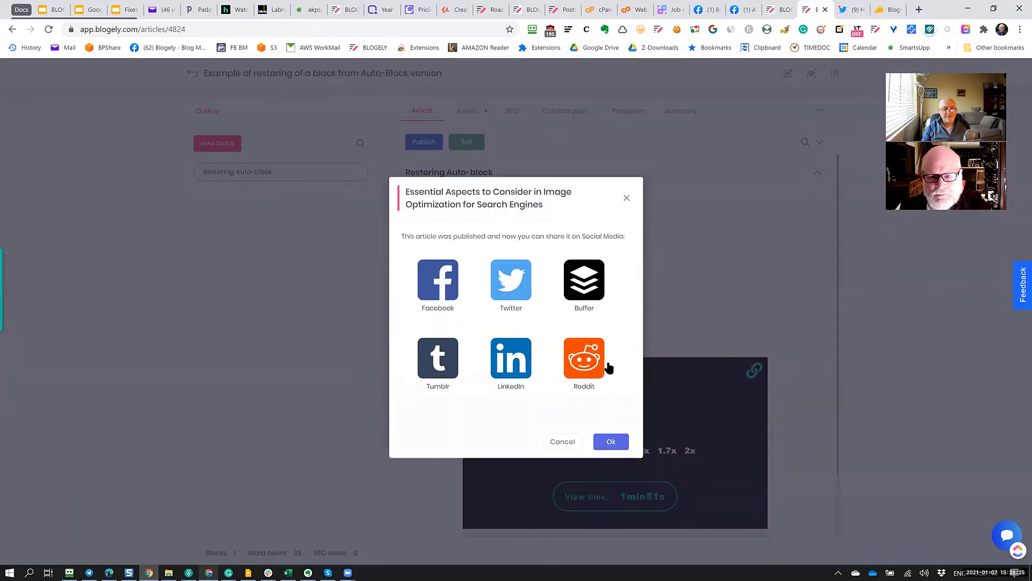
pyautogui.moveTo(438, 286)
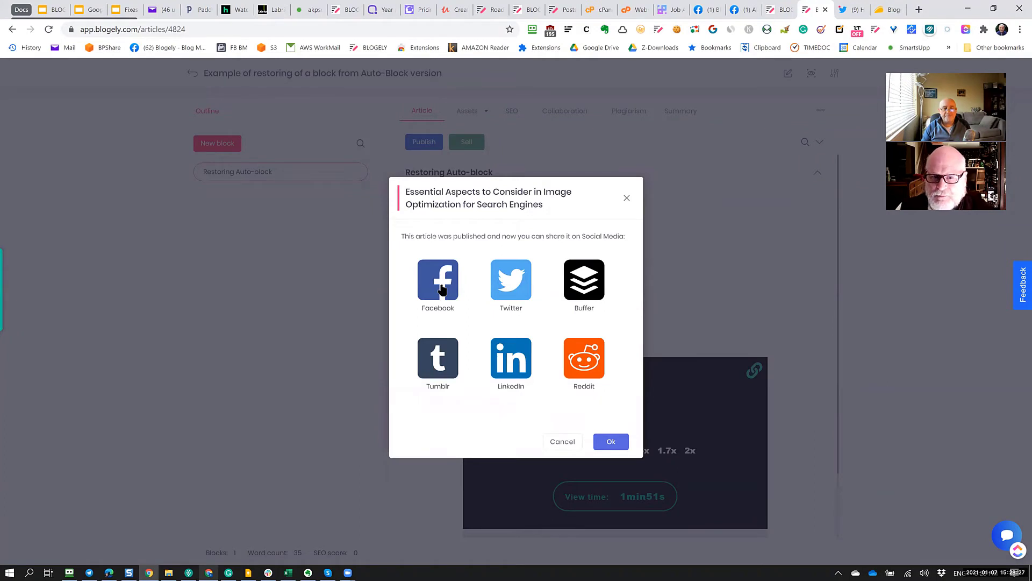
pyautogui.click(438, 280)
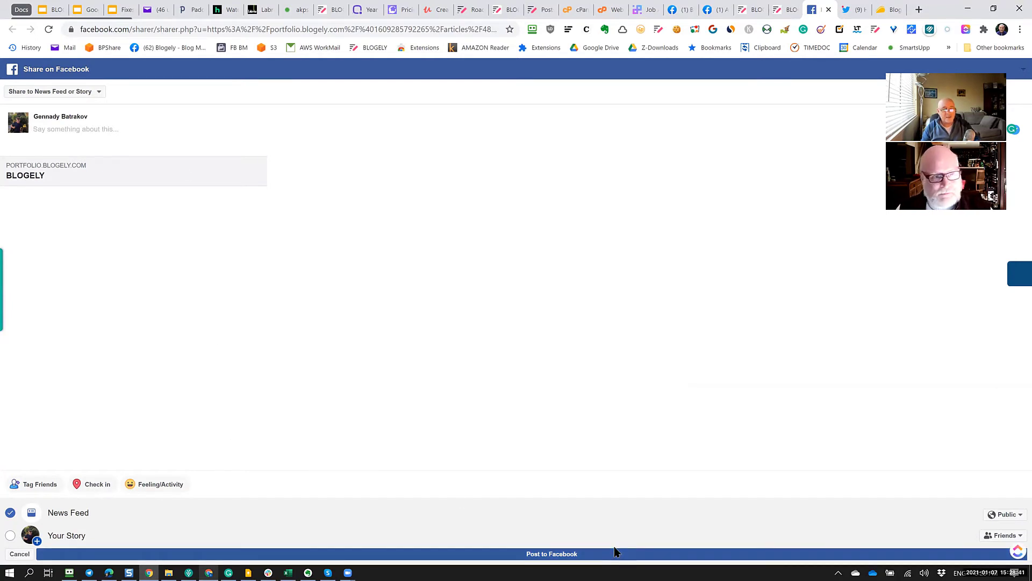
pyautogui.moveTo(532, 256)
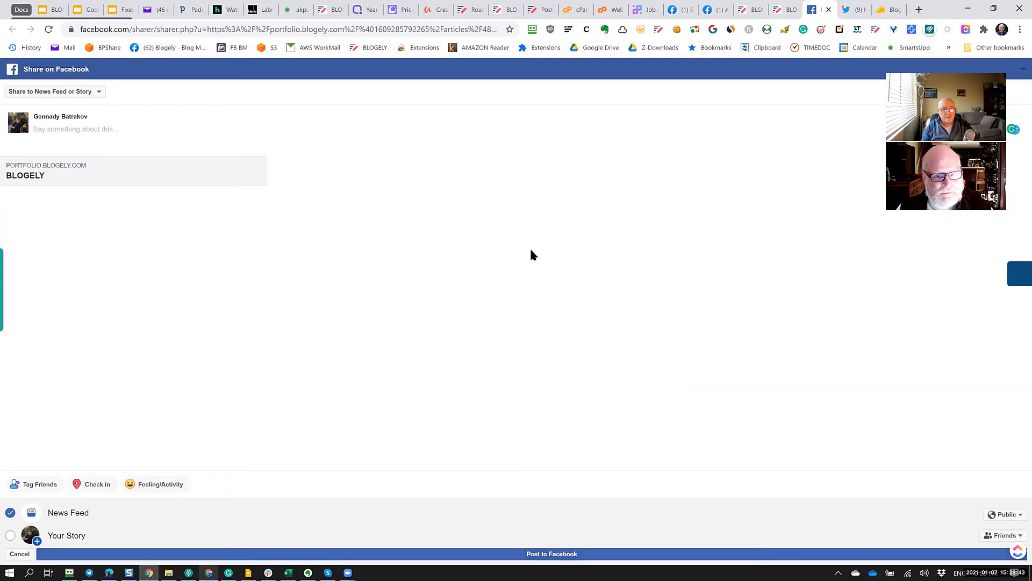
pyautogui.moveTo(848, 194)
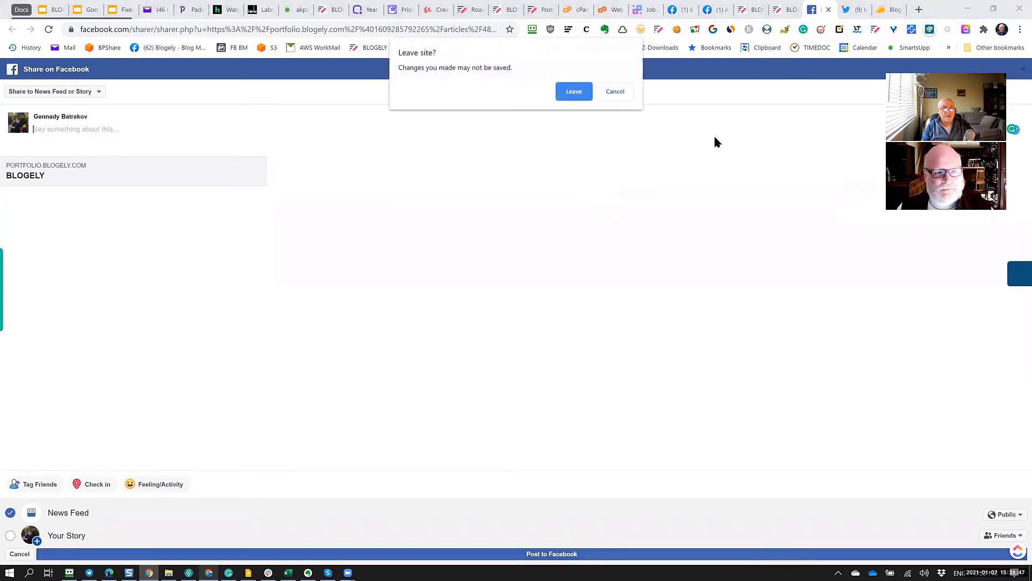
# Leave the Facebook share page without posting, returning to the article in Blogely
pyautogui.click(572, 91)
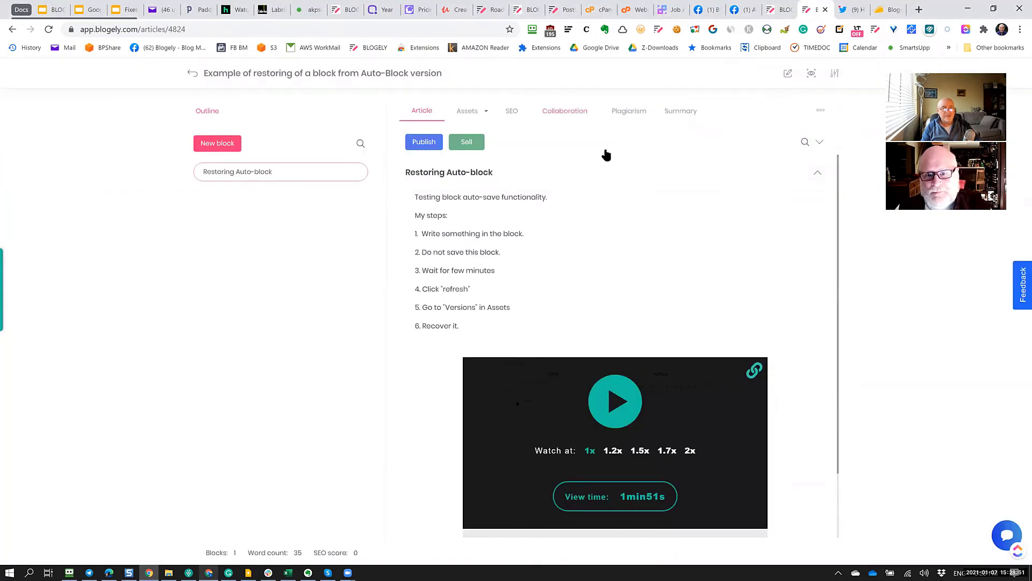
pyautogui.moveTo(821, 110)
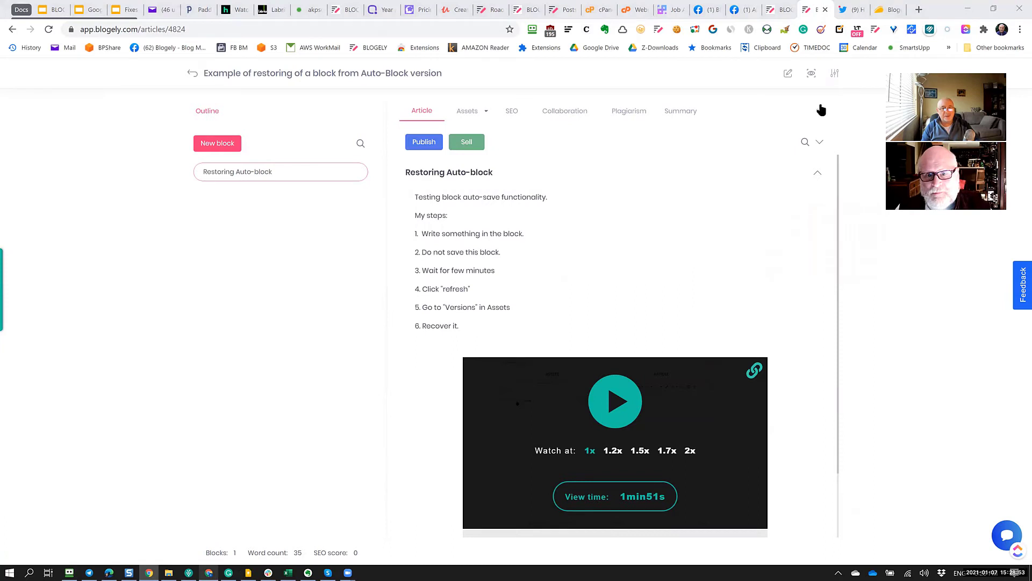
# Via Social share, confirm the portfolio URL and send the article to Twitter's compose window
pyautogui.click(821, 109)
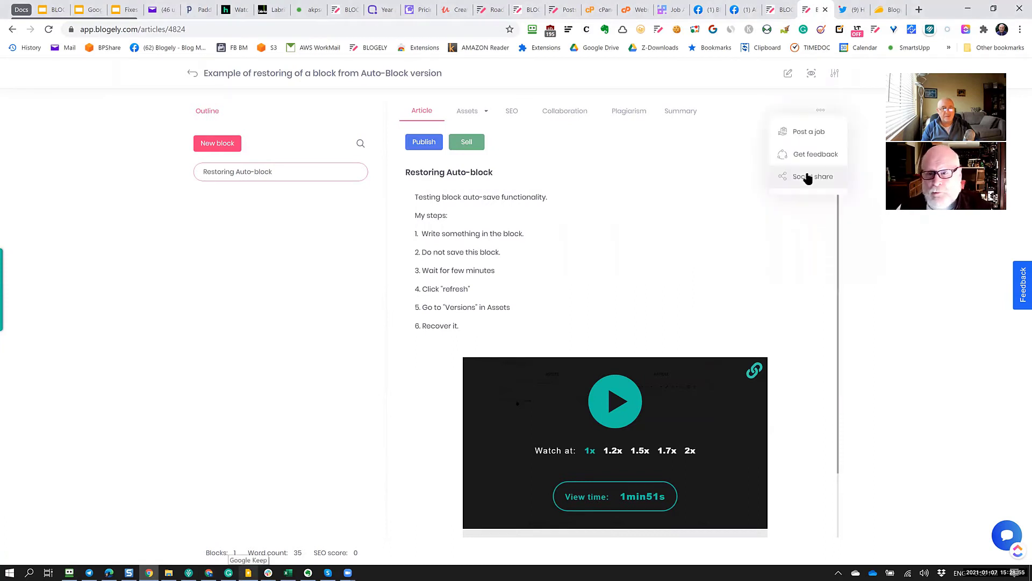
pyautogui.click(813, 176)
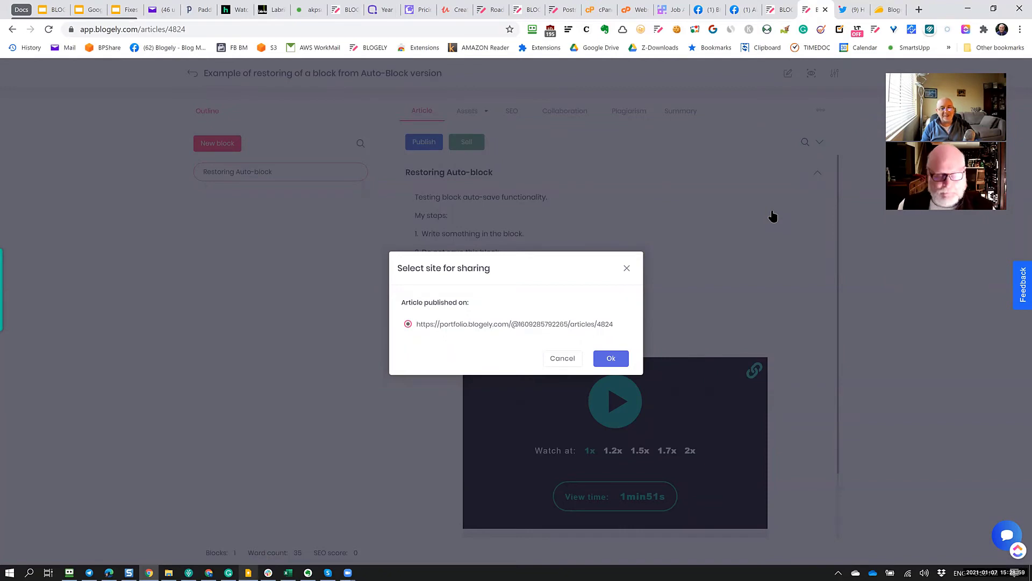
pyautogui.click(610, 357)
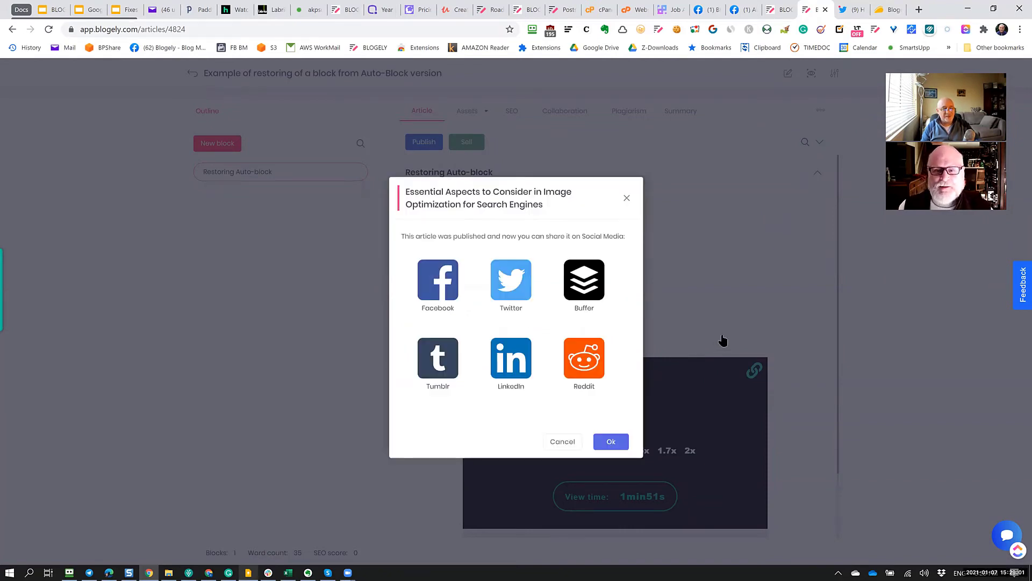
pyautogui.click(509, 280)
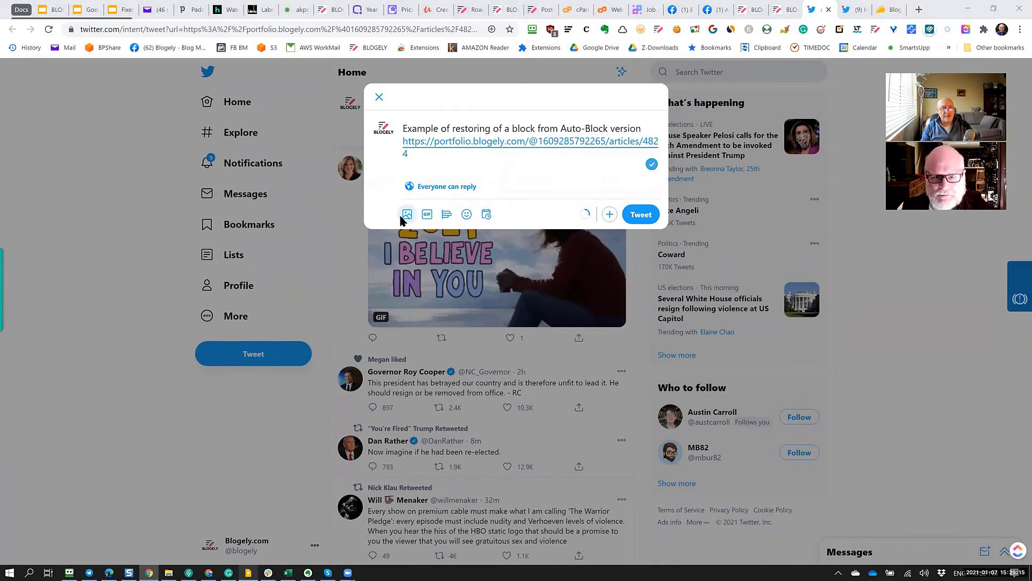
# Attach the Auto-Block-restore.jpg photo to the tweet and add the text 'sd;lfkg;dlrgk'
pyautogui.click(406, 213)
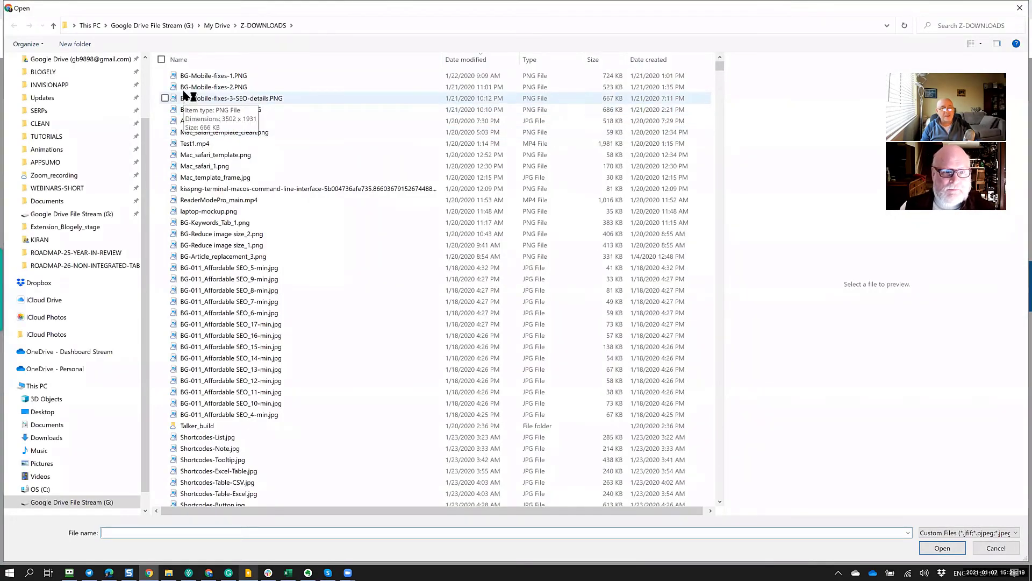
pyautogui.moveTo(195, 102)
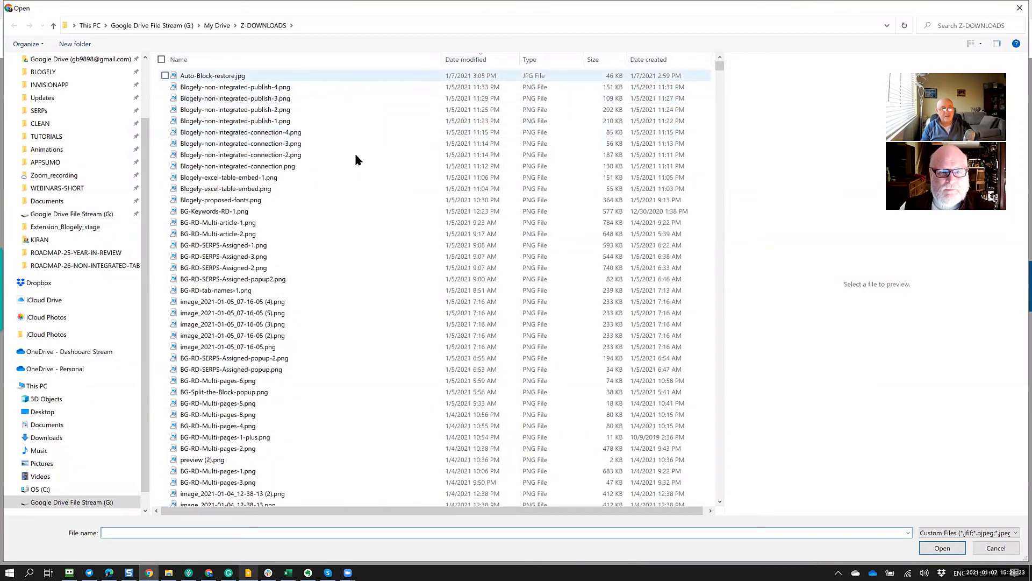
pyautogui.click(212, 75)
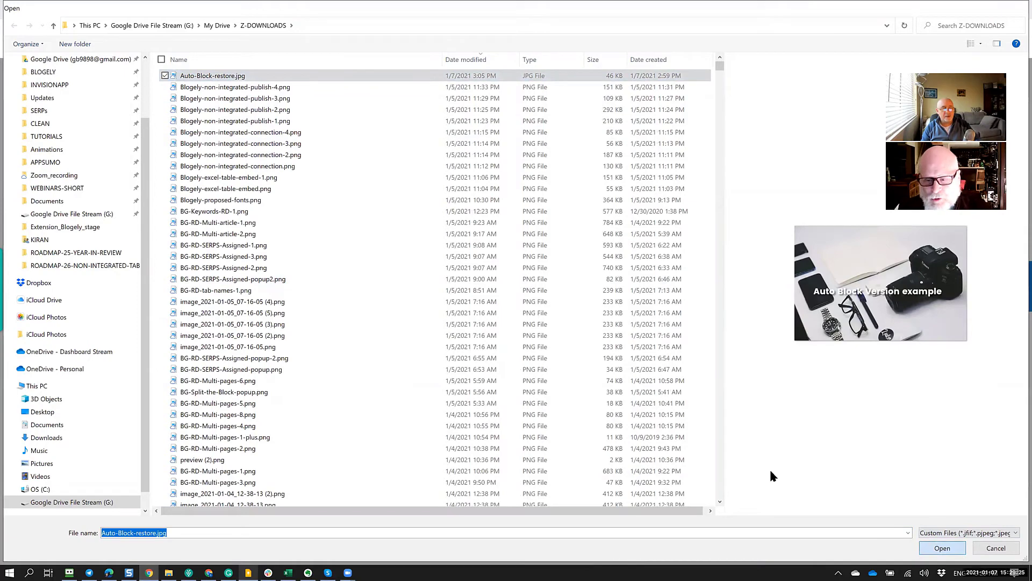
pyautogui.click(942, 547)
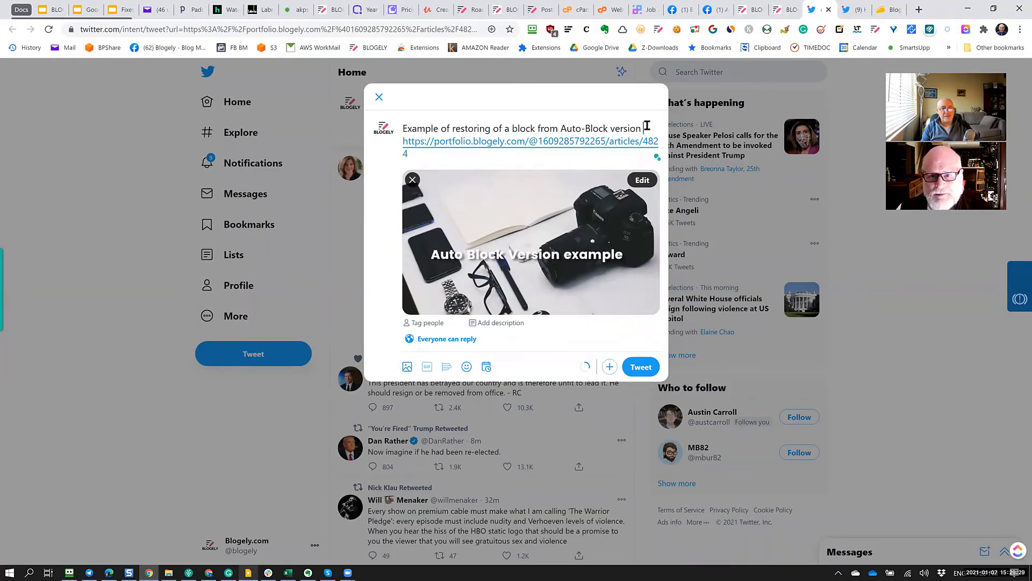
pyautogui.moveTo(678, 136)
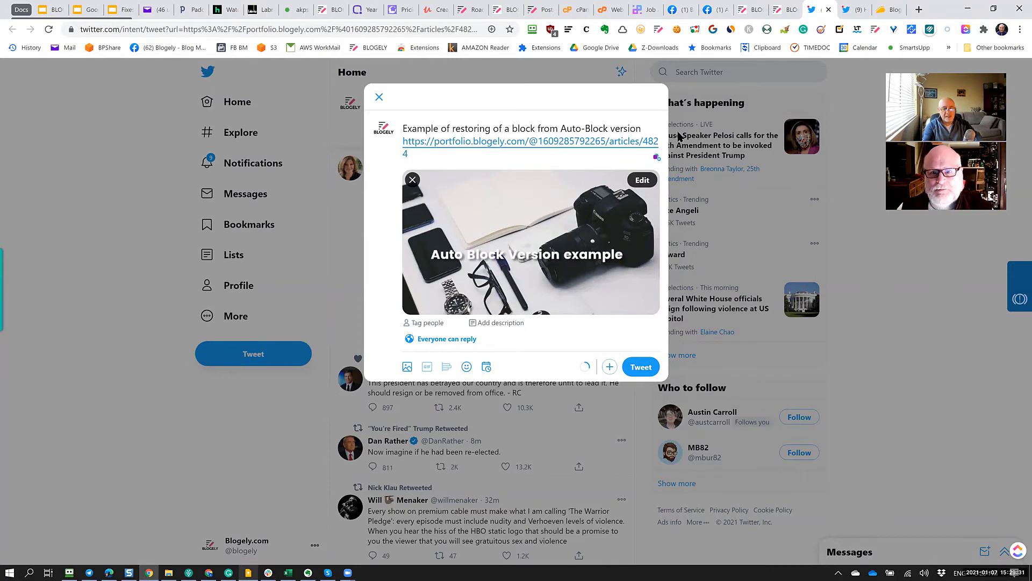
pyautogui.write('sd;lfkg;dlrgk')
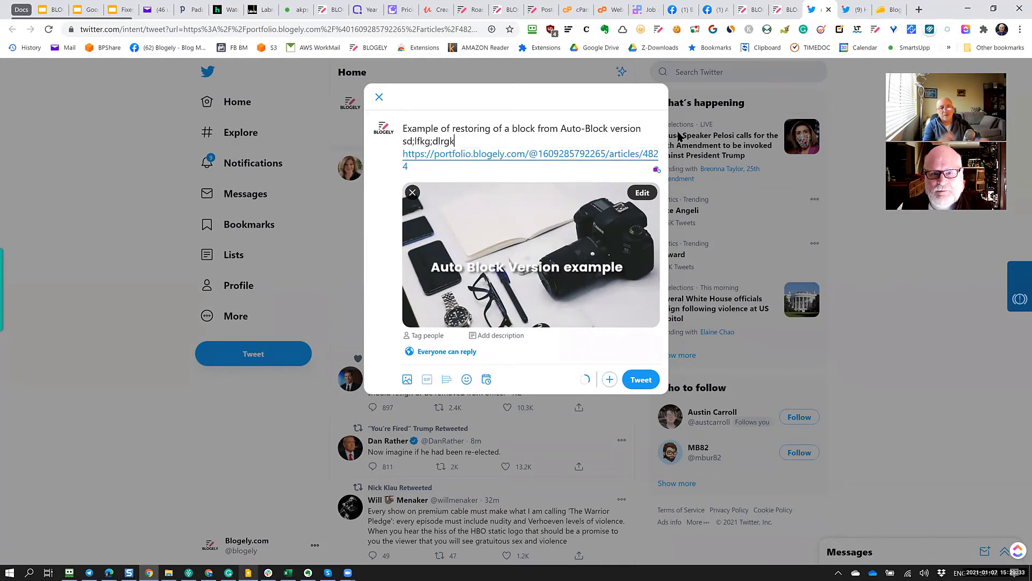
pyautogui.moveTo(588, 255)
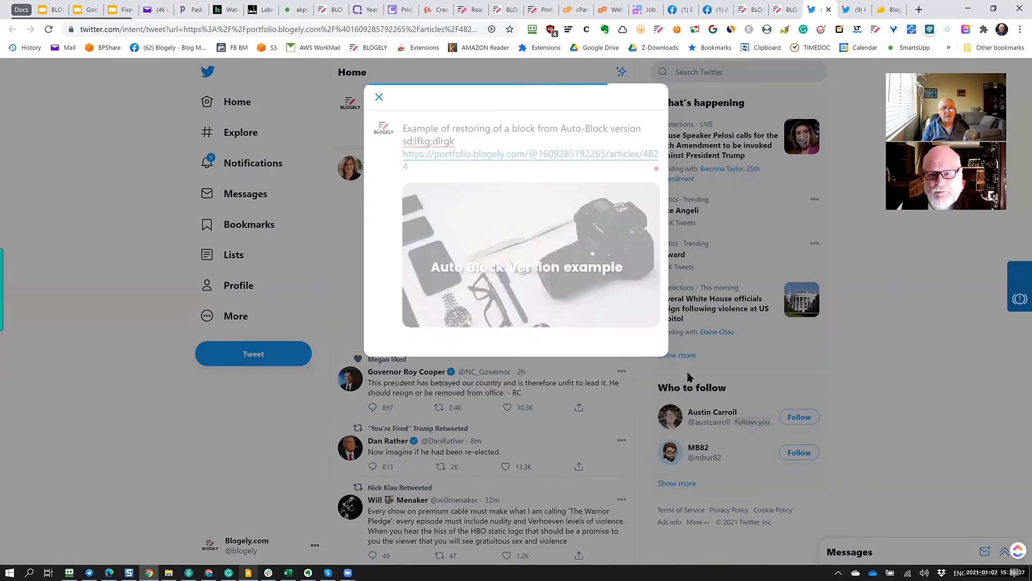
# Publish the tweet and view the newly posted tweet's options
pyautogui.click(605, 130)
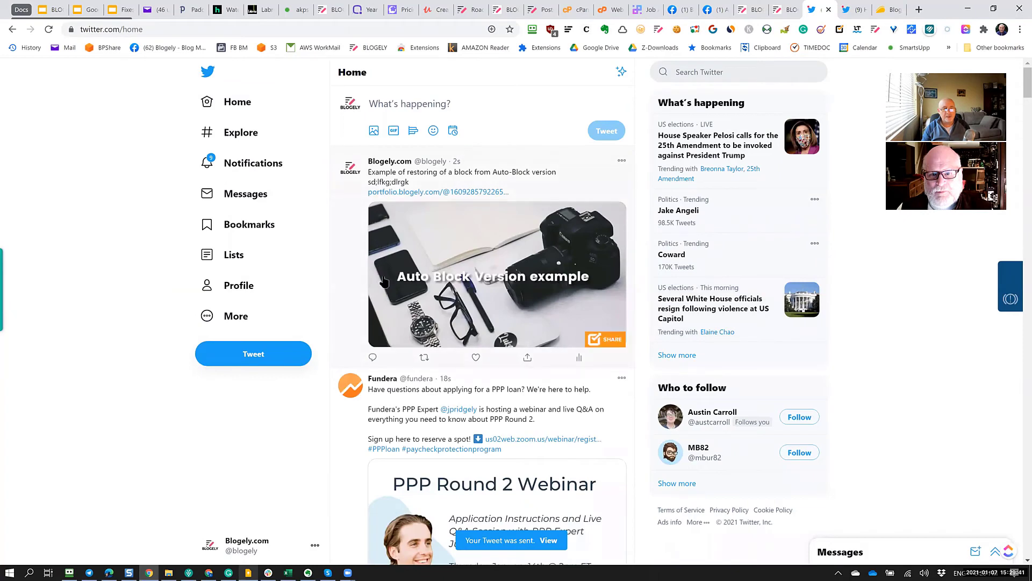
pyautogui.click(621, 160)
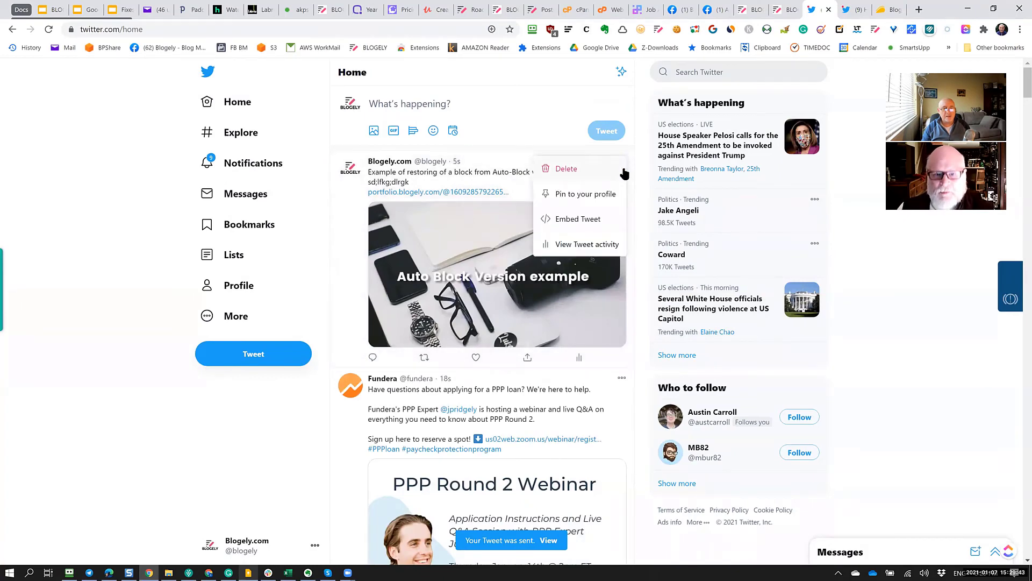
pyautogui.click(565, 169)
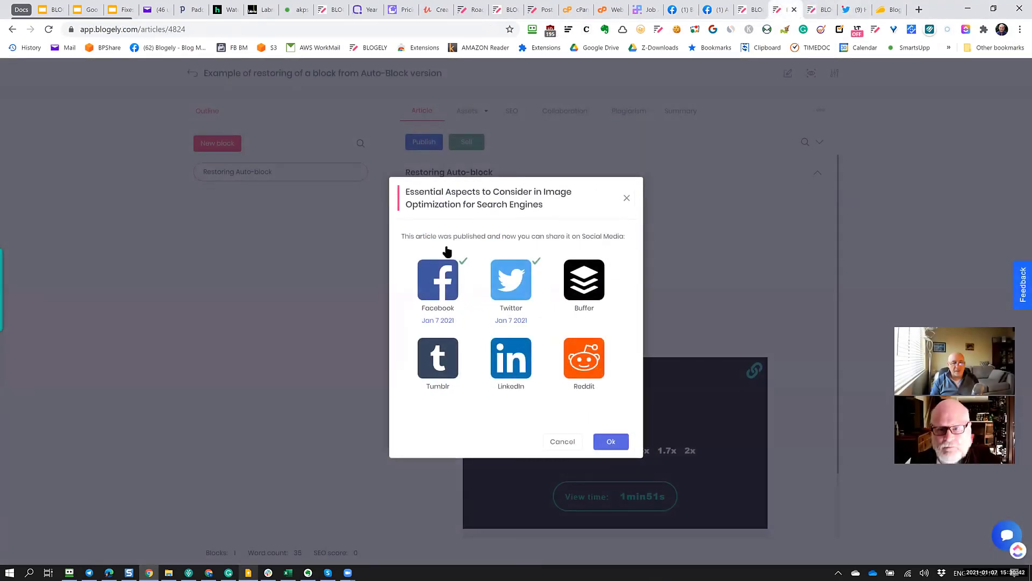
# Toggle the LinkedIn shared mark in the article's social share dialog
pyautogui.click(510, 360)
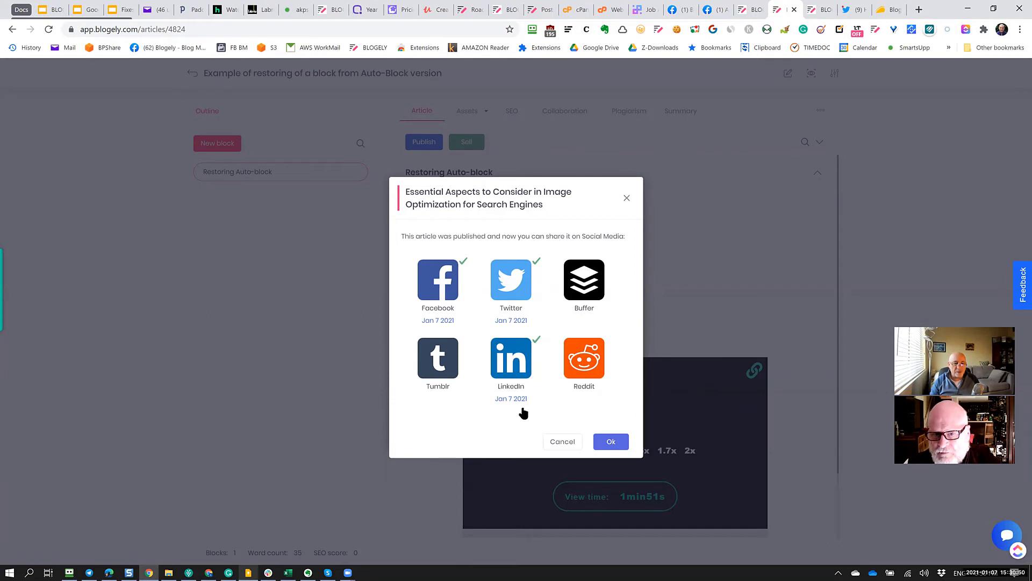
pyautogui.moveTo(539, 405)
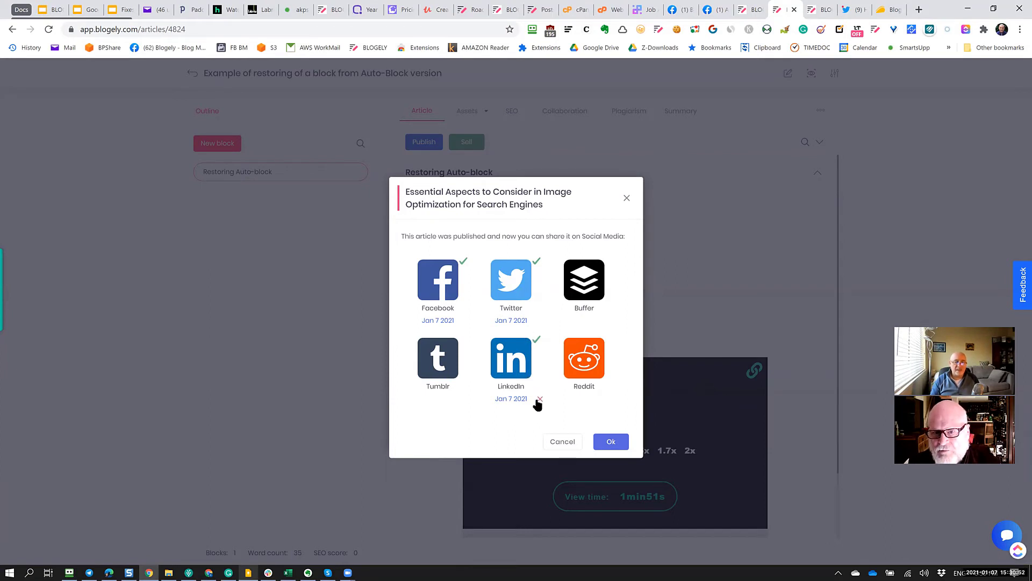
pyautogui.moveTo(541, 400)
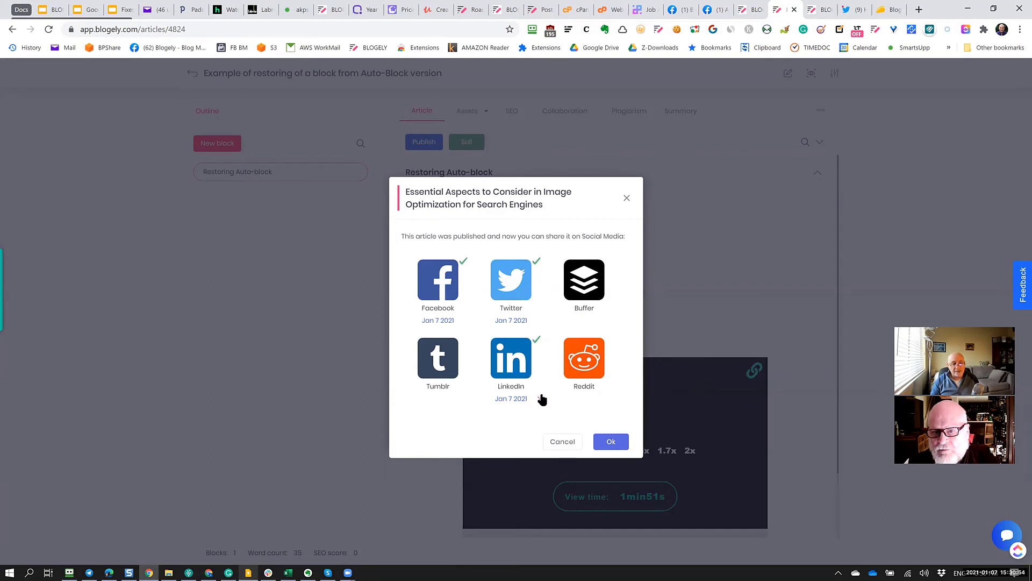
pyautogui.moveTo(541, 401)
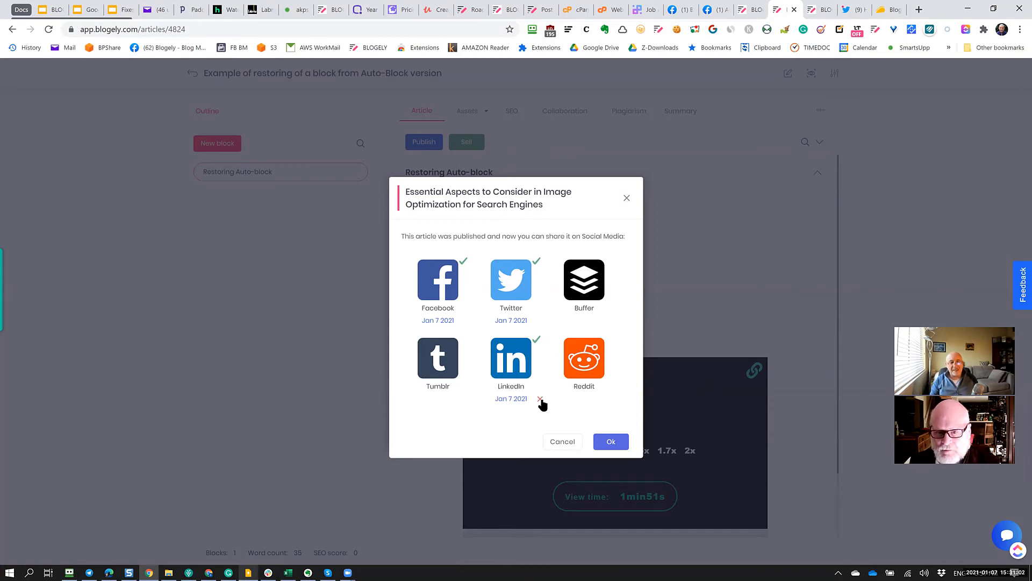
pyautogui.moveTo(524, 416)
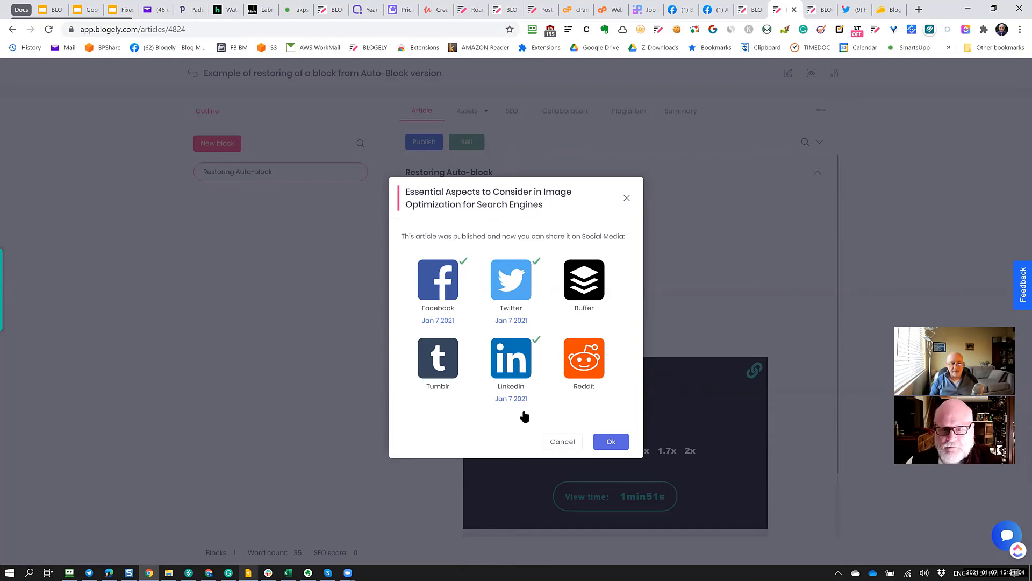
pyautogui.moveTo(538, 401)
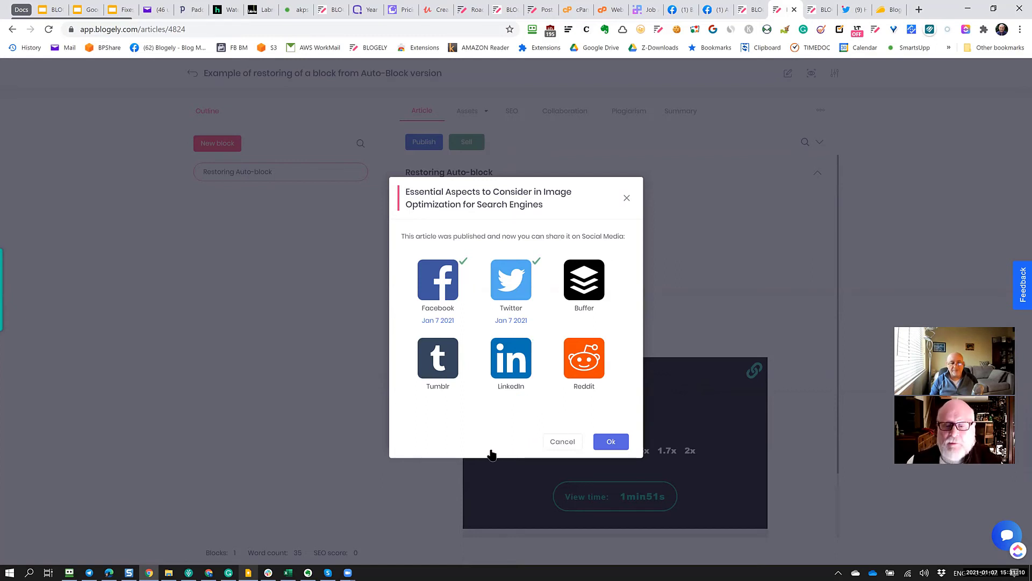
# Close the share dialog and return to the Articles list, bringing BLOGELY PORTFOLIOS into view
pyautogui.click(609, 441)
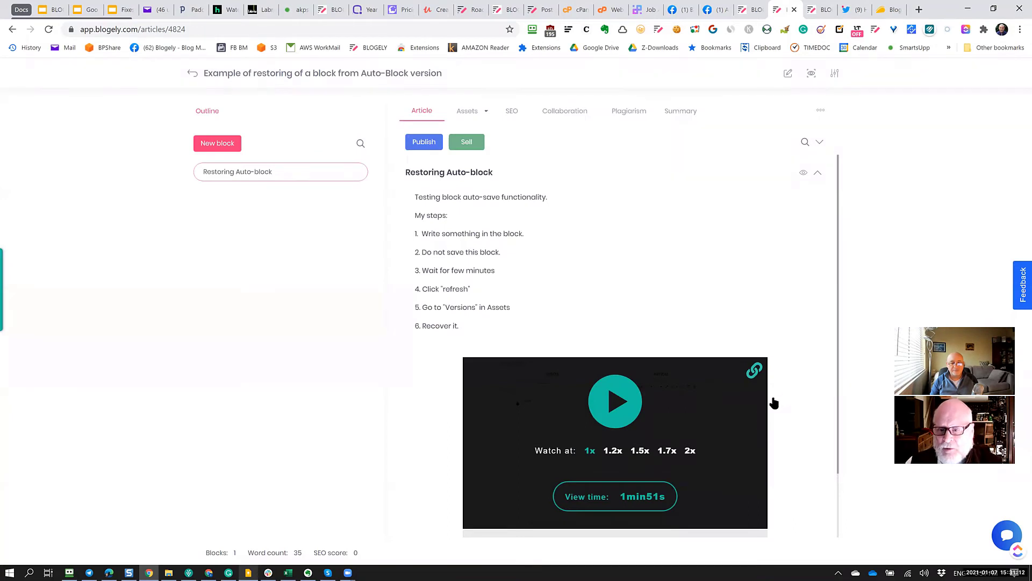
pyautogui.moveTo(767, 405)
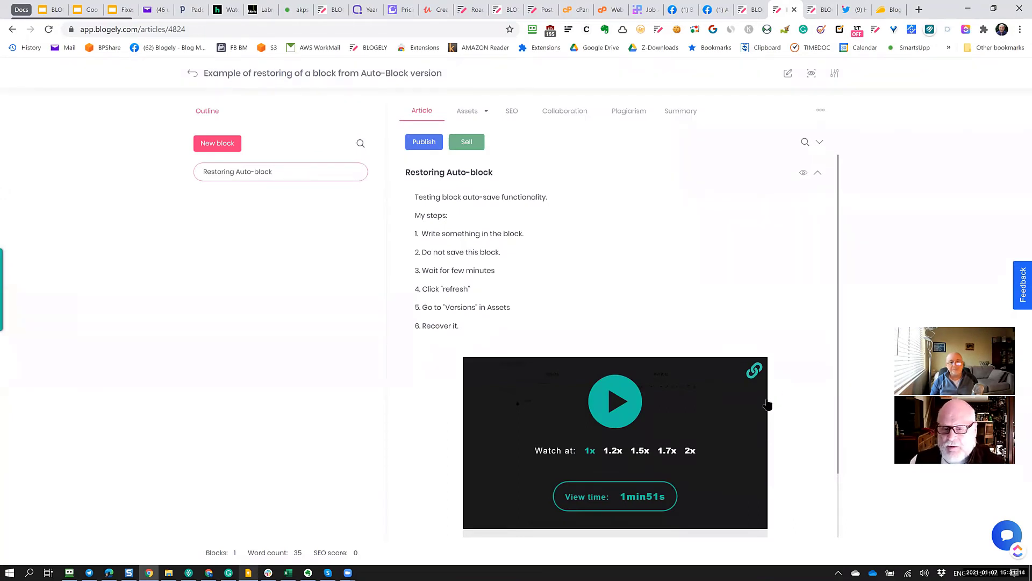
pyautogui.moveTo(876, 301)
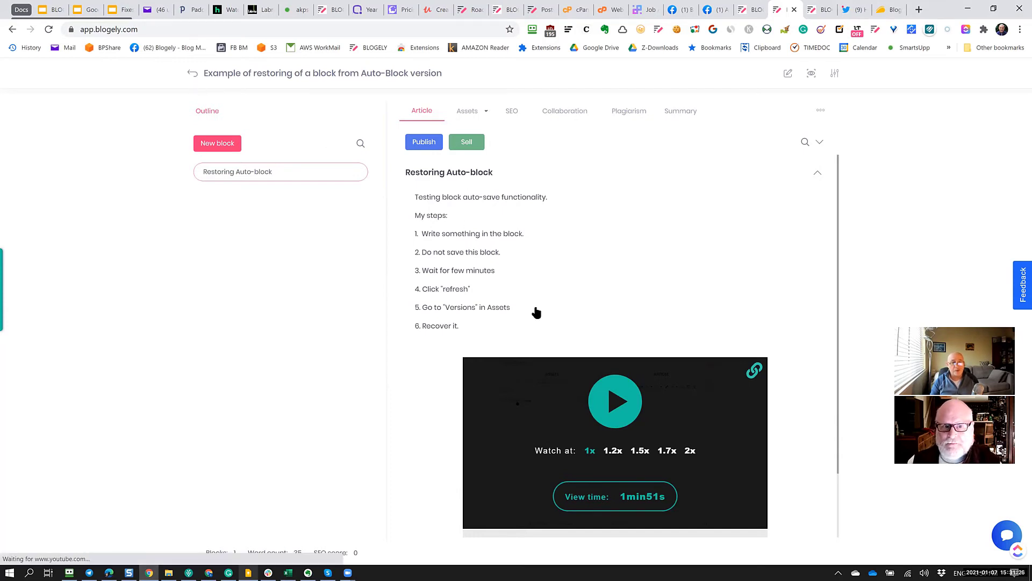
pyautogui.click(192, 73)
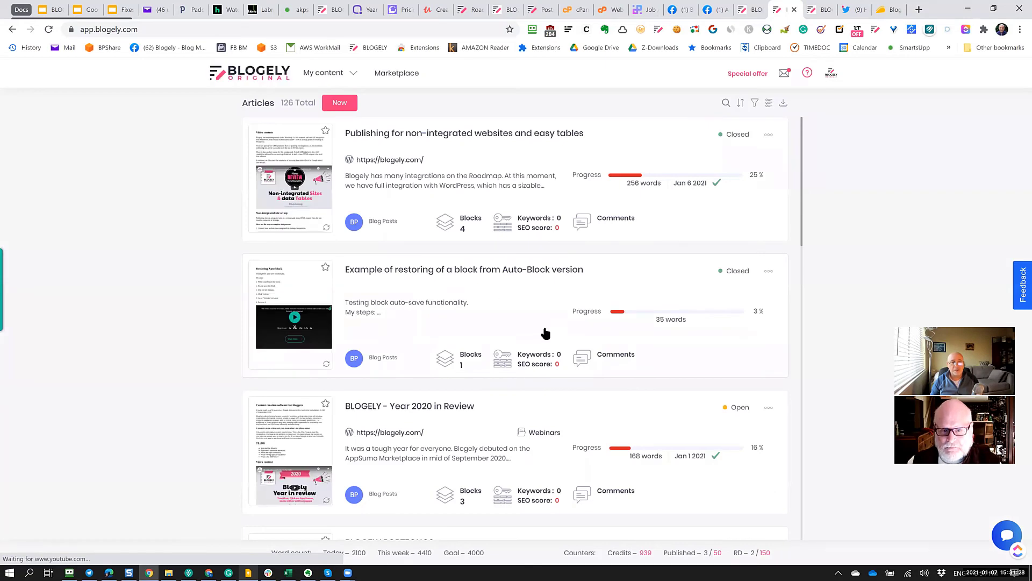
pyautogui.scroll(-3)
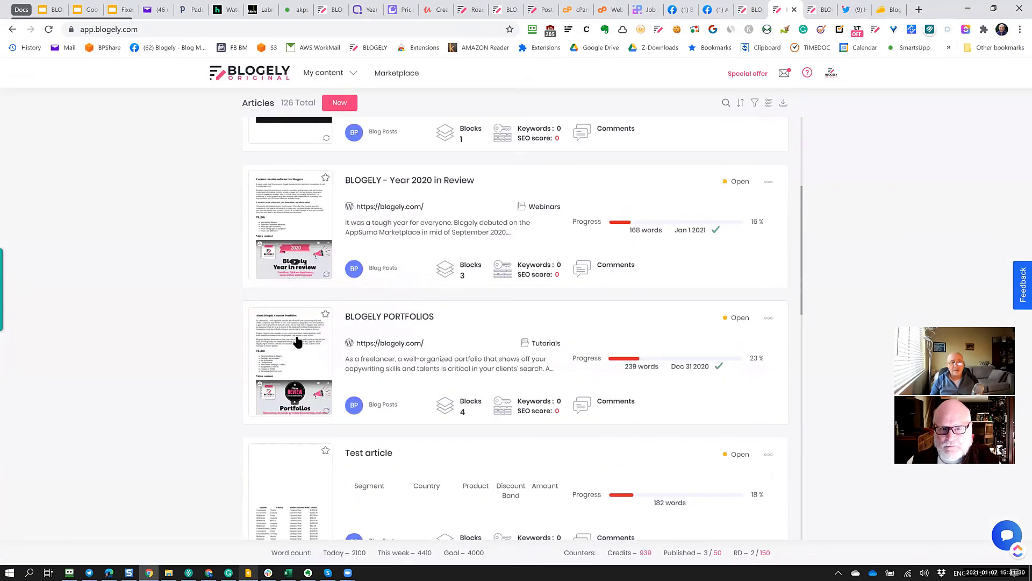
pyautogui.moveTo(404, 322)
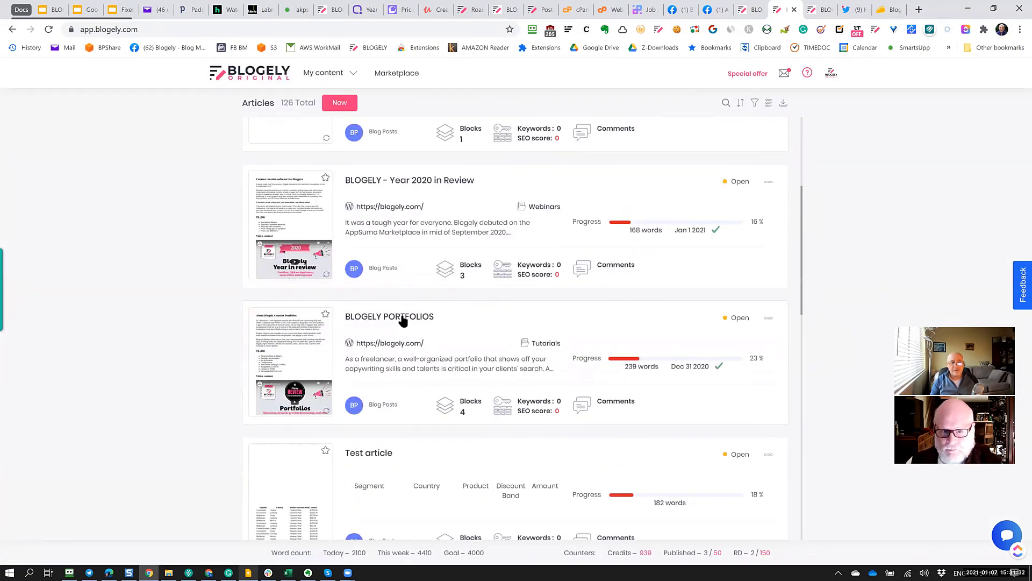
# Review the BLOGELY PORTFOLIOS article's WordPress publishing details, then return to its editor
pyautogui.click(389, 316)
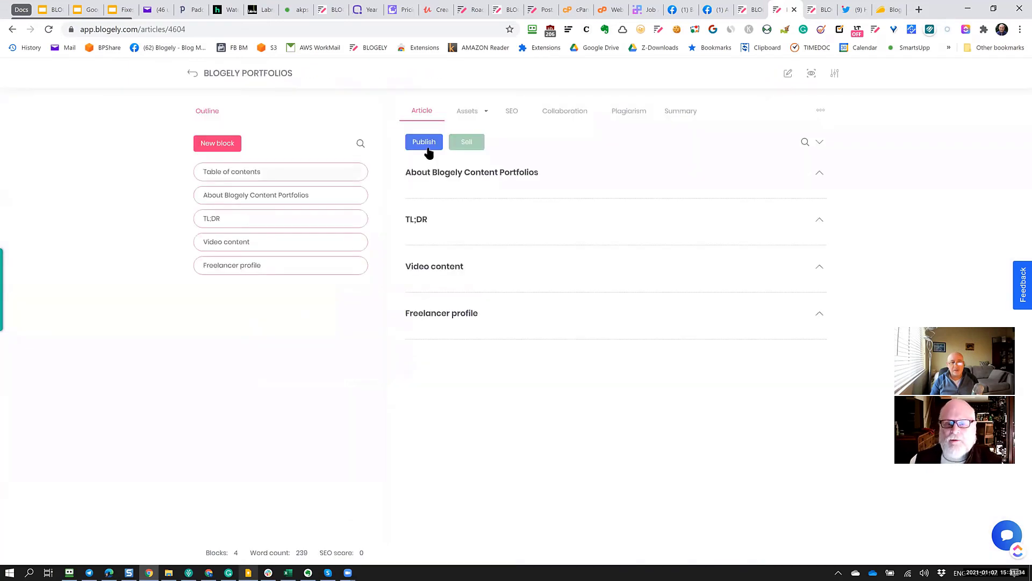
pyautogui.click(424, 142)
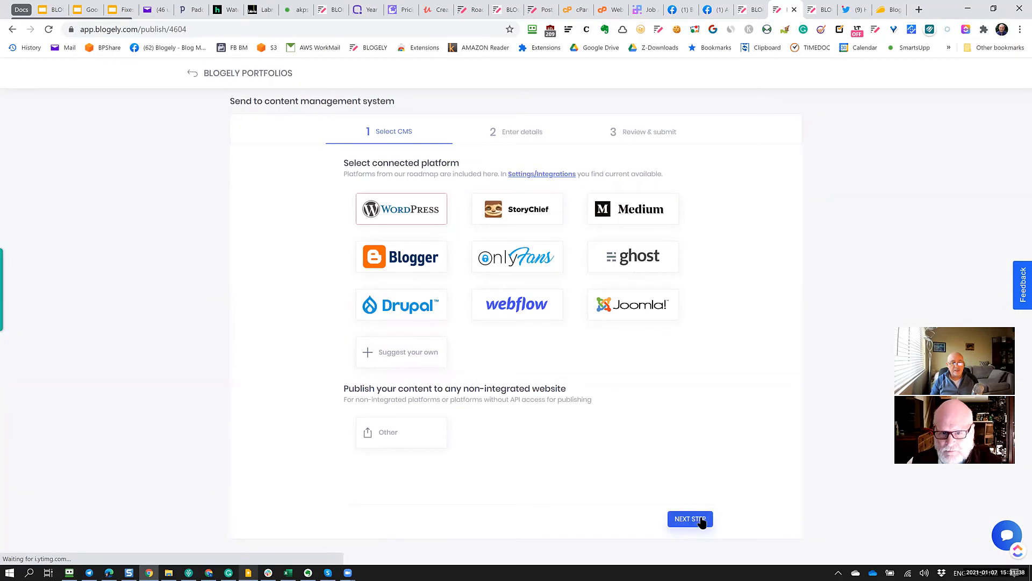
pyautogui.click(690, 518)
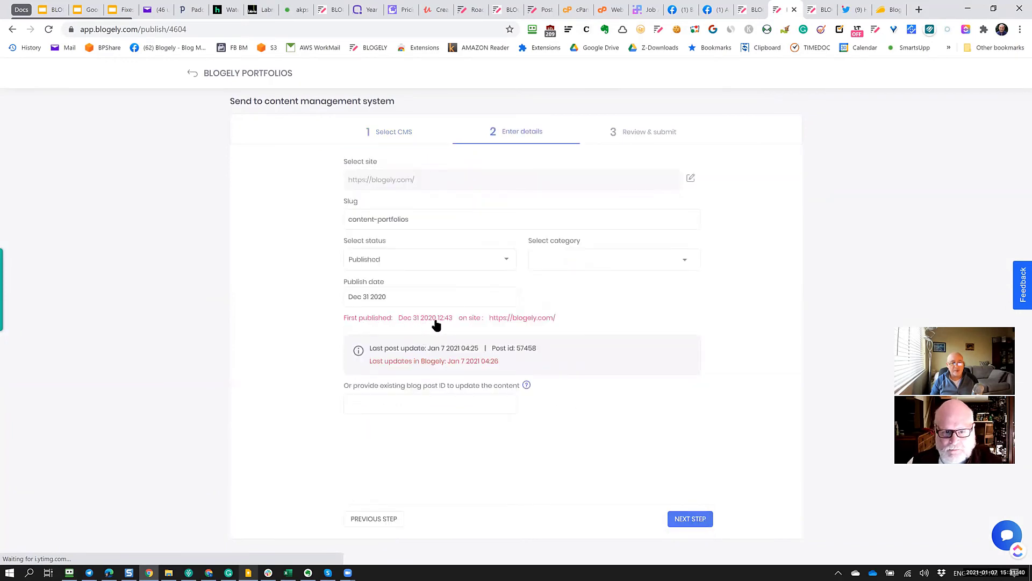
pyautogui.moveTo(562, 324)
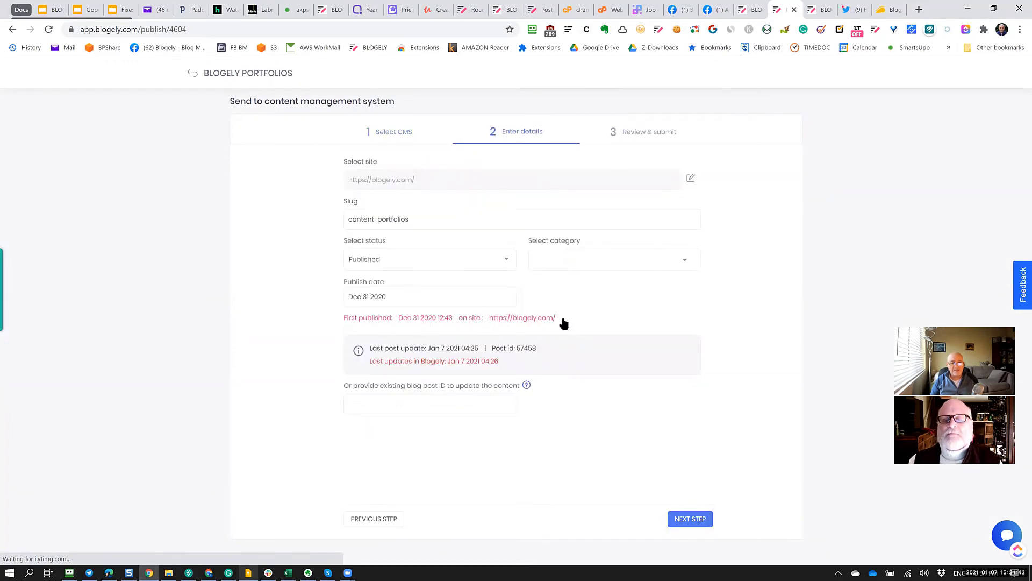
pyautogui.click(612, 259)
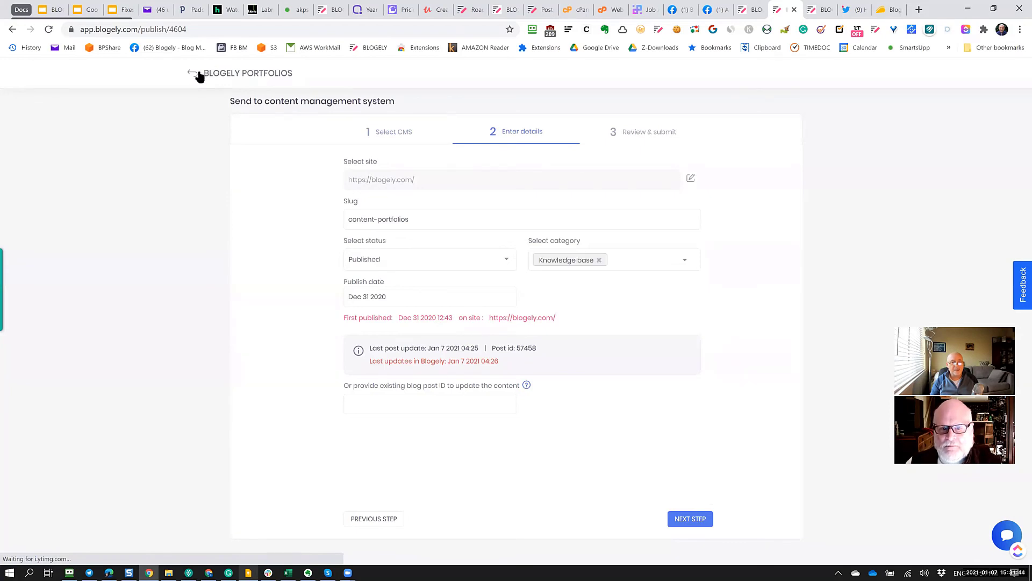
pyautogui.moveTo(196, 78)
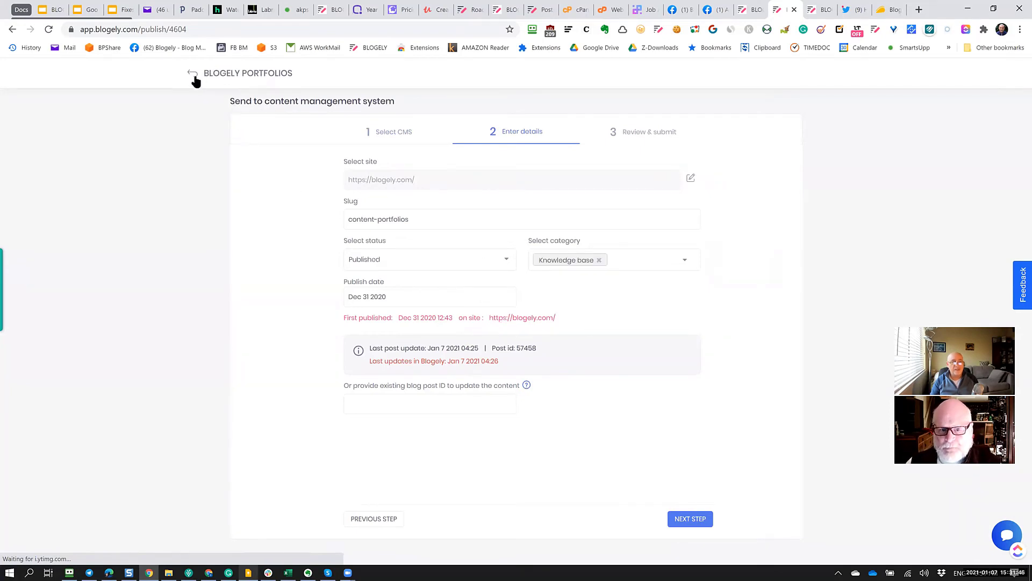
pyautogui.click(192, 74)
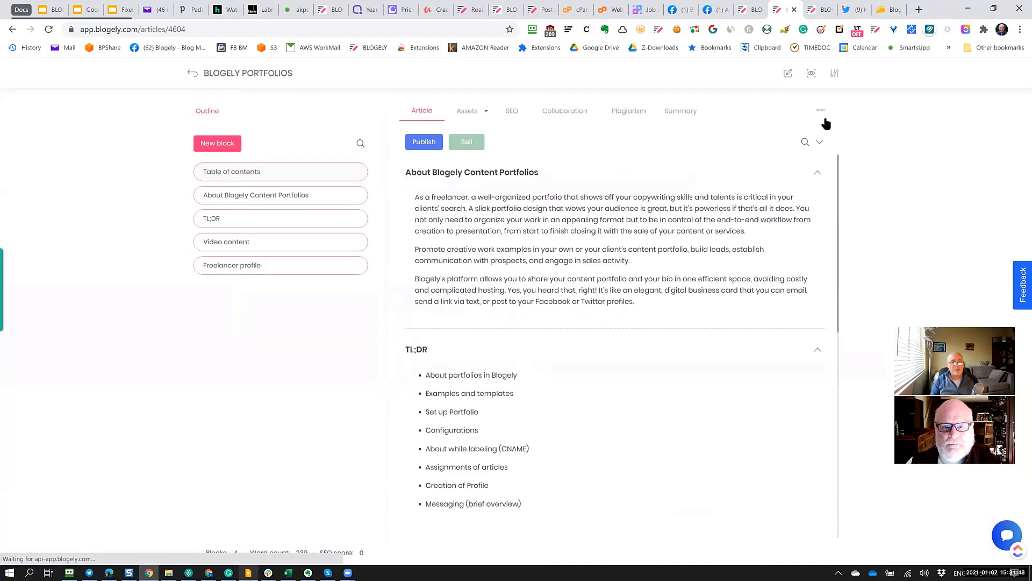
# Start a social share of the blogely.com/content-portfolios page and choose Facebook
pyautogui.click(820, 110)
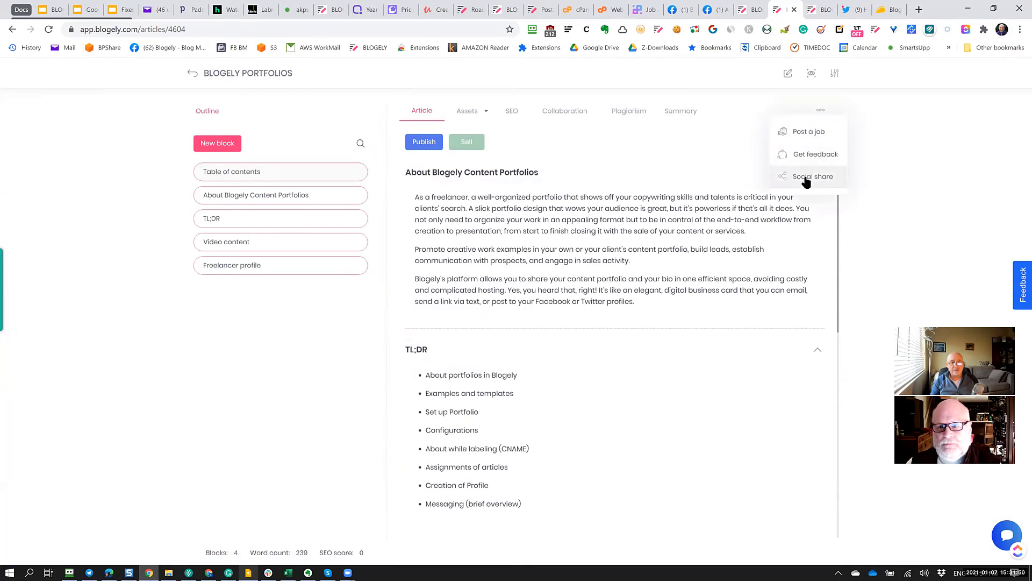
pyautogui.click(812, 175)
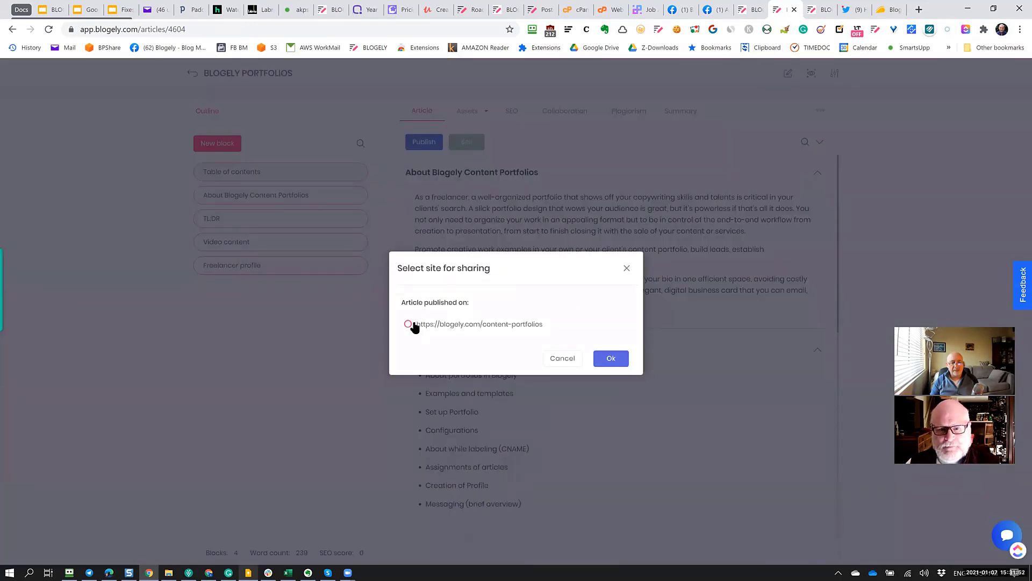
pyautogui.click(408, 324)
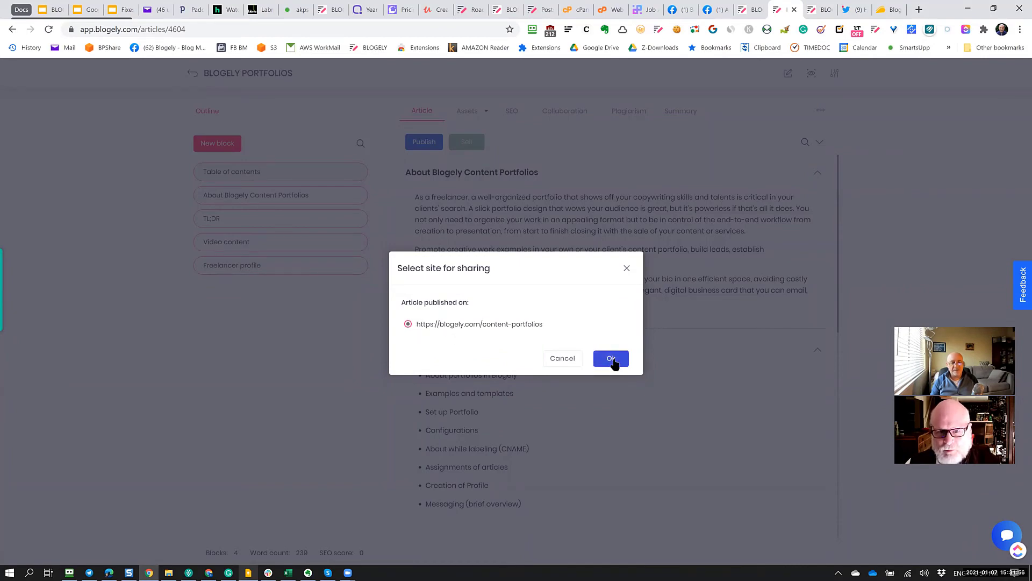
pyautogui.click(610, 357)
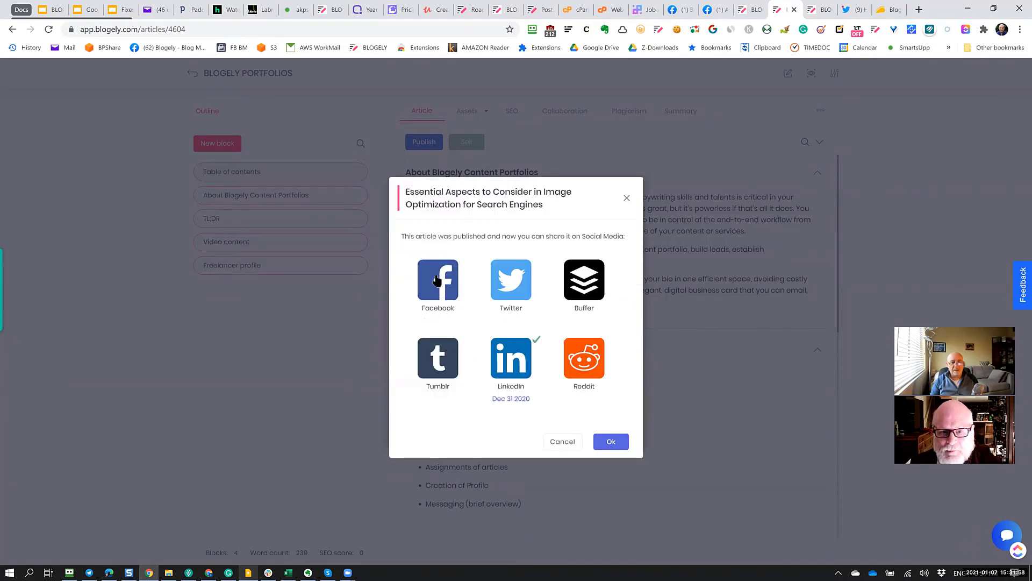
pyautogui.click(437, 282)
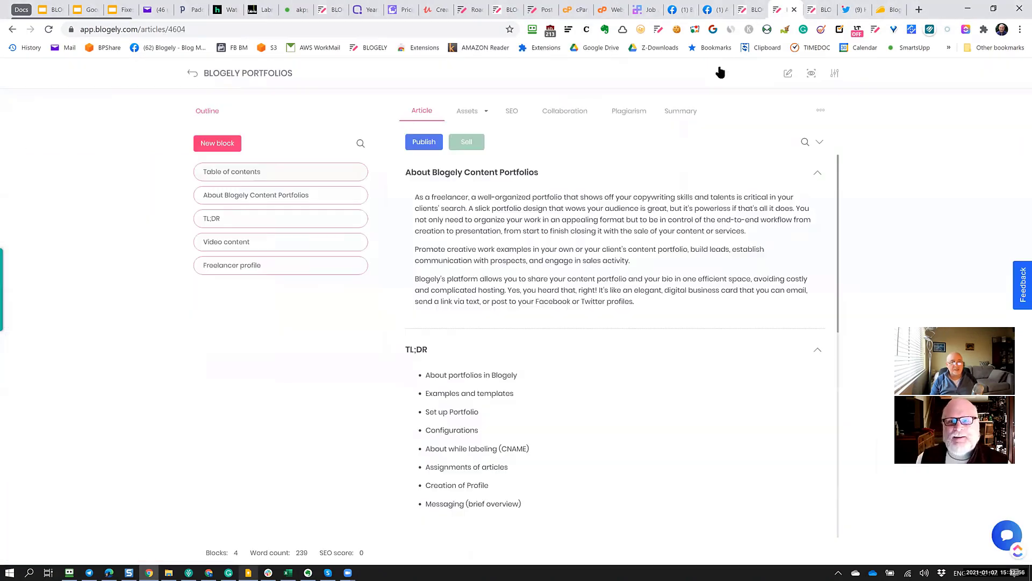
pyautogui.click(820, 110)
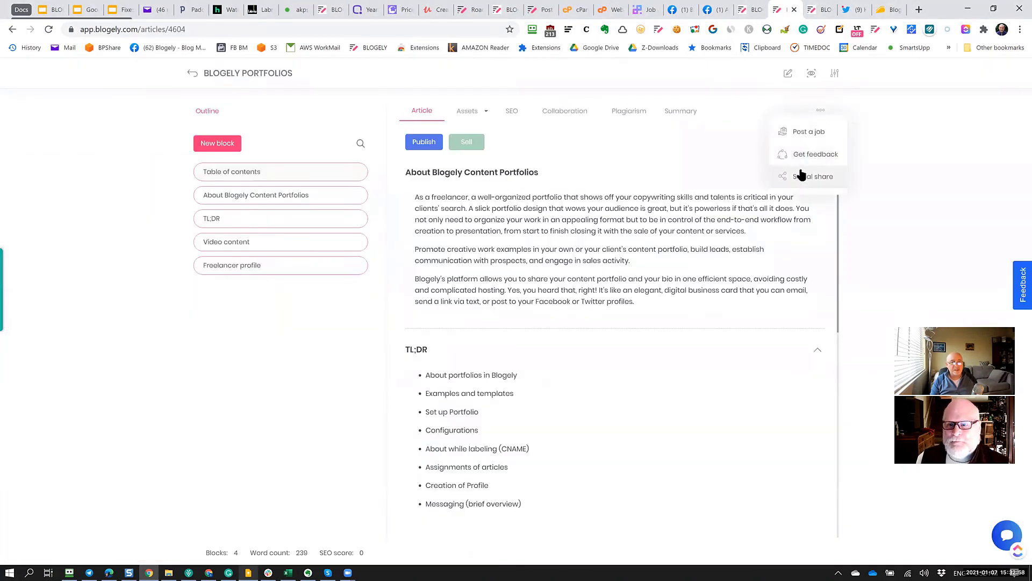
pyautogui.moveTo(814, 175)
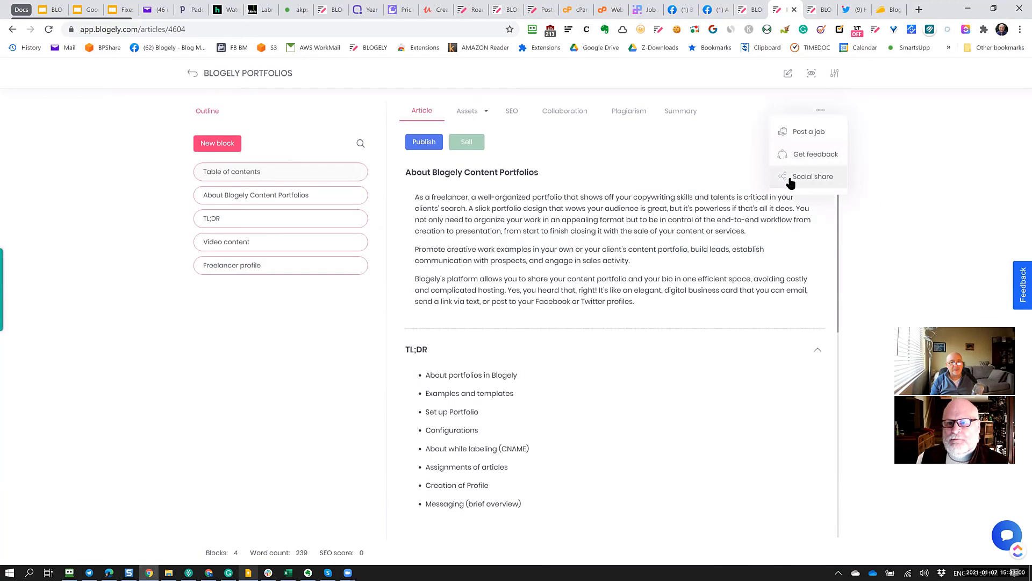
pyautogui.click(813, 175)
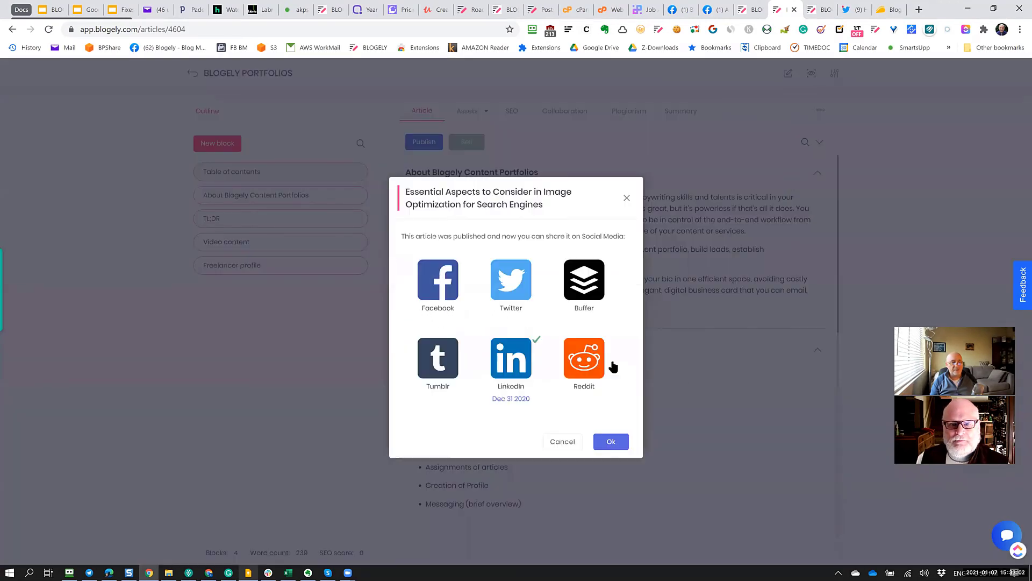
pyautogui.click(438, 284)
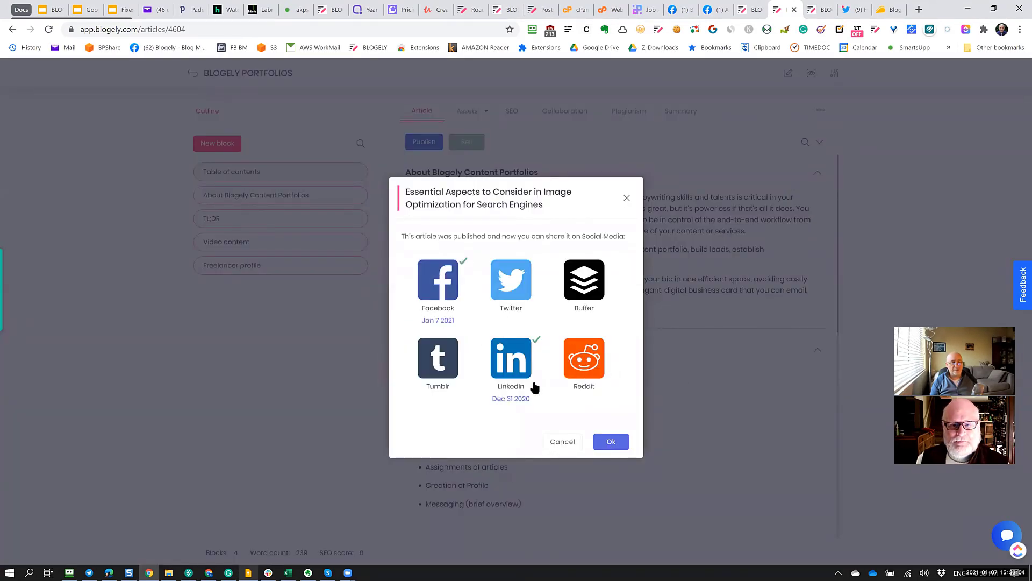
pyautogui.moveTo(519, 290)
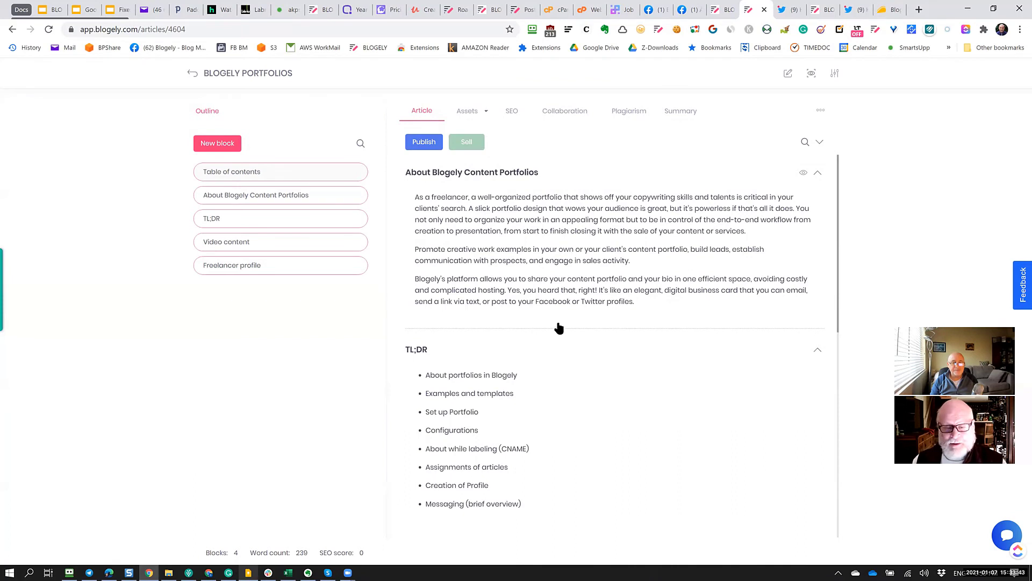
pyautogui.moveTo(551, 304)
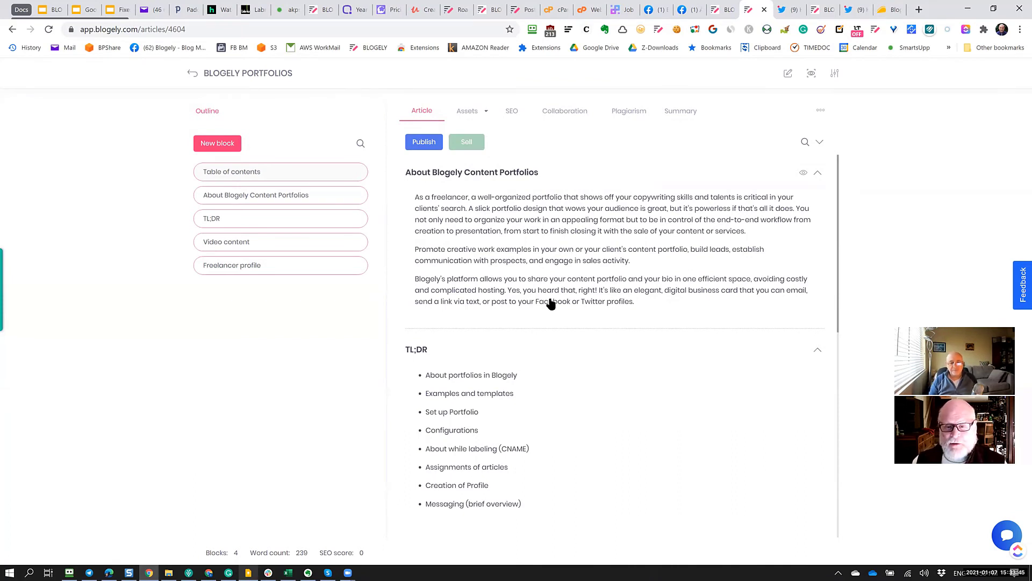
pyautogui.moveTo(579, 275)
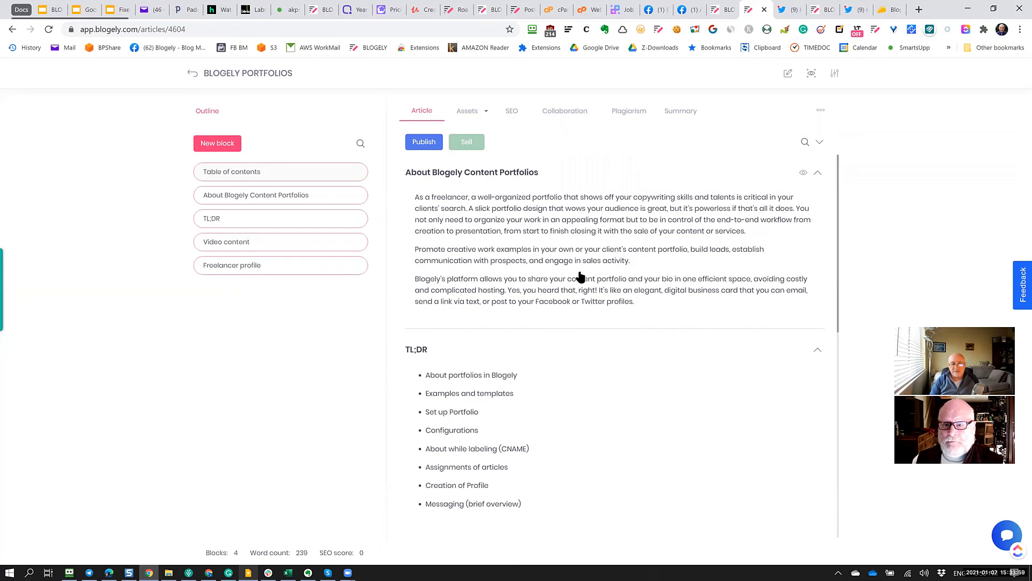
pyautogui.moveTo(802, 327)
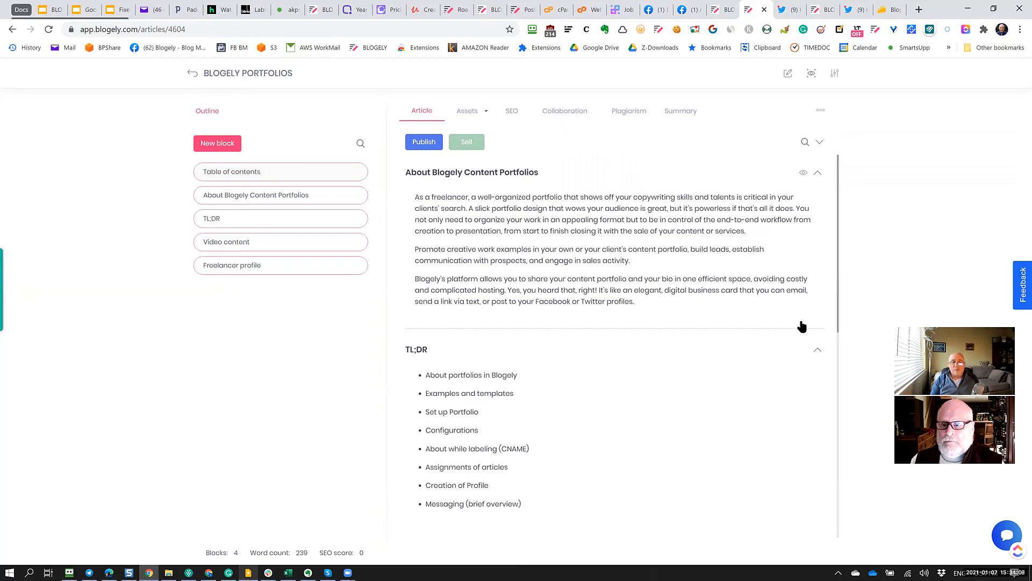
pyautogui.moveTo(768, 354)
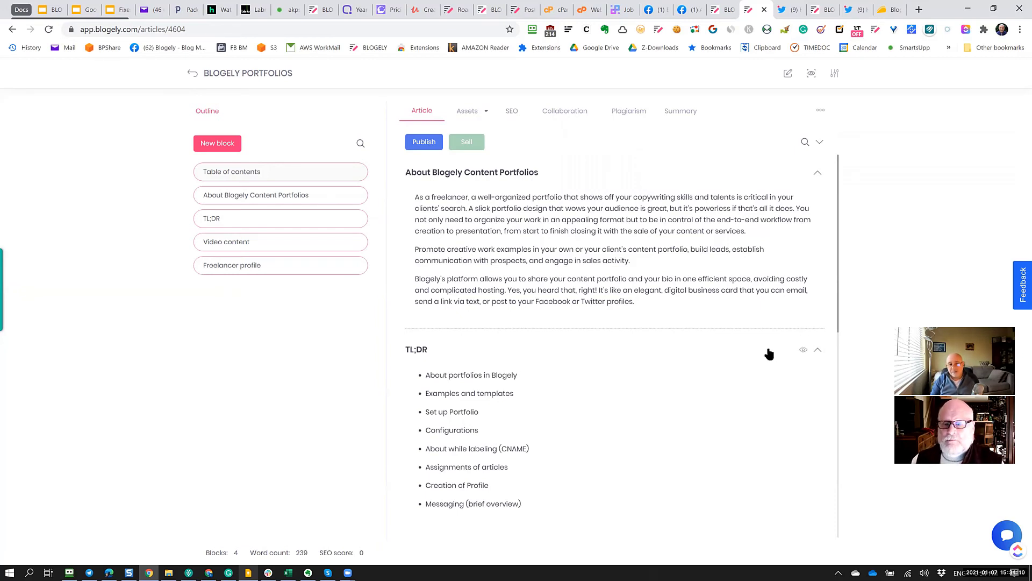
pyautogui.moveTo(757, 370)
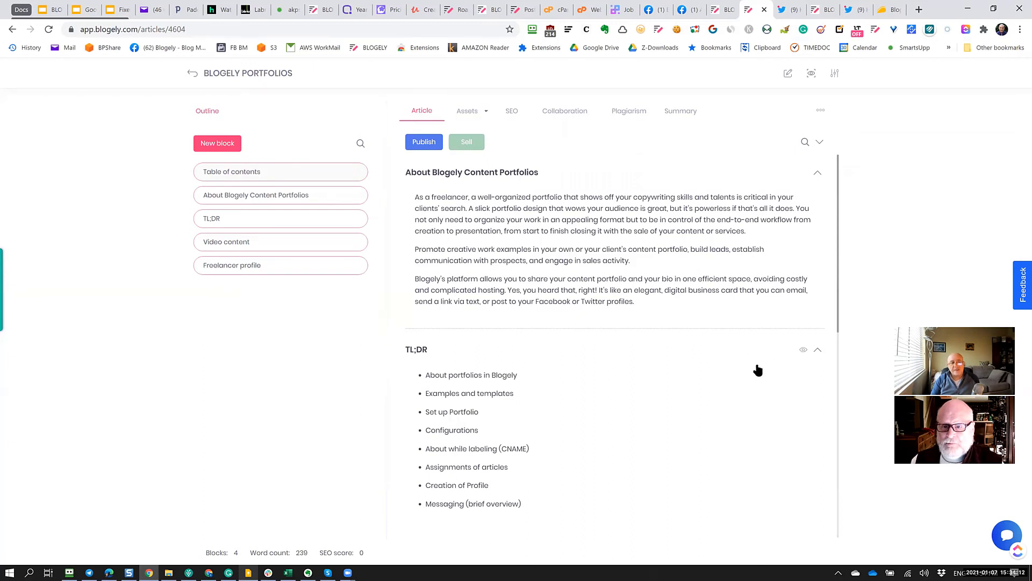
pyautogui.moveTo(677, 407)
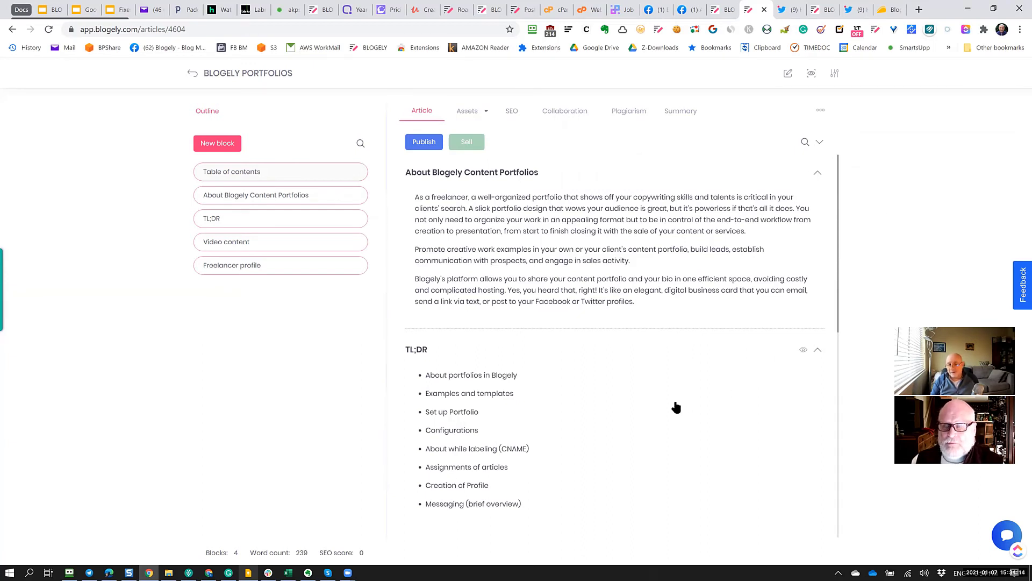
pyautogui.moveTo(776, 143)
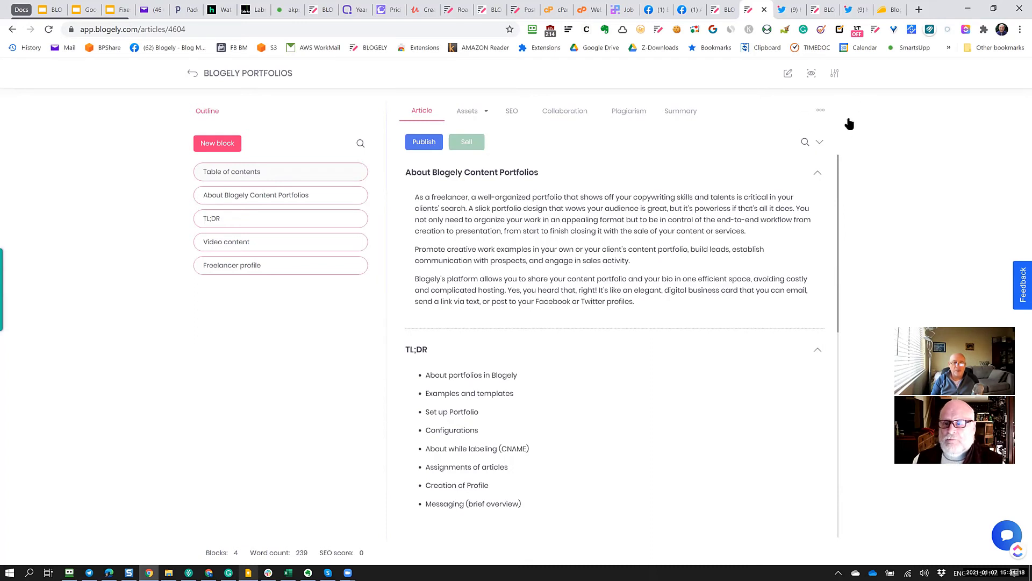
pyautogui.moveTo(828, 119)
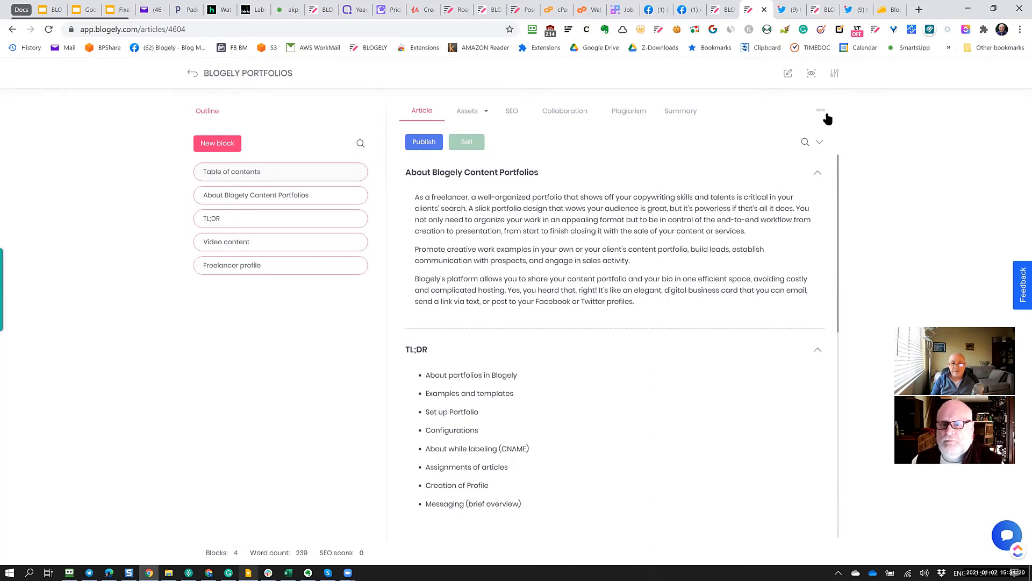
pyautogui.moveTo(547, 361)
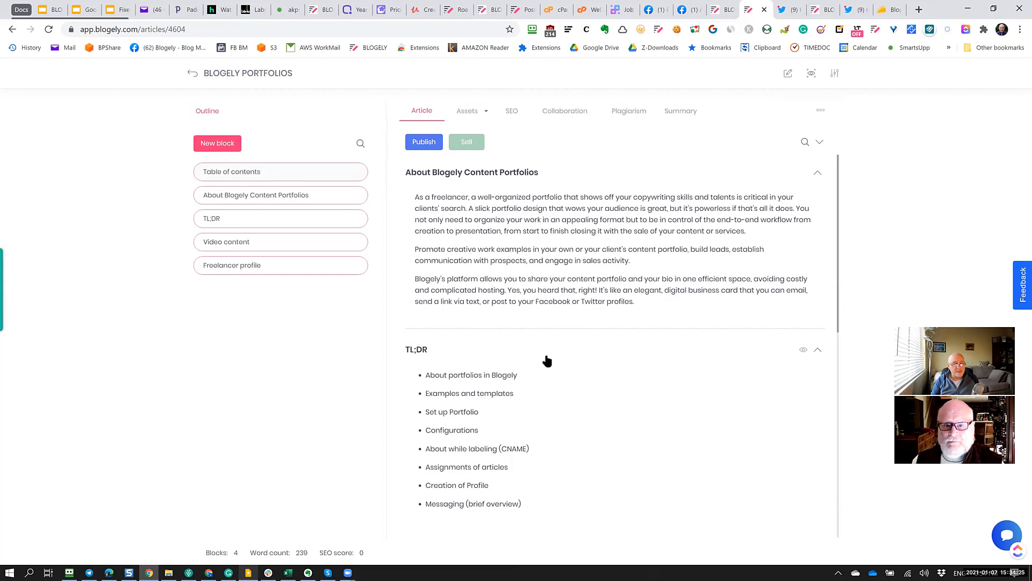
pyautogui.moveTo(546, 359)
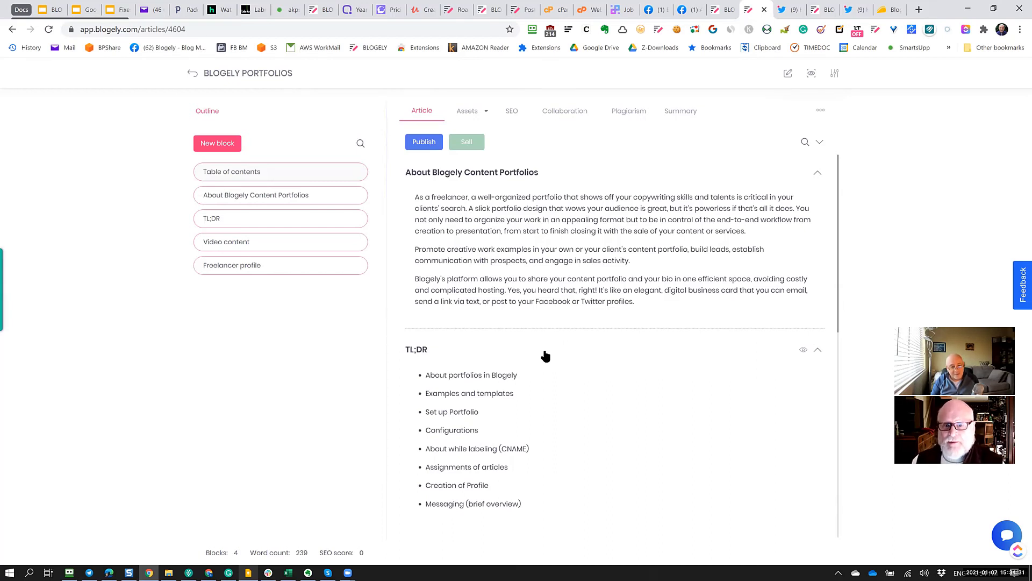
pyautogui.moveTo(929, 320)
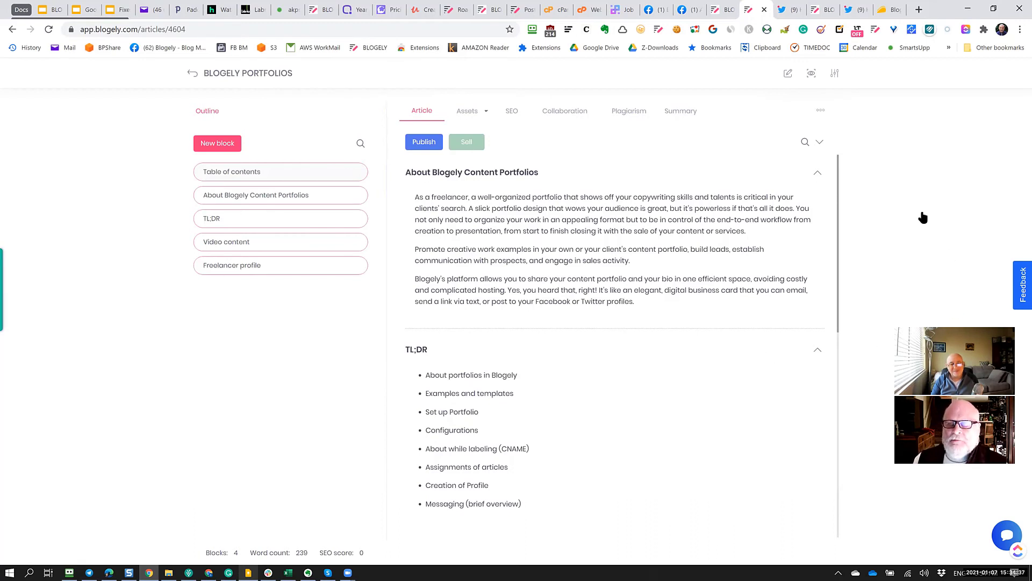
pyautogui.moveTo(921, 254)
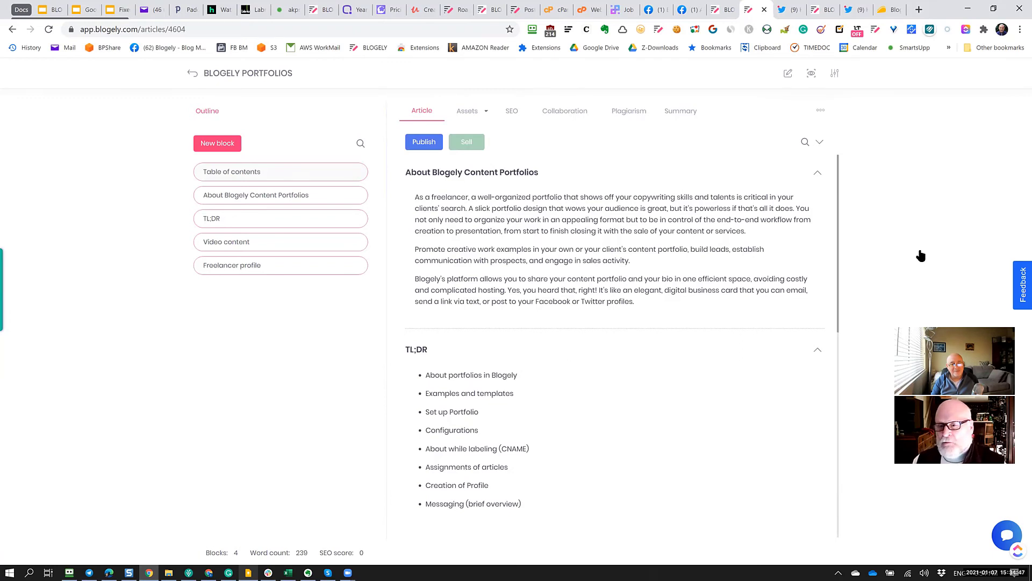
pyautogui.moveTo(919, 266)
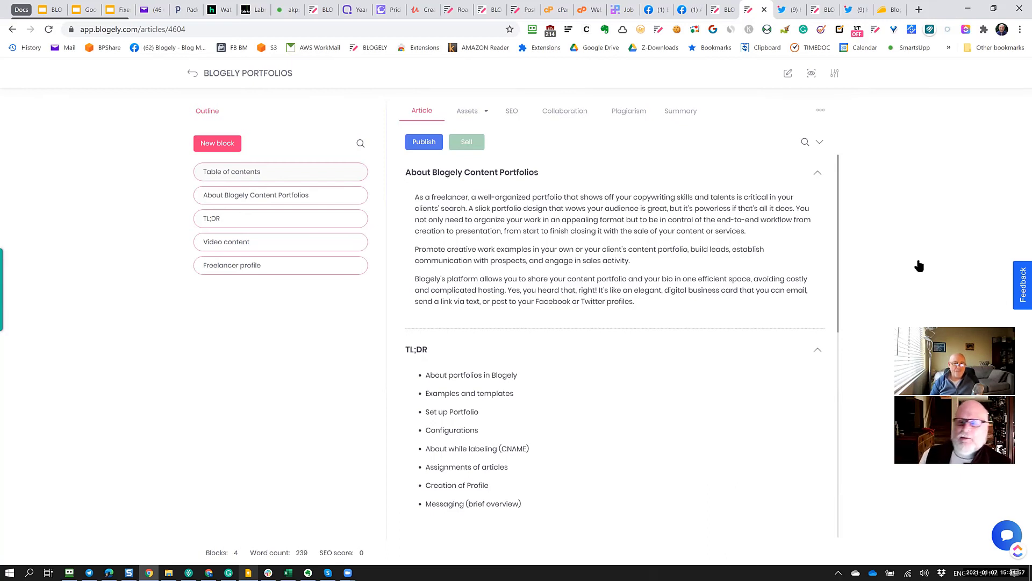
pyautogui.moveTo(825, 116)
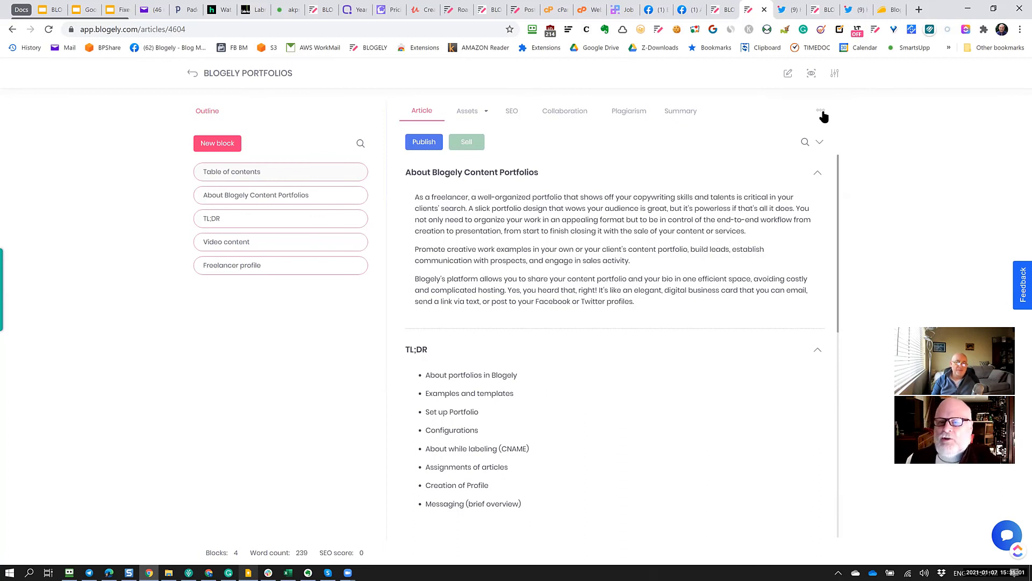
pyautogui.click(820, 109)
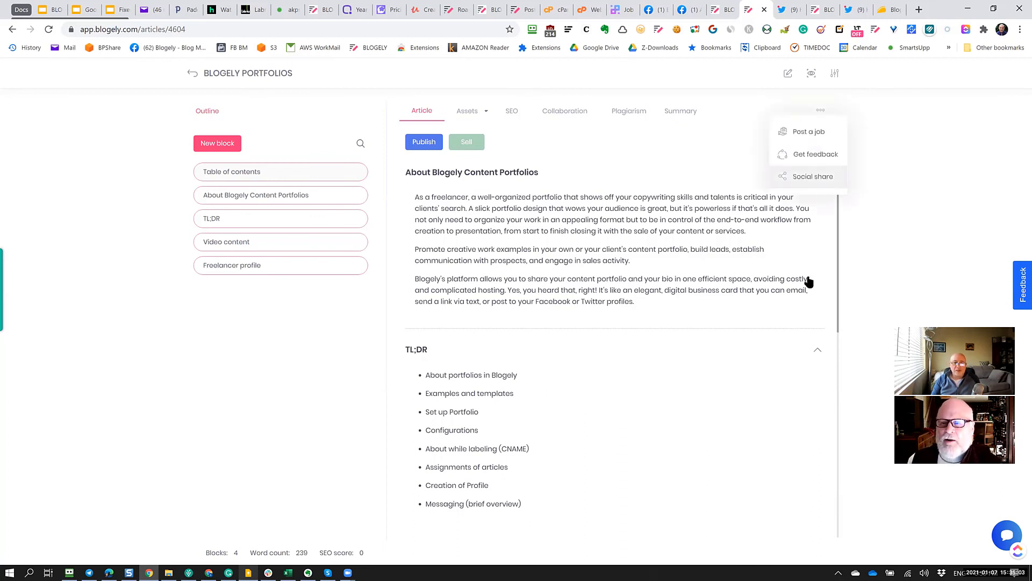
pyautogui.click(814, 176)
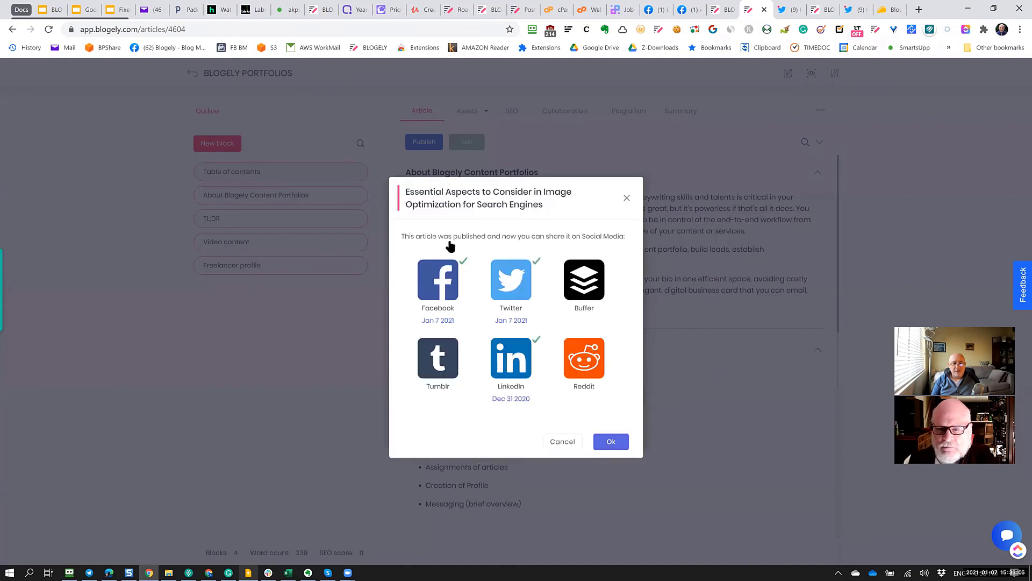
pyautogui.moveTo(454, 401)
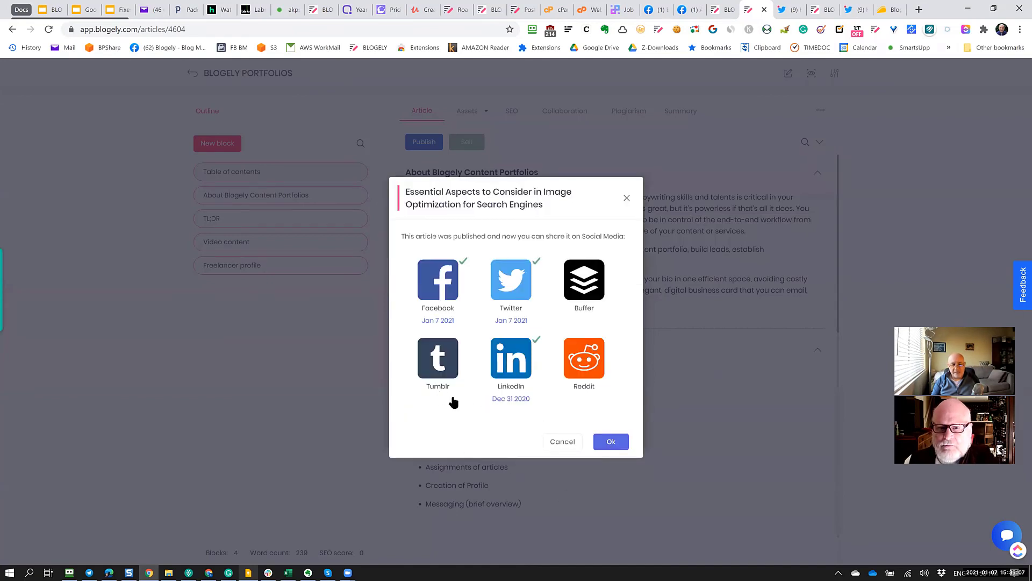
pyautogui.moveTo(427, 433)
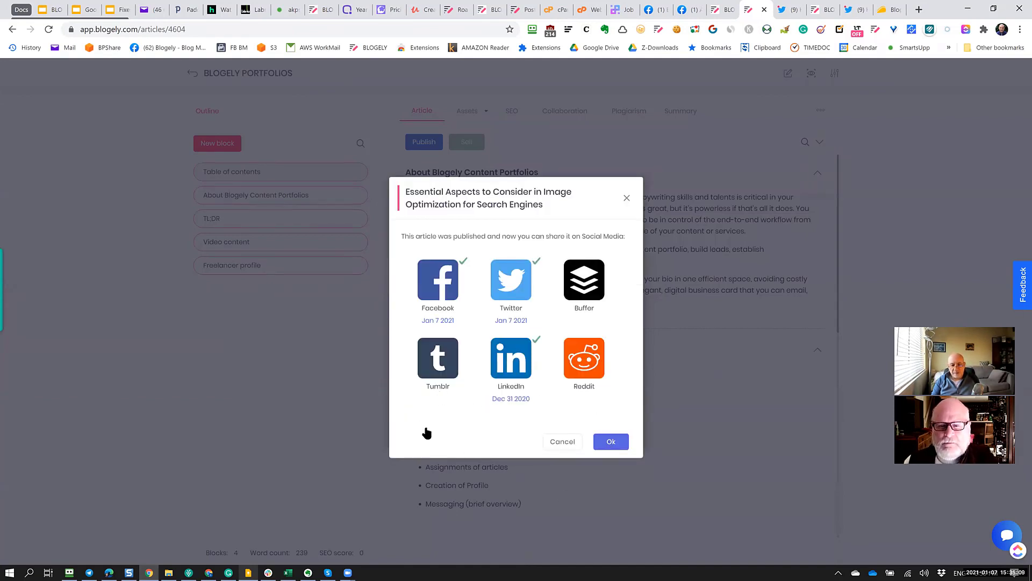
pyautogui.moveTo(609, 441)
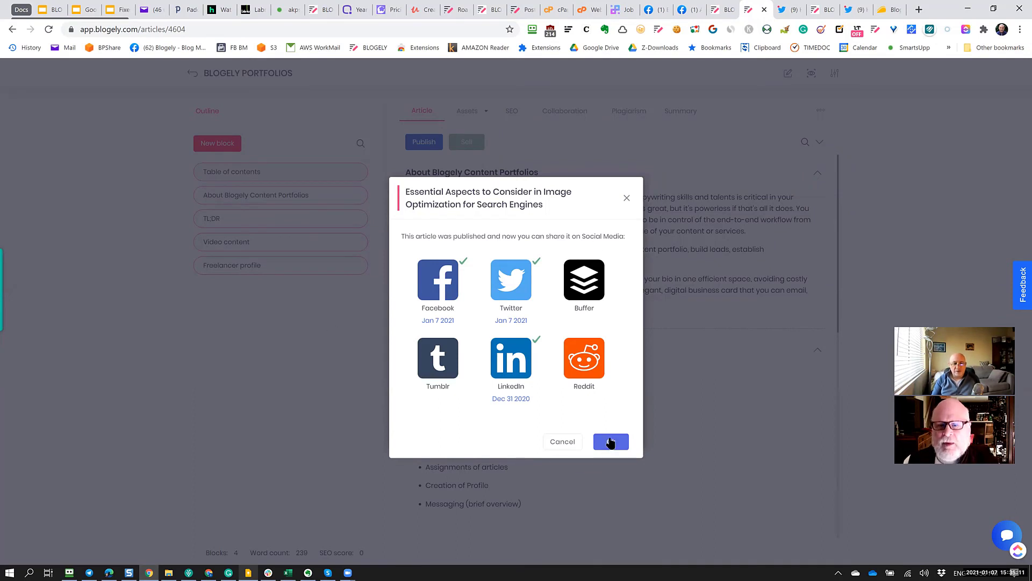
pyautogui.moveTo(475, 378)
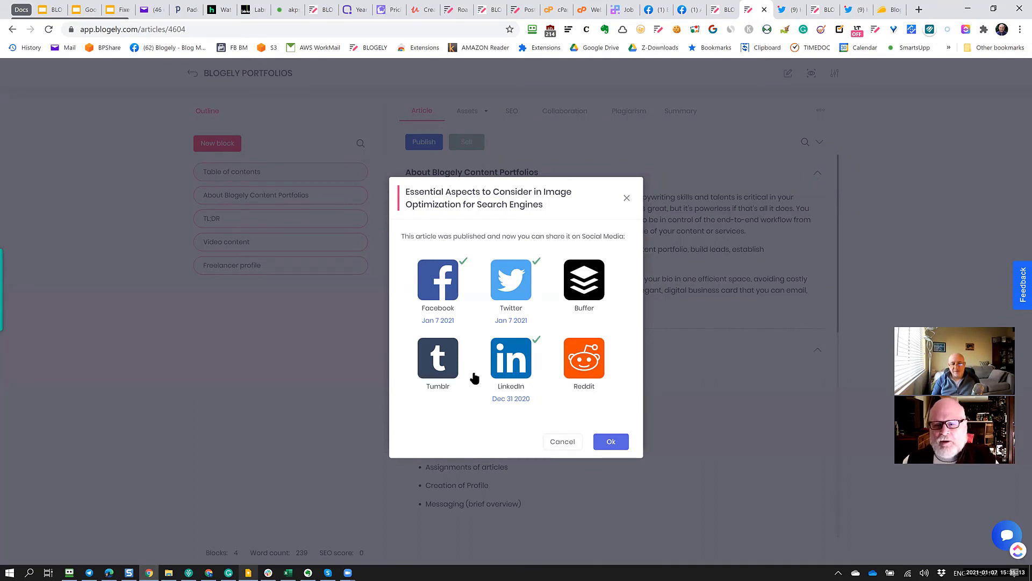
pyautogui.moveTo(444, 417)
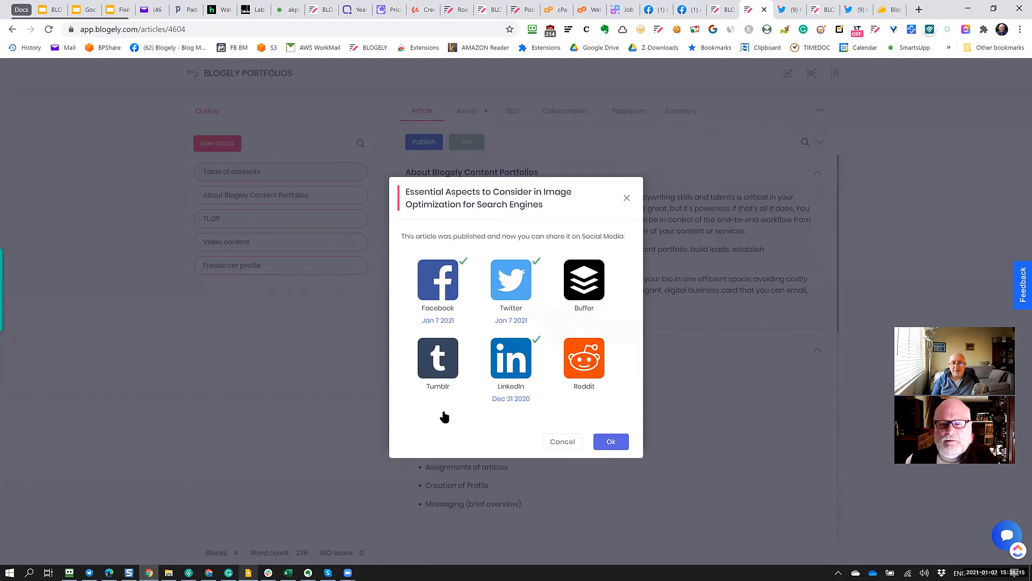
pyautogui.moveTo(551, 313)
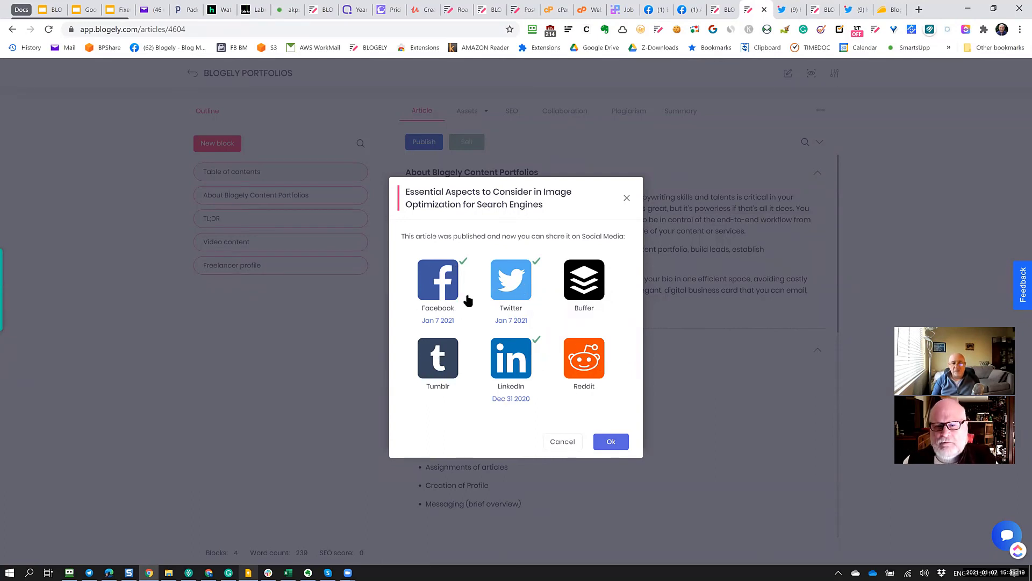
pyautogui.moveTo(541, 320)
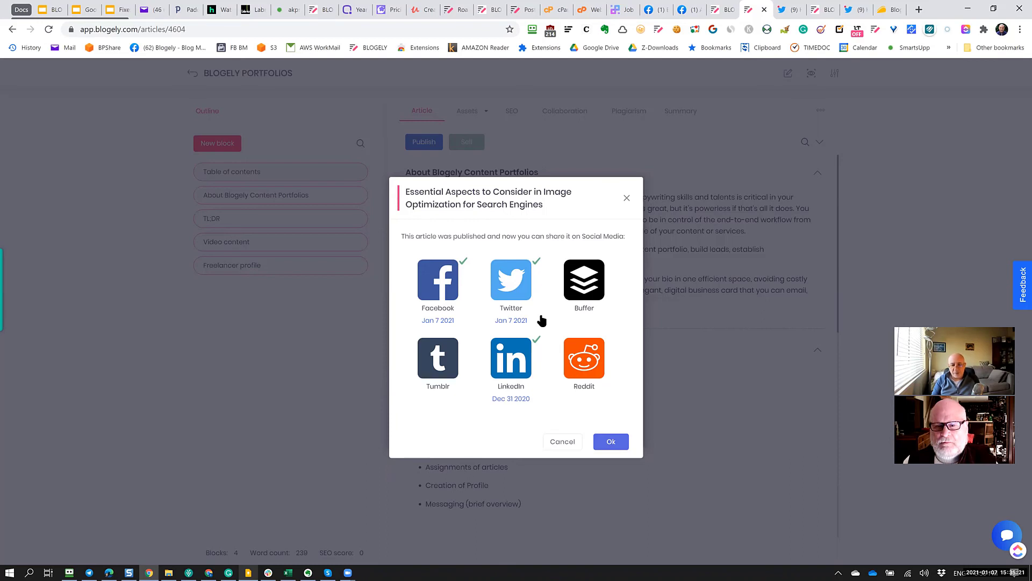
pyautogui.moveTo(548, 267)
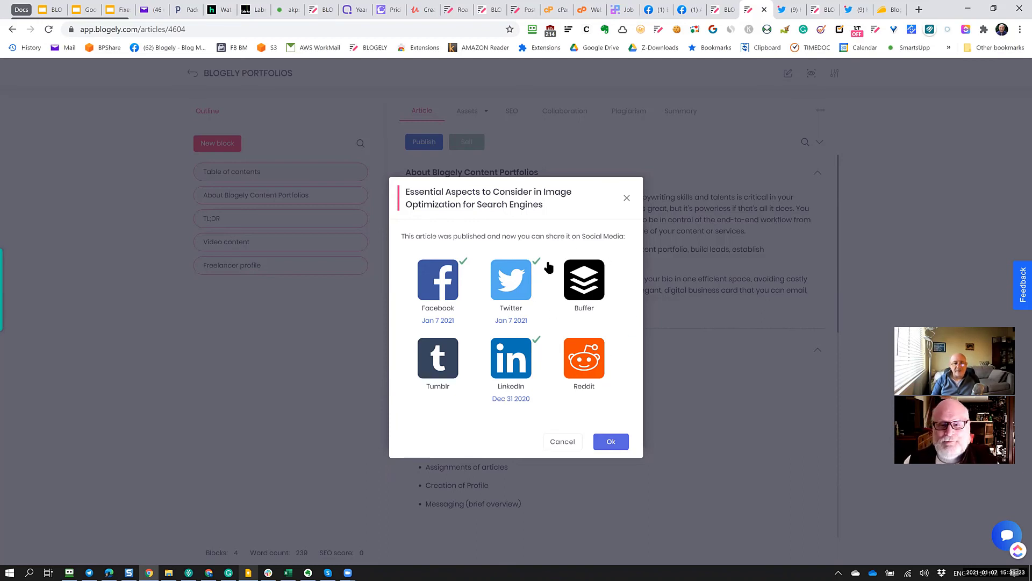
pyautogui.moveTo(582, 322)
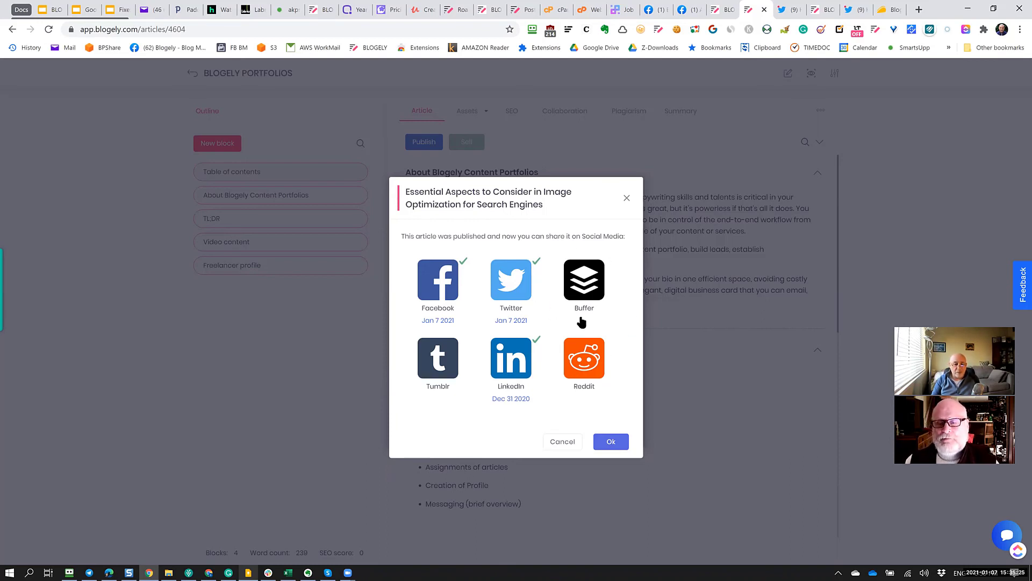
pyautogui.moveTo(590, 336)
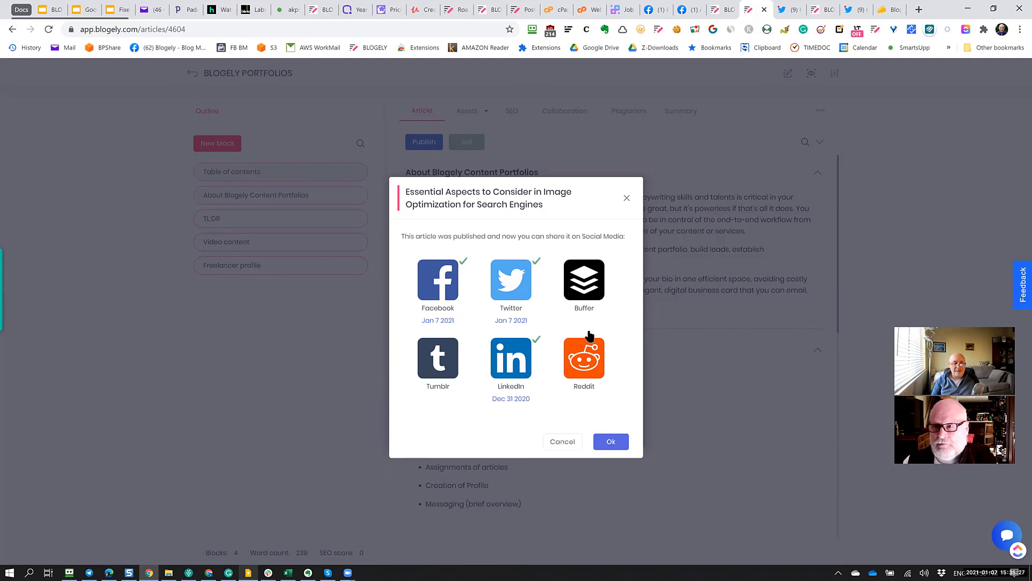
pyautogui.moveTo(568, 320)
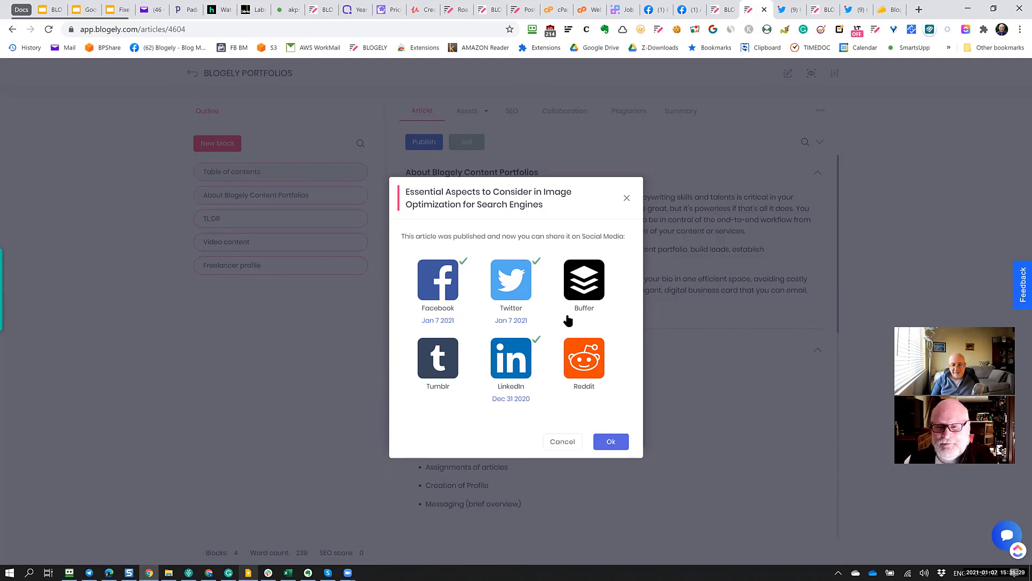
pyautogui.moveTo(537, 338)
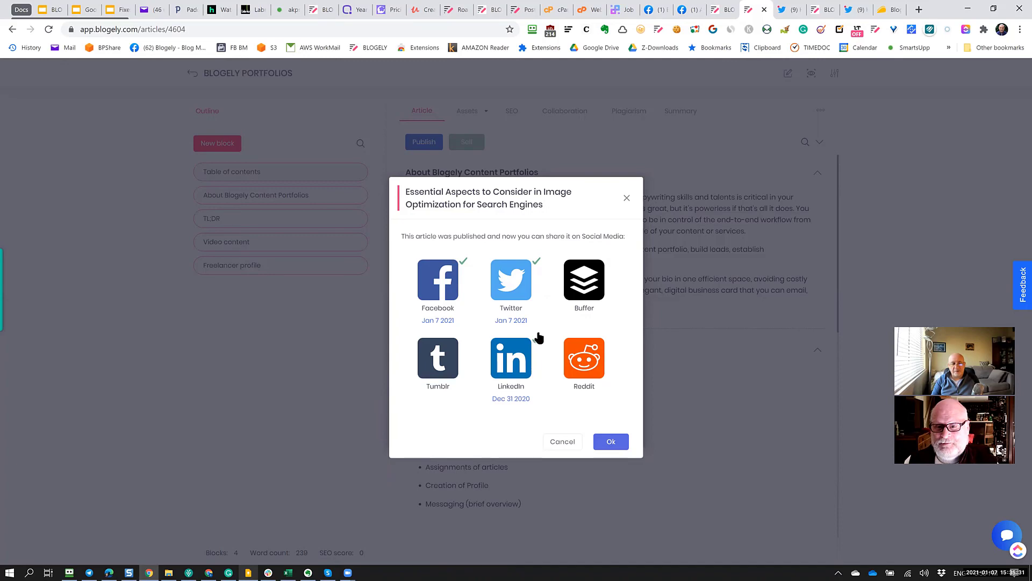
pyautogui.click(583, 277)
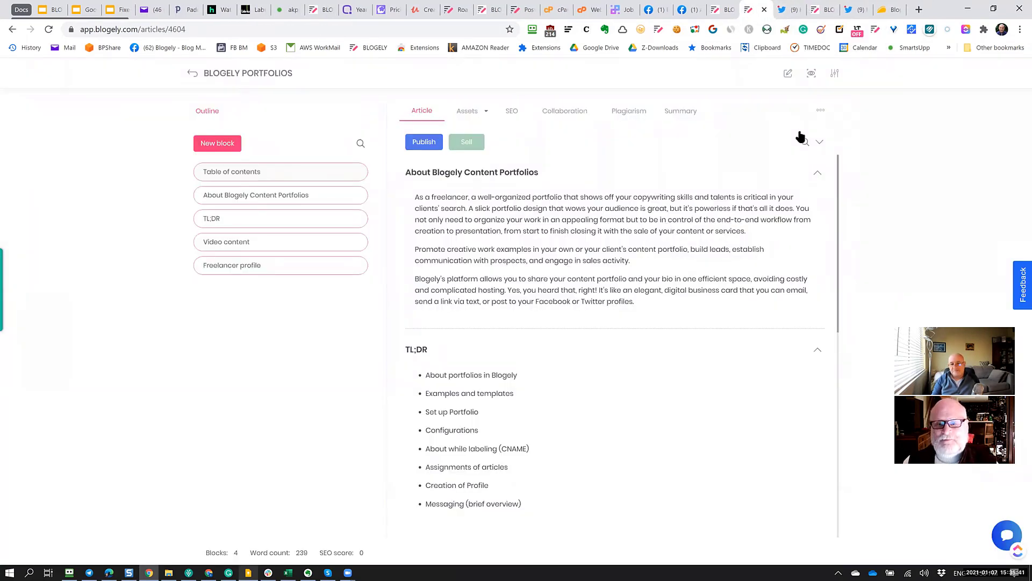
pyautogui.moveTo(796, 319)
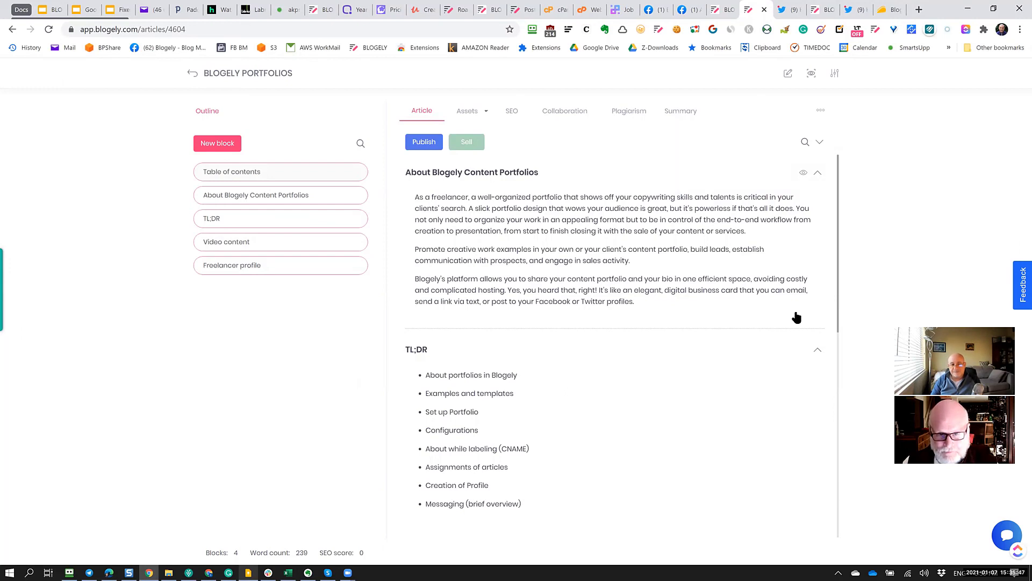
pyautogui.moveTo(725, 324)
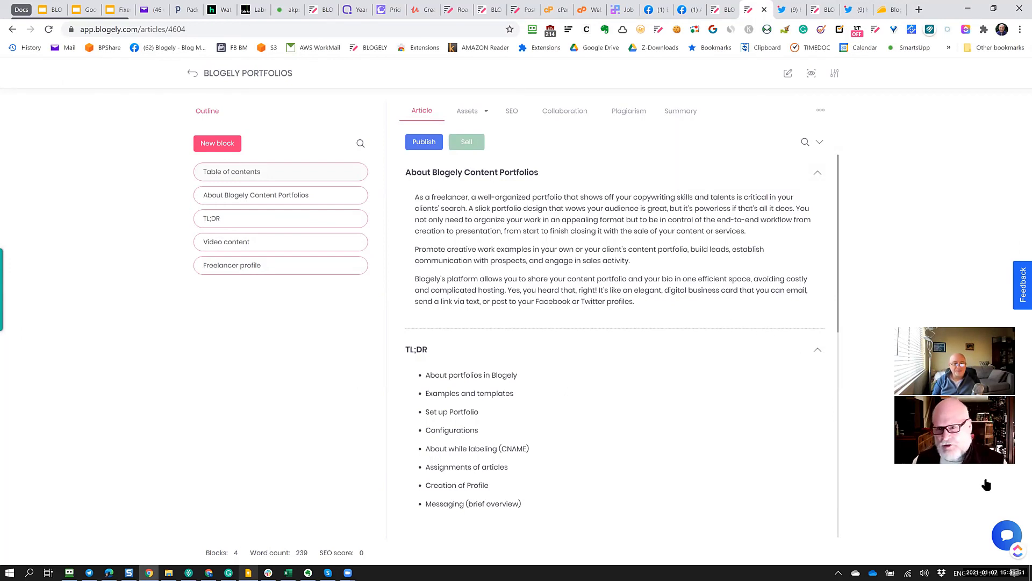
pyautogui.moveTo(350, 568)
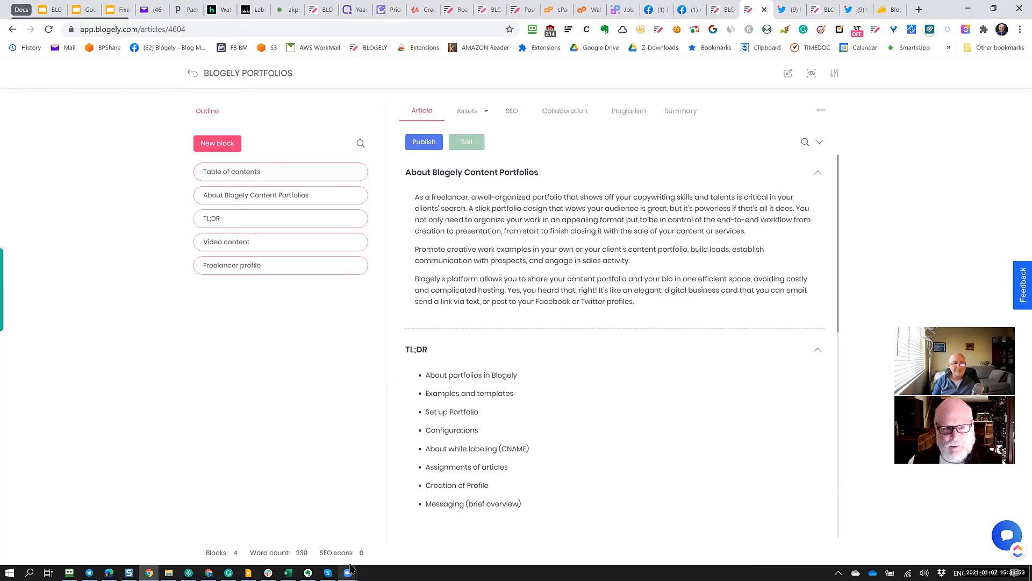